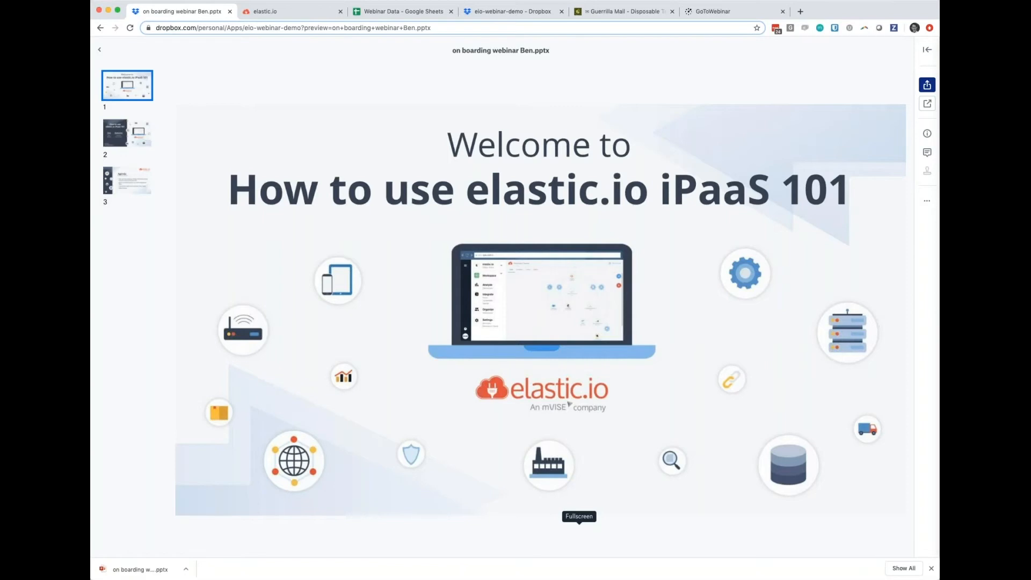
mouse_move(798, 308)
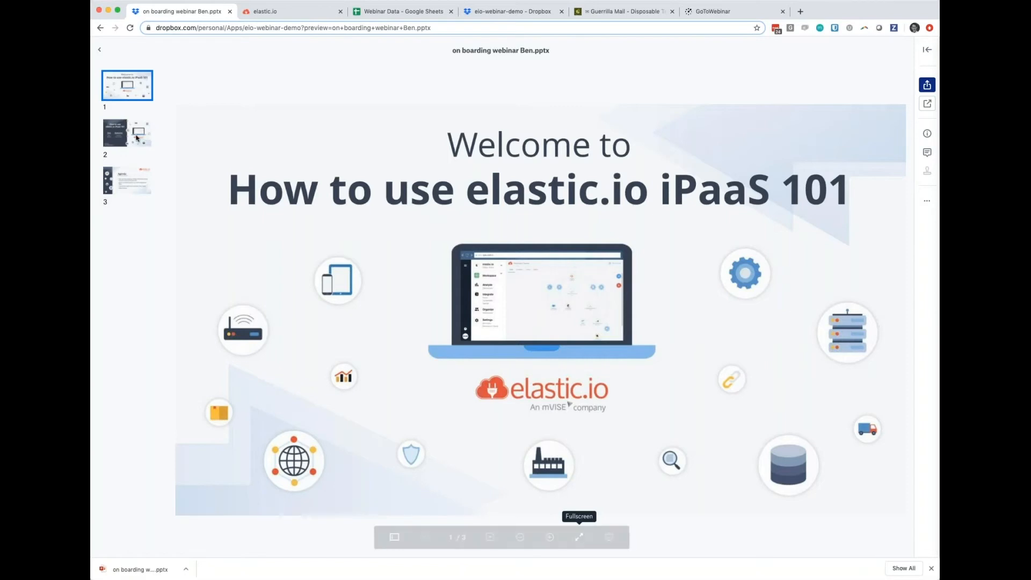
- Page the Dropbox webinar deck from the host-details slide to the Agenda, then go to elastic.io Flows
click(127, 133)
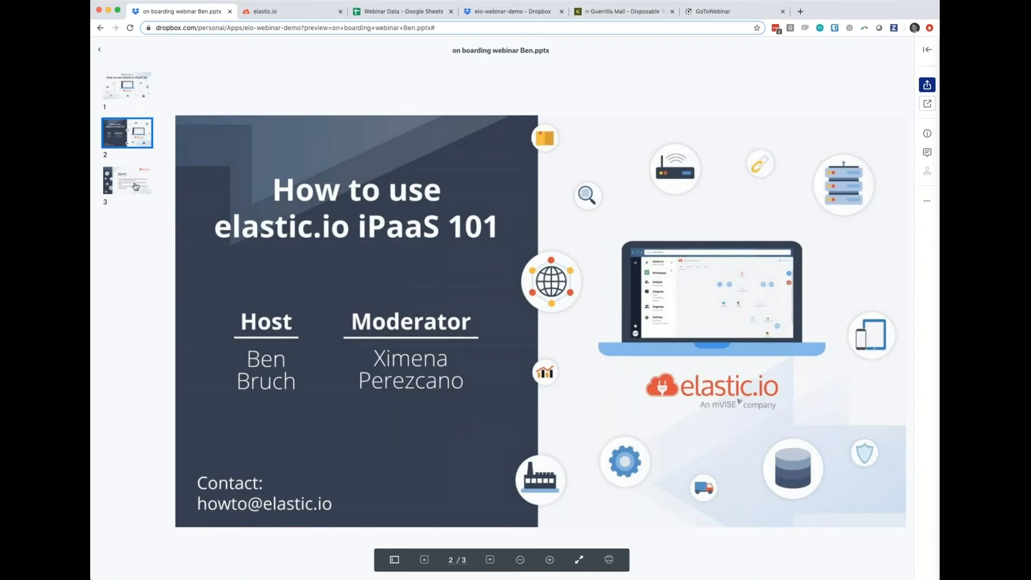
click(127, 181)
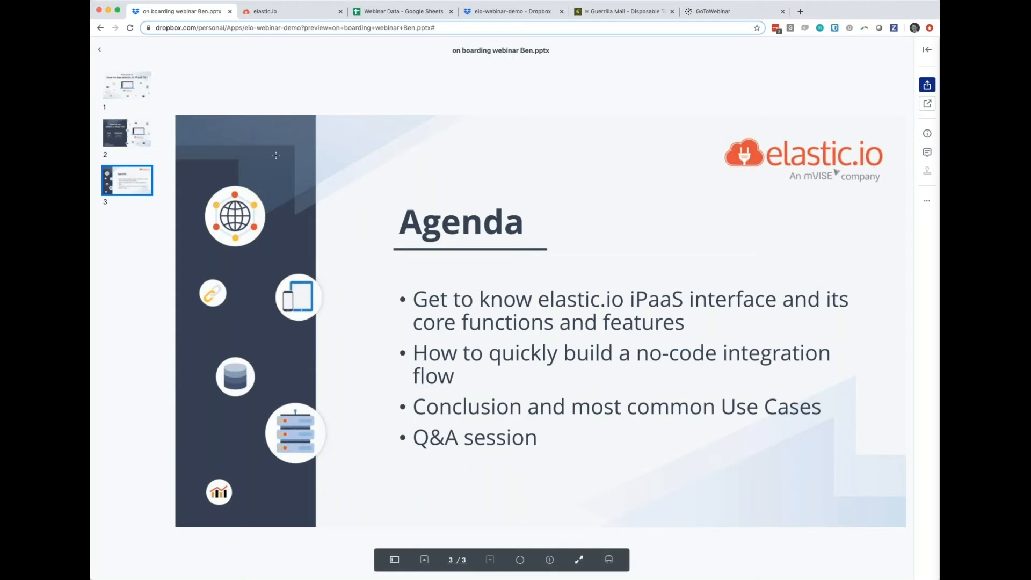
click(270, 11)
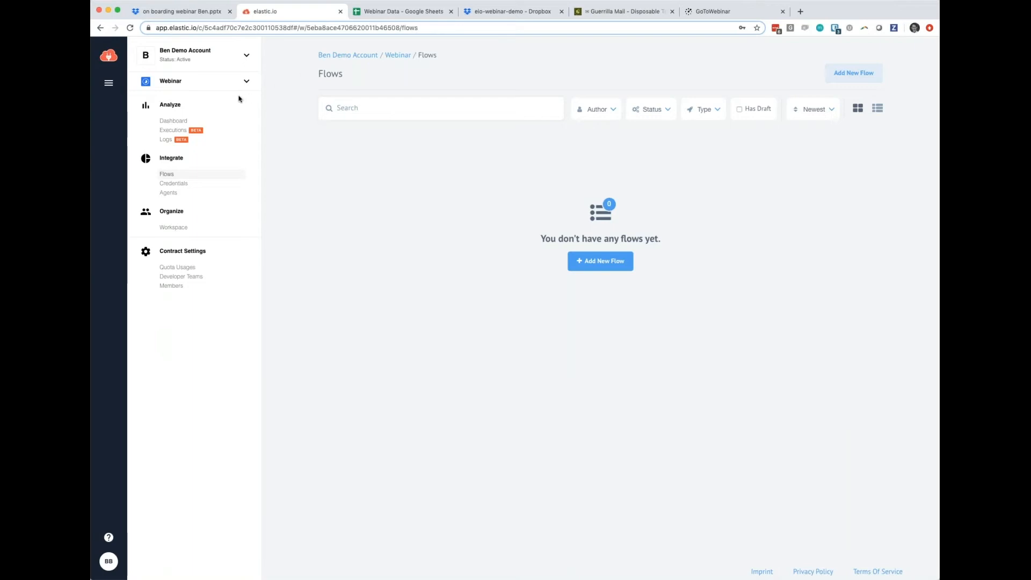
mouse_move(180, 62)
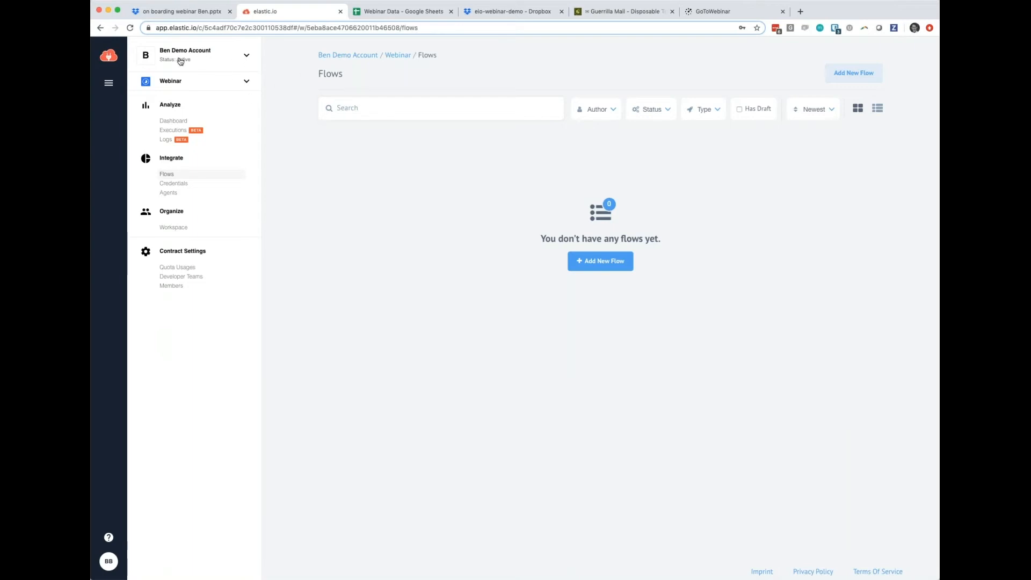
mouse_move(164, 94)
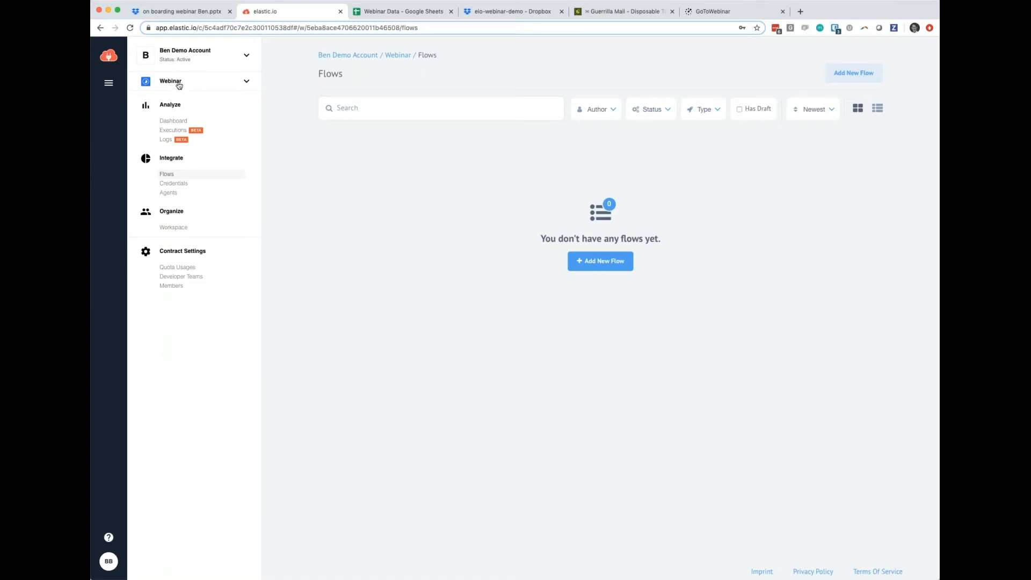
click(247, 81)
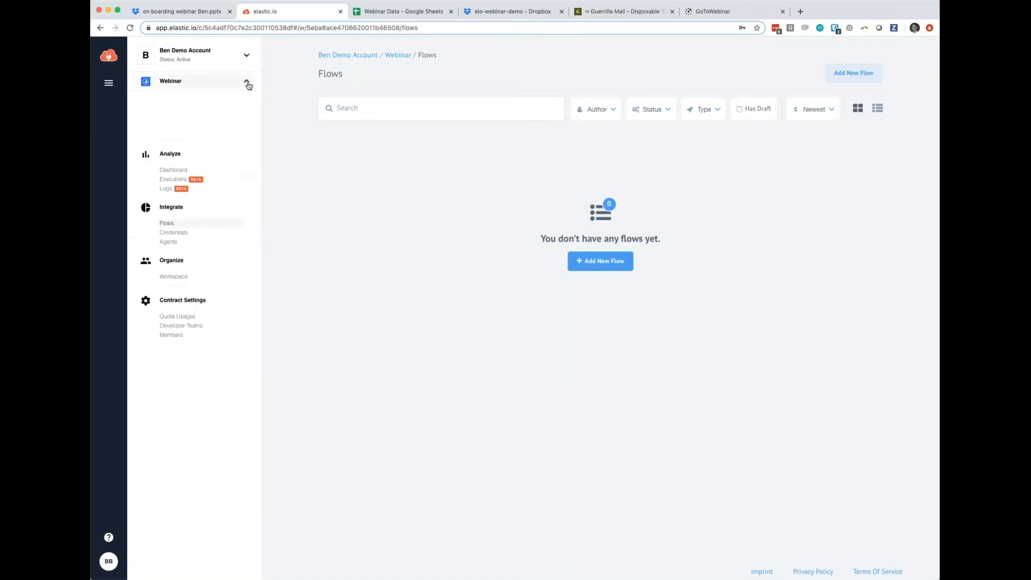
click(246, 83)
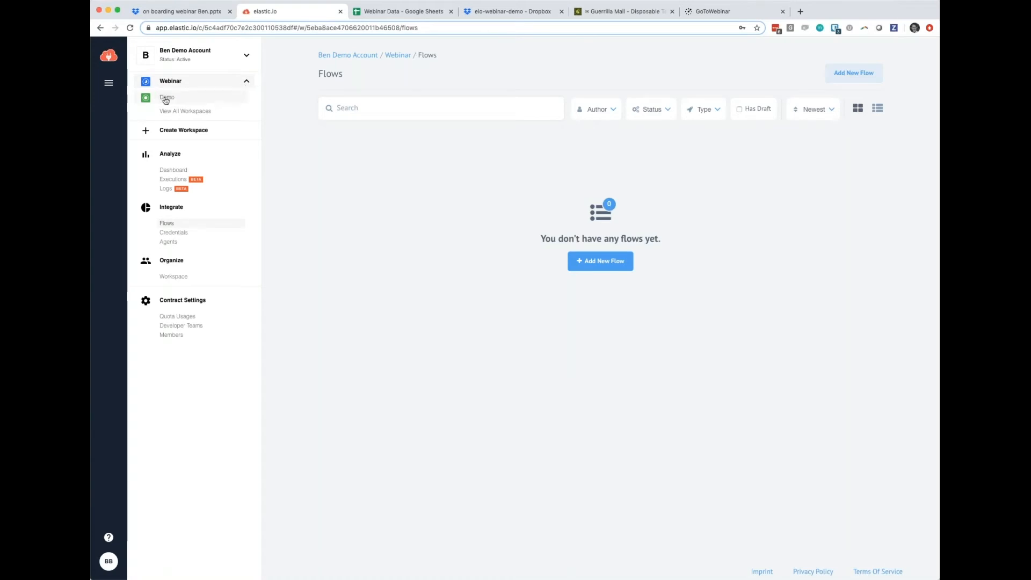
mouse_move(182, 86)
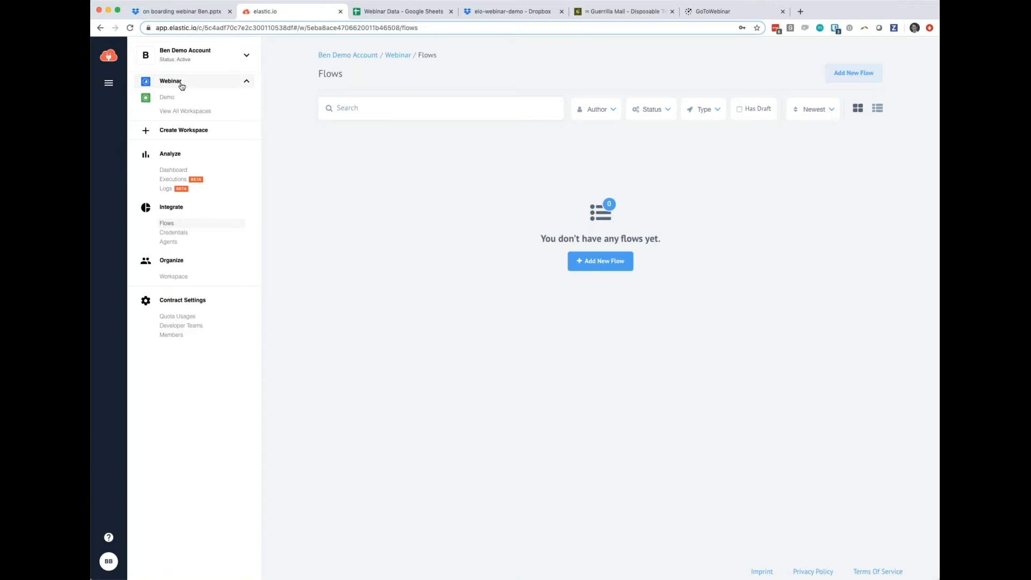
mouse_move(210, 87)
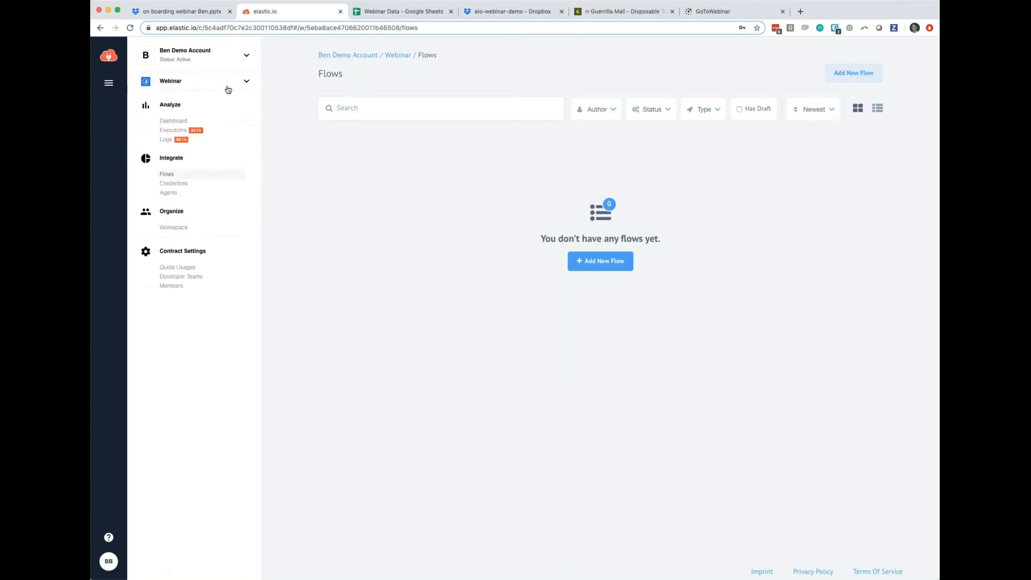
mouse_move(174, 130)
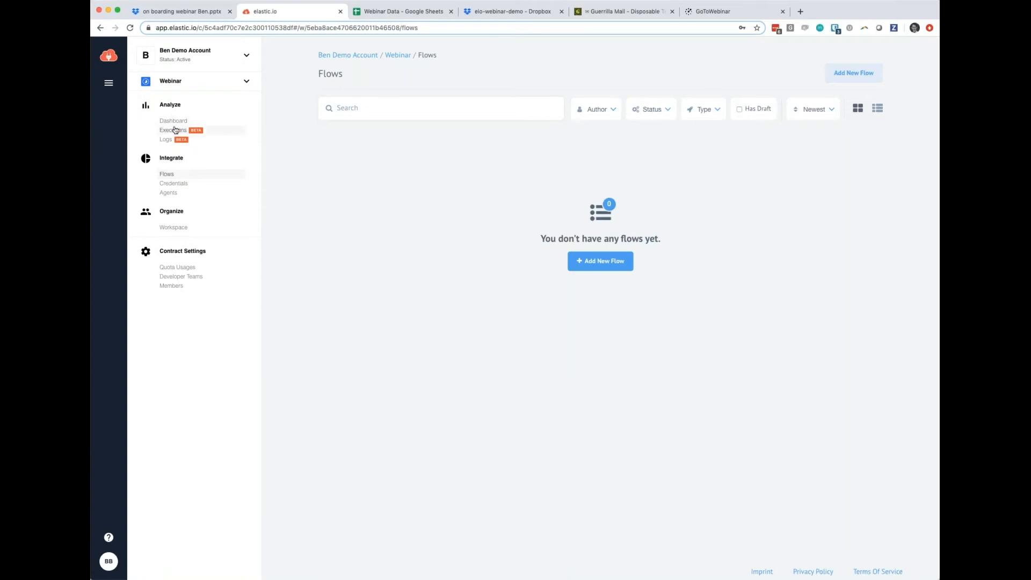
mouse_move(166, 139)
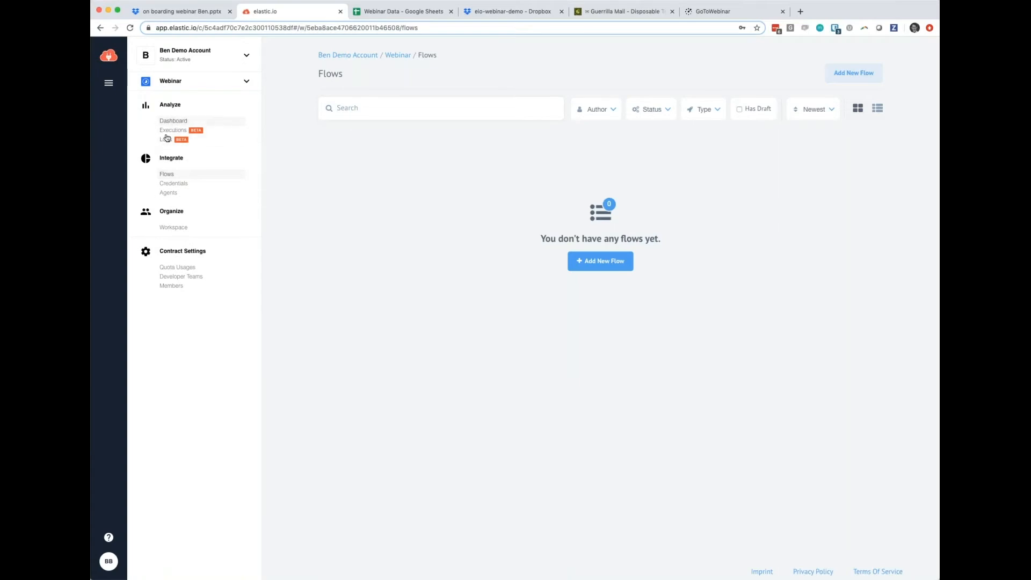
mouse_move(178, 117)
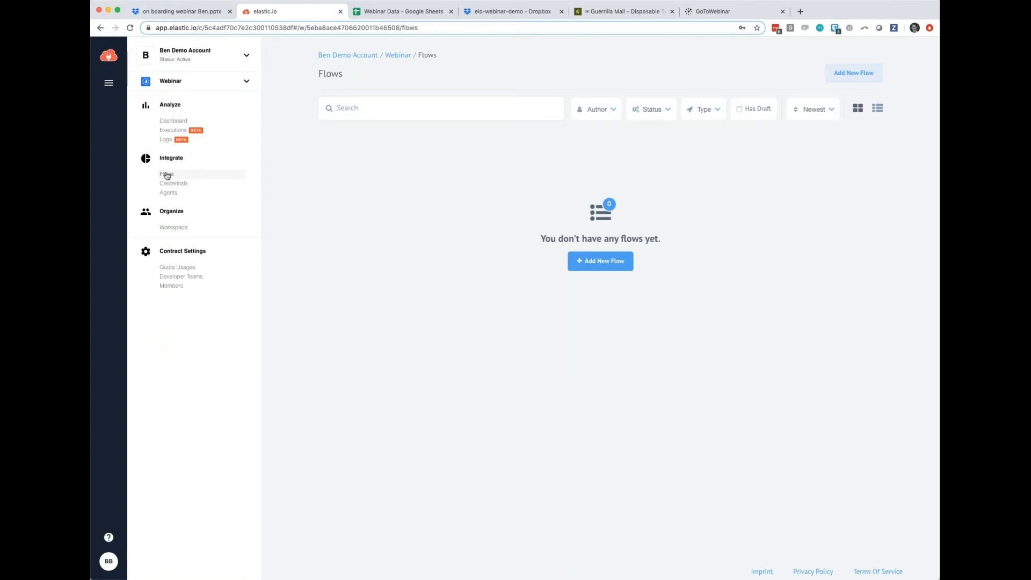
mouse_move(172, 122)
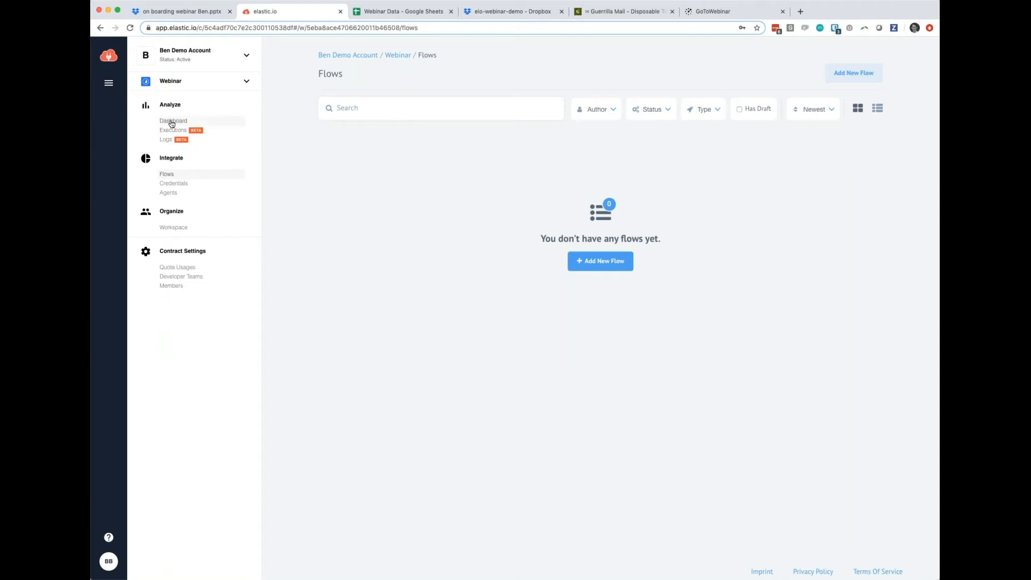
- View the Dashboard's daily statistics, then list the five past executions
click(173, 120)
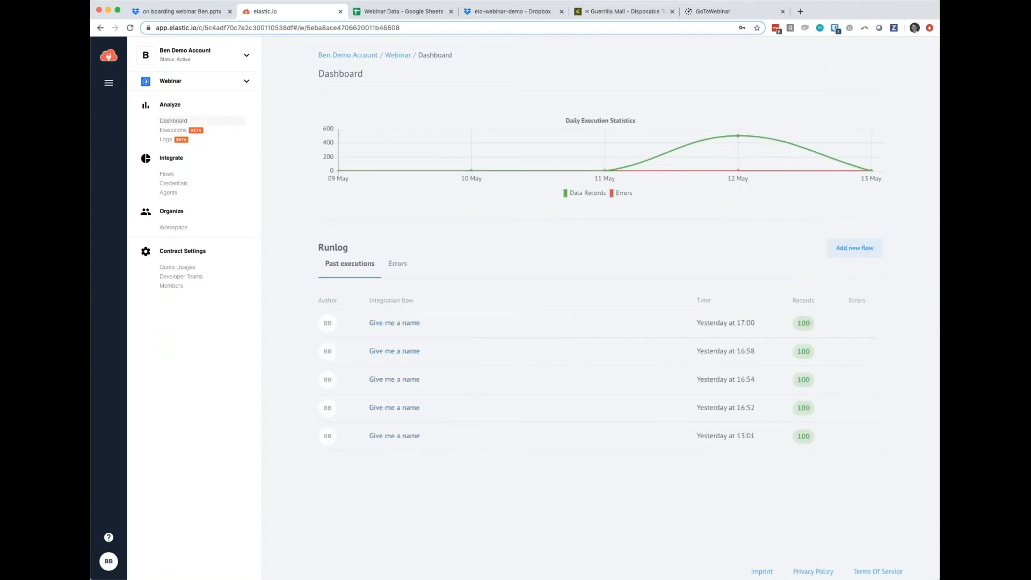
mouse_move(428, 344)
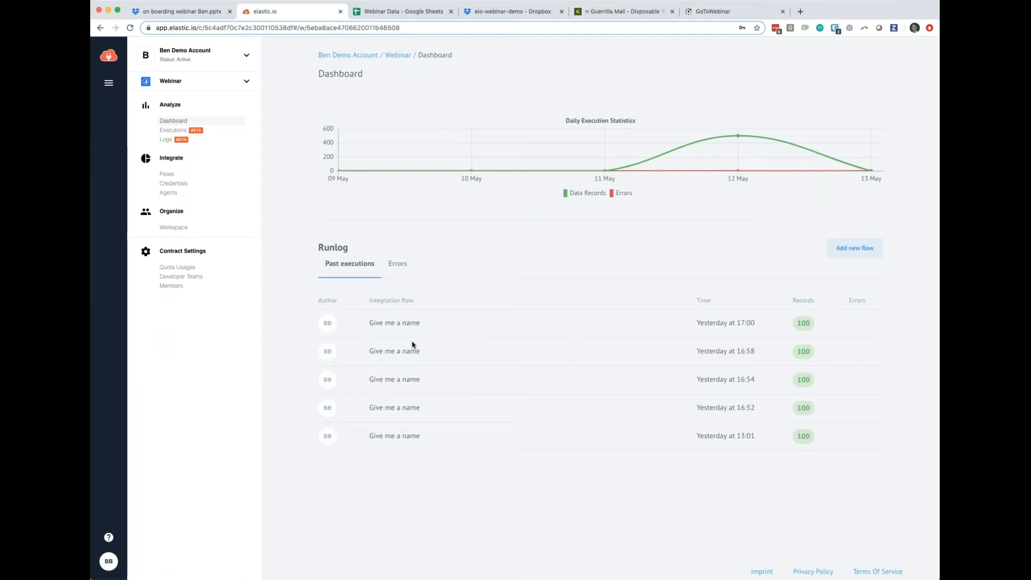
mouse_move(388, 327)
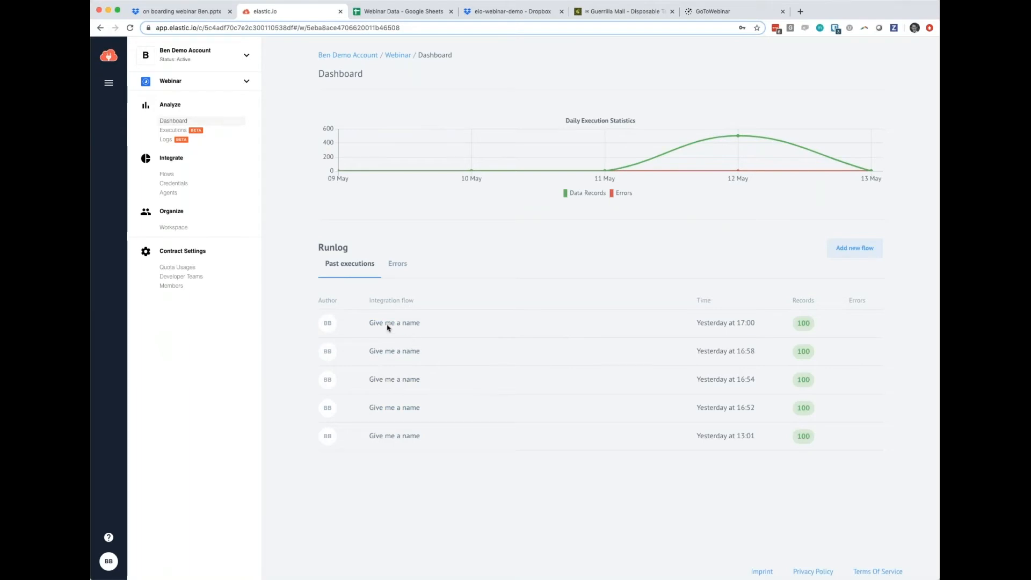
click(173, 130)
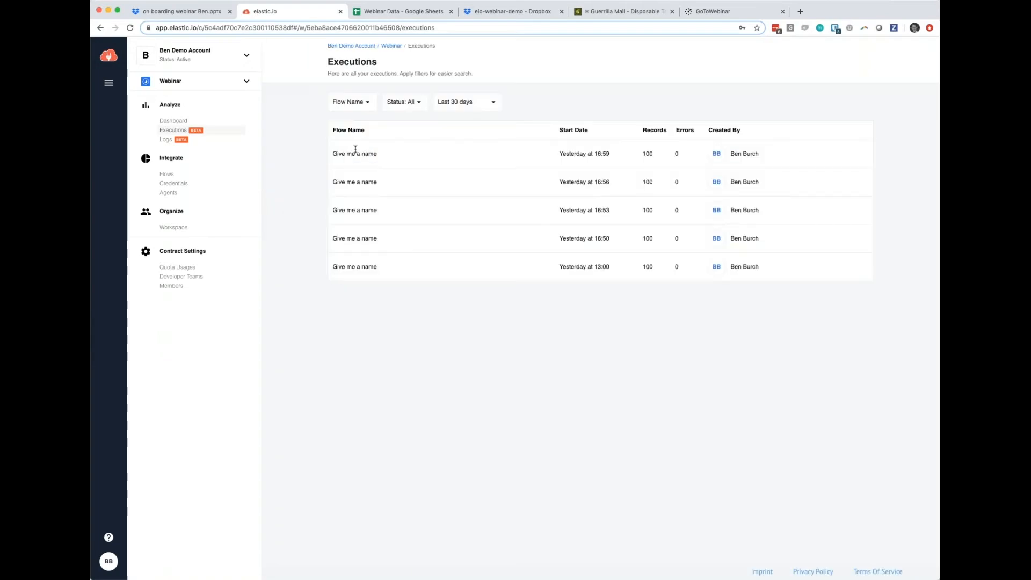
mouse_move(491, 159)
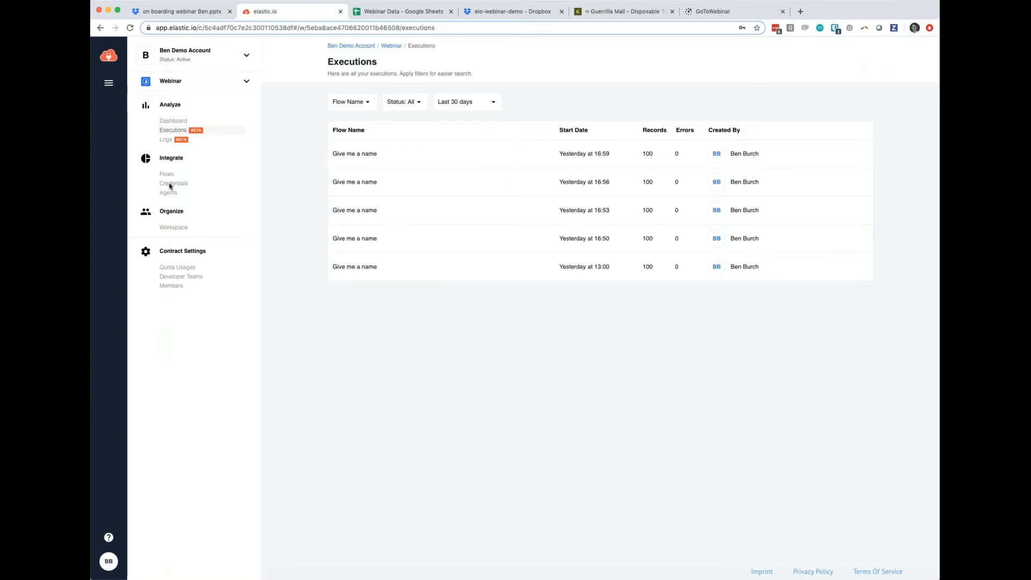
- Open the credentials overview and view the saved Dropbox credential's details
click(173, 183)
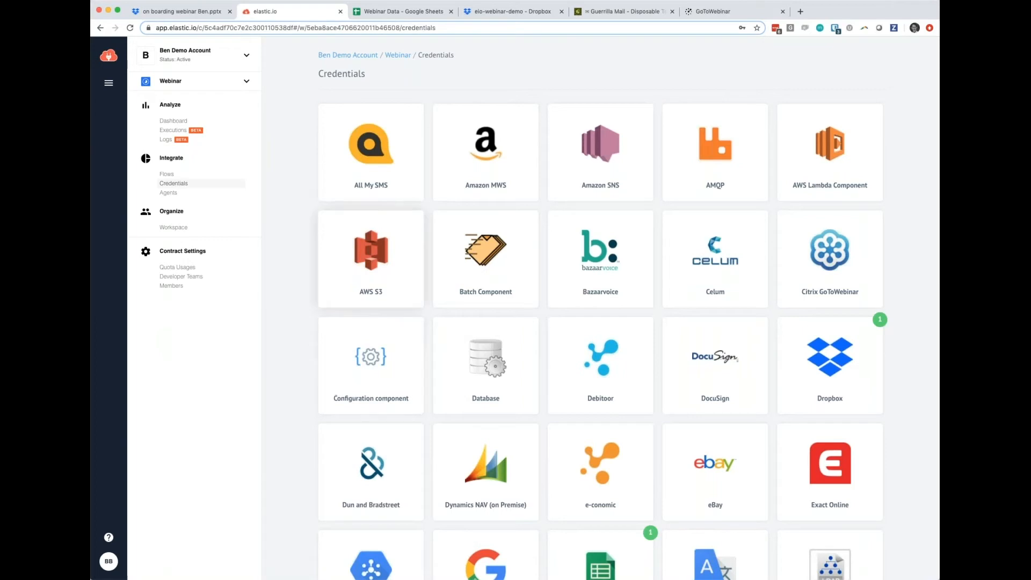
mouse_move(426, 365)
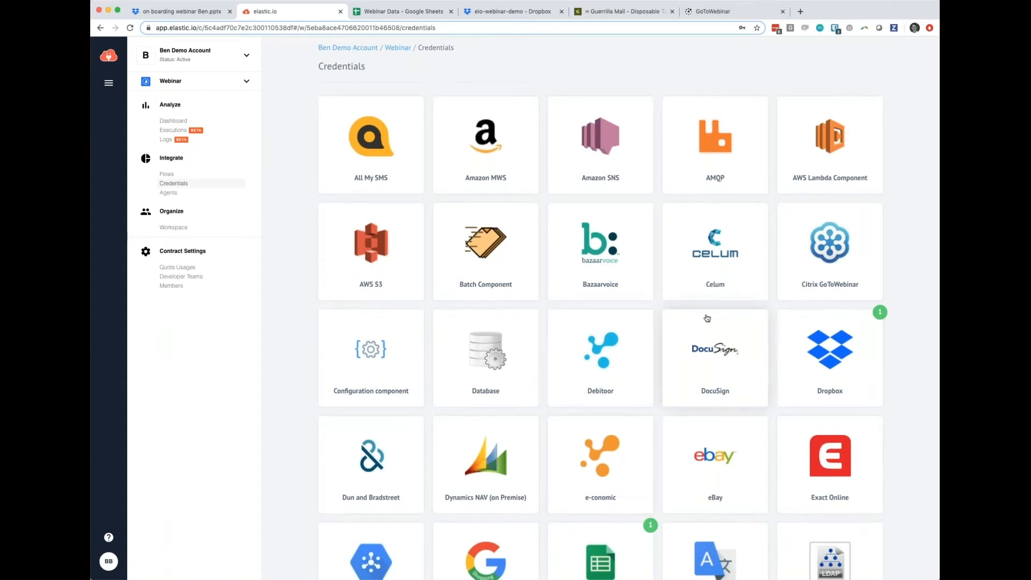
mouse_move(737, 366)
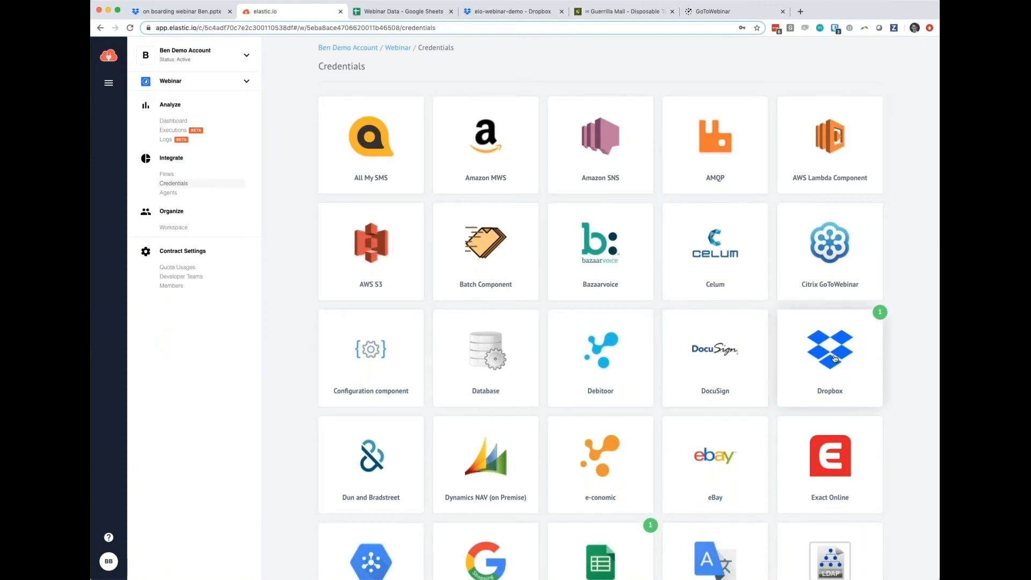
click(830, 350)
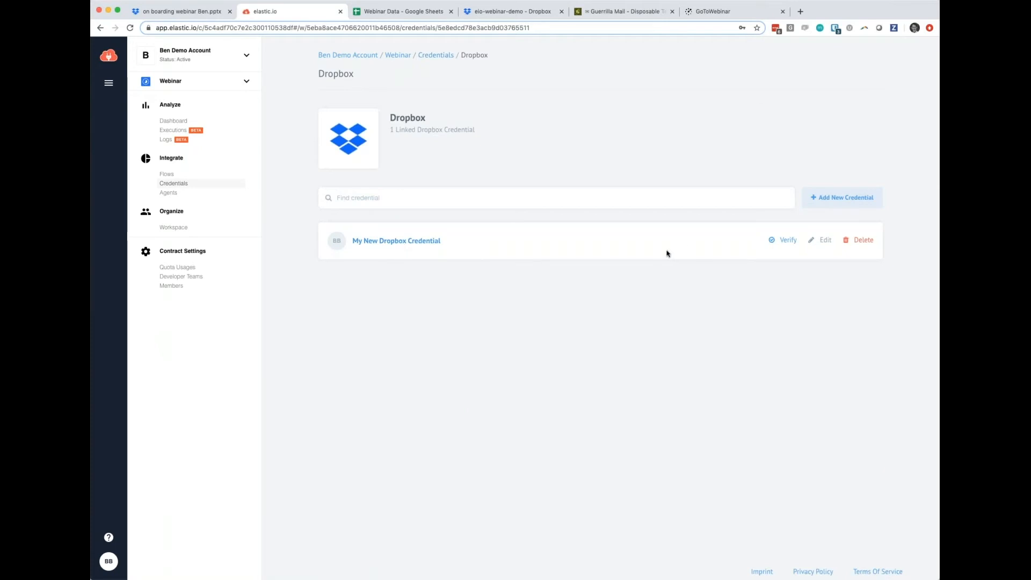
click(826, 240)
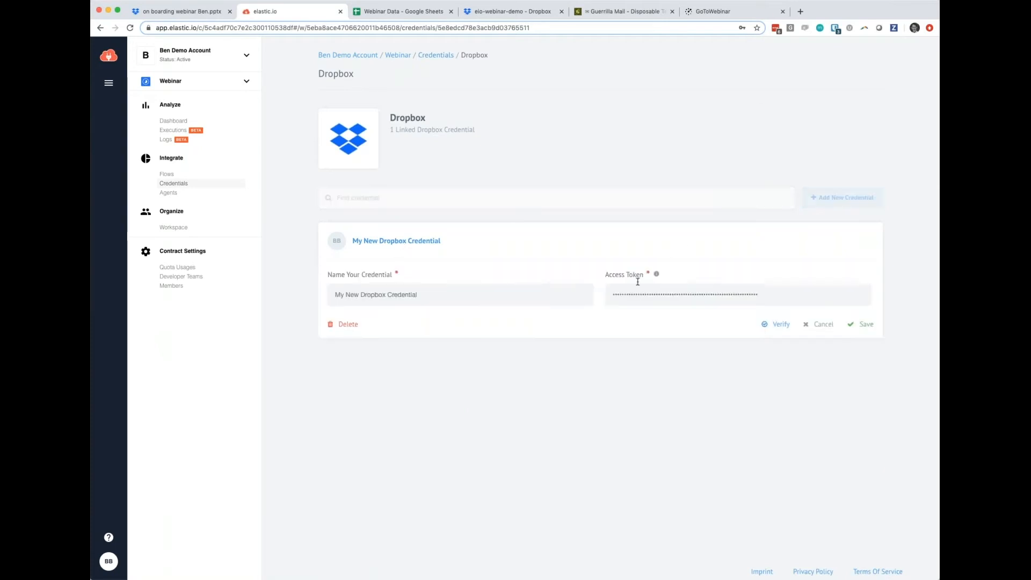
mouse_move(487, 198)
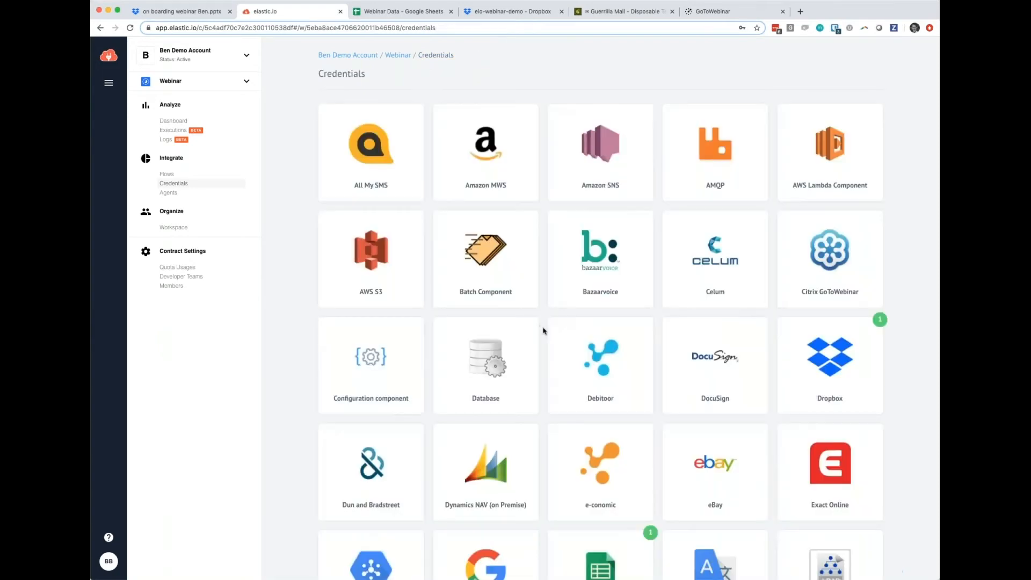
- View the Magento Version 2 credentials, then return to the Credentials catalog
scroll(down, 3)
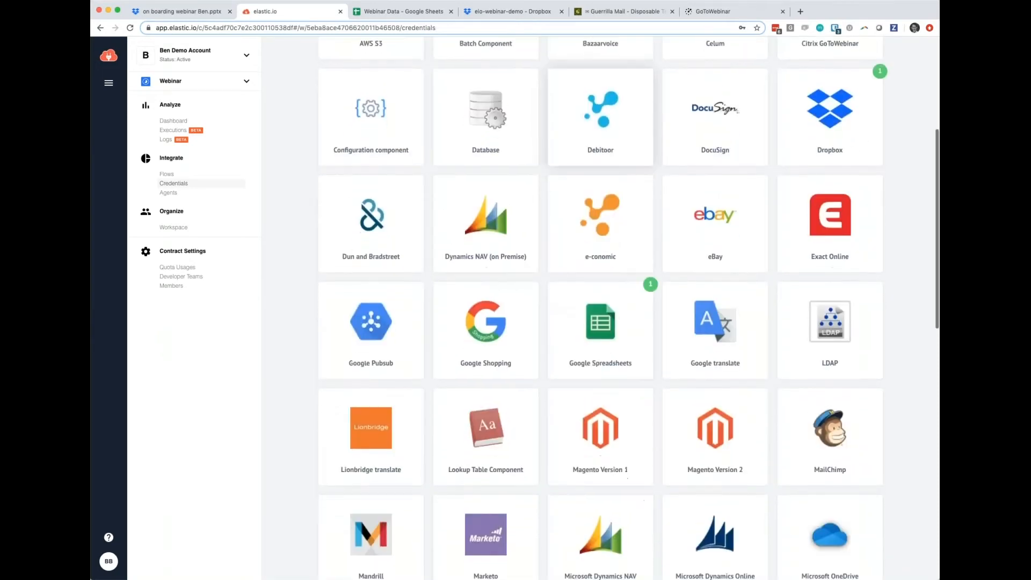
scroll(down, 3)
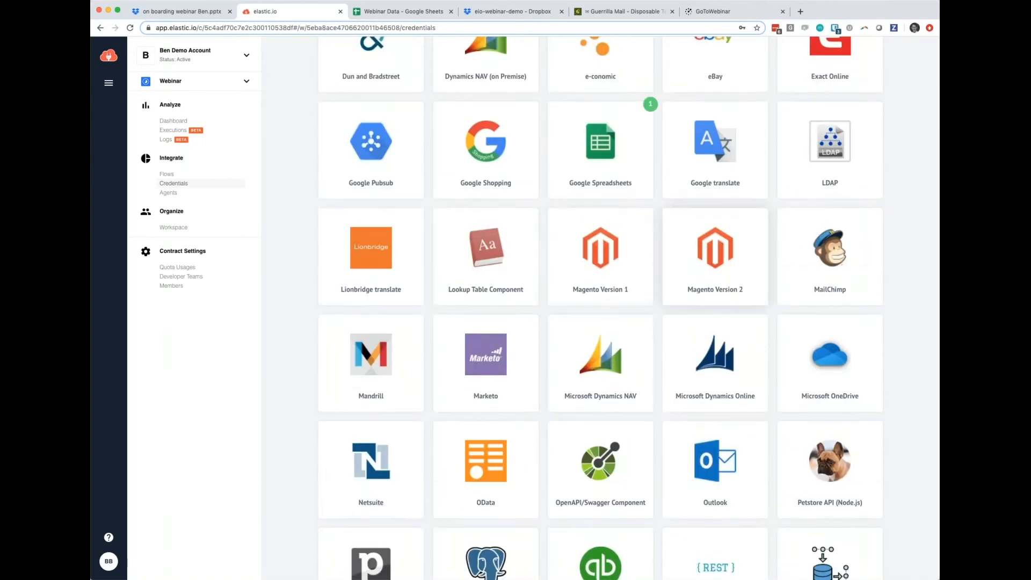
click(715, 248)
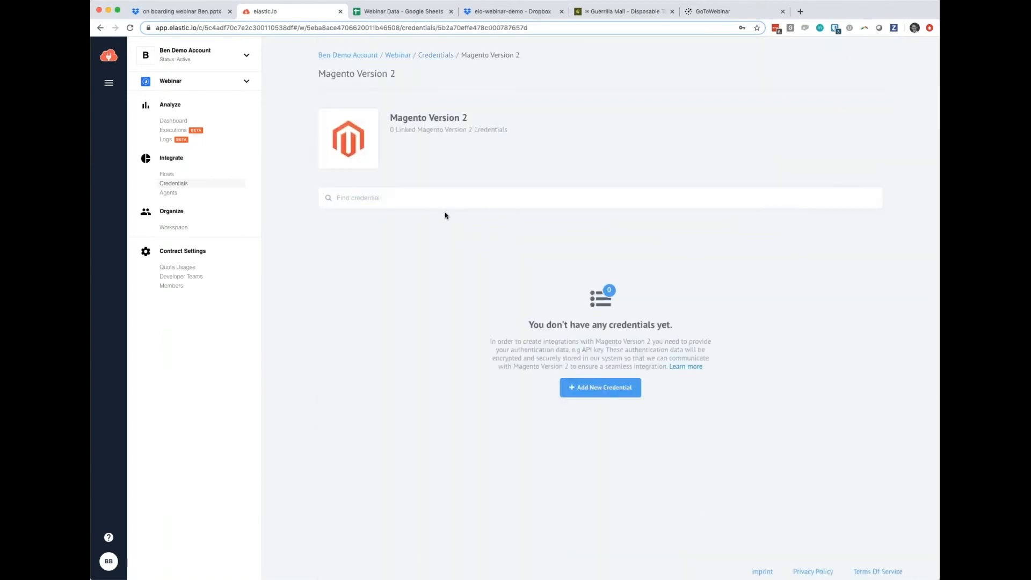
click(600, 388)
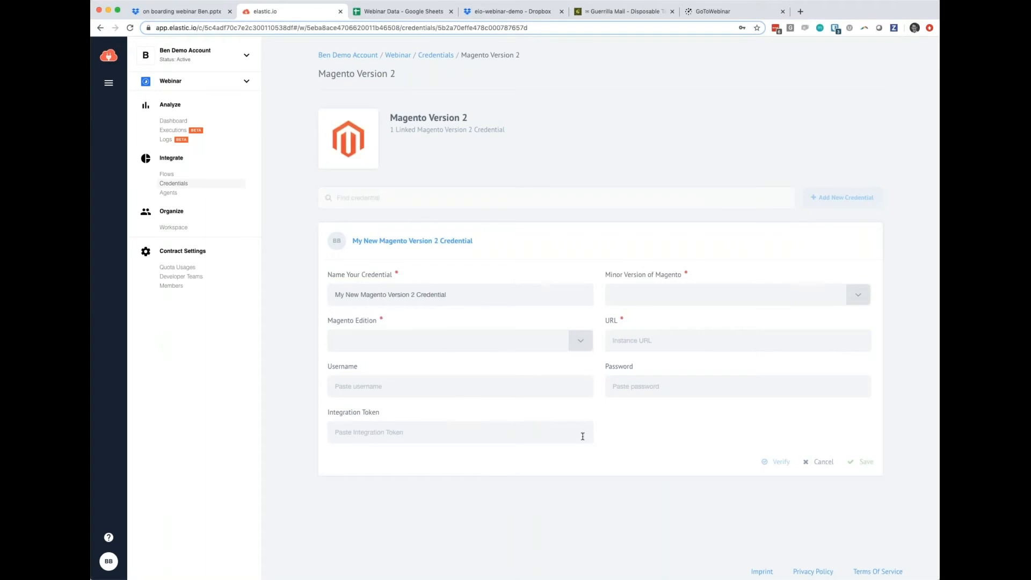
mouse_move(437, 60)
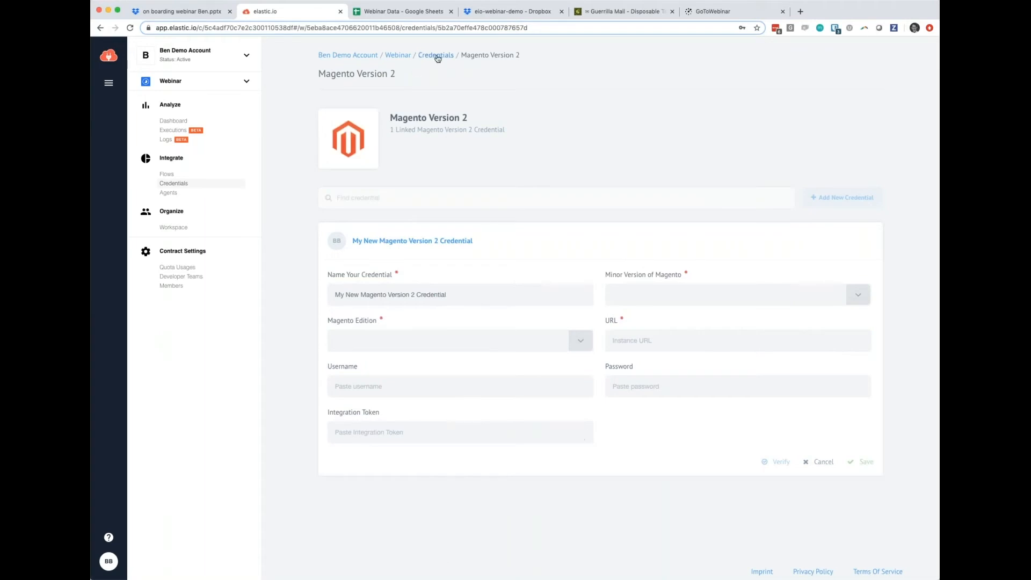
click(436, 54)
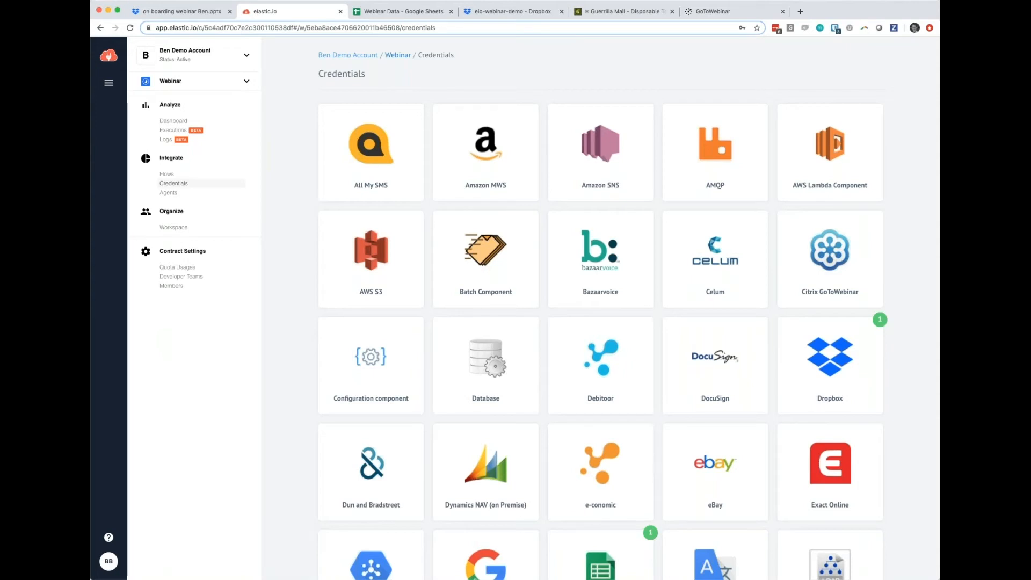
- Open the Agents page to confirm the workspace has no agents
click(168, 192)
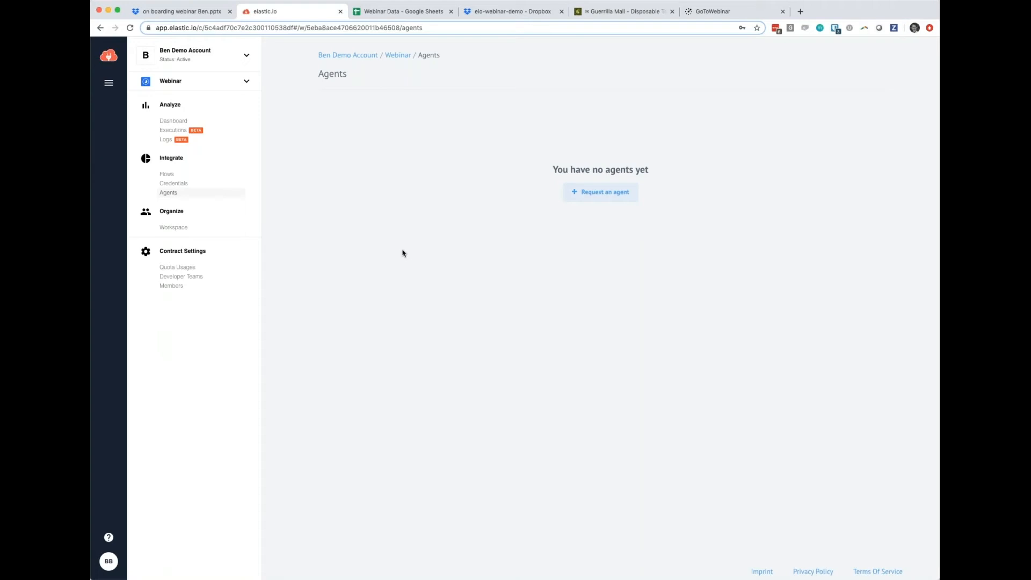
mouse_move(229, 224)
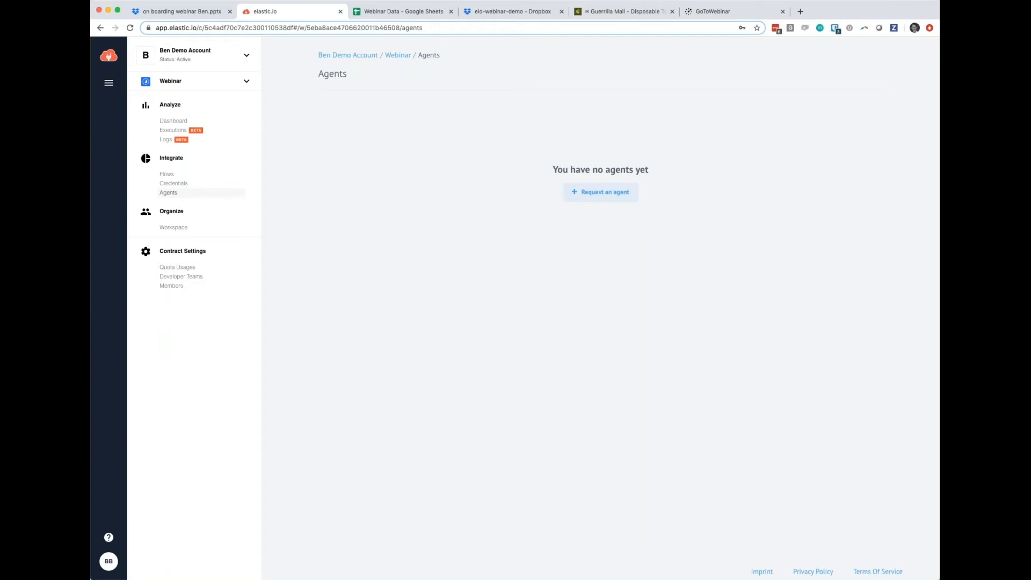
mouse_move(177, 285)
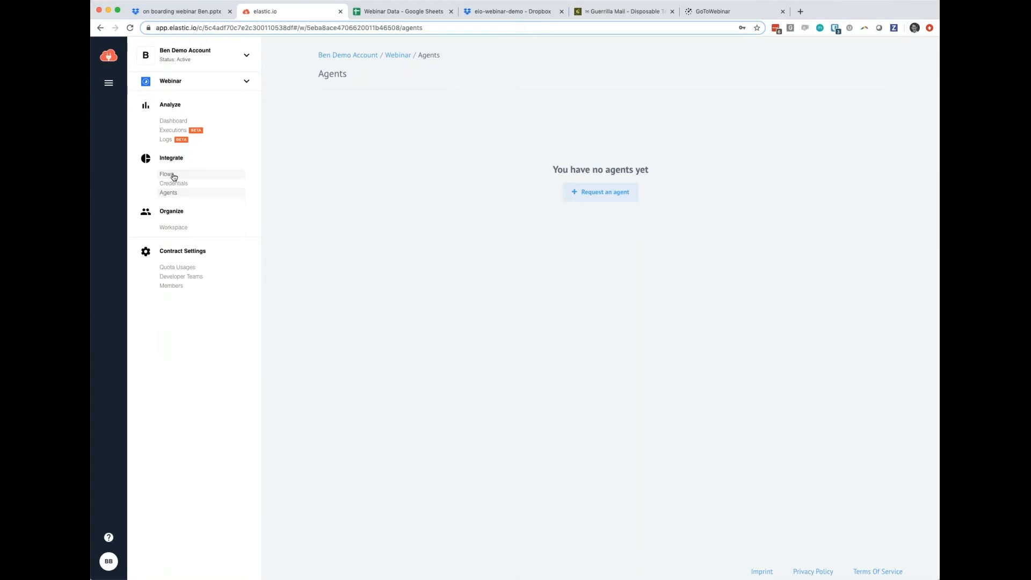
- Create an untitled draft flow, start its initial trigger, and view the Webinar Data spreadsheet
click(167, 174)
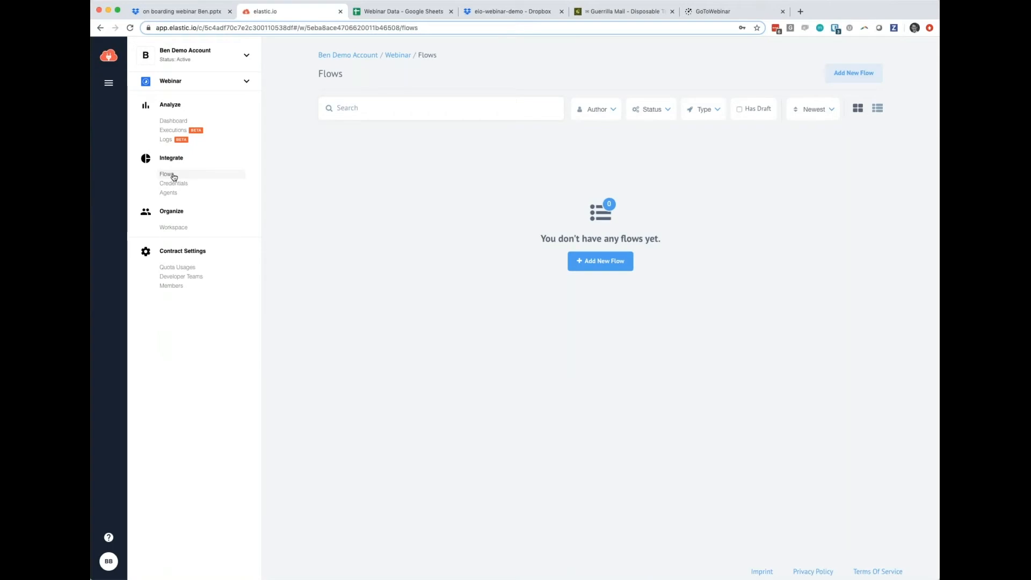
mouse_move(367, 237)
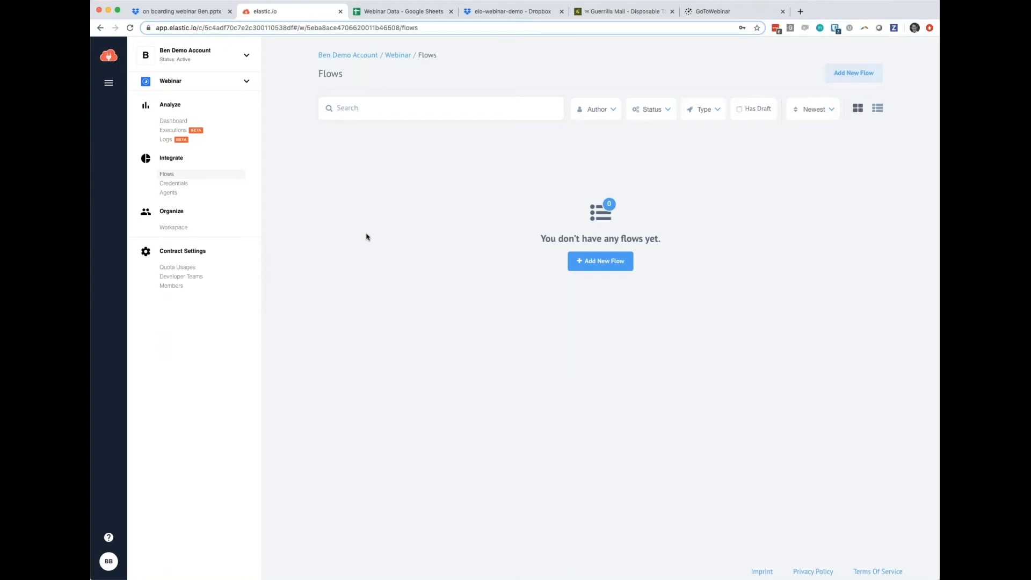
mouse_move(480, 314)
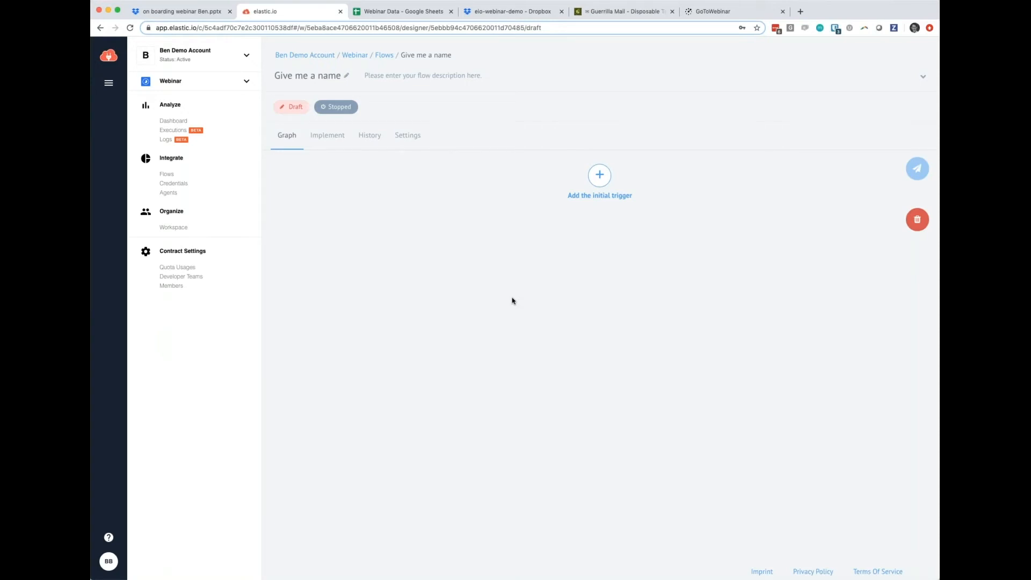
mouse_move(600, 191)
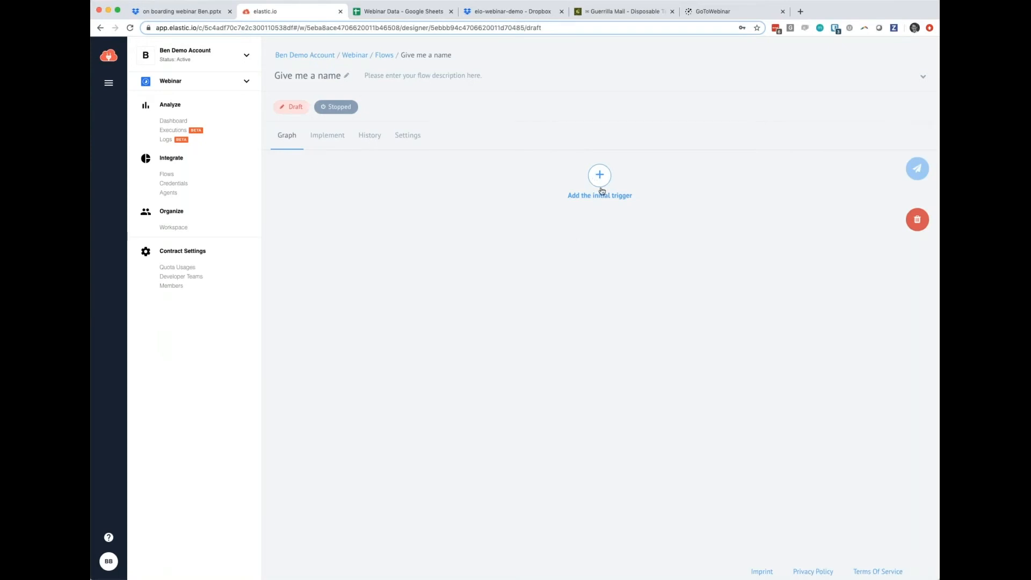
mouse_move(600, 180)
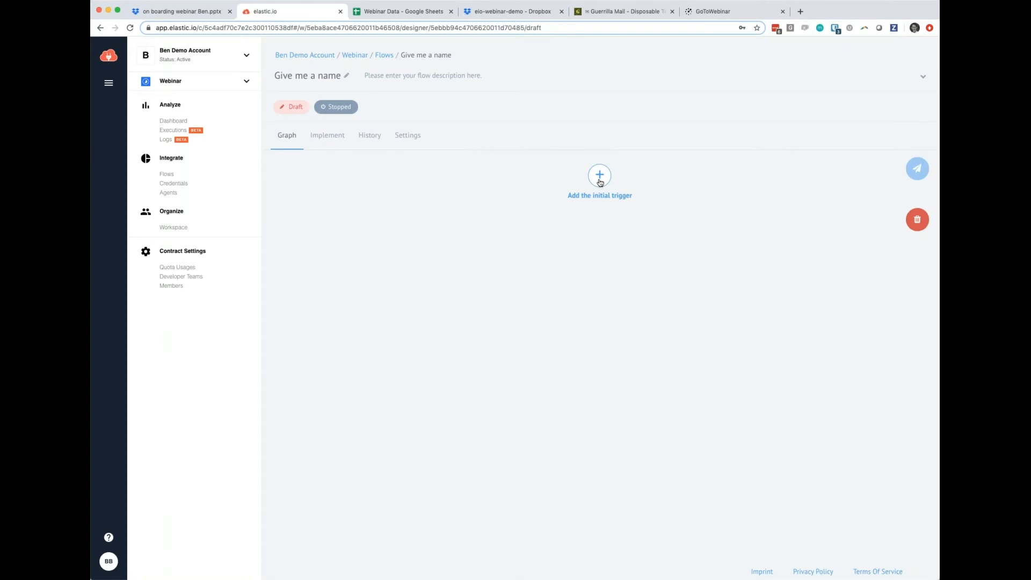
click(599, 176)
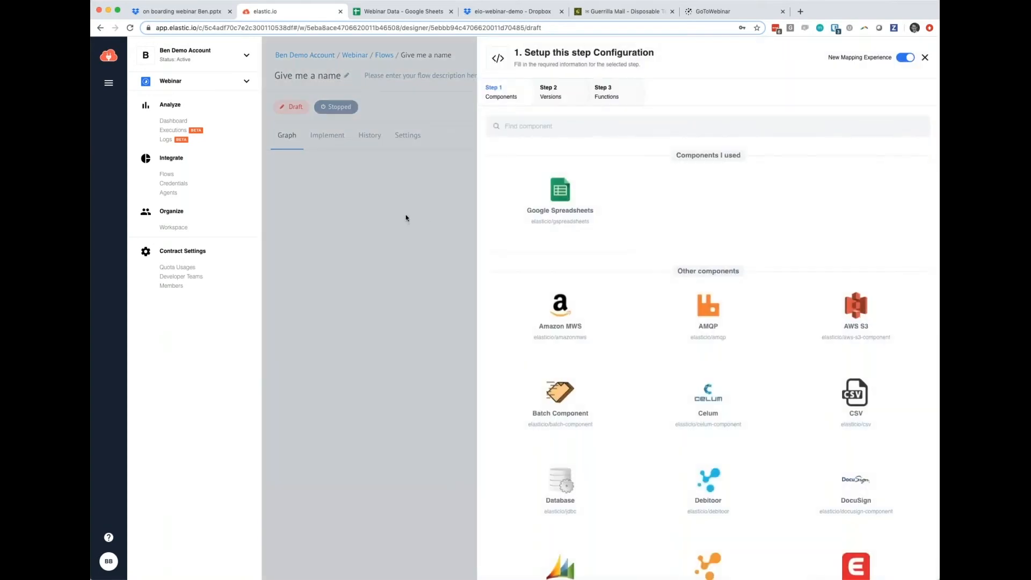
click(406, 10)
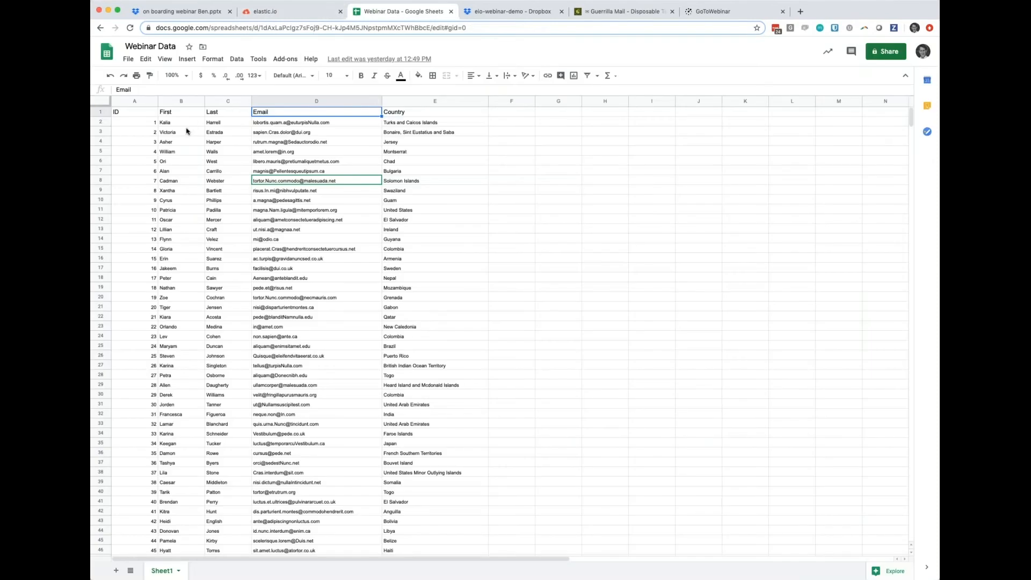
click(227, 122)
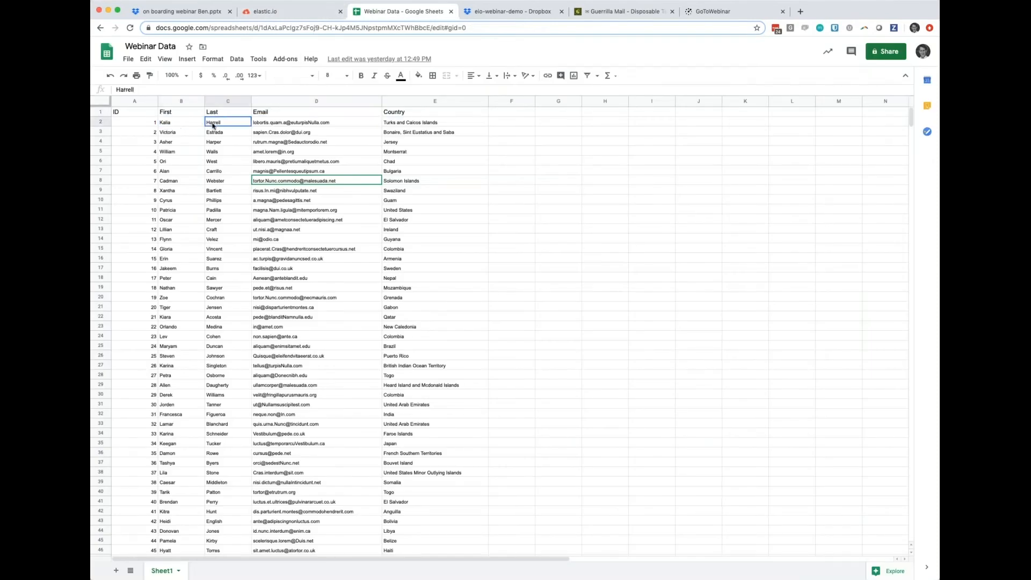
click(435, 122)
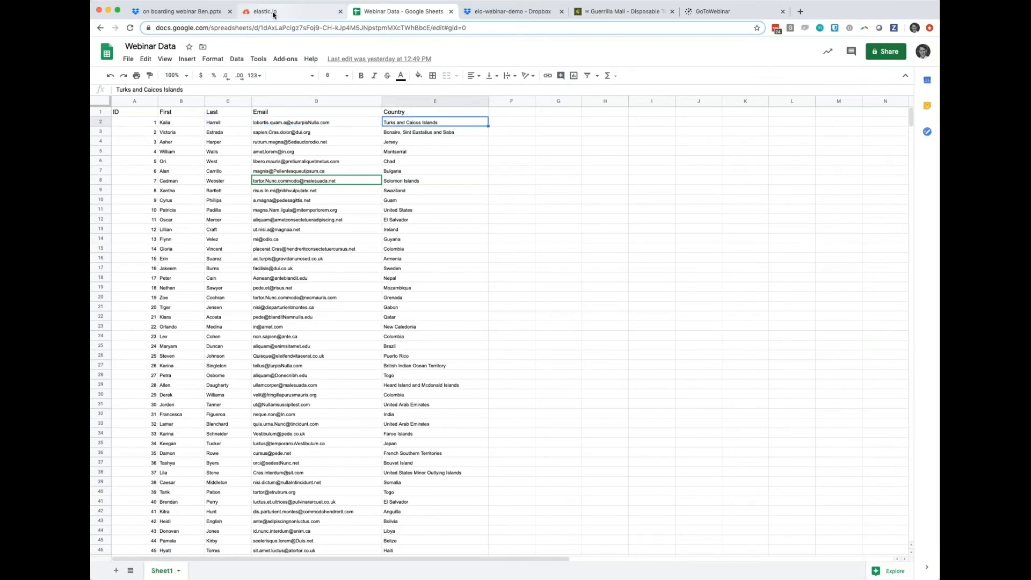
click(281, 11)
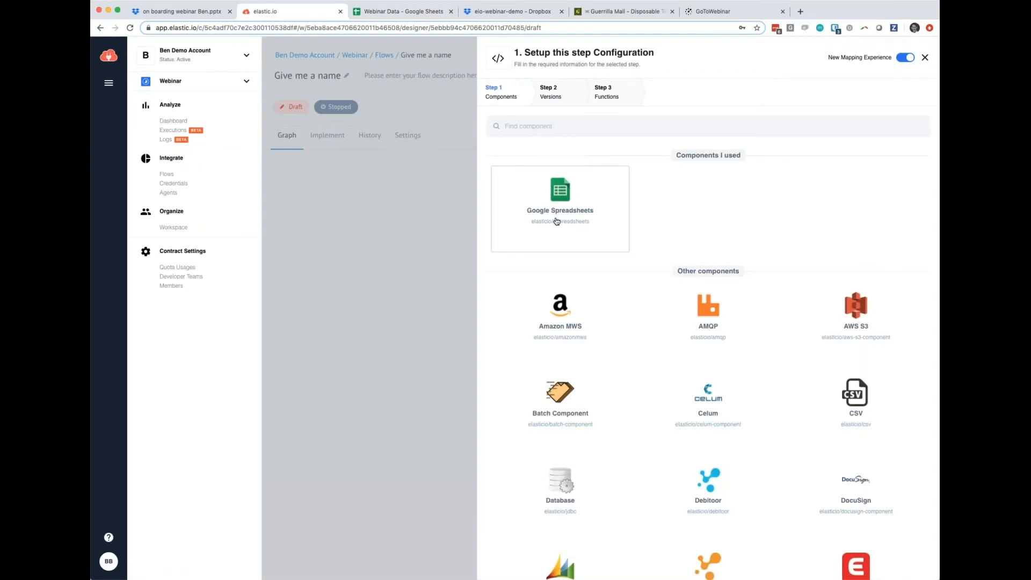
- Select the Google Spreadsheets tile under Components I used
click(560, 209)
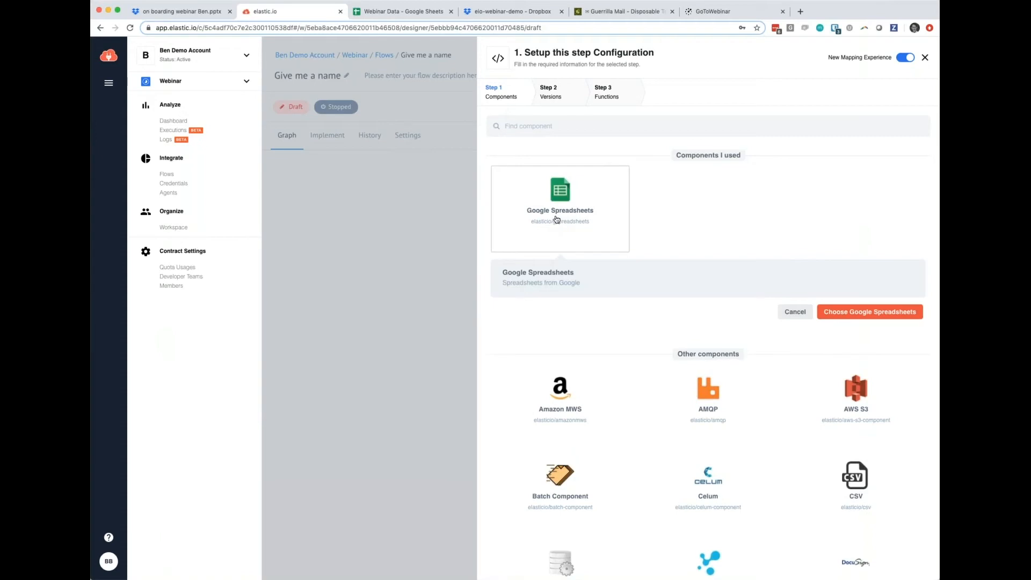
mouse_move(587, 236)
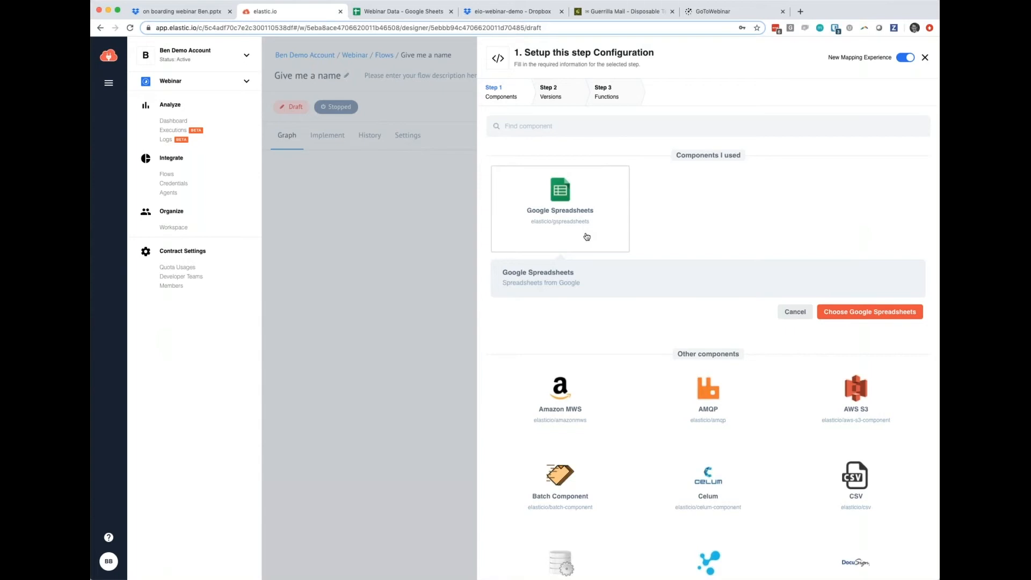
- Choose Google Spreadsheets as the trigger and select its Get Spreadsheet Row function
click(870, 311)
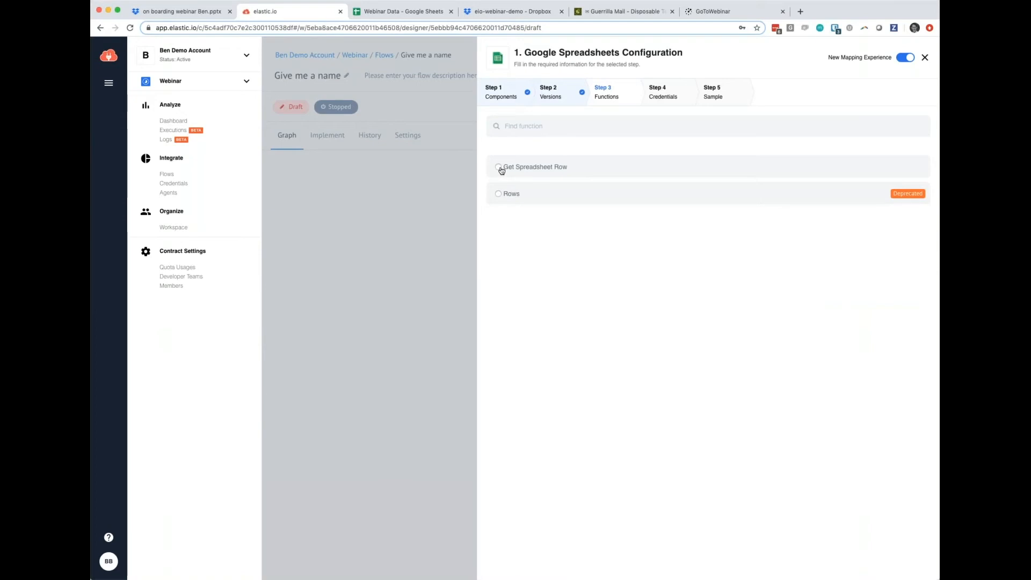
mouse_move(512, 168)
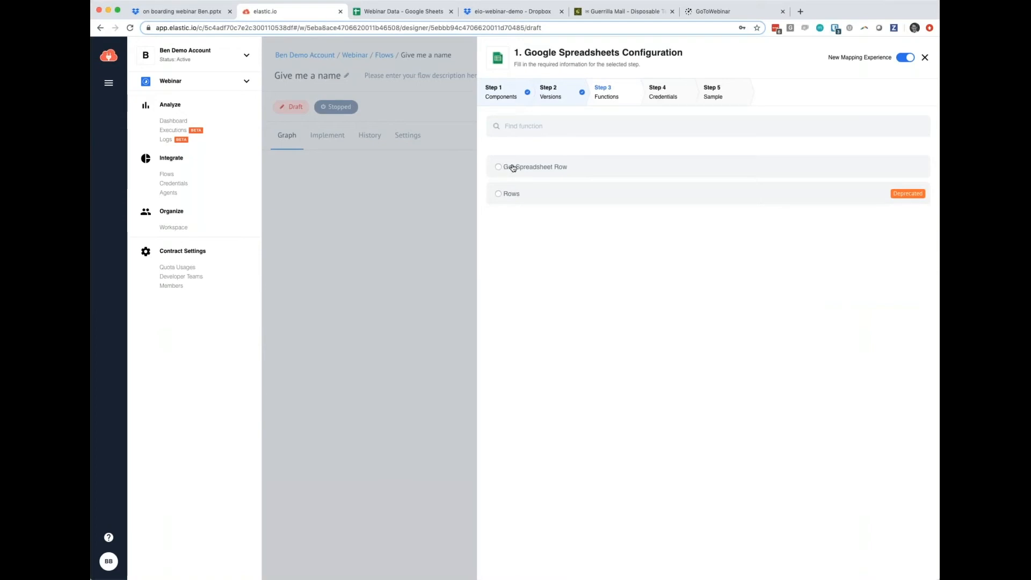
mouse_move(499, 121)
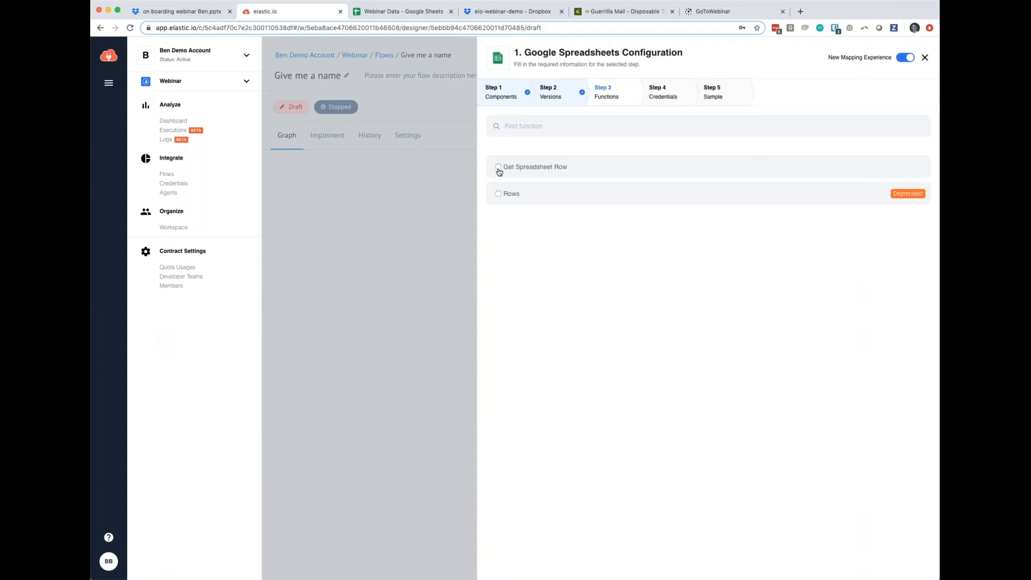
click(498, 167)
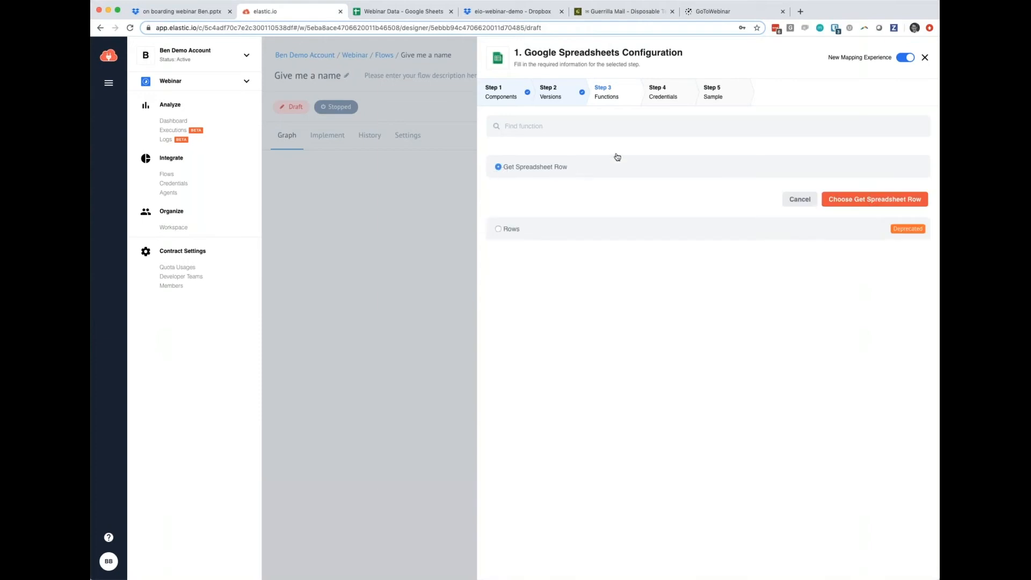
- Confirm Get Spreadsheet Row and authenticate a new Google Spreadsheets credential
click(874, 199)
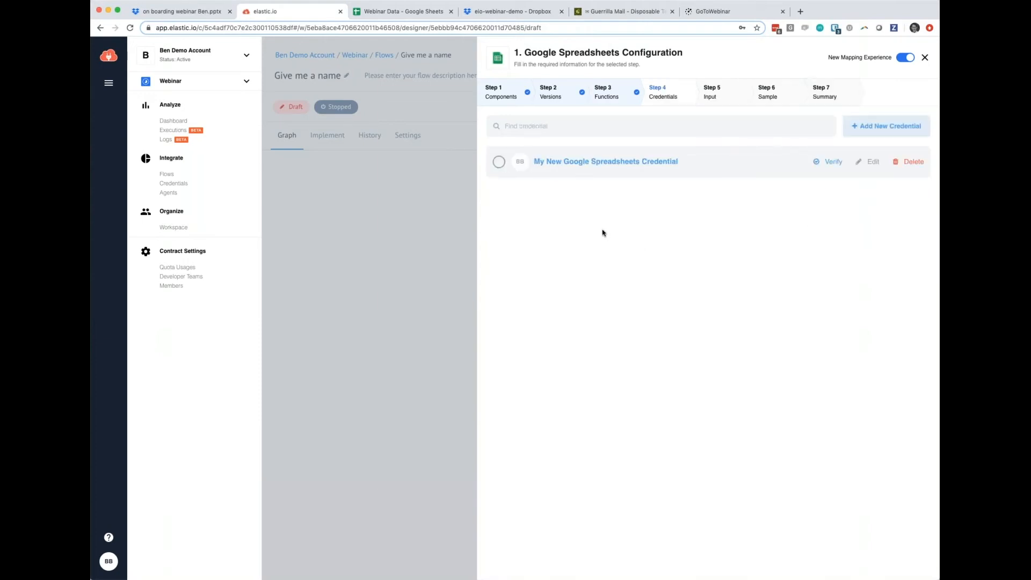
click(498, 162)
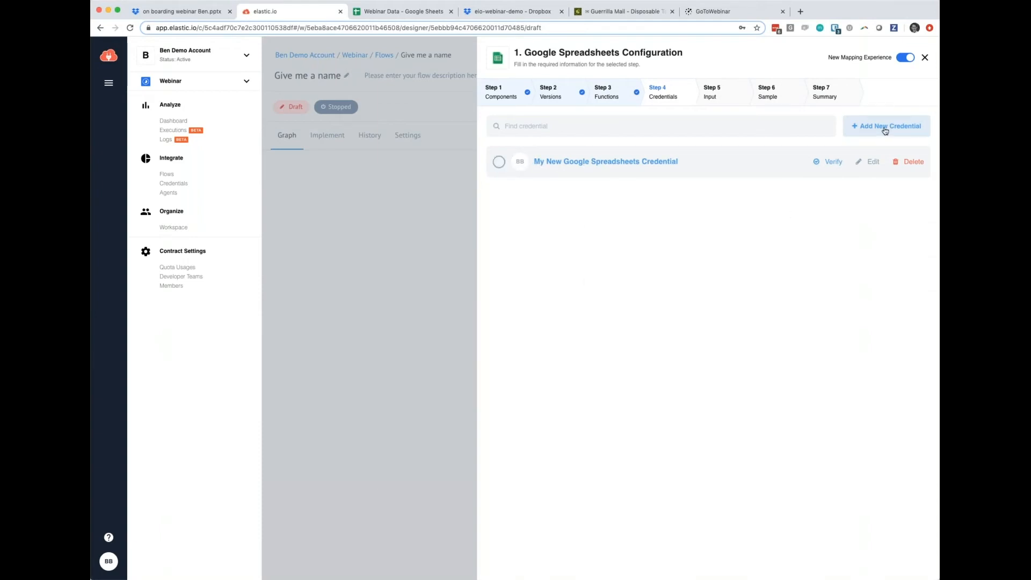
mouse_move(880, 130)
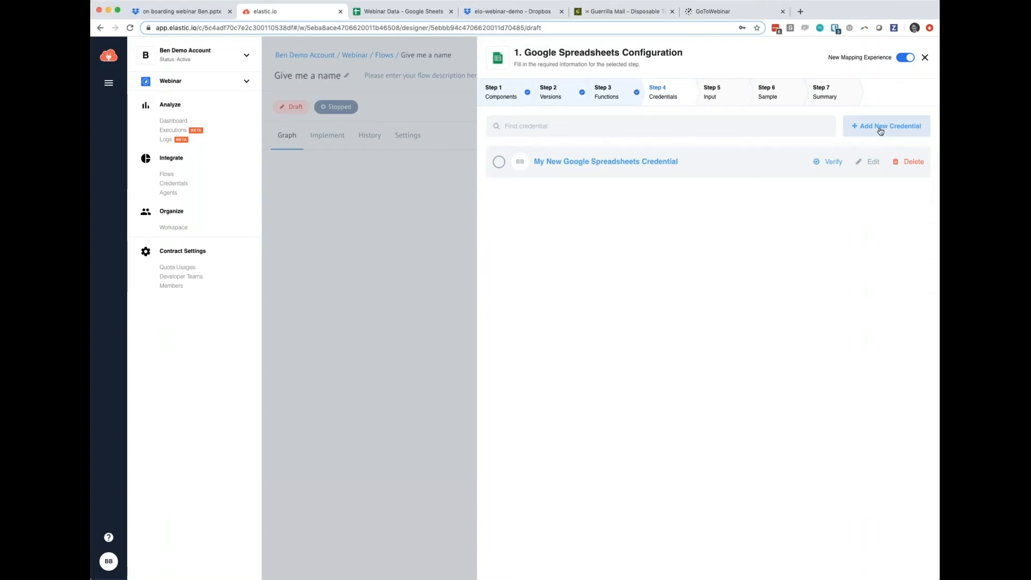
click(886, 126)
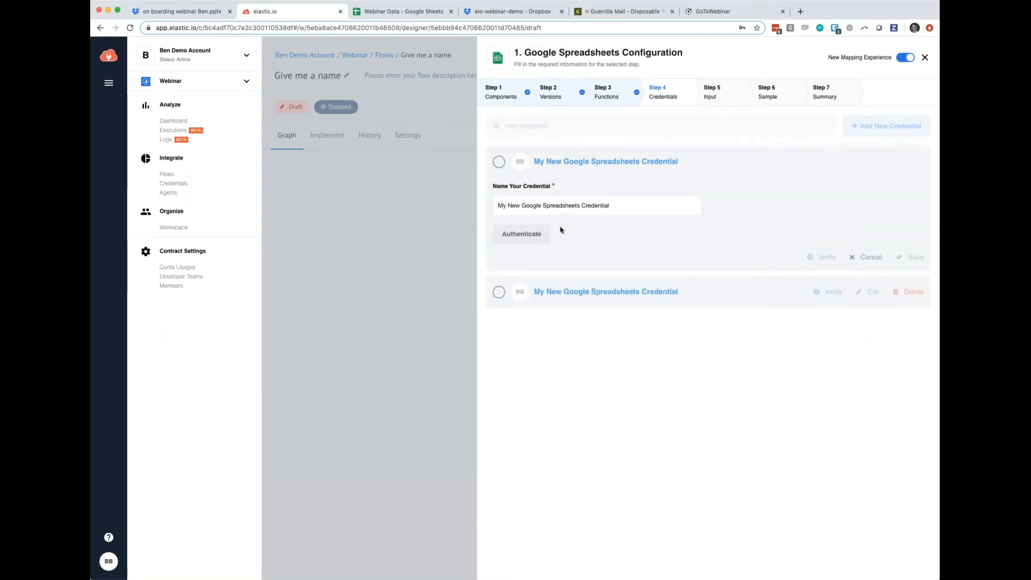
mouse_move(542, 230)
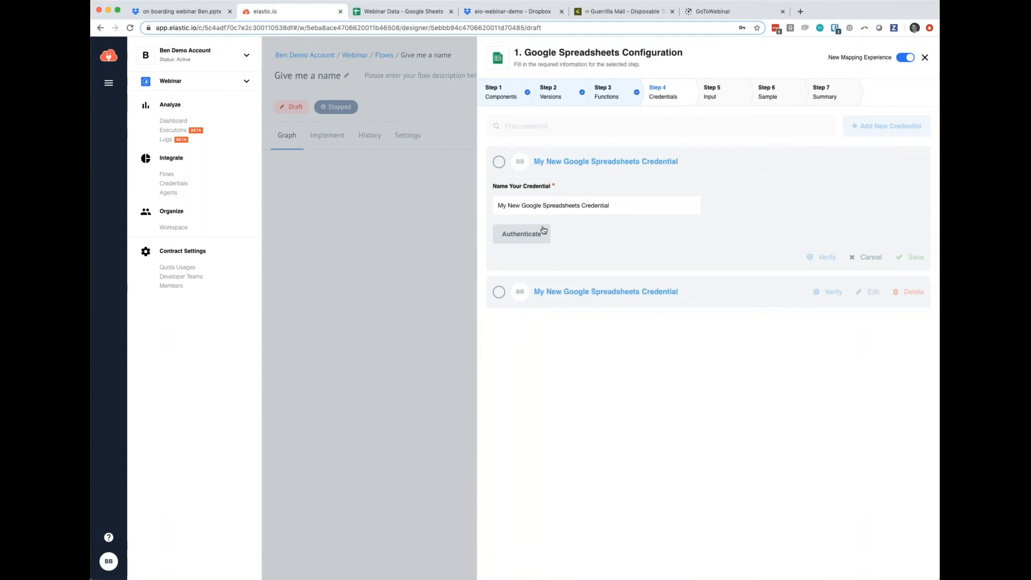
click(498, 291)
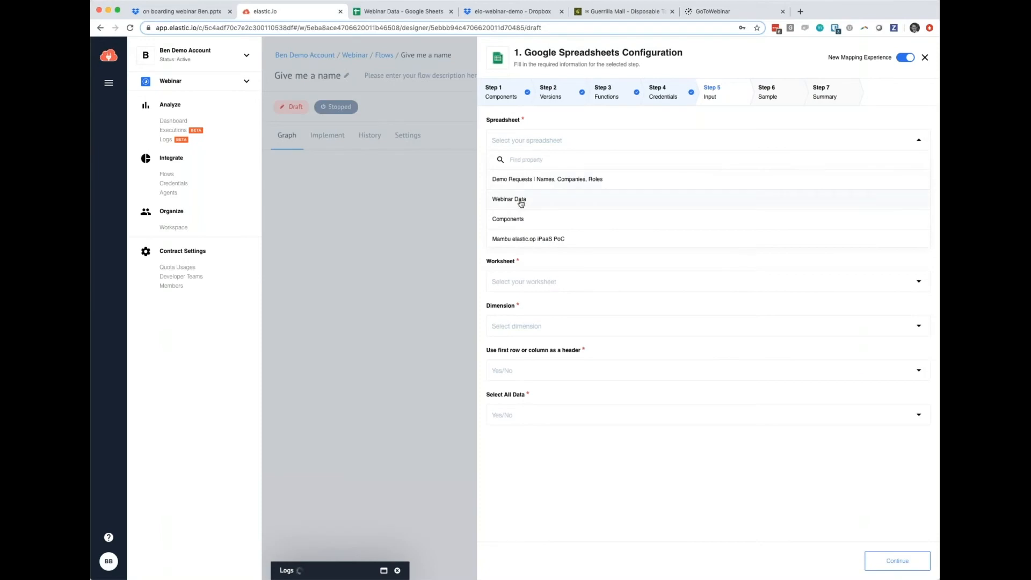
- Select Webinar Data as the trigger's source spreadsheet
click(521, 199)
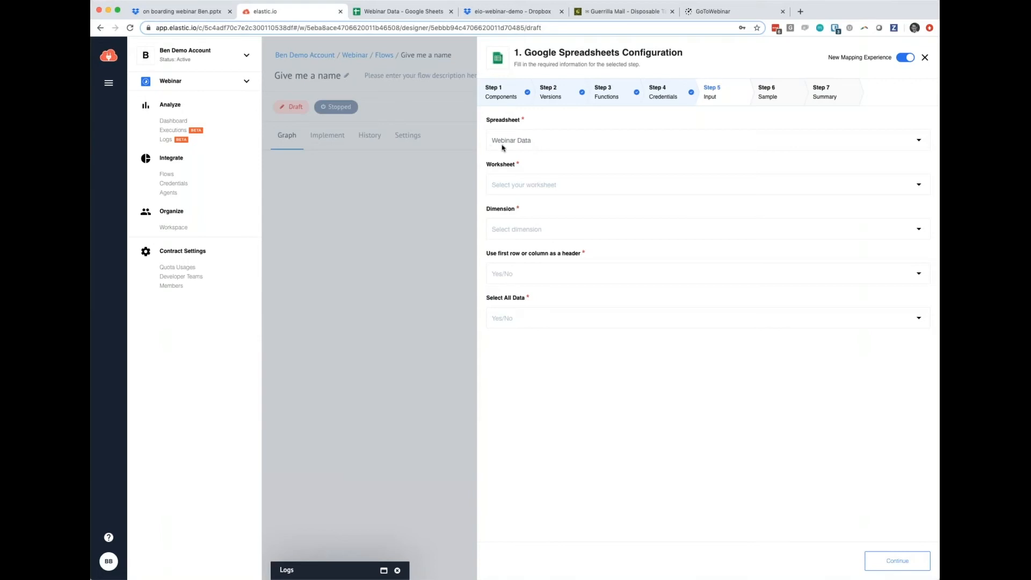
mouse_move(509, 147)
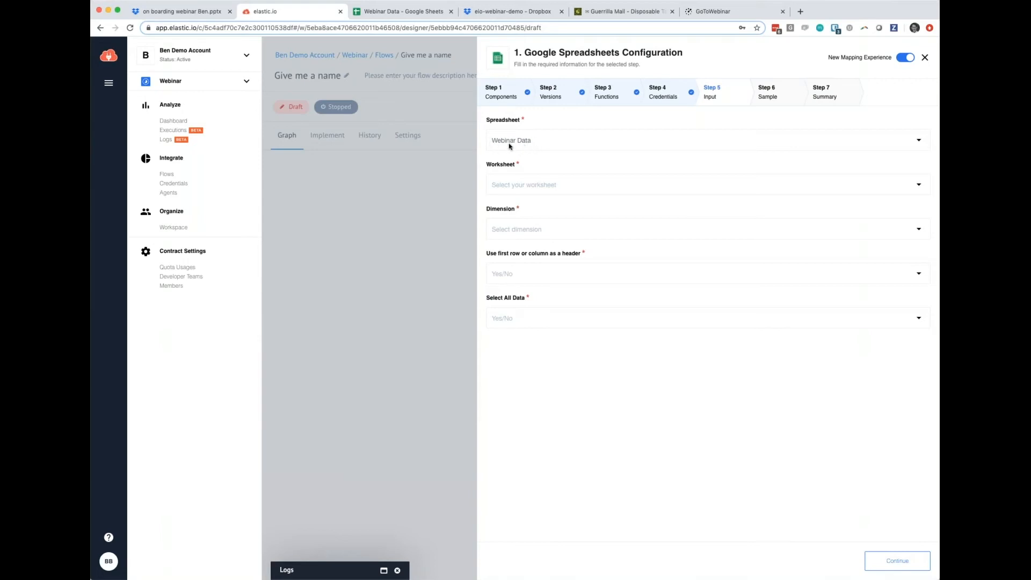
mouse_move(408, 42)
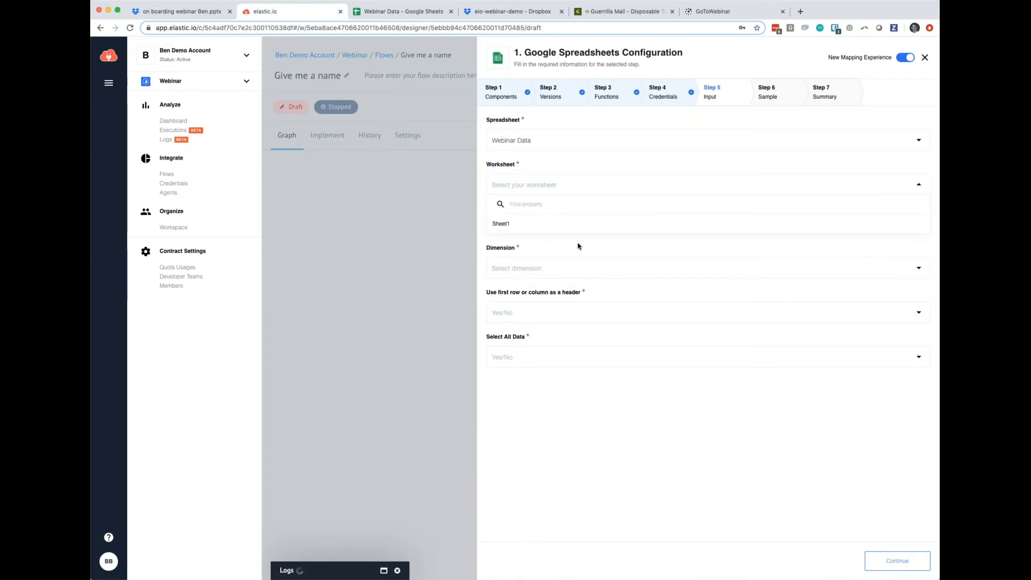
- Set Worksheet to Sheet1, Dimension to Rows, header row Yes, and Select All Data Yes
click(501, 224)
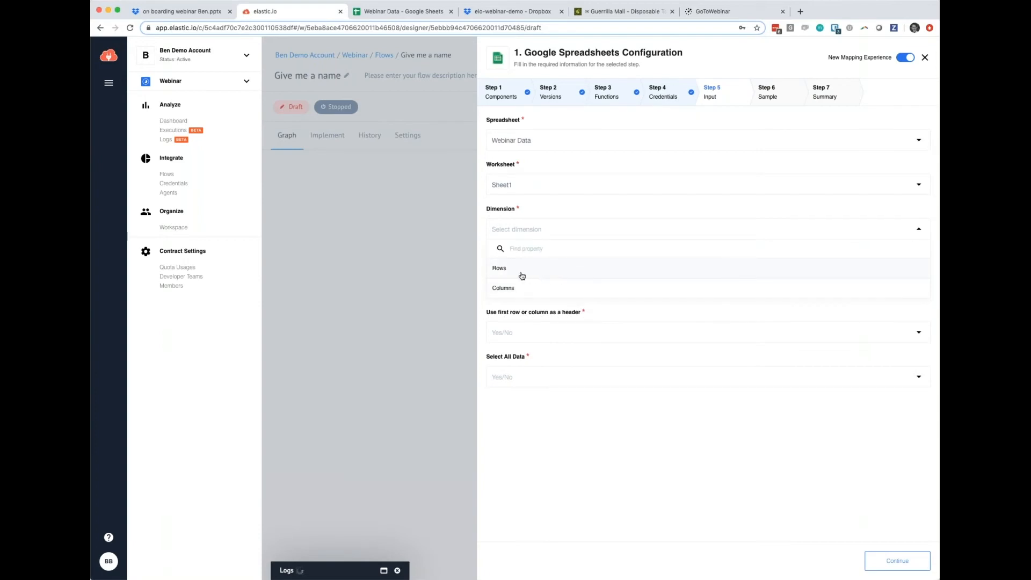
click(499, 268)
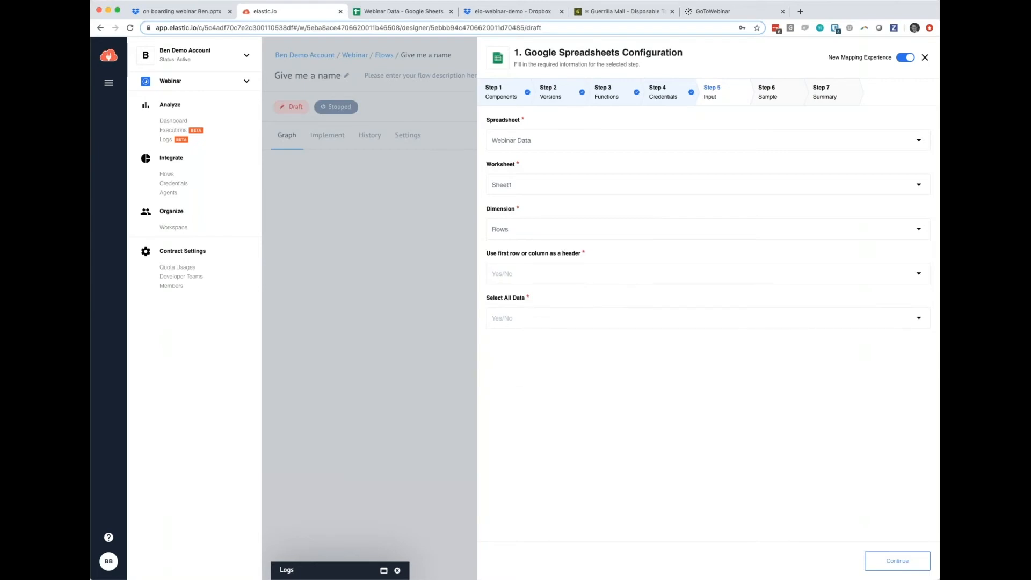
mouse_move(508, 132)
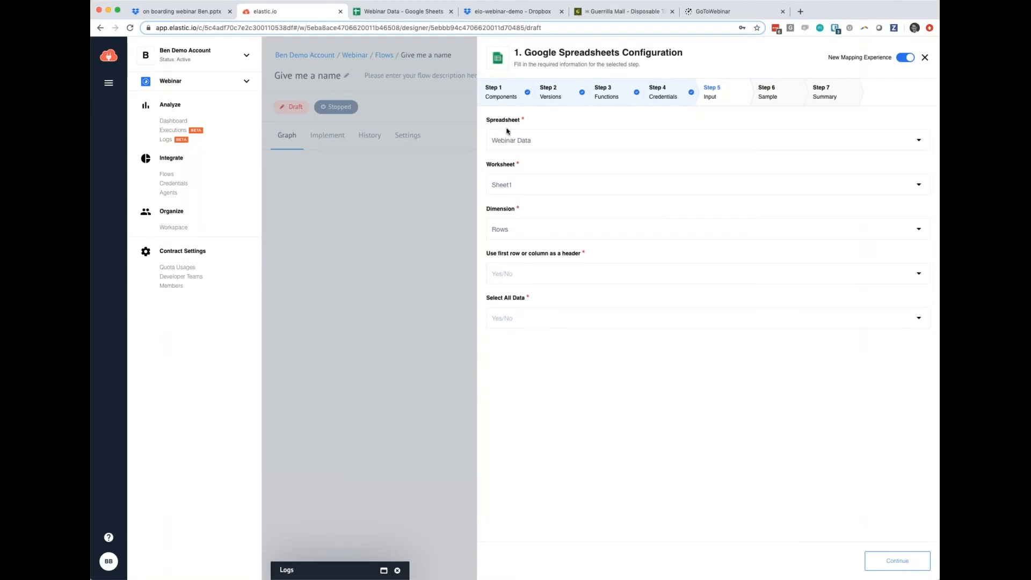
mouse_move(487, 120)
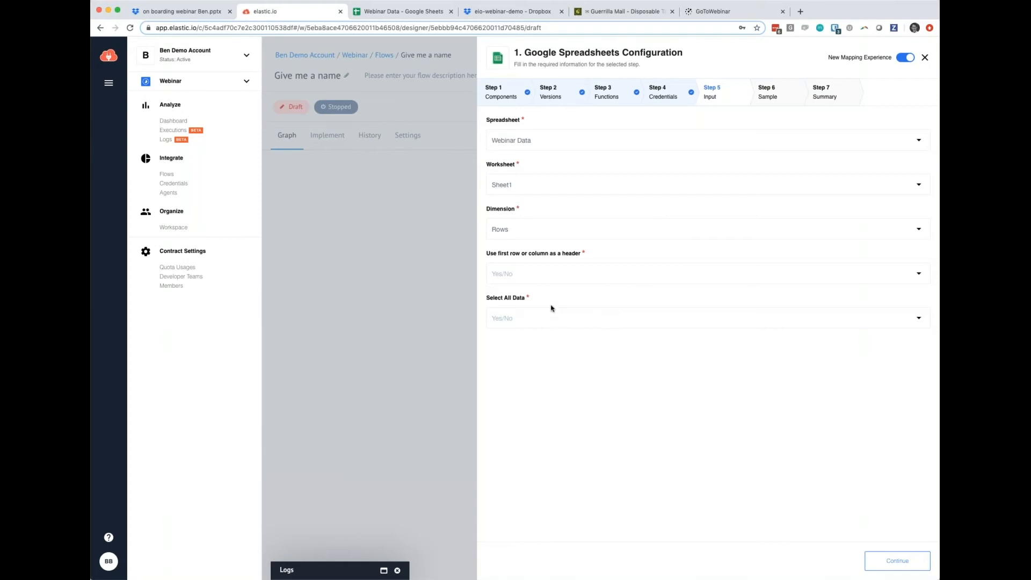
mouse_move(486, 254)
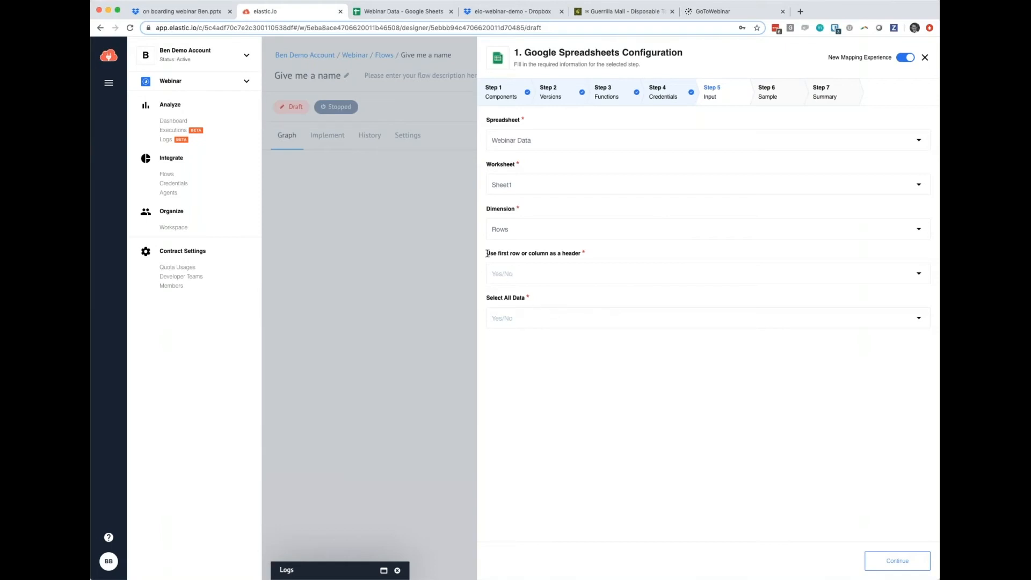
mouse_move(517, 276)
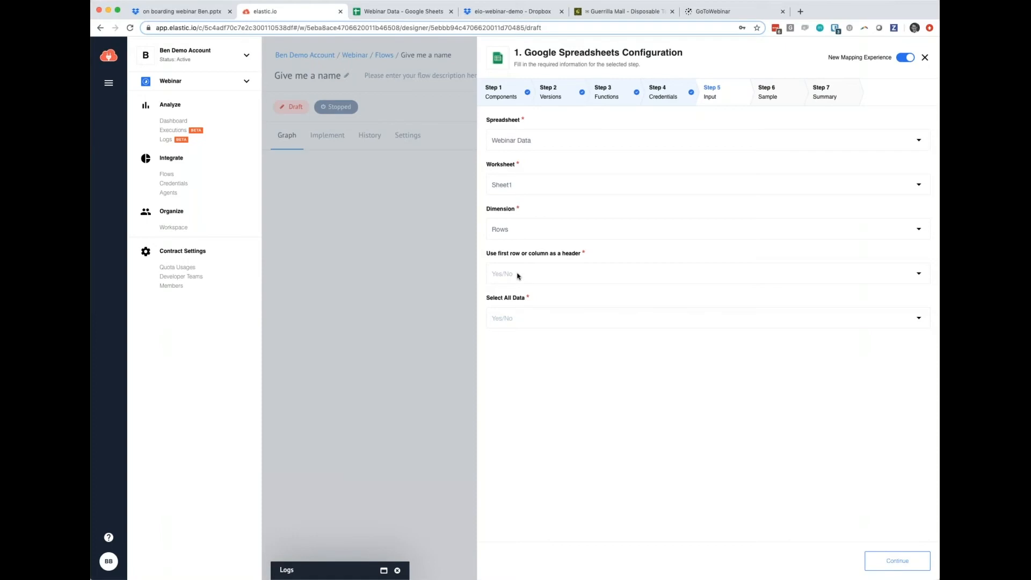
click(518, 274)
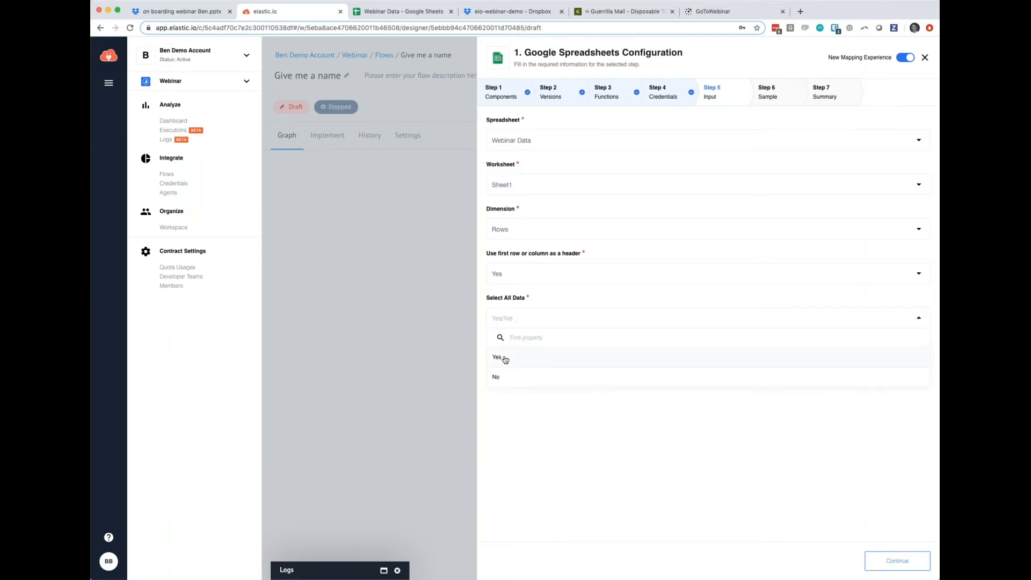
click(497, 357)
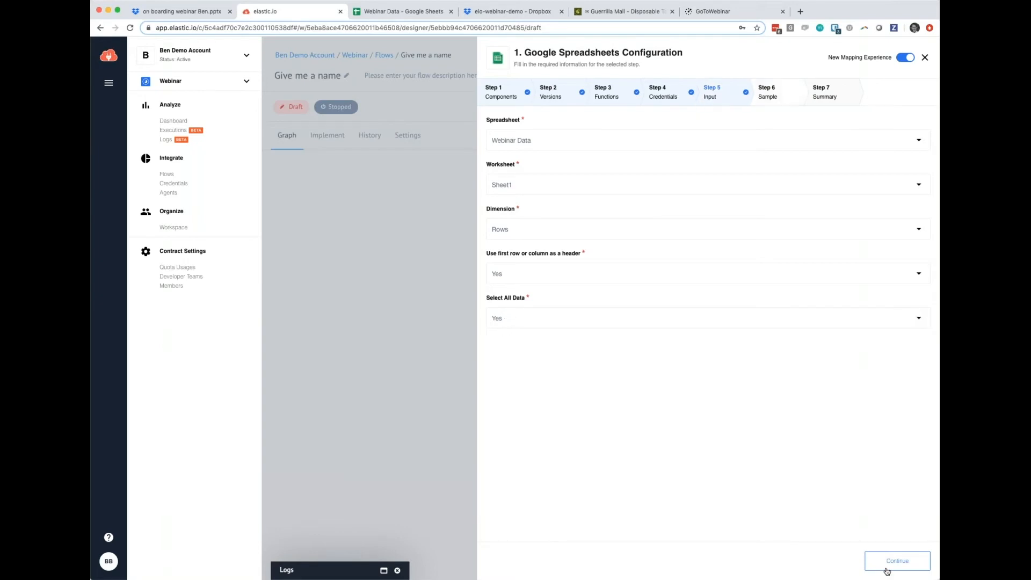
- Retrieve 16 sample records with ID, names, email and country from Google Sheets
click(899, 575)
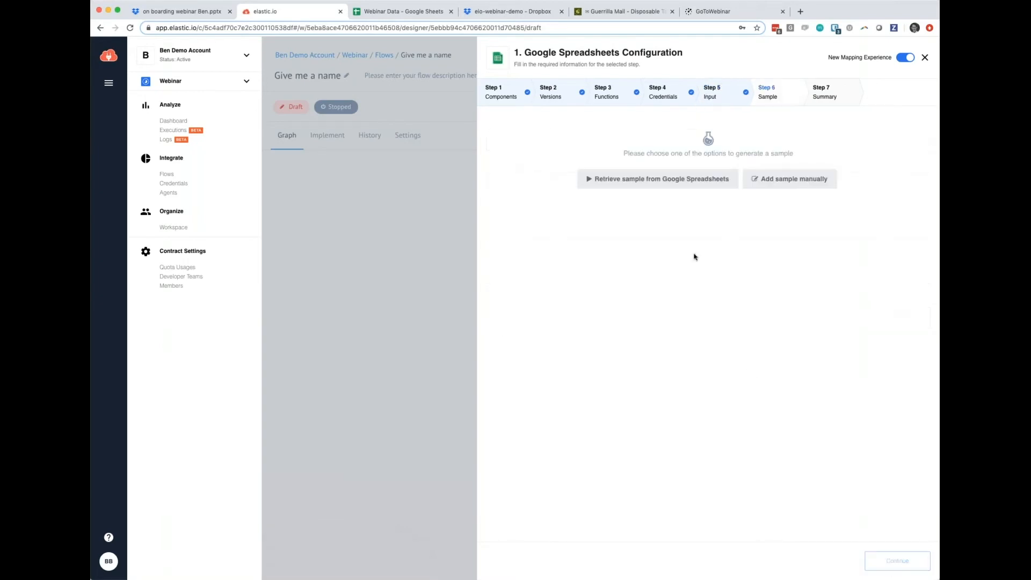
mouse_move(656, 246)
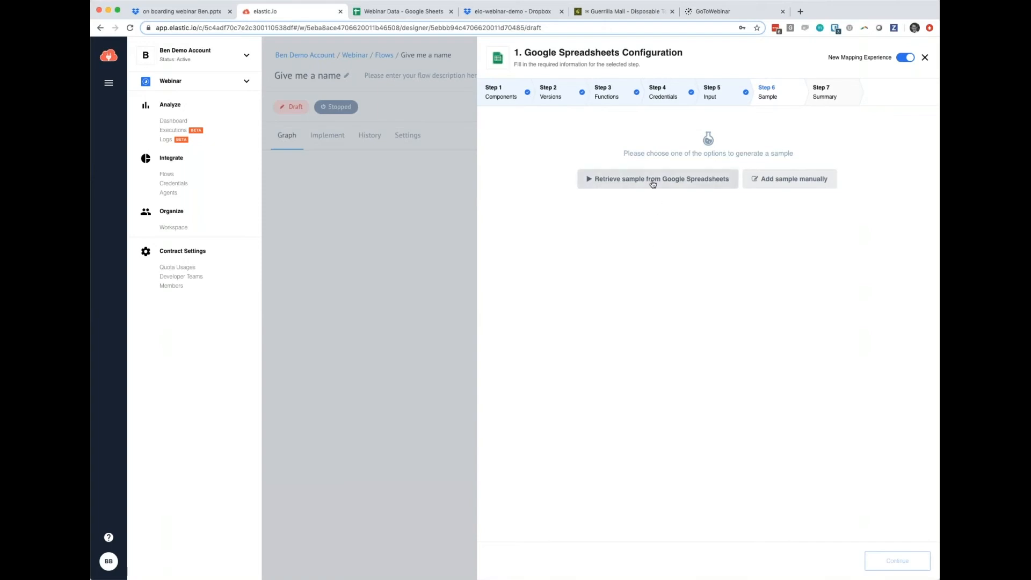
mouse_move(652, 184)
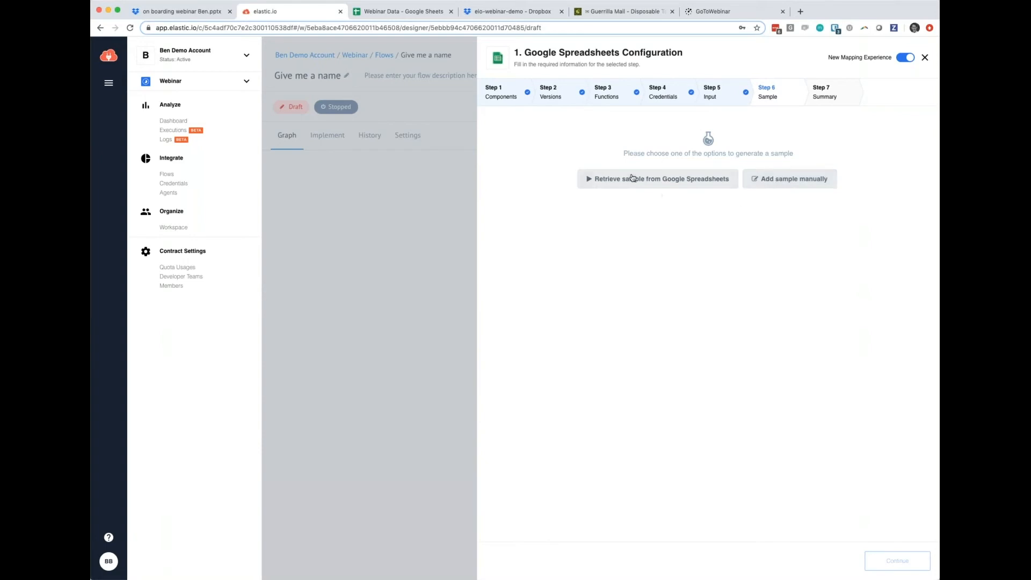
click(657, 179)
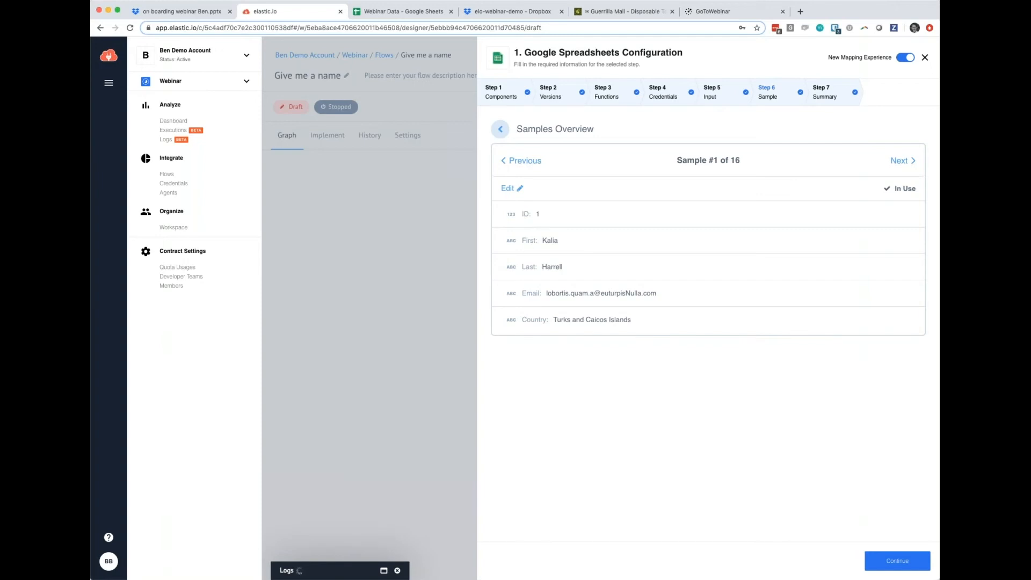
- Check the source spreadsheet, then save the sample and finish the Google Spreadsheets trigger
click(400, 11)
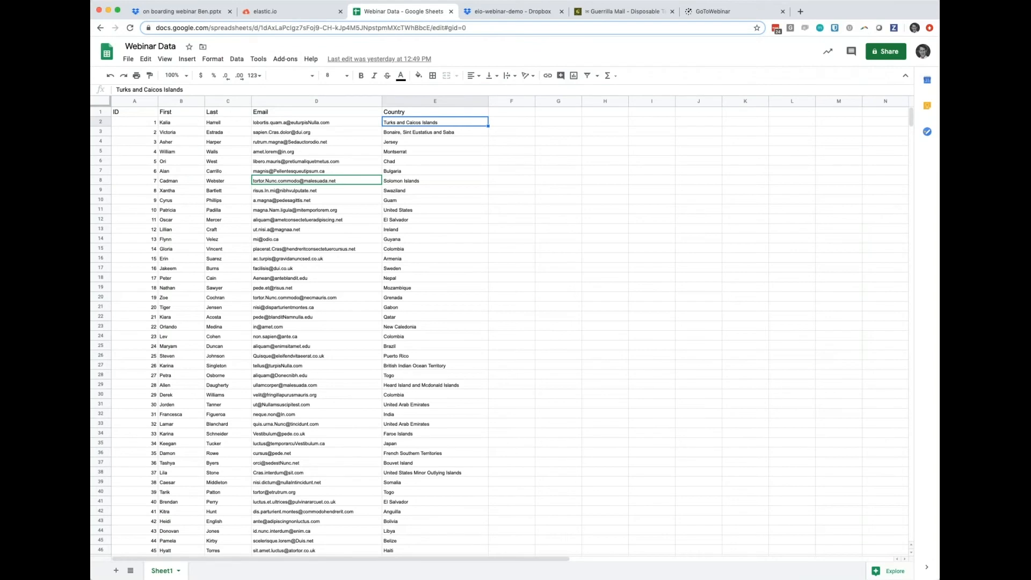
click(266, 12)
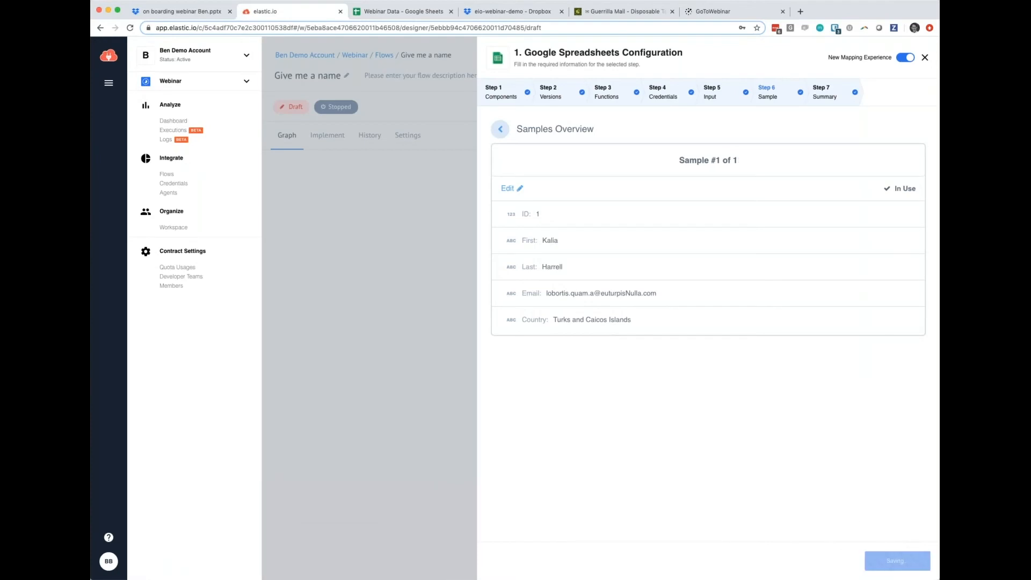
click(822, 92)
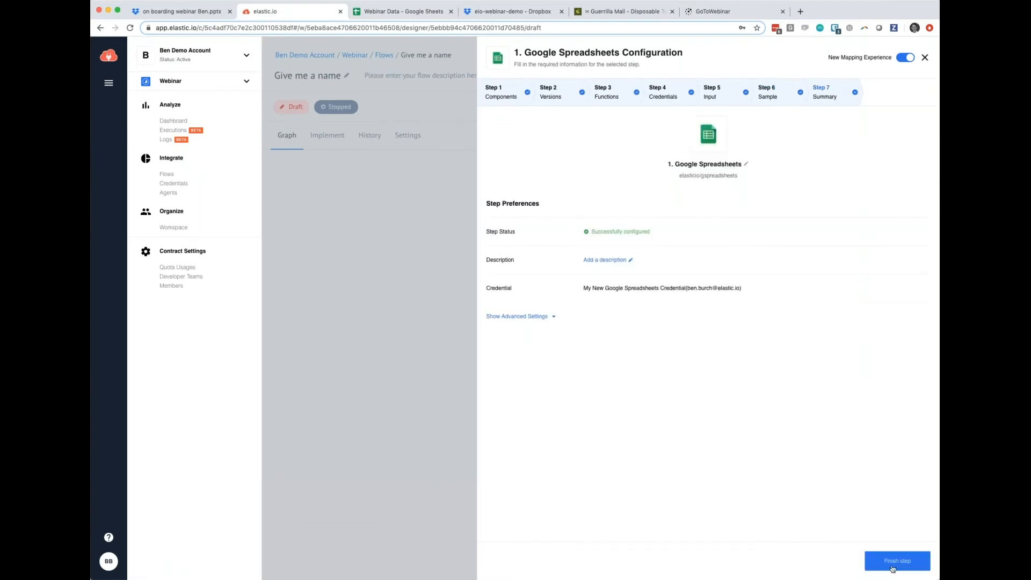
click(897, 575)
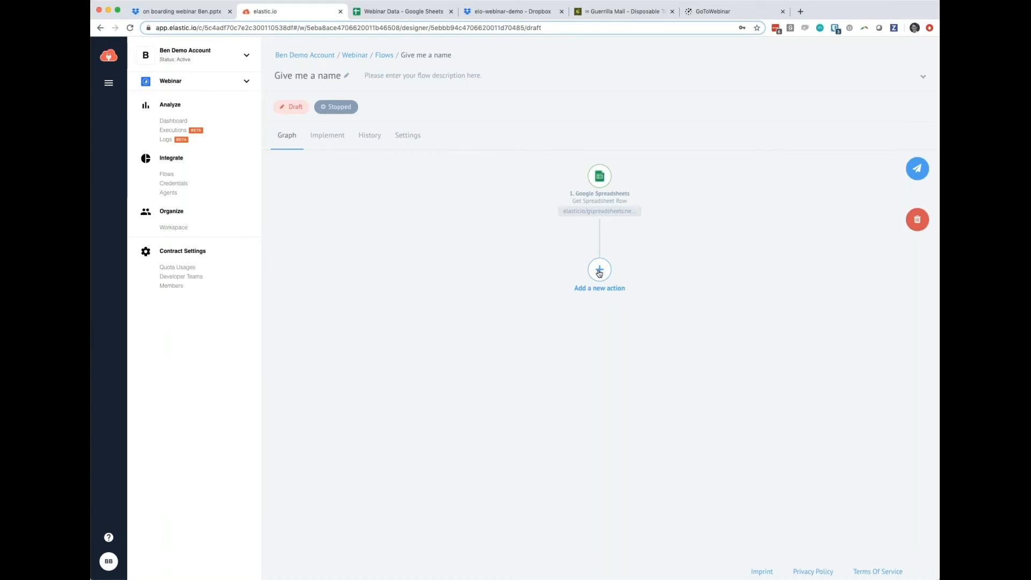
- Add a CSV step after the spreadsheet trigger, set to write a CSV attachment
click(599, 269)
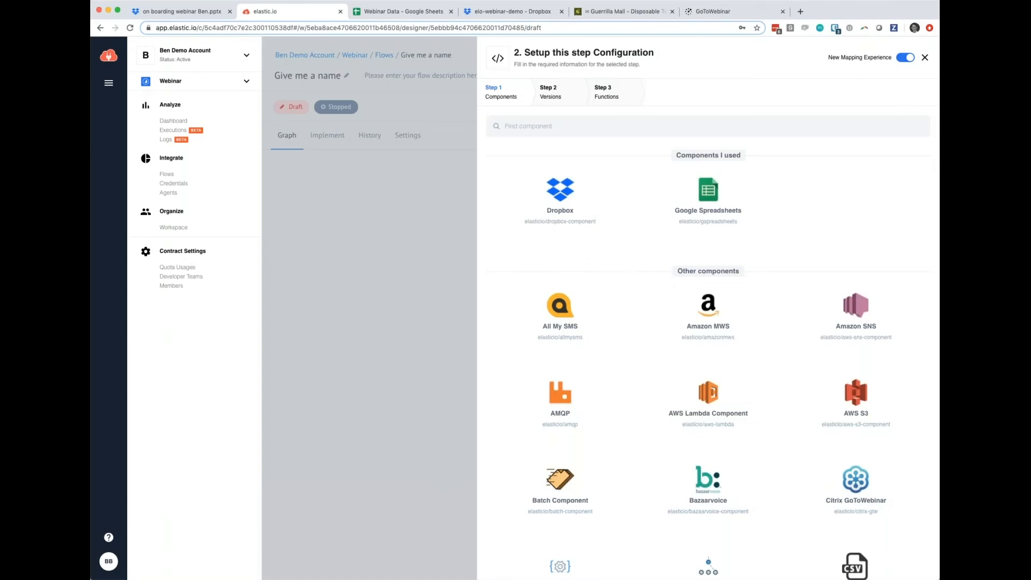
mouse_move(711, 481)
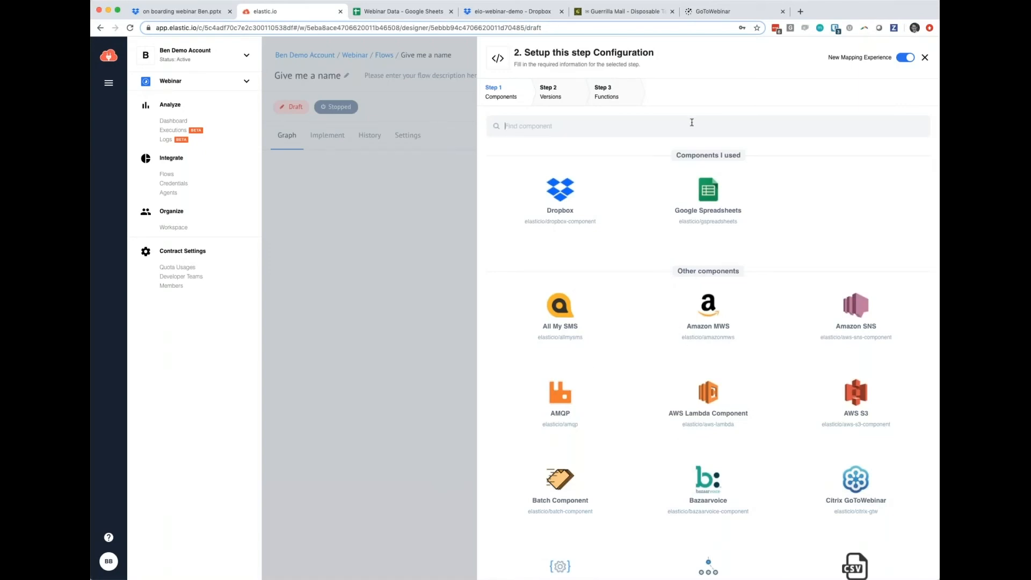
text(csv)
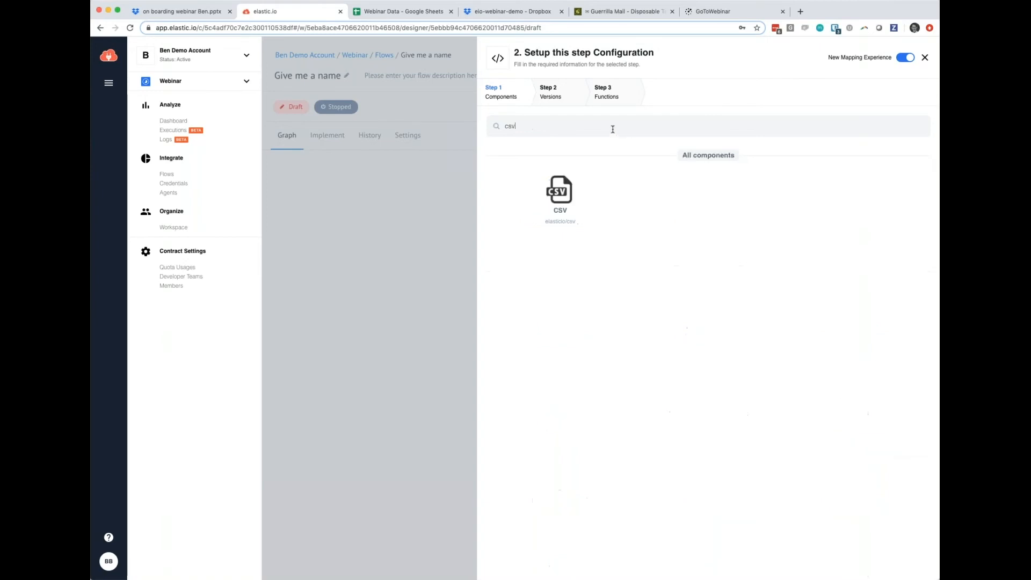
click(560, 191)
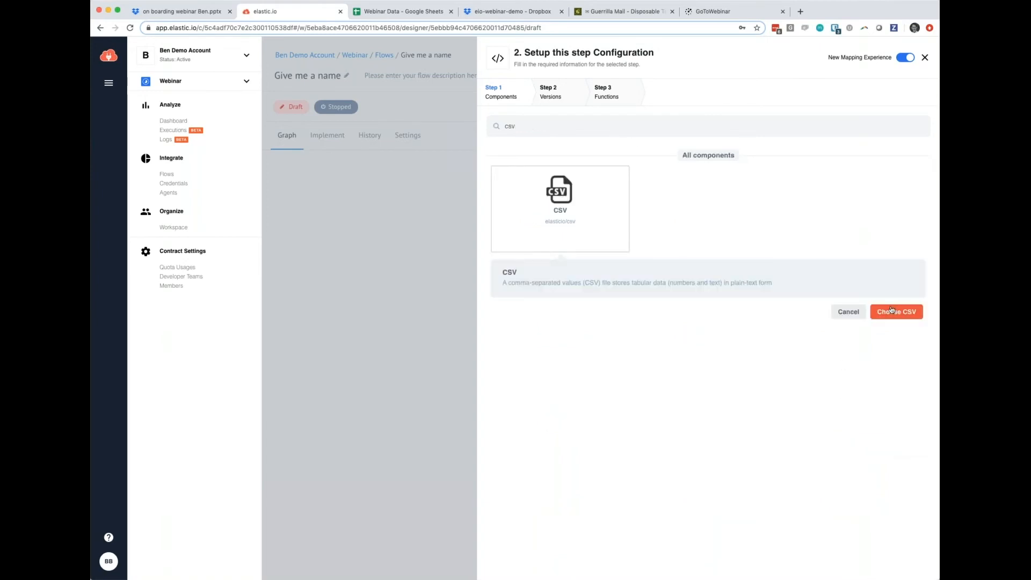
click(896, 311)
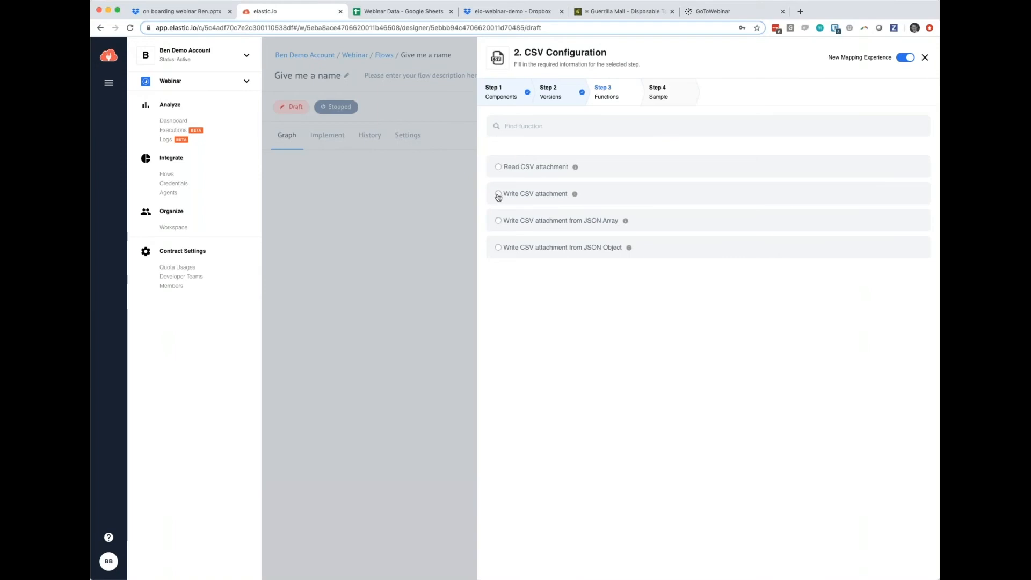
click(498, 194)
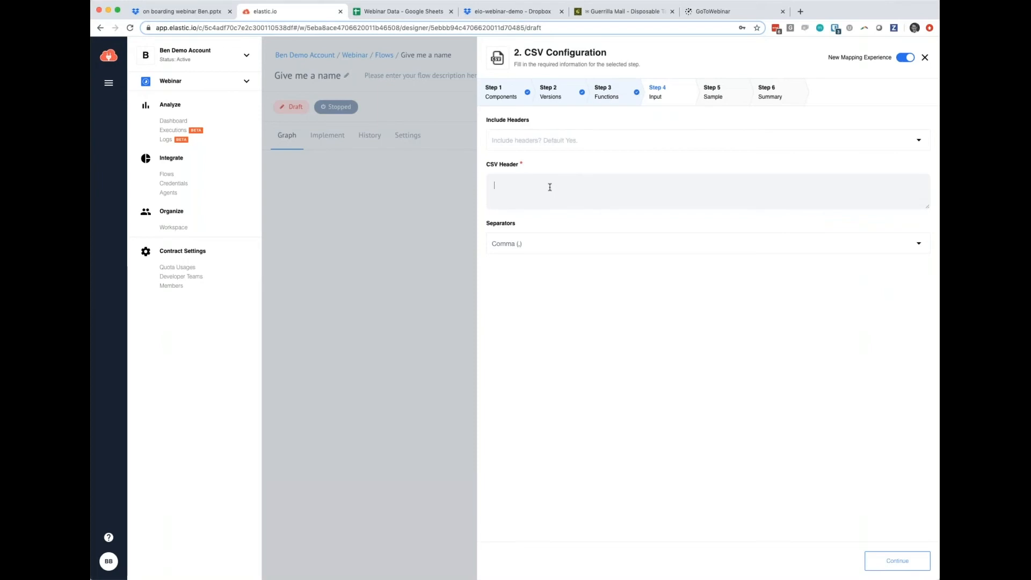
- Set the CSV headers to Name,Email,Country with comma as the separator
text(Name)
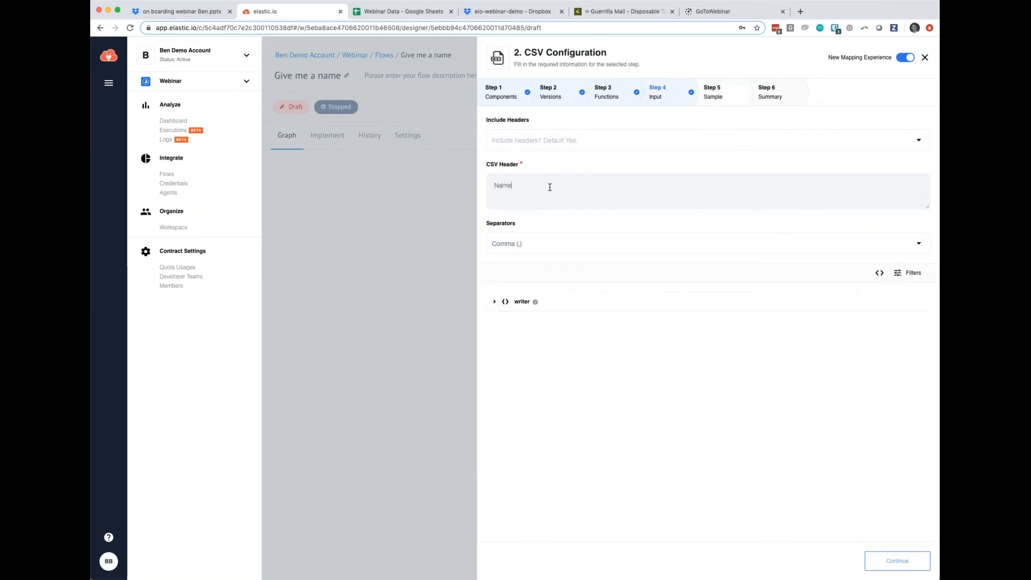
text(,Email)
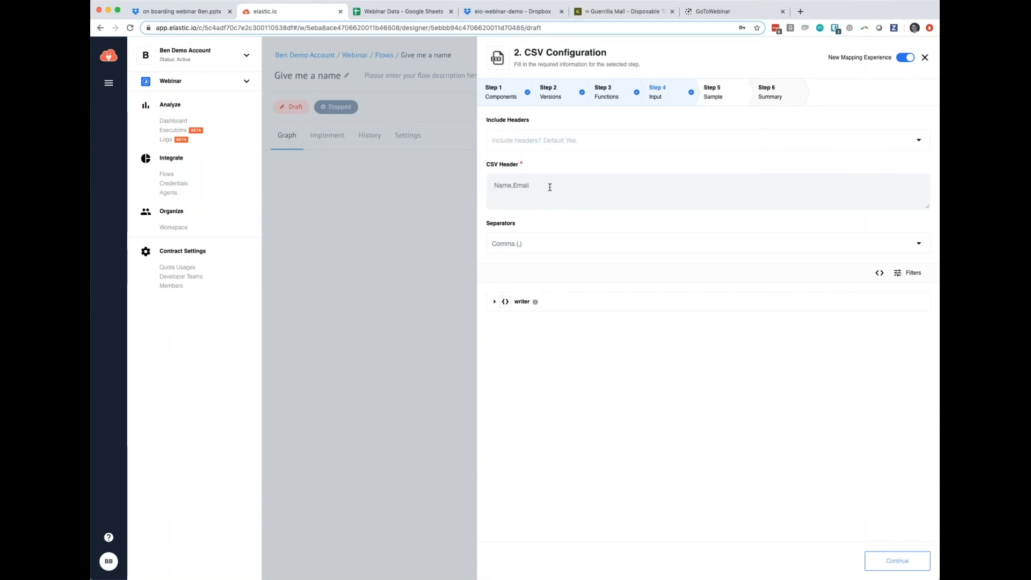
text(,Country)
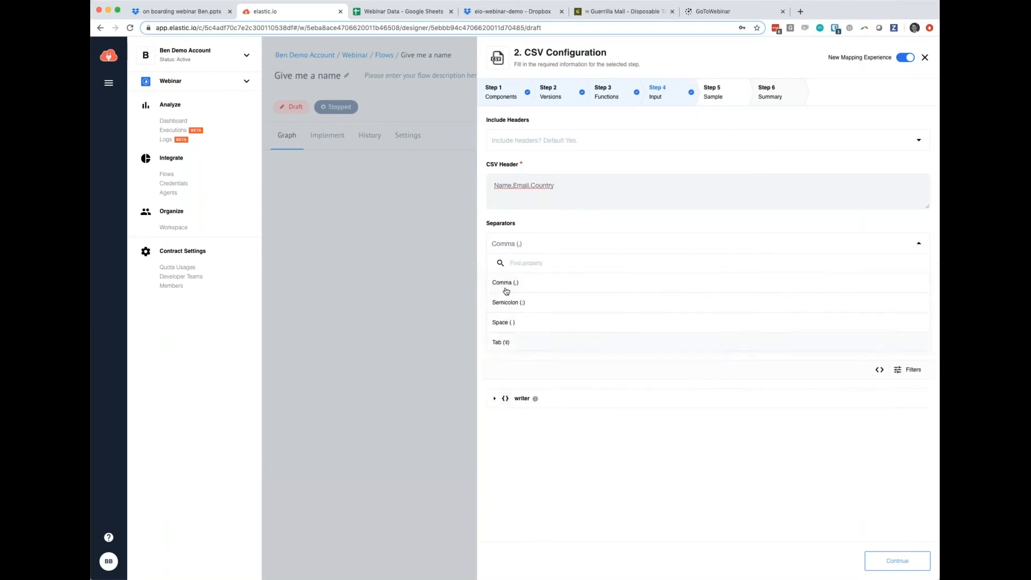
click(505, 282)
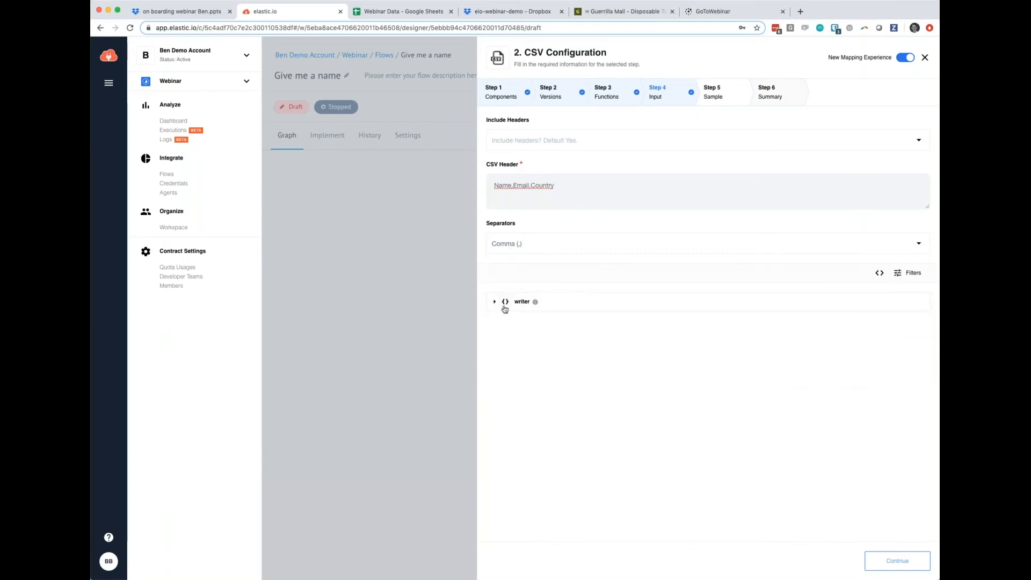
- Map First and Last into name, Email into email, and Country into country
click(495, 302)
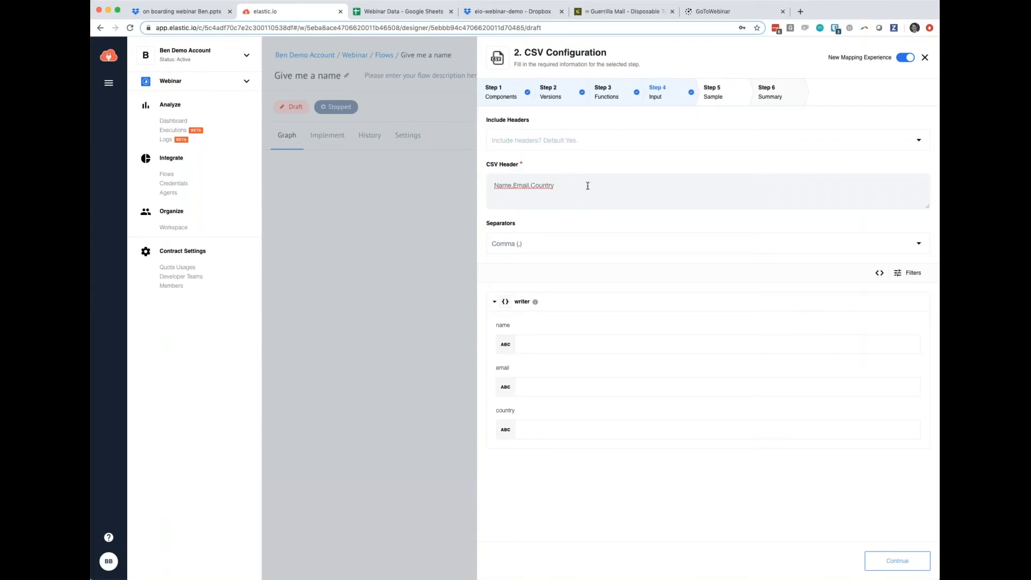
mouse_move(552, 291)
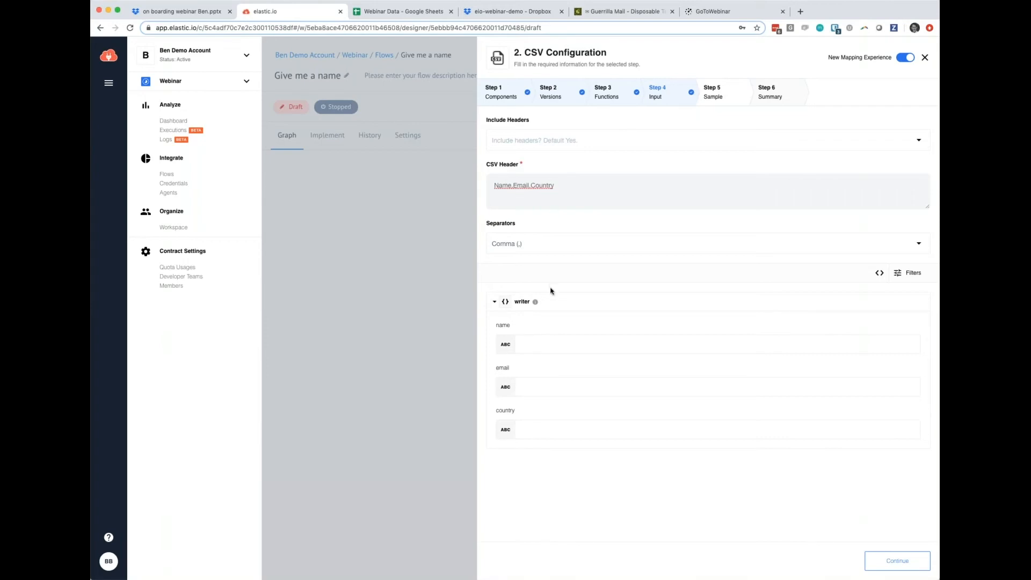
mouse_move(552, 291)
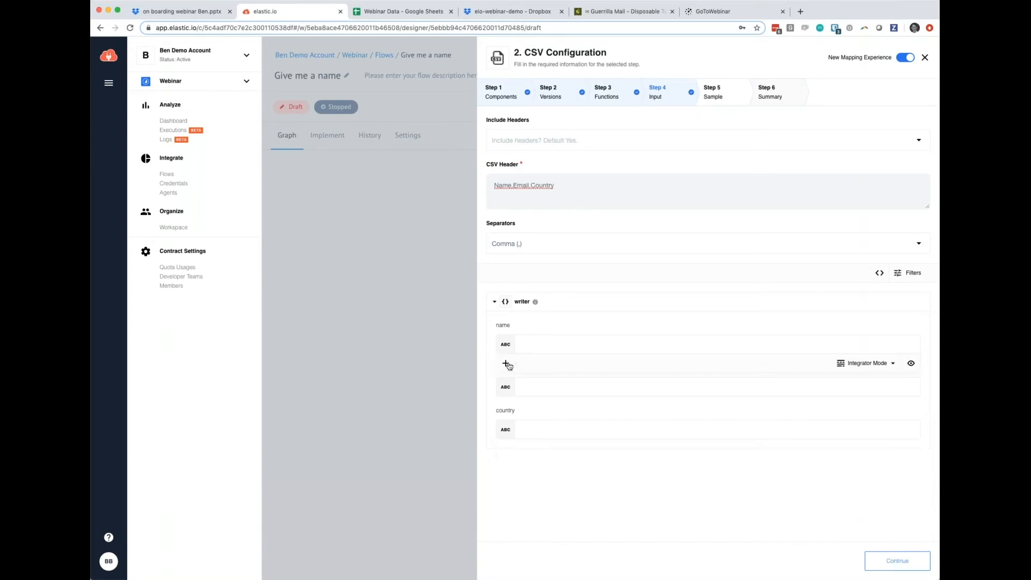
click(507, 365)
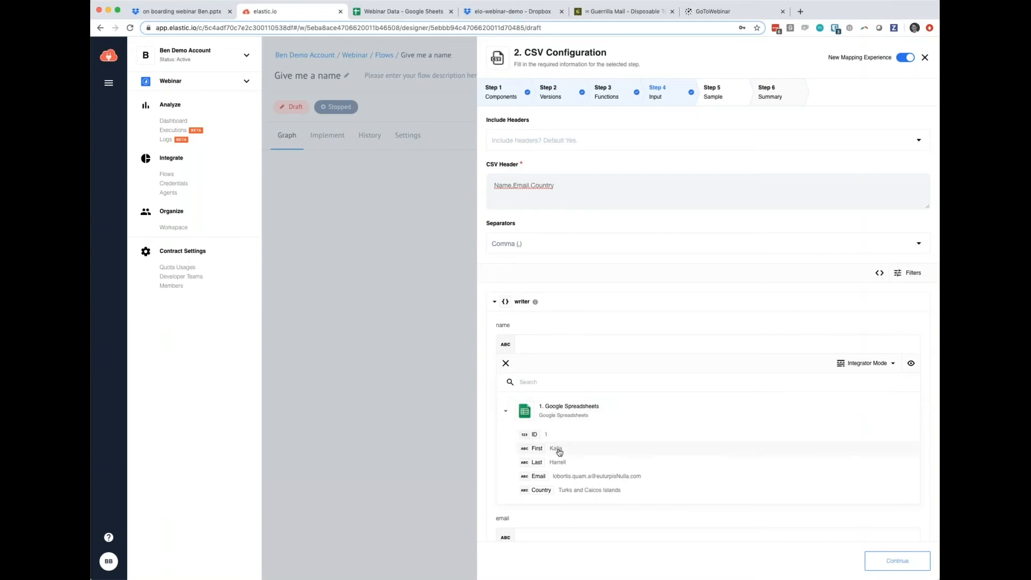
click(537, 448)
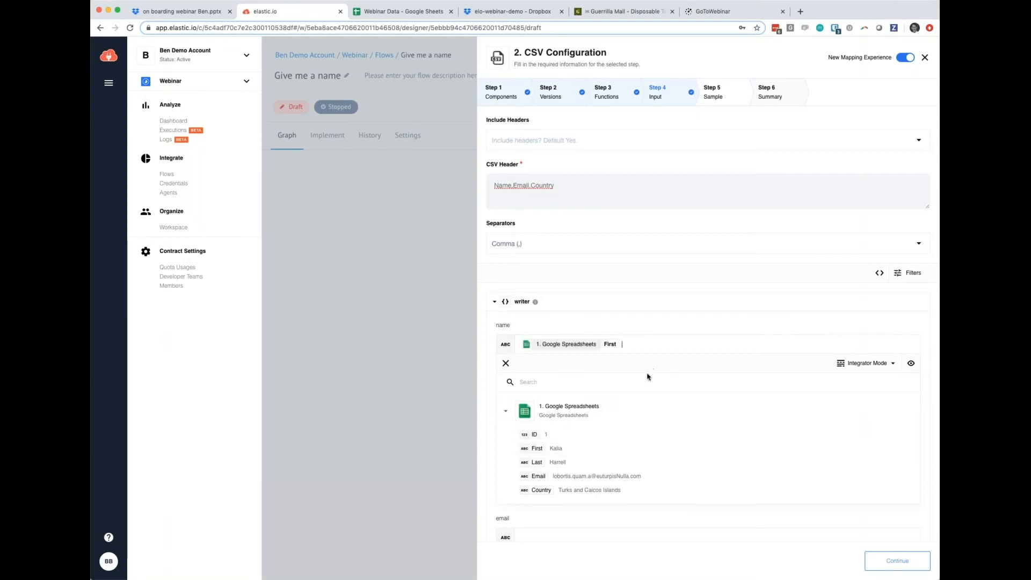
click(536, 462)
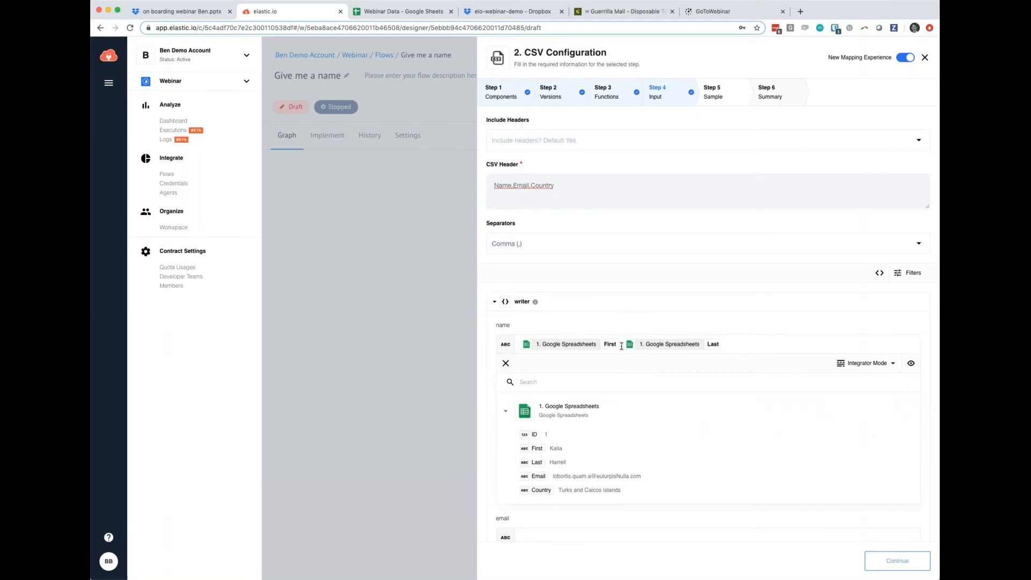
mouse_move(506, 363)
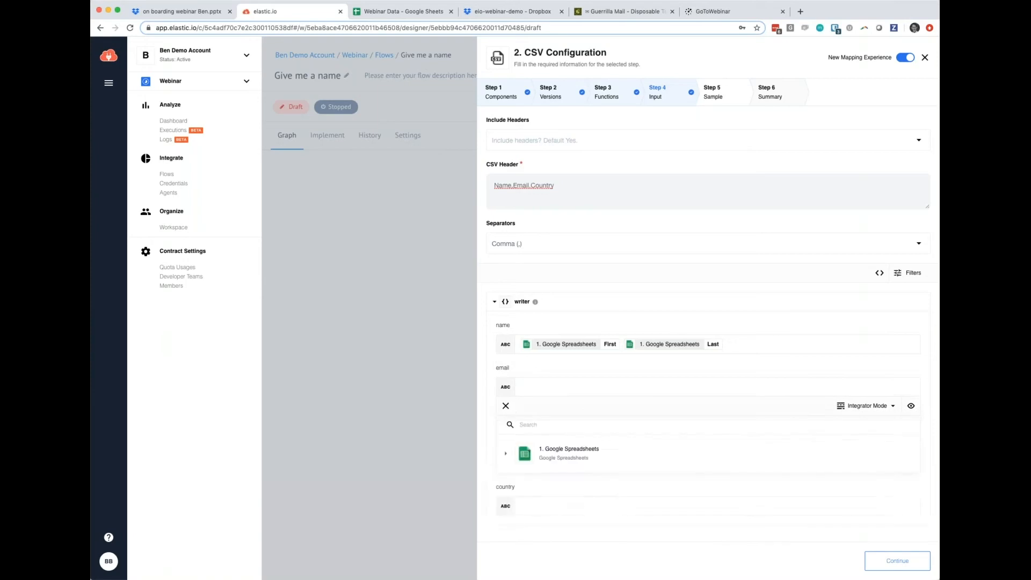
click(506, 453)
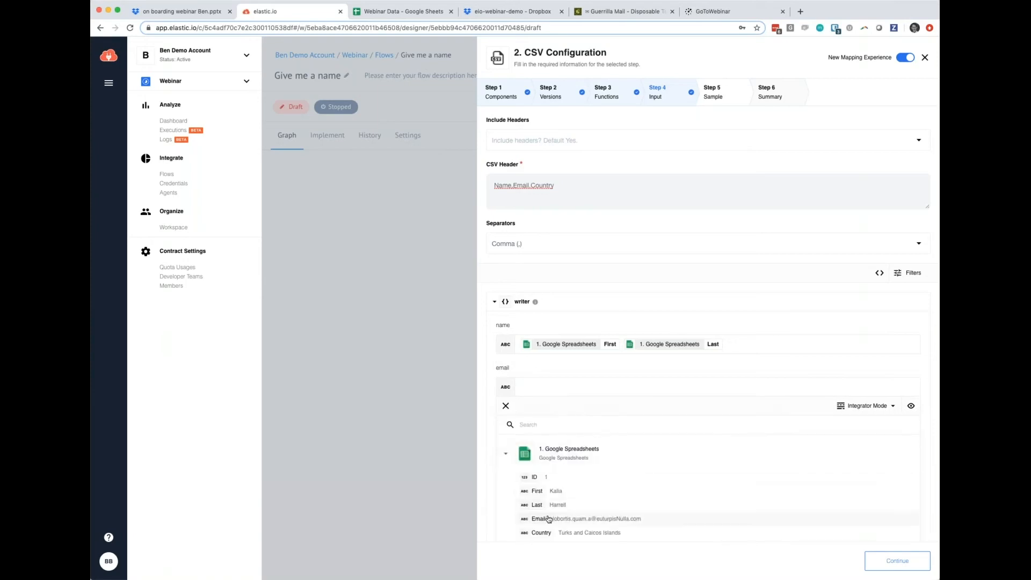
click(543, 519)
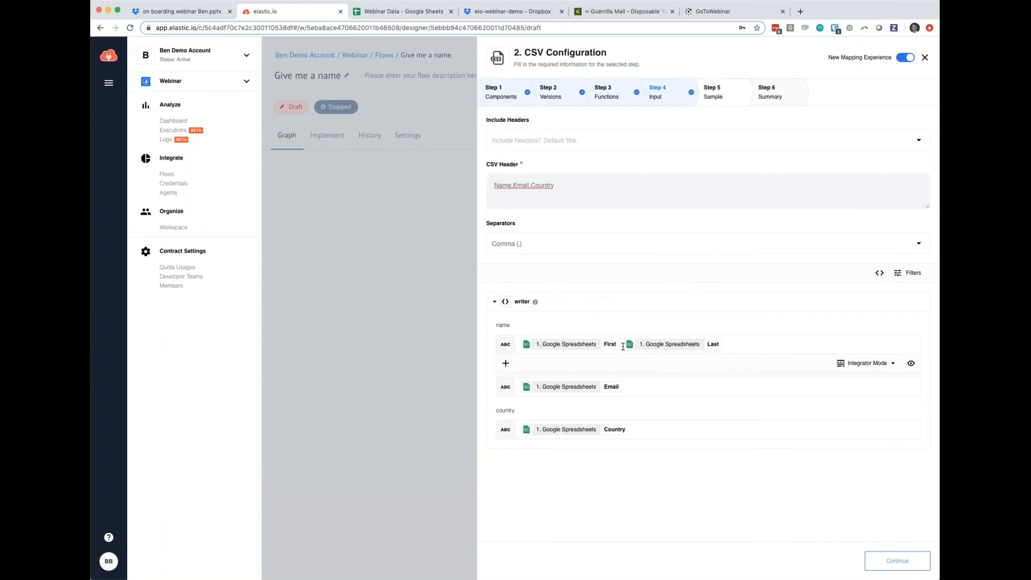
mouse_move(893, 363)
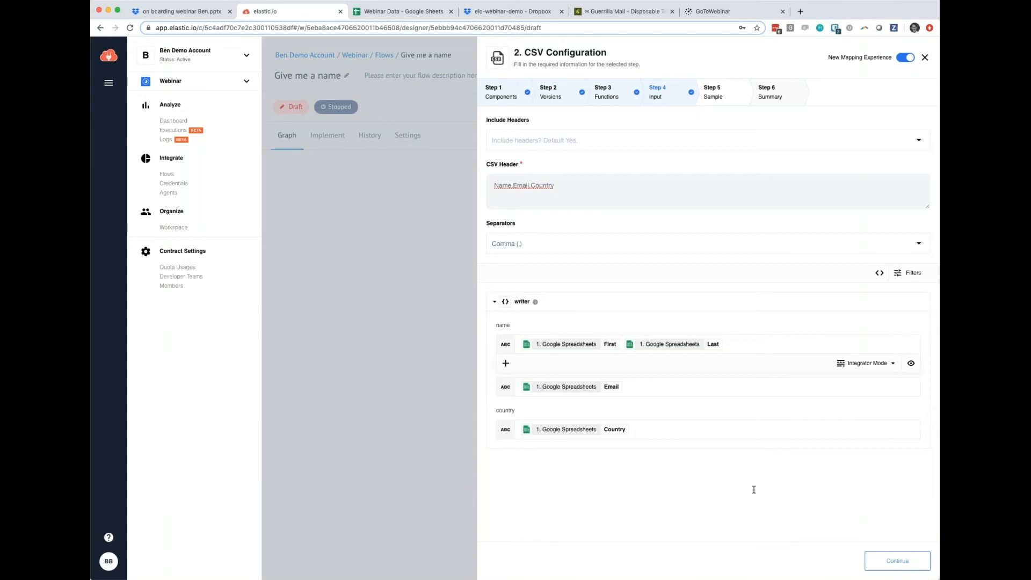
mouse_move(665, 476)
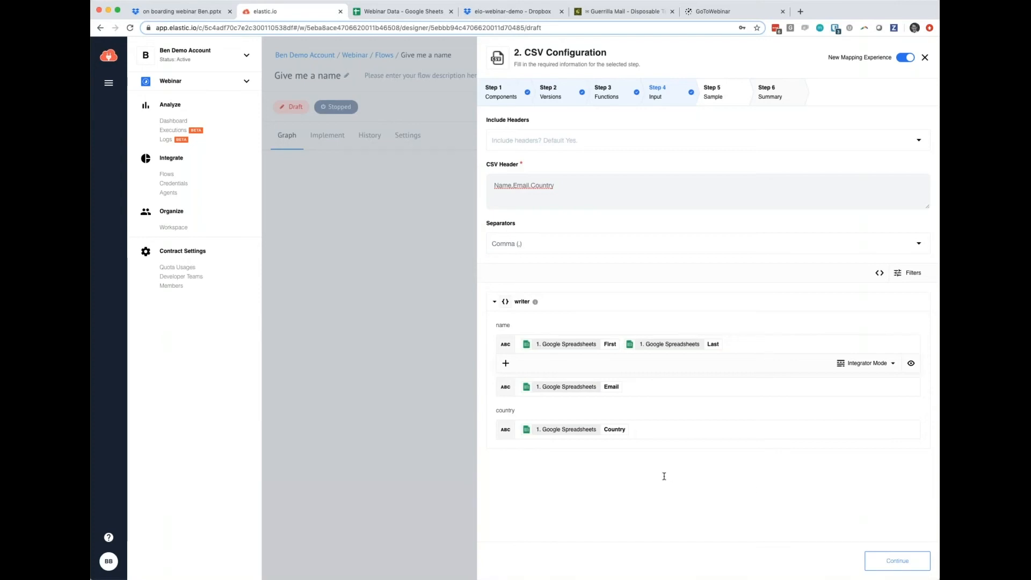
mouse_move(877, 381)
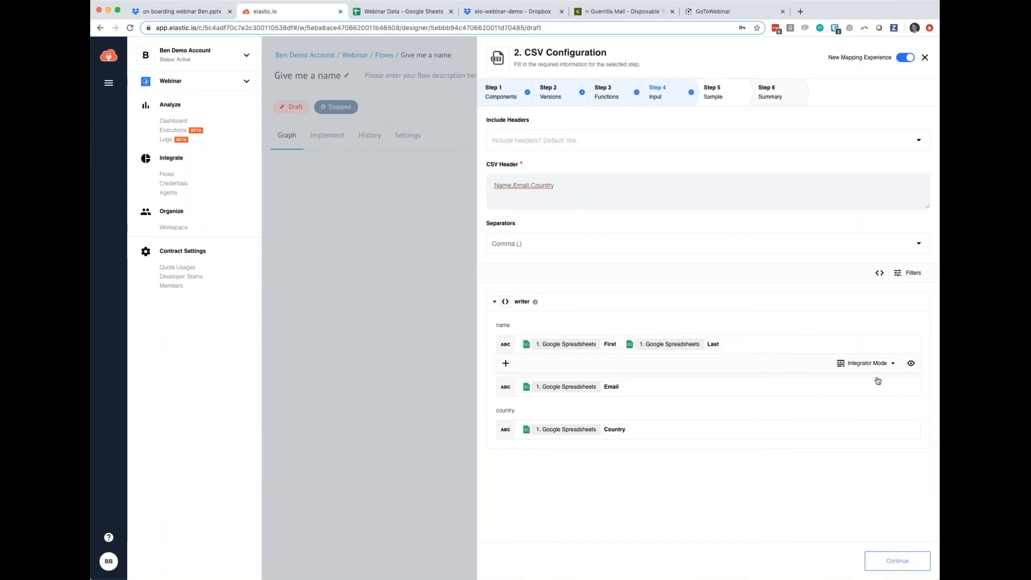
click(867, 363)
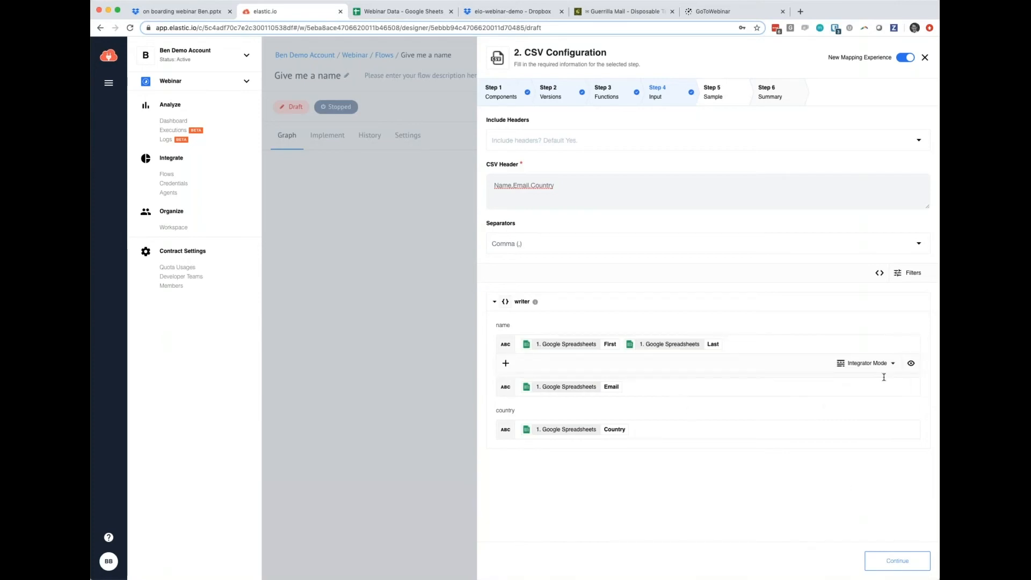
mouse_move(911, 364)
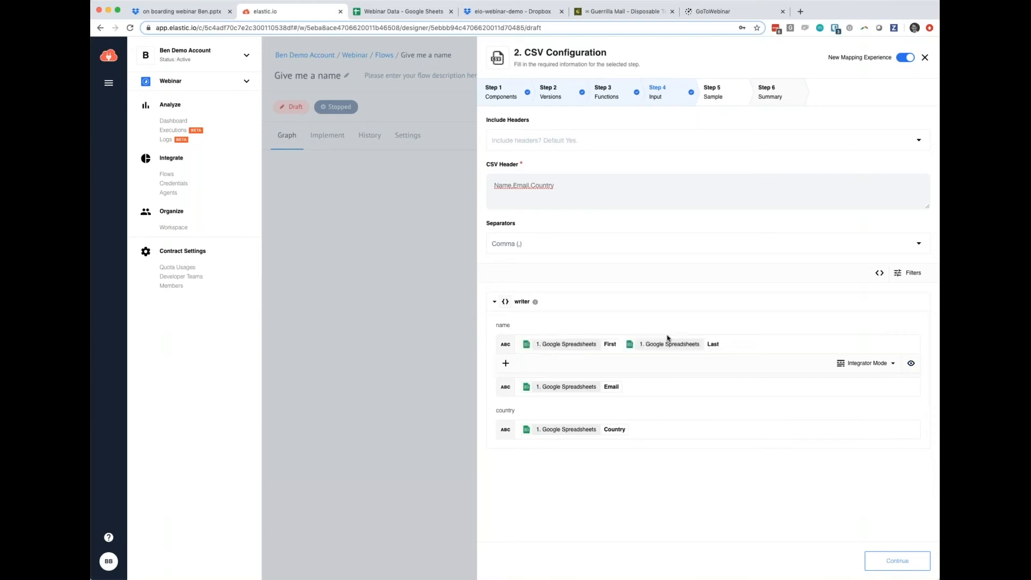
mouse_move(627, 356)
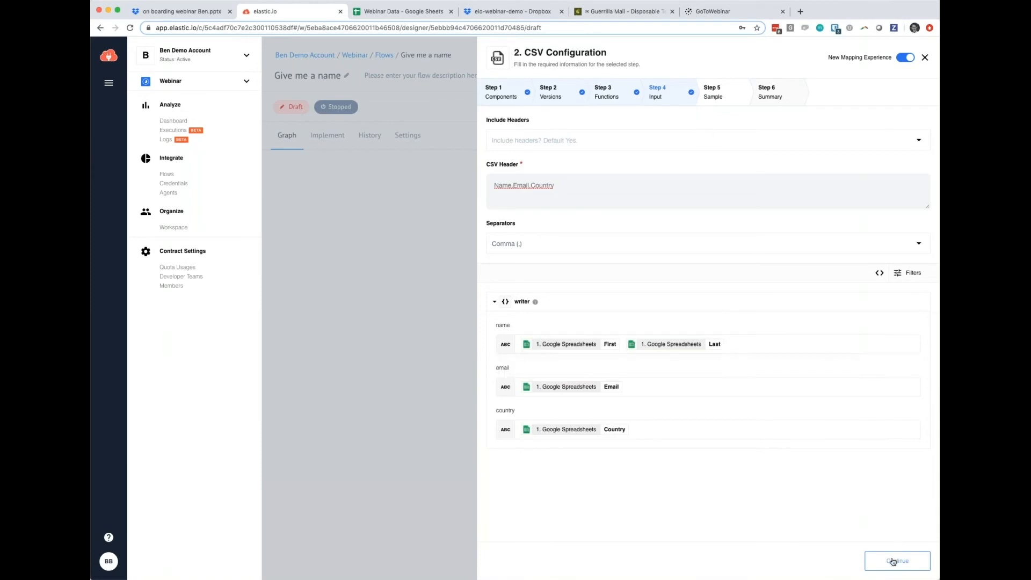
- Retrieve a one-row CSV sample, use it for the step, and save
click(898, 575)
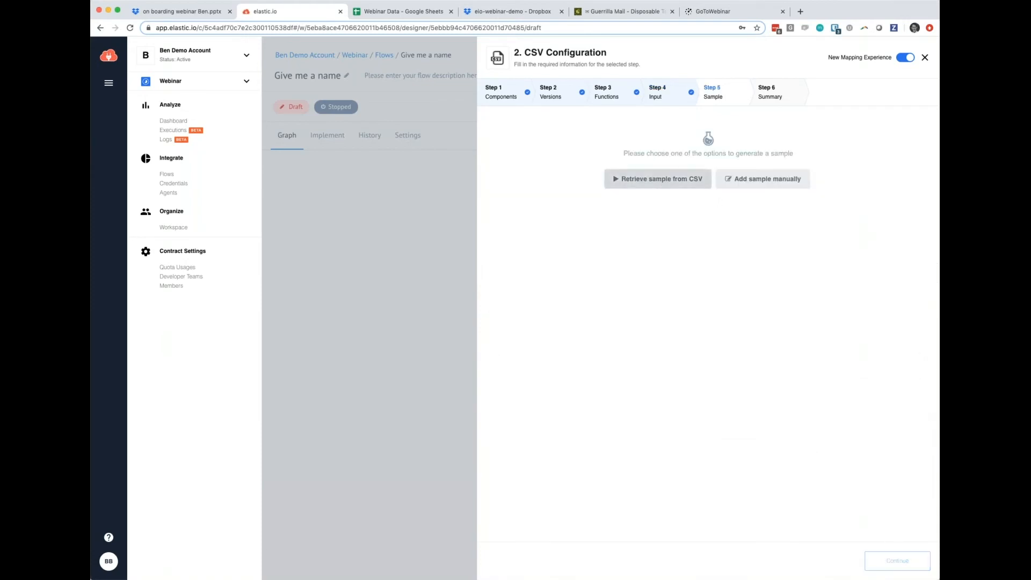
click(658, 179)
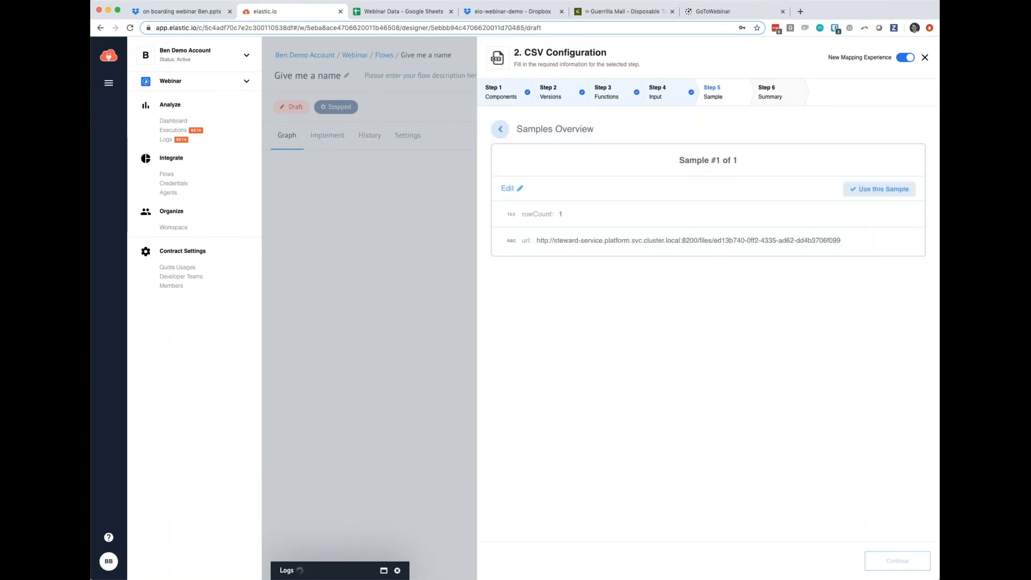
click(879, 189)
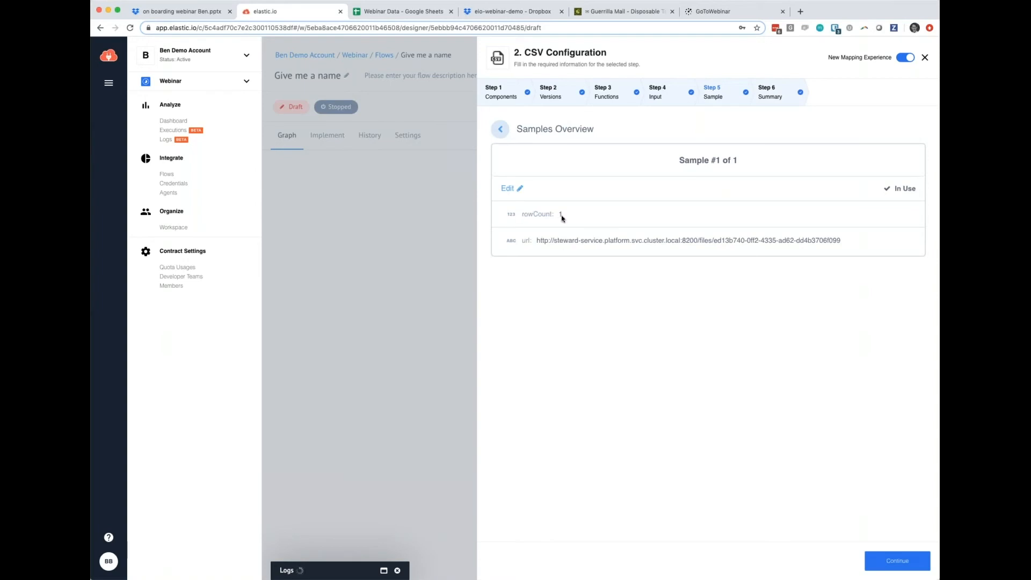
mouse_move(672, 298)
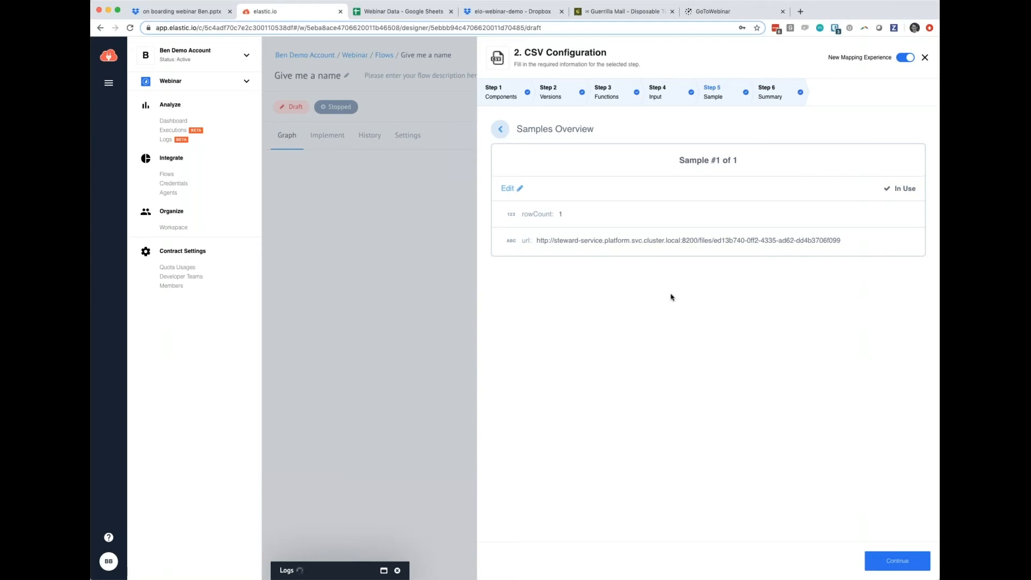
click(898, 575)
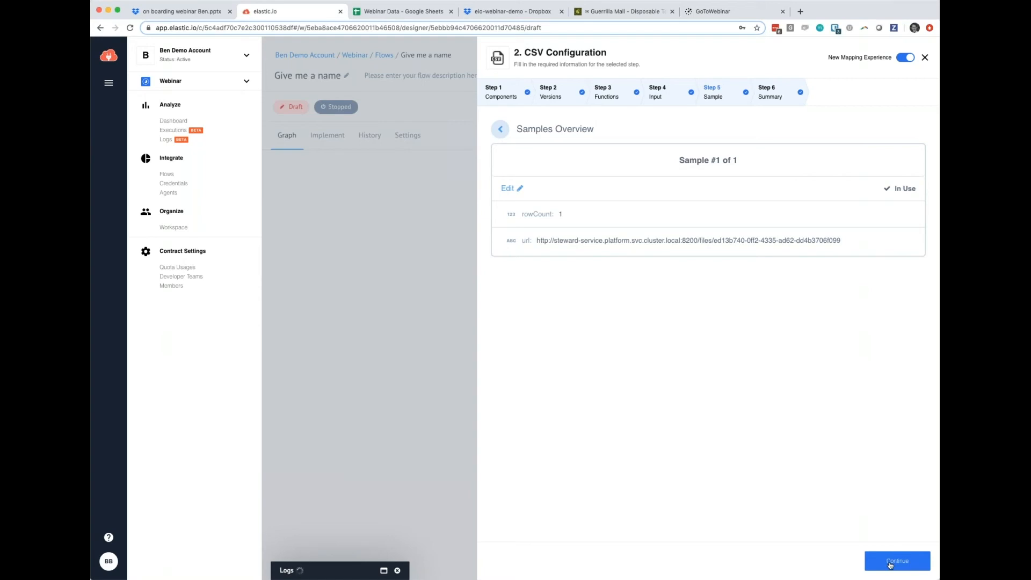
click(897, 575)
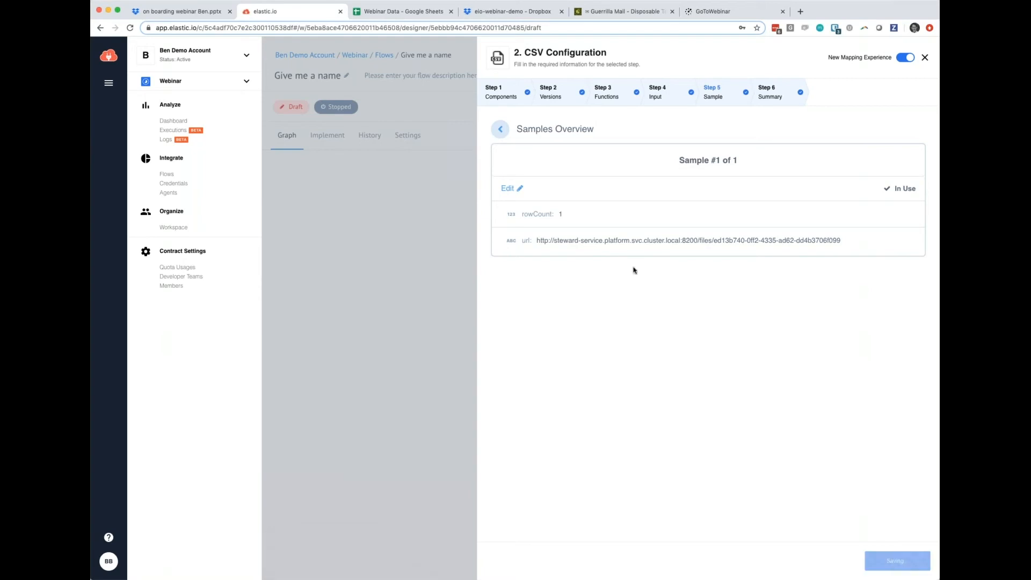
- Describe the CSV step as 'Building a CSV' and finish it
click(770, 91)
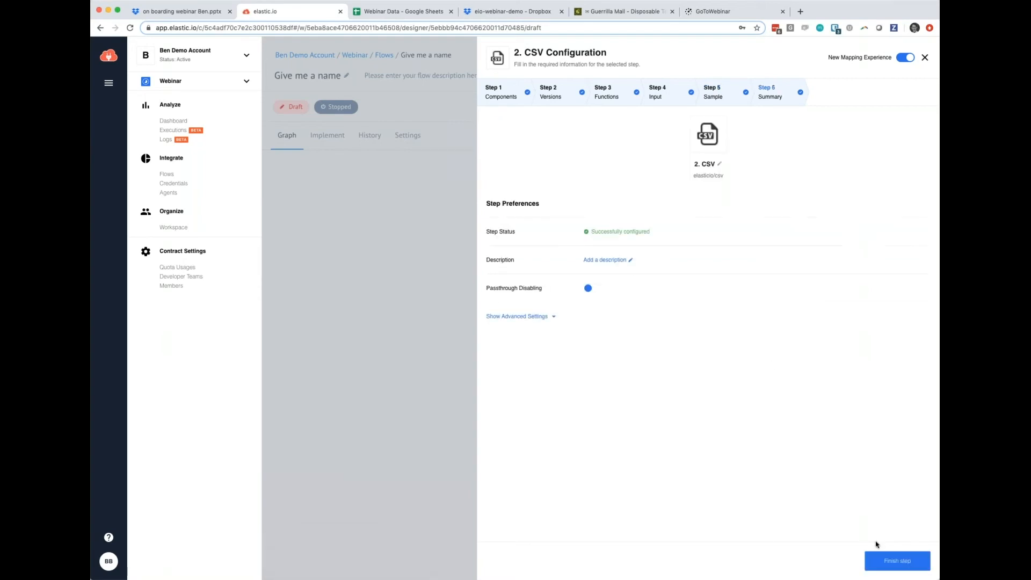
mouse_move(499, 110)
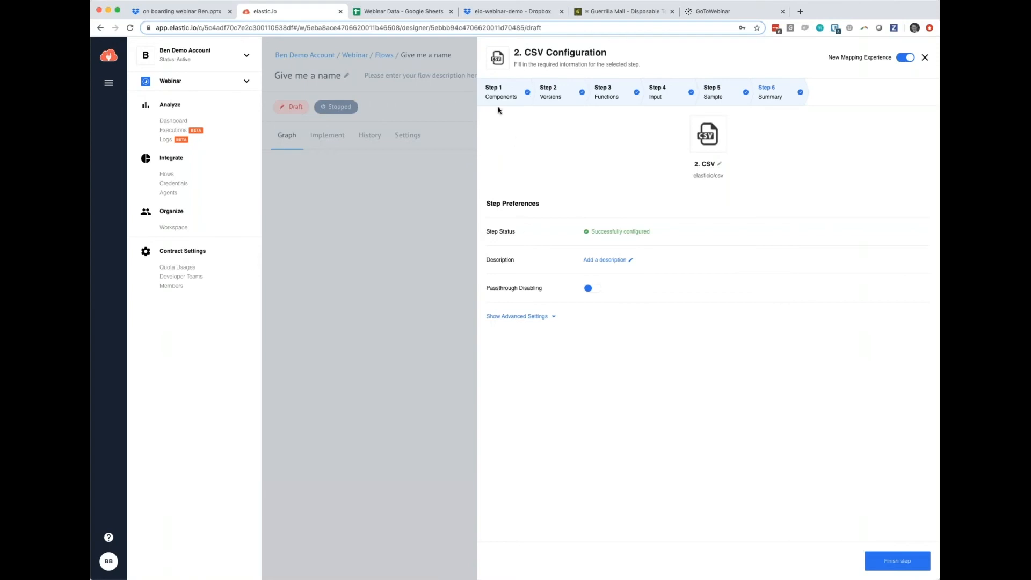
mouse_move(600, 261)
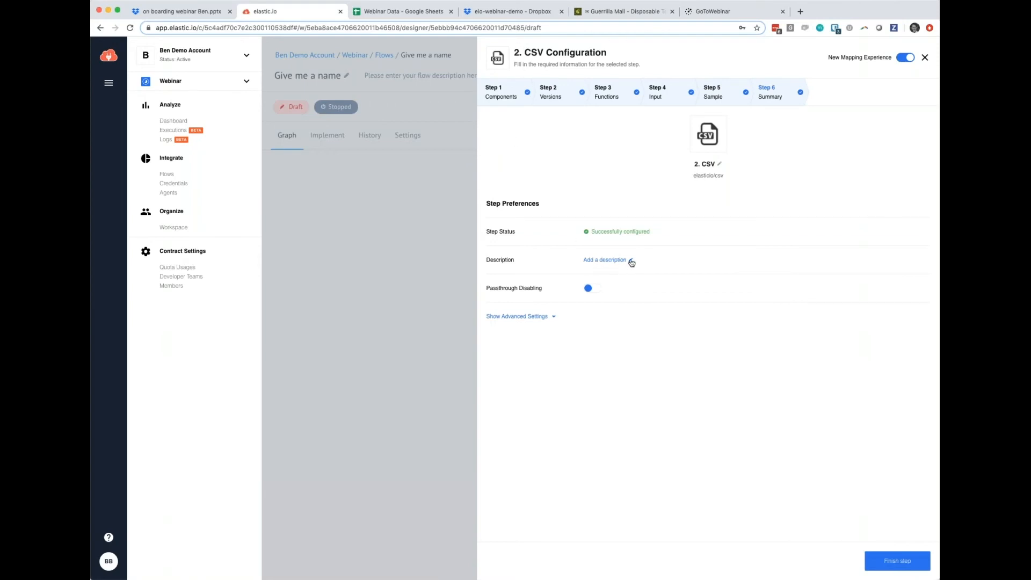
click(604, 259)
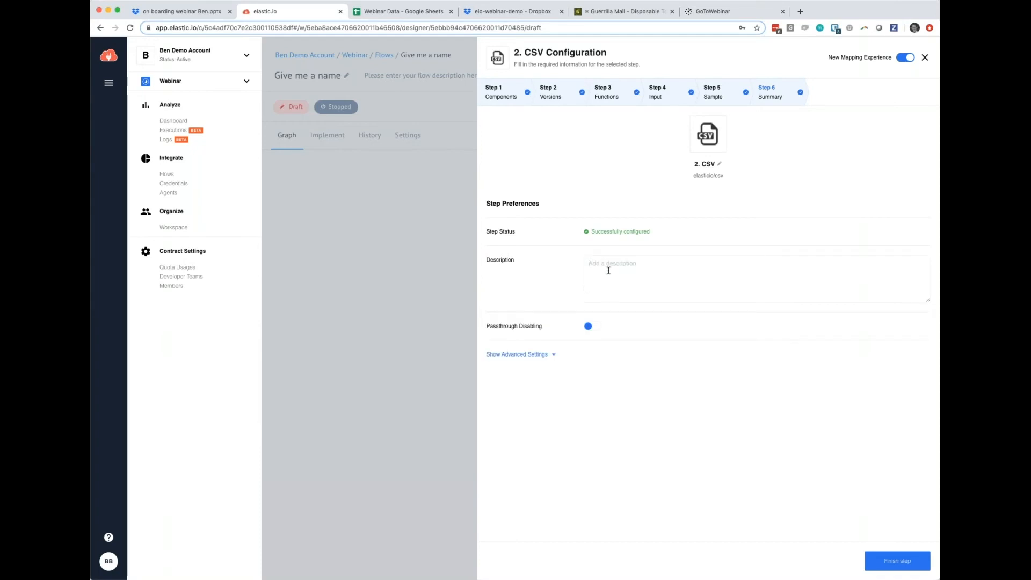
text(Building a CSV)
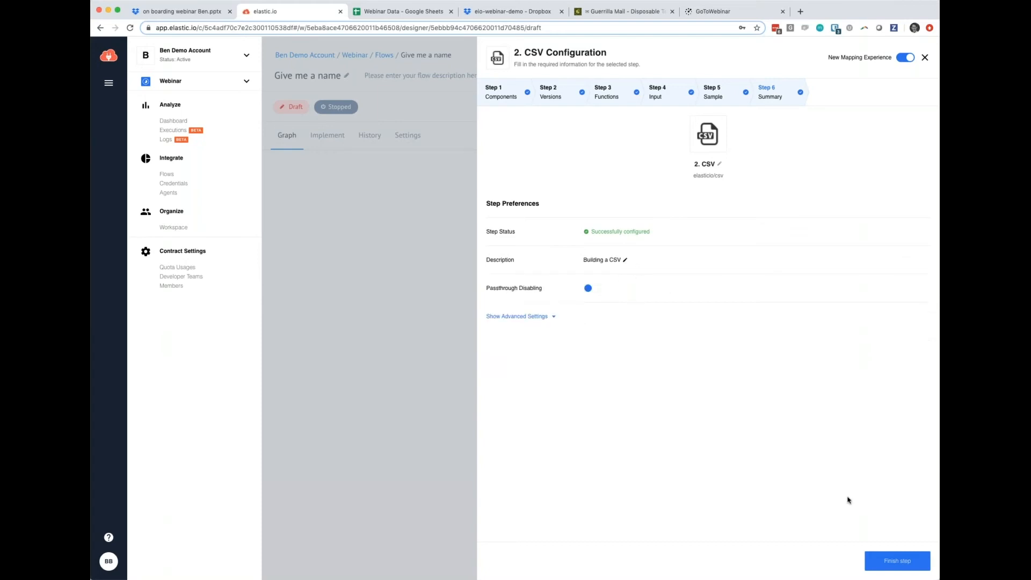
click(898, 575)
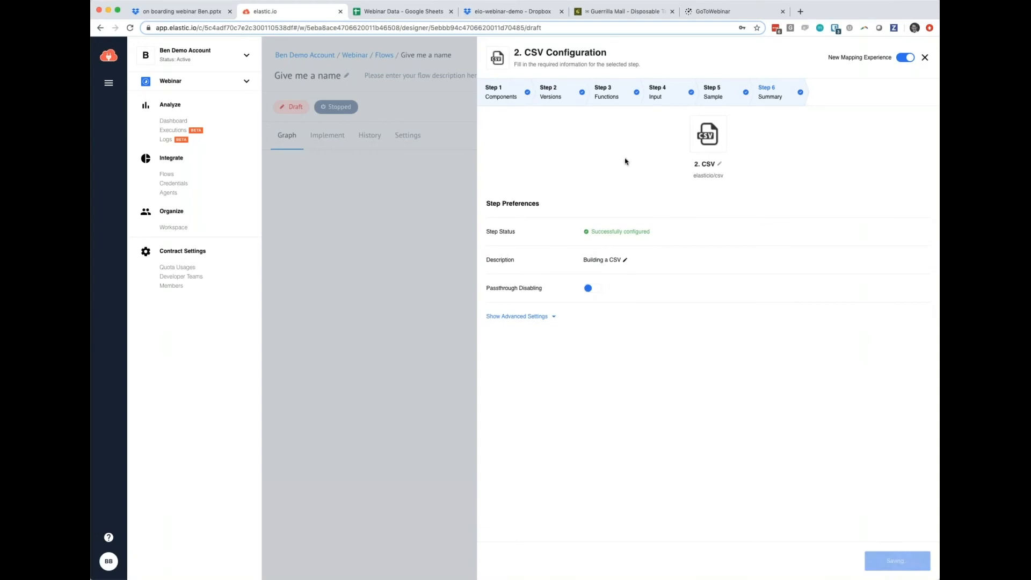
click(925, 57)
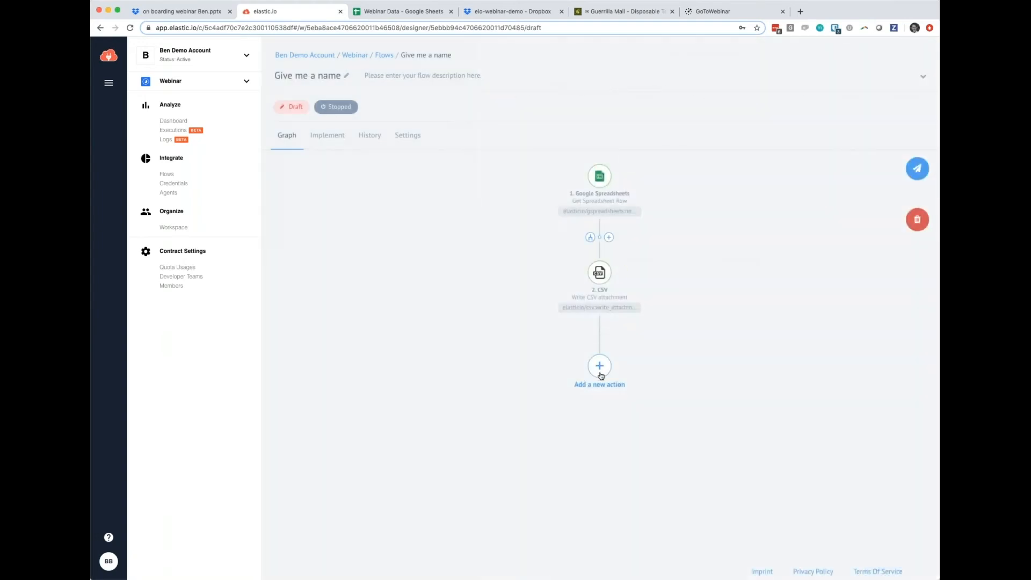
- Add a third step using the Dropbox component with the Upsert File function
click(600, 366)
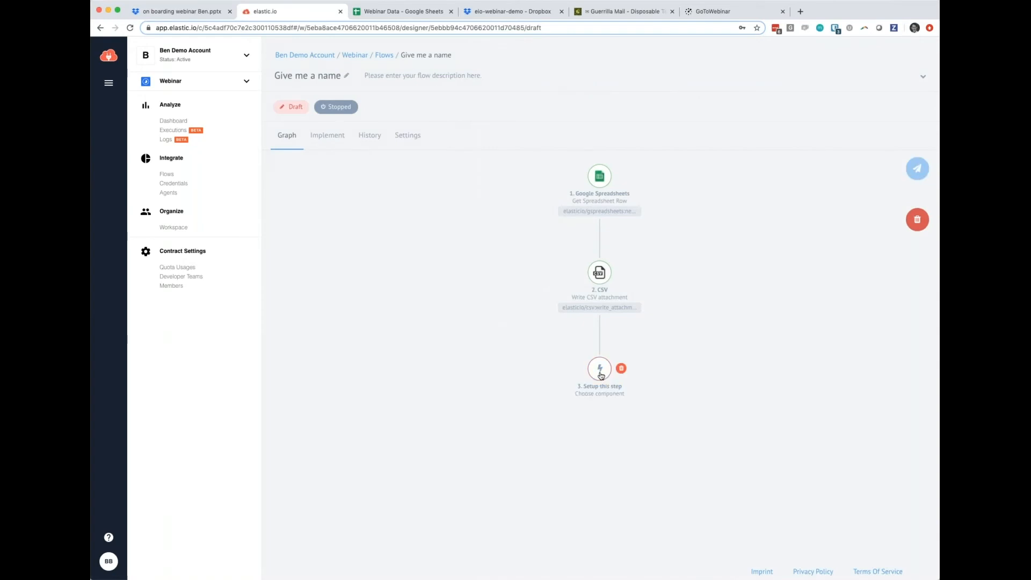
click(599, 369)
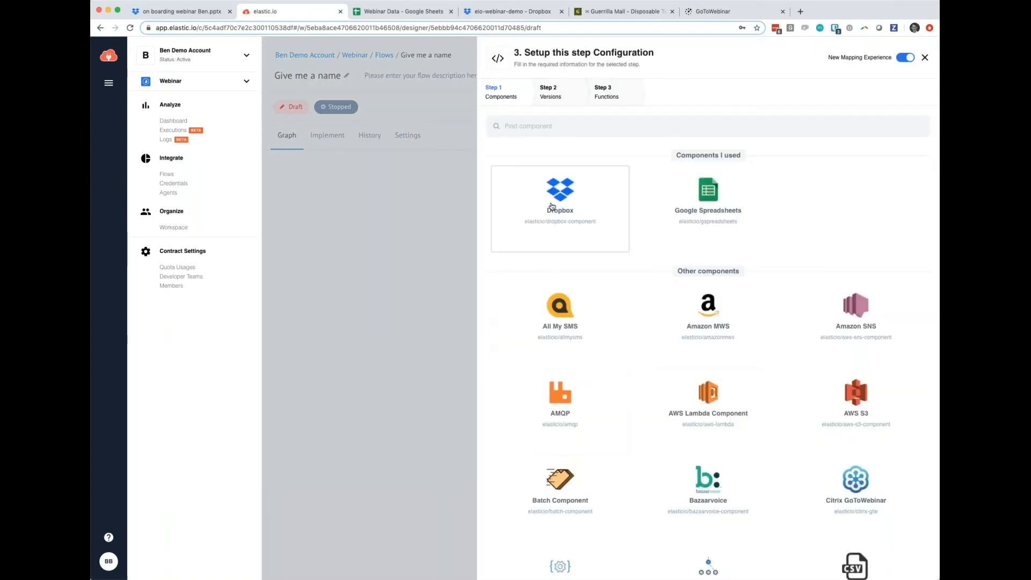
click(560, 195)
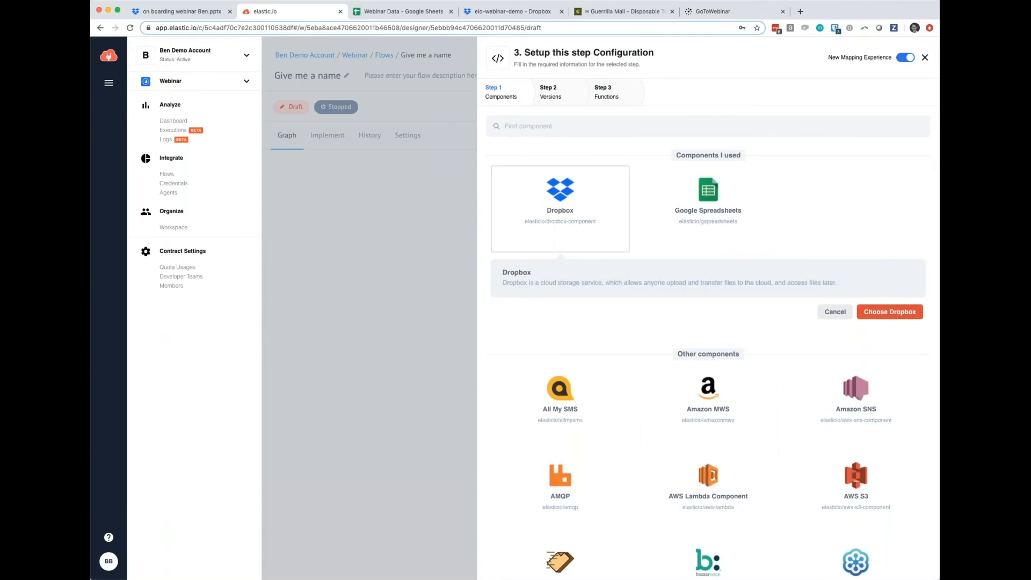
click(889, 311)
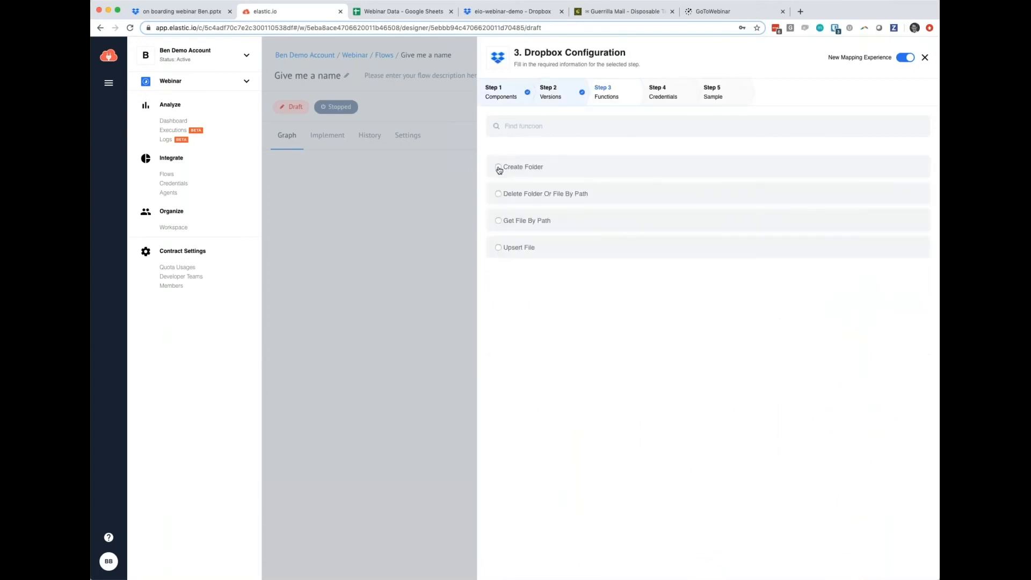
mouse_move(494, 258)
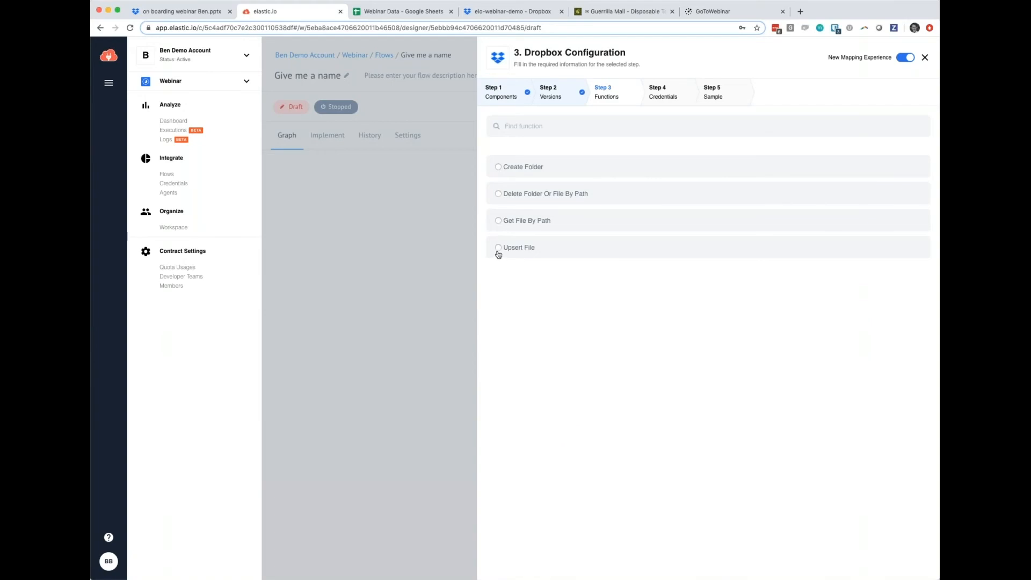
mouse_move(506, 177)
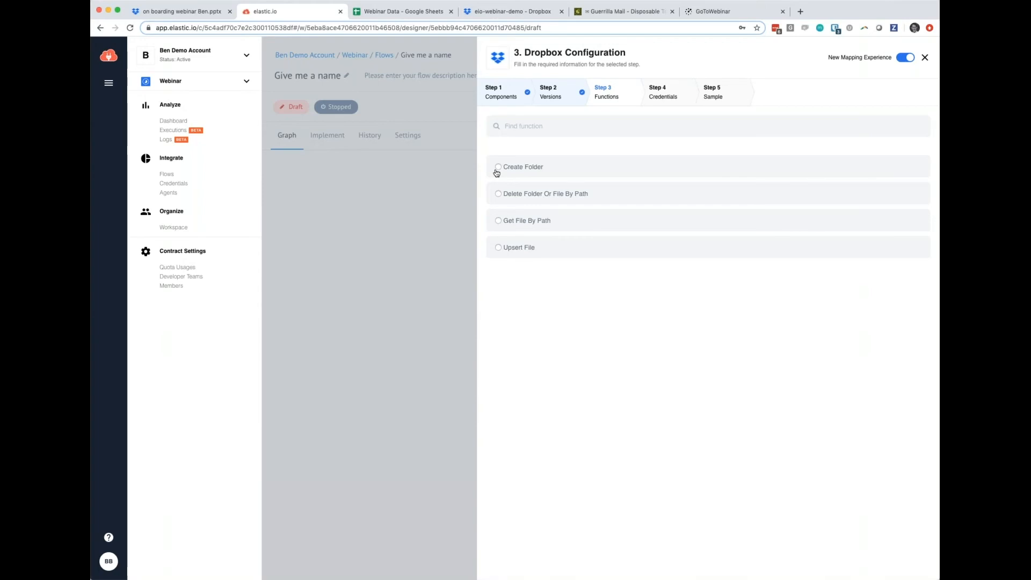
mouse_move(499, 250)
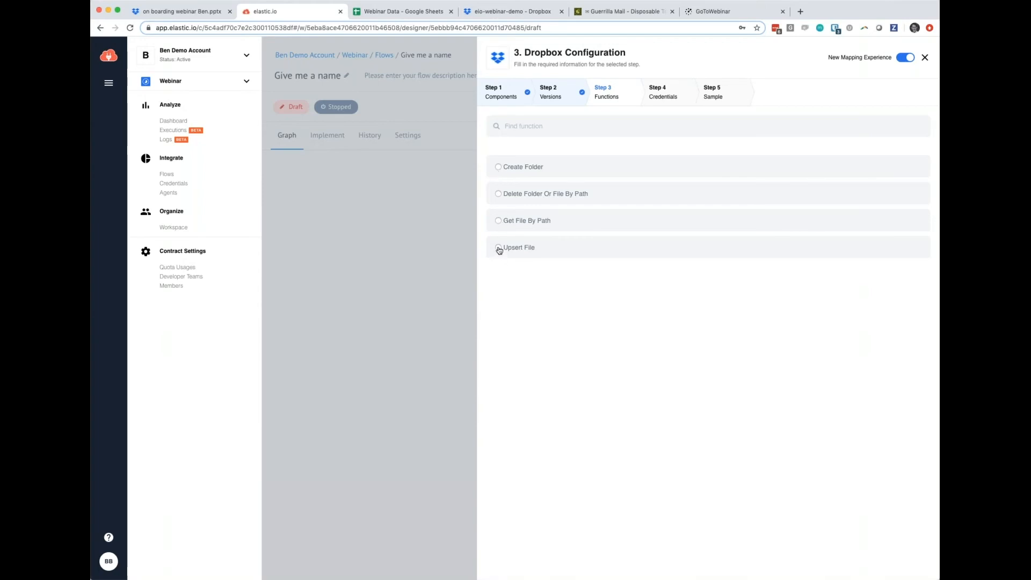
click(498, 248)
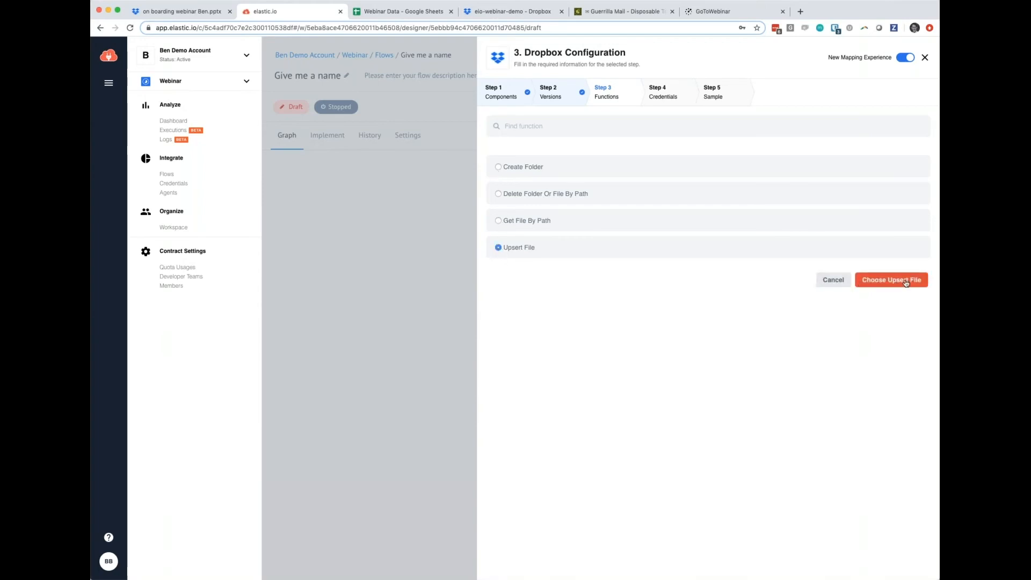
click(892, 280)
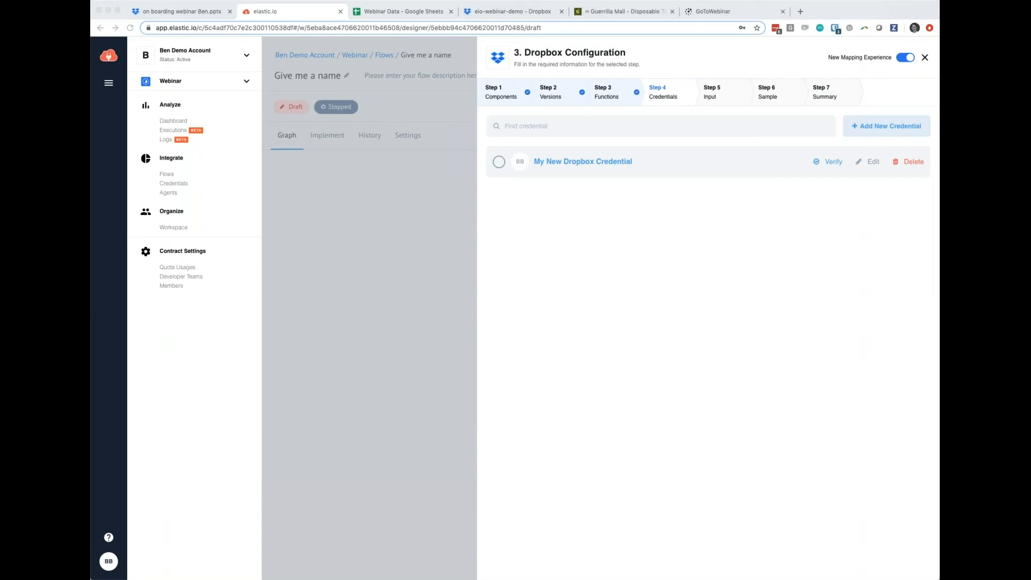
- Create, verify and save a Dropbox credential named 'Webinar Demo'
click(873, 161)
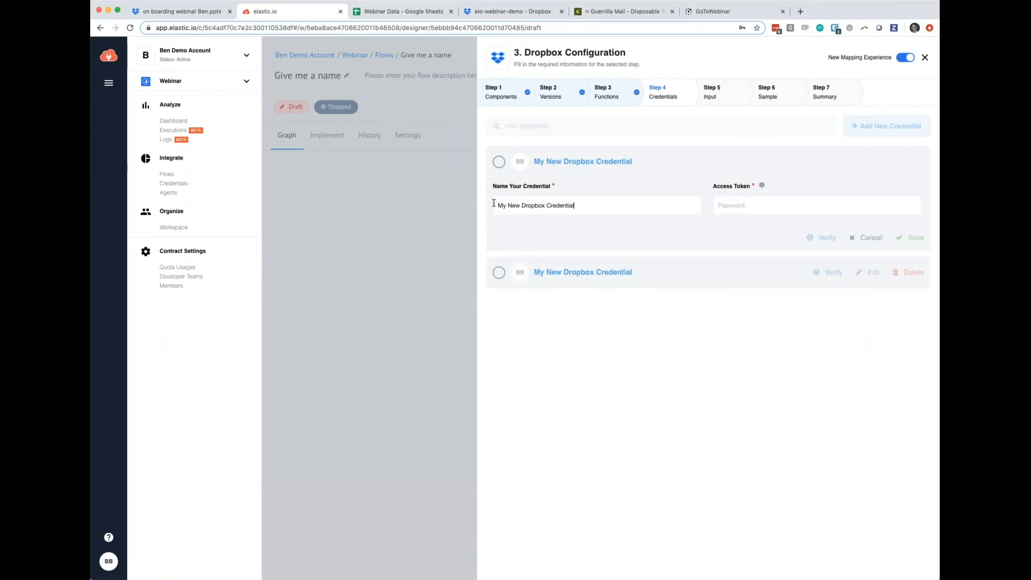
text(Webinar Demo)
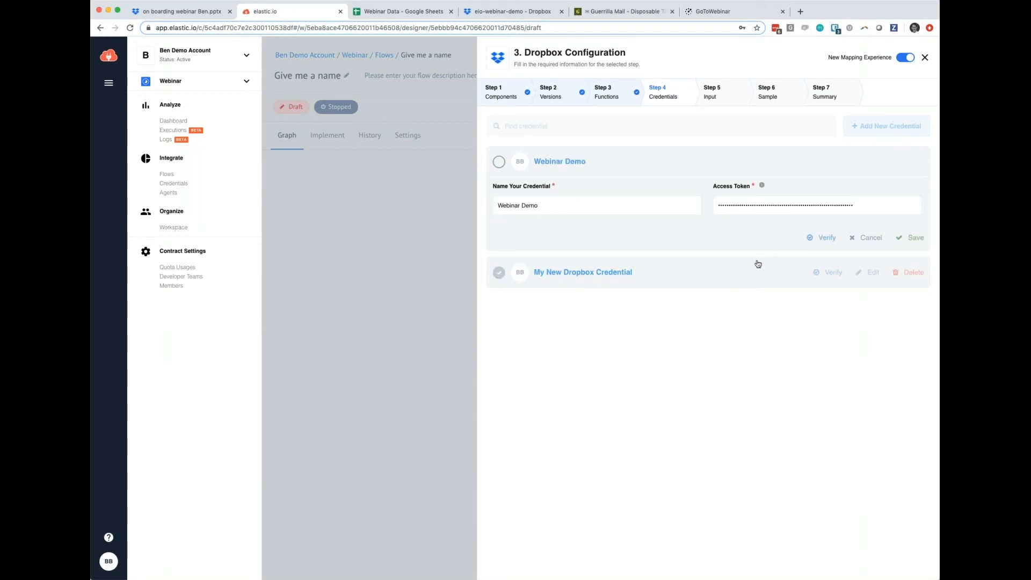
click(822, 238)
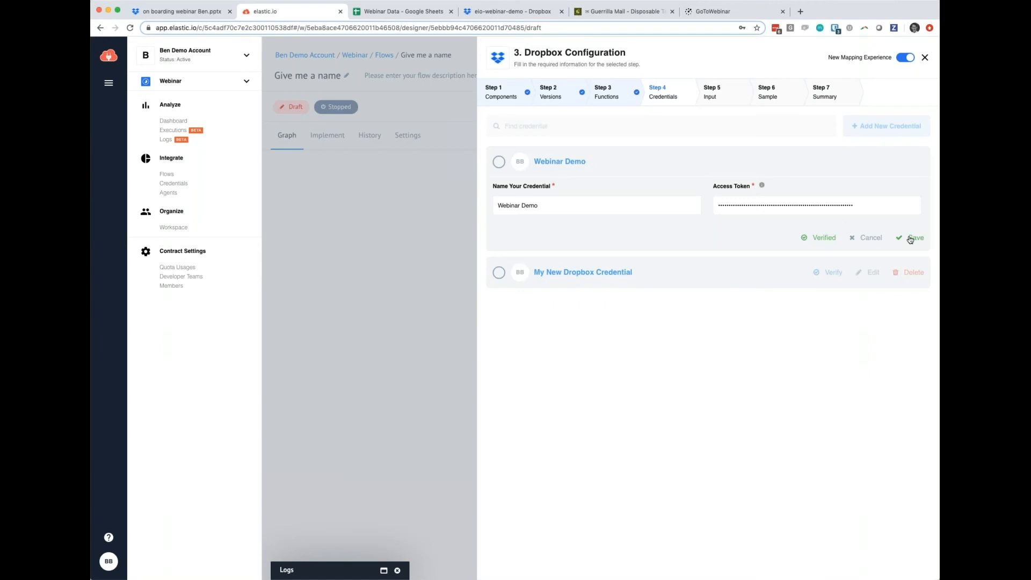
click(914, 238)
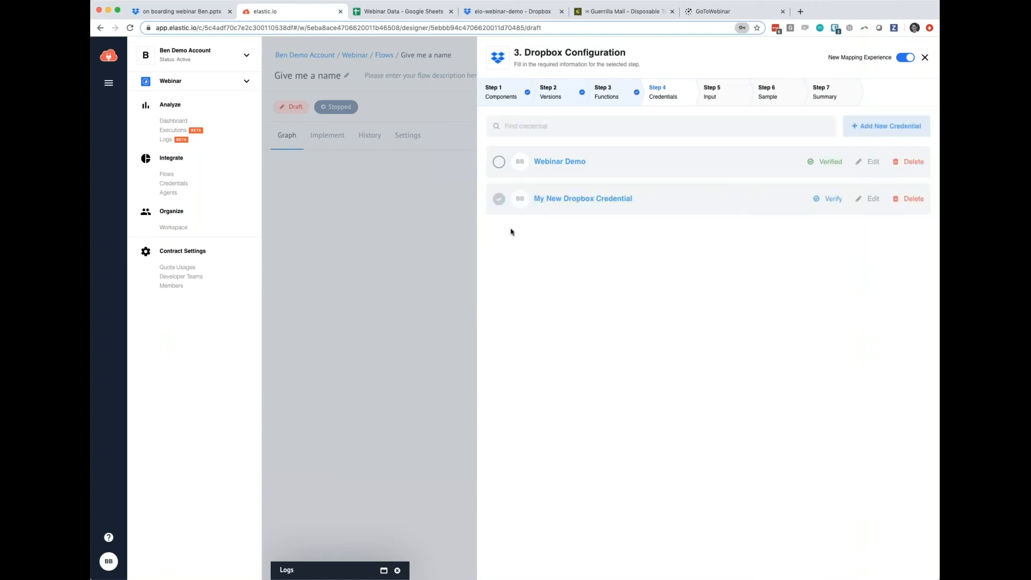
- Select the Webinar Demo credential and set the upload path to /Webinar/my-demo-file.csv
click(712, 91)
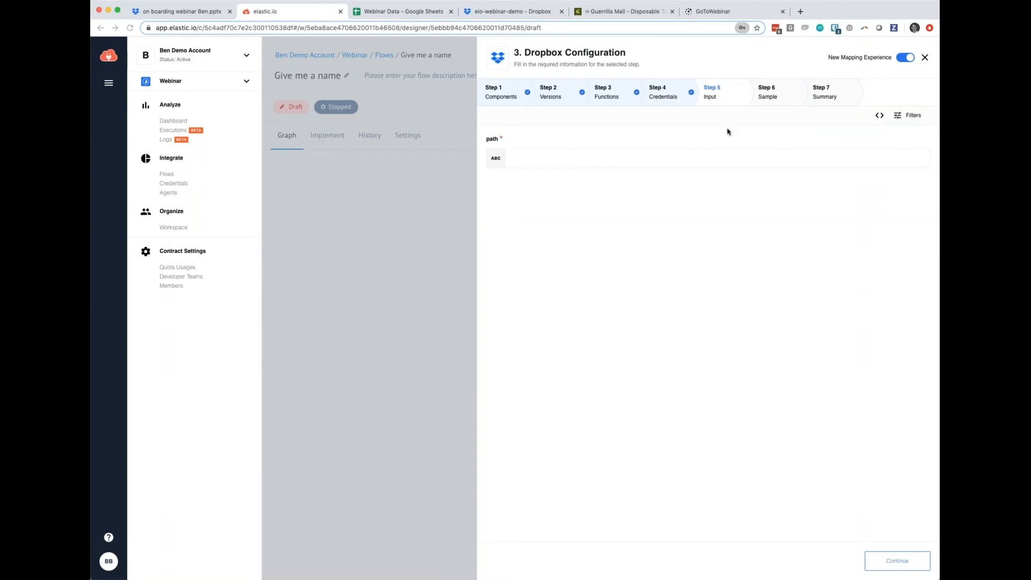
mouse_move(803, 163)
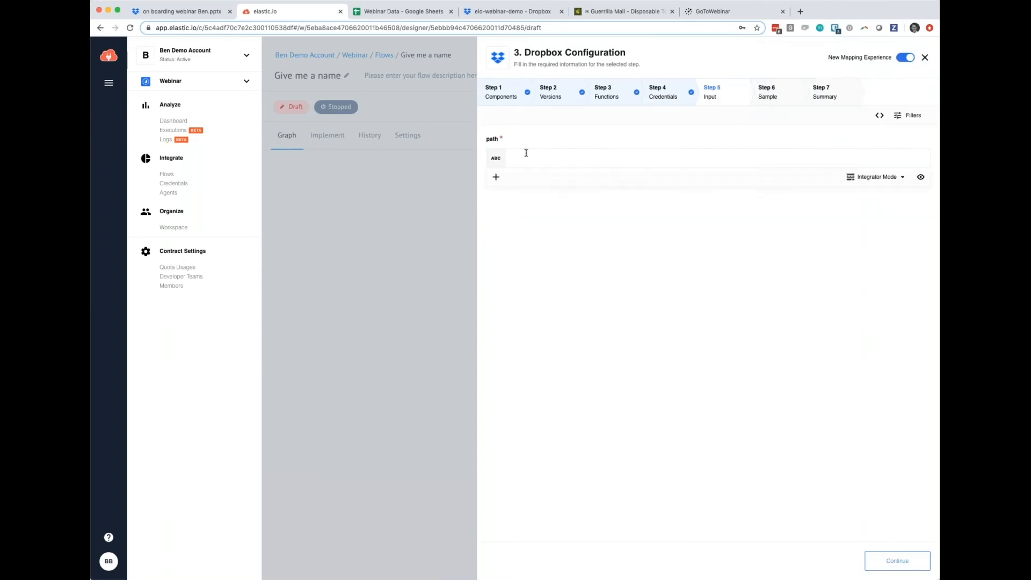
click(527, 158)
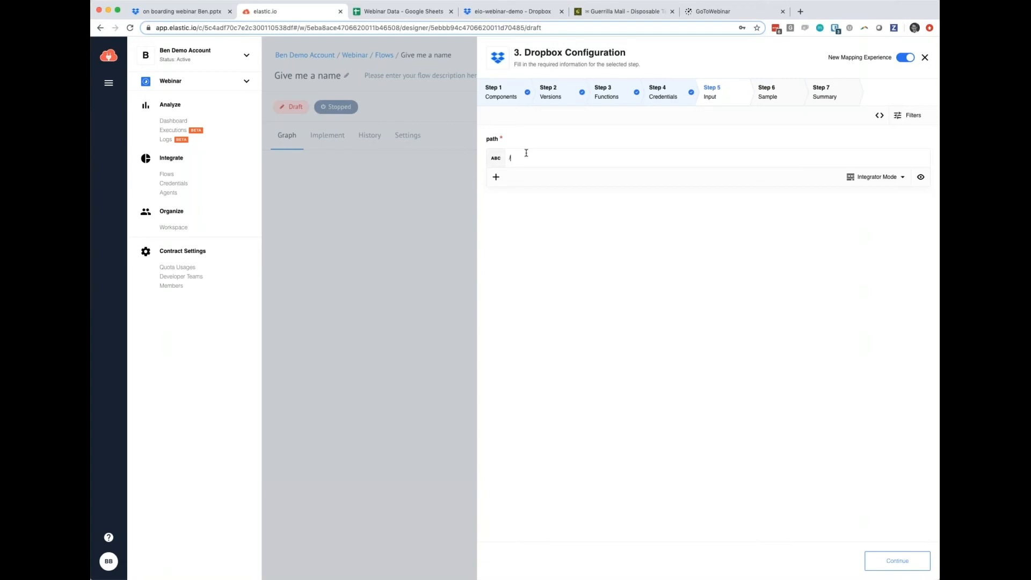
text(Webinar)
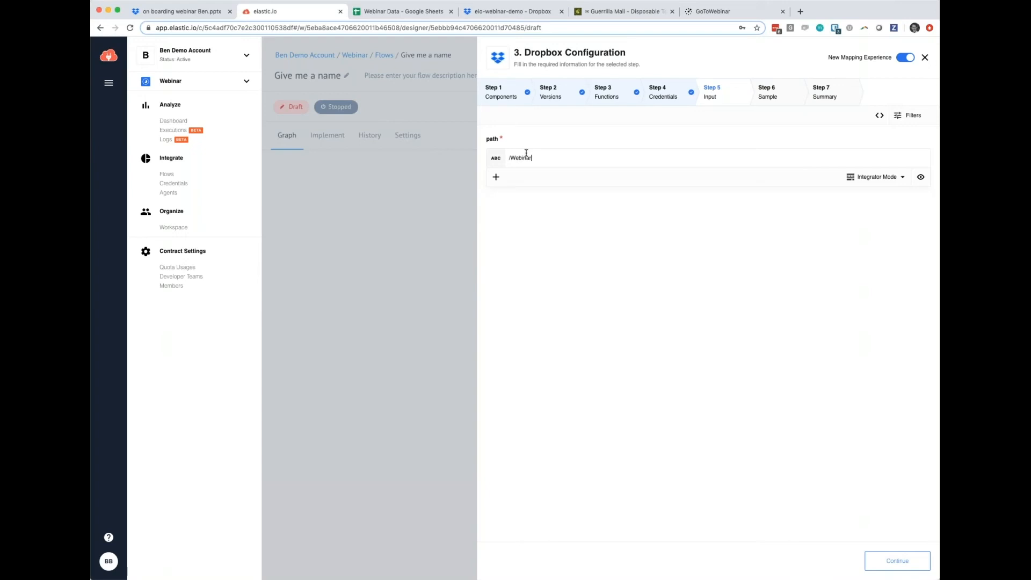
text(/)
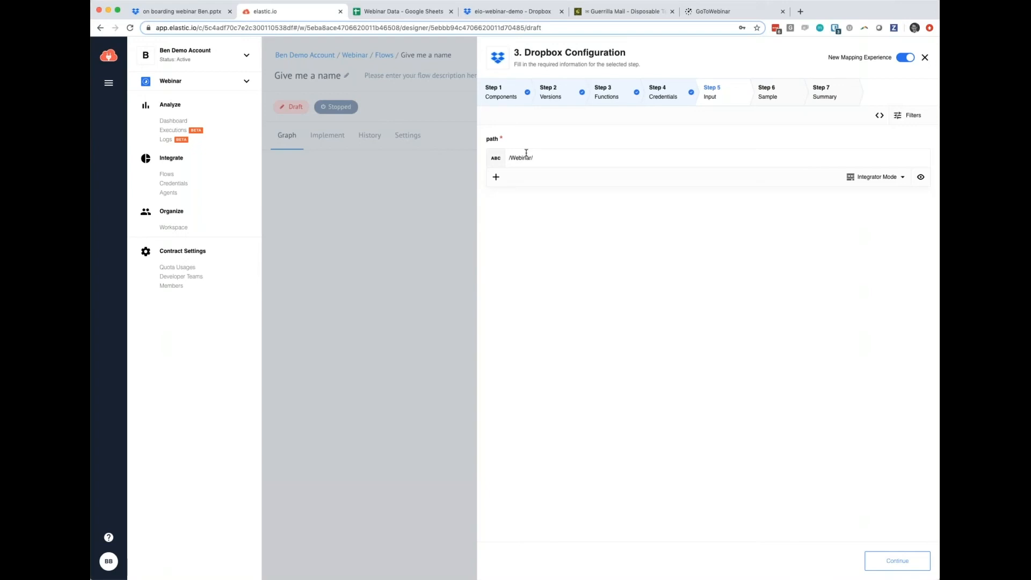
text(m)
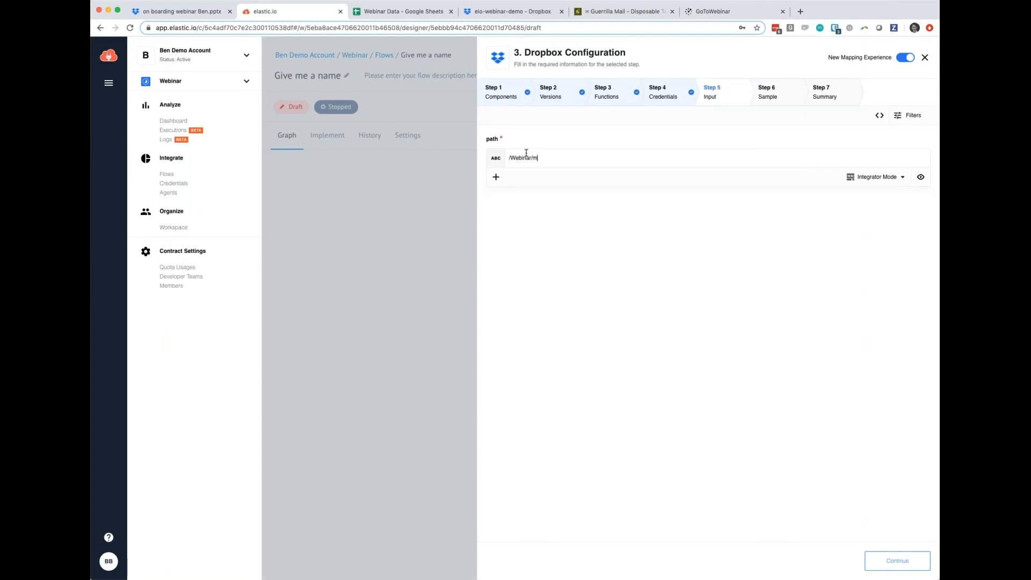
text(y-demo-)
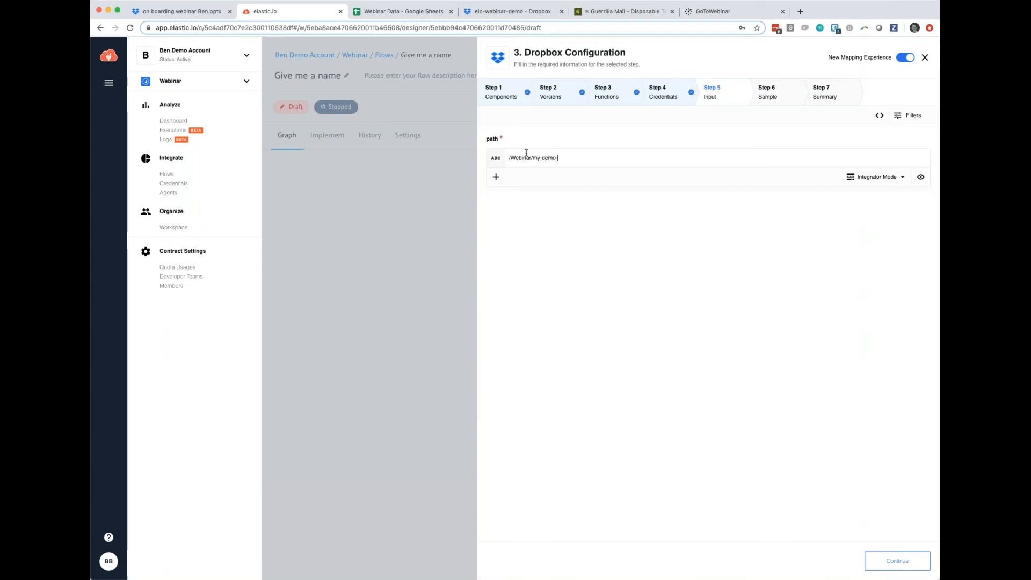
text(fil.csv)
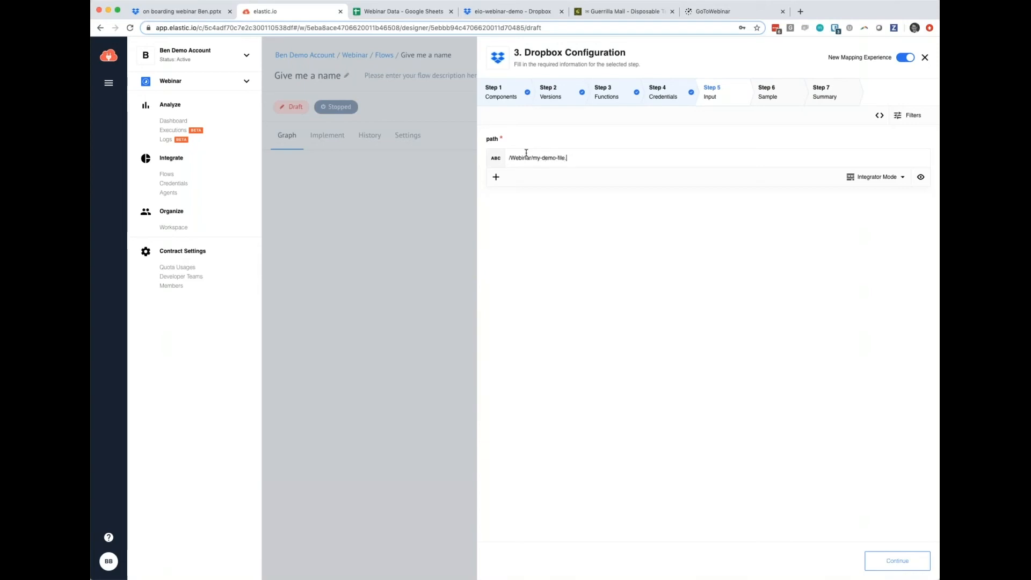
text(.csv)
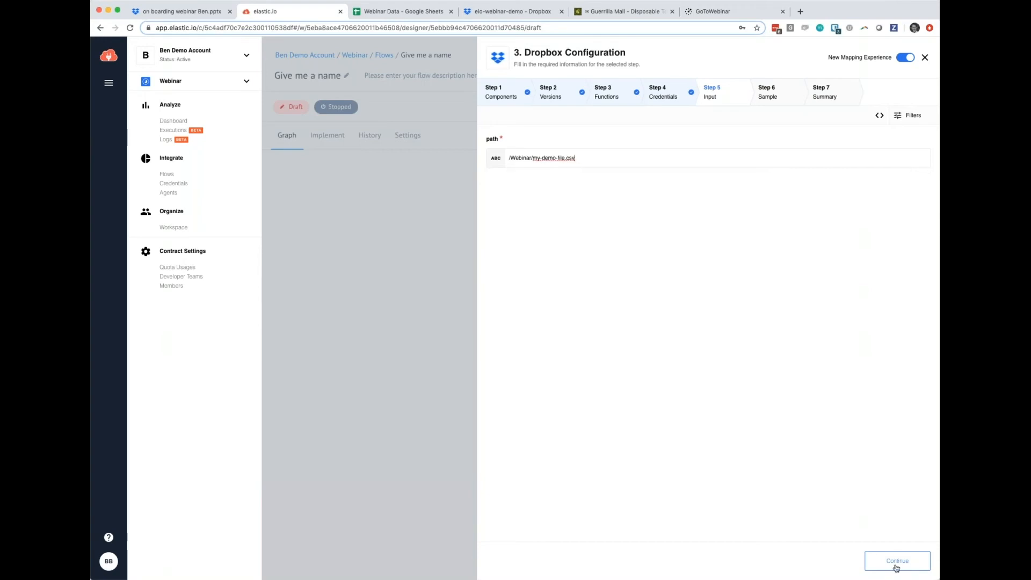
click(898, 561)
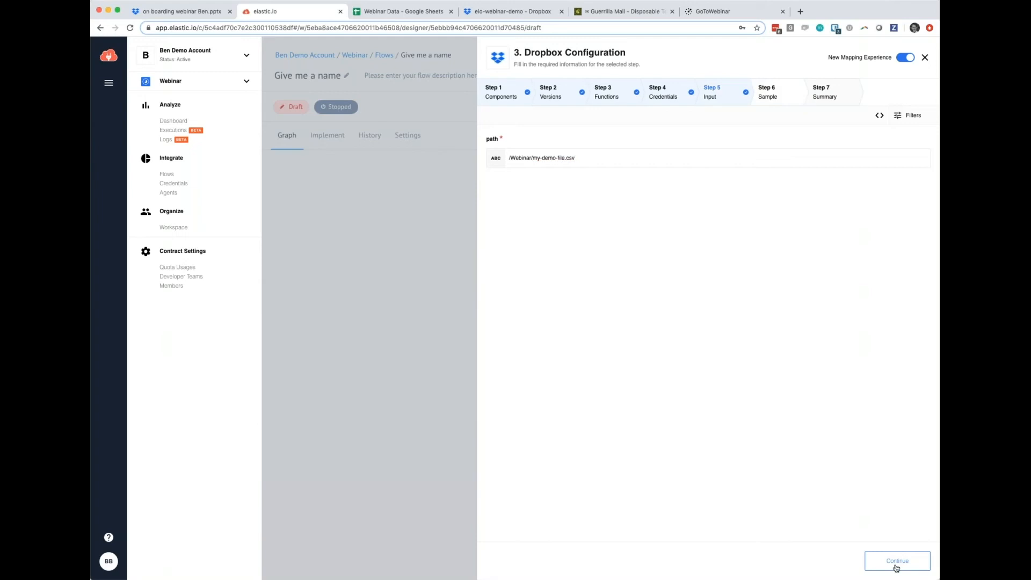
mouse_move(875, 502)
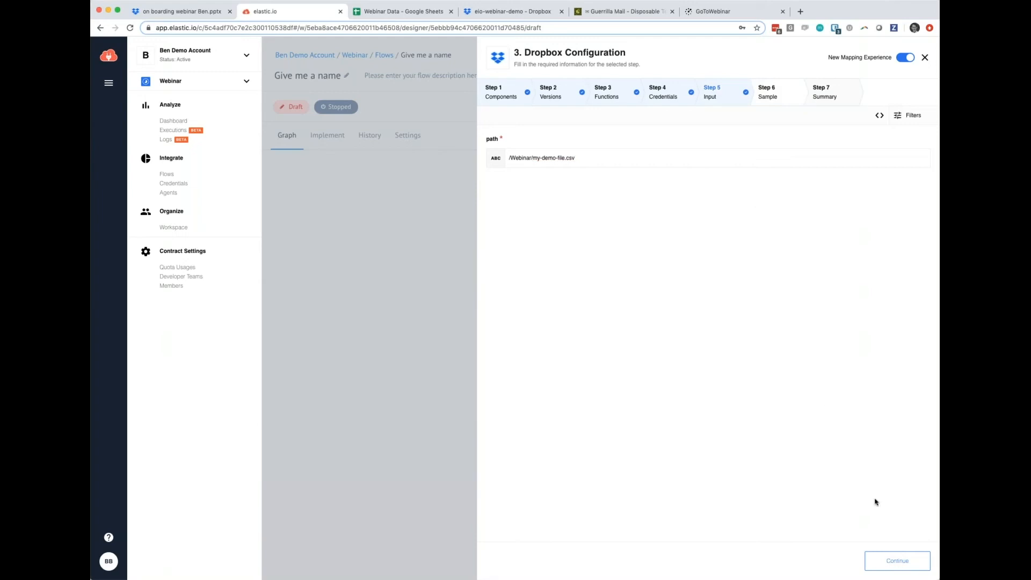
click(899, 576)
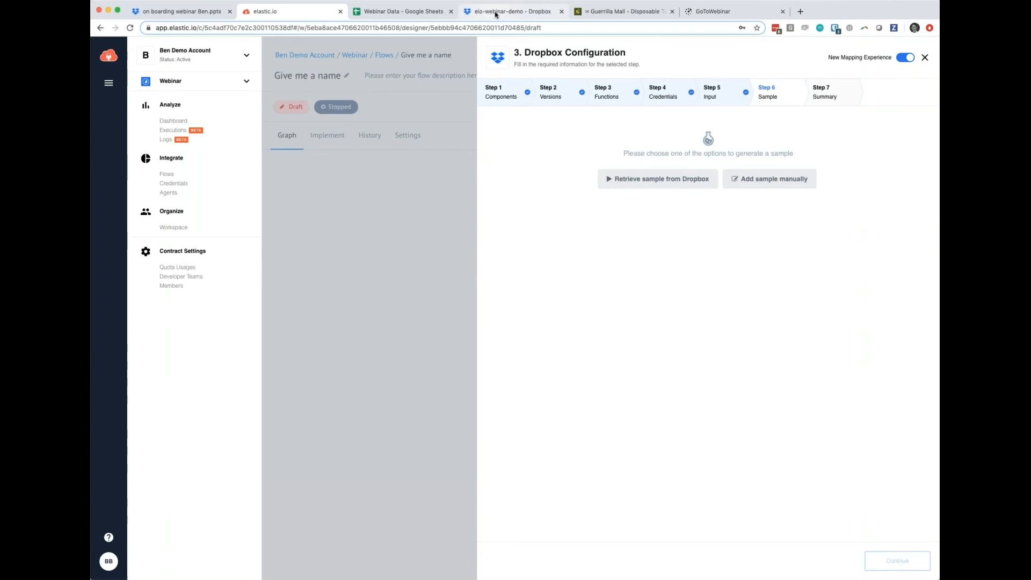
- Open the Webinar folder in Dropbox and delete myfile.csv
click(510, 12)
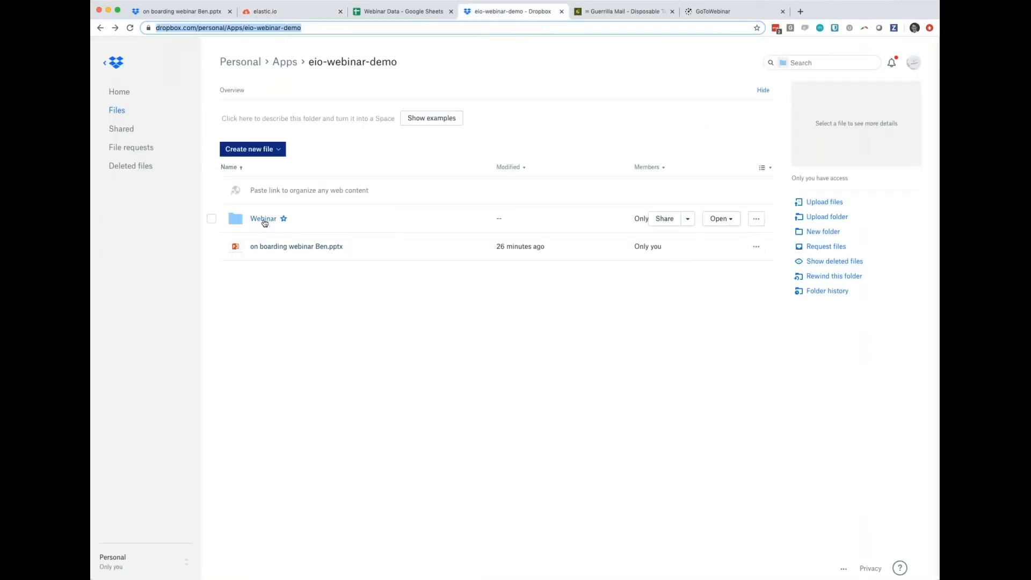
click(262, 219)
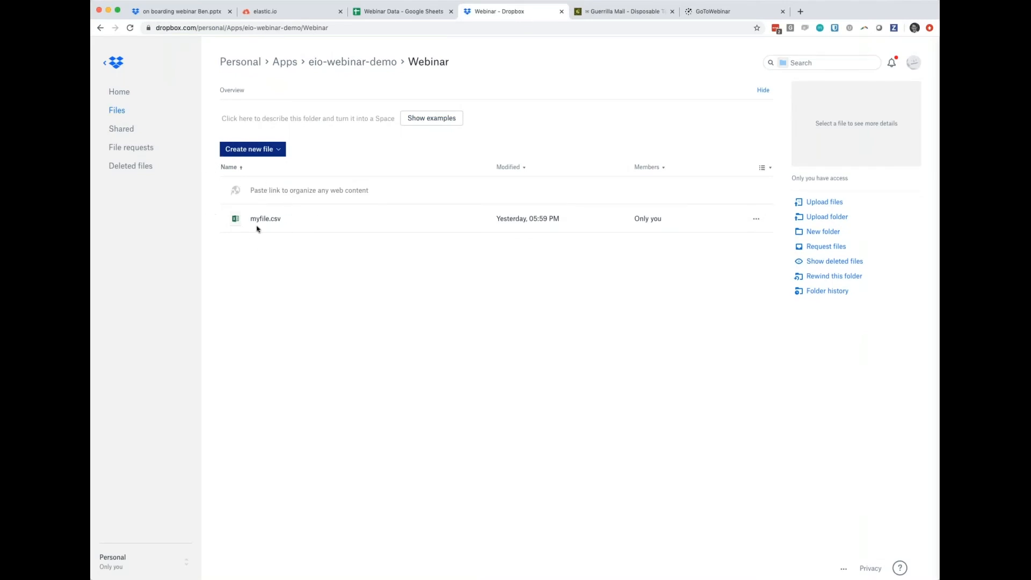
click(211, 220)
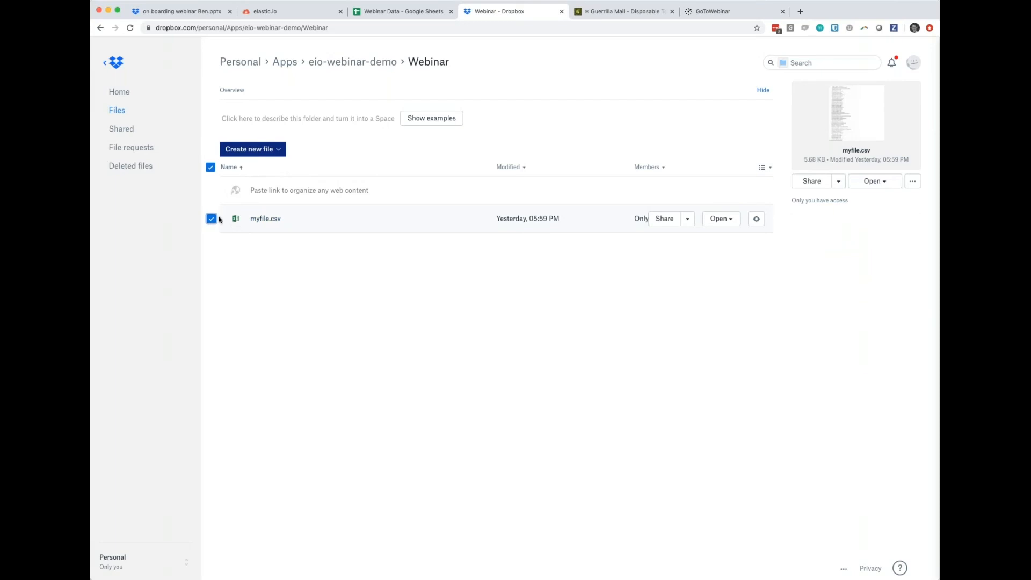
click(210, 218)
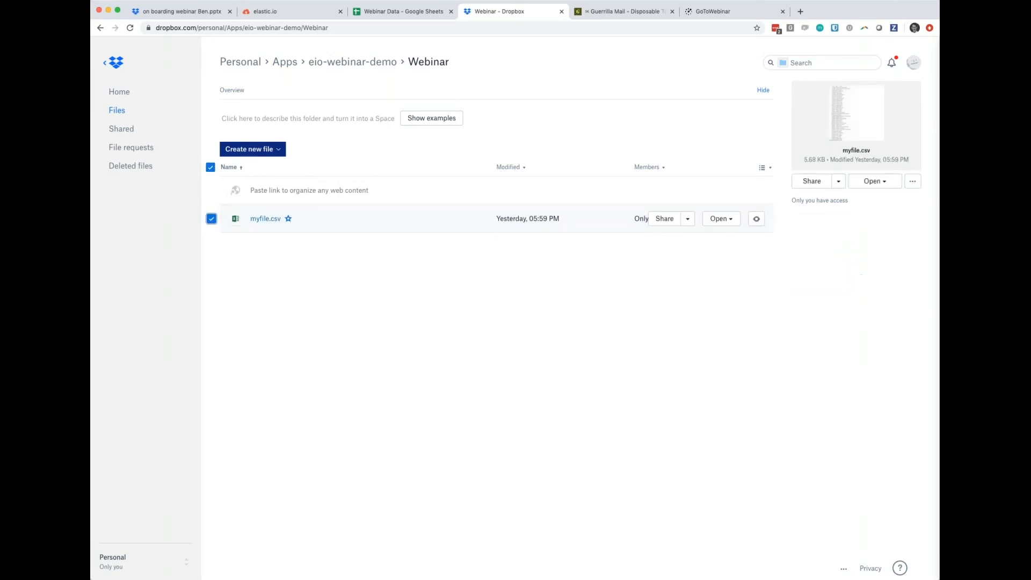
click(912, 181)
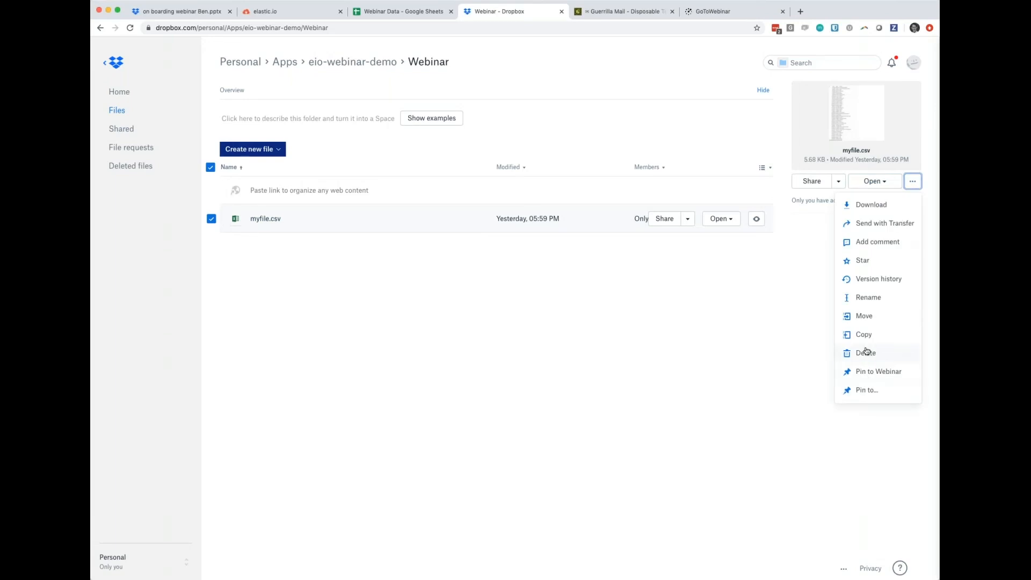
click(866, 353)
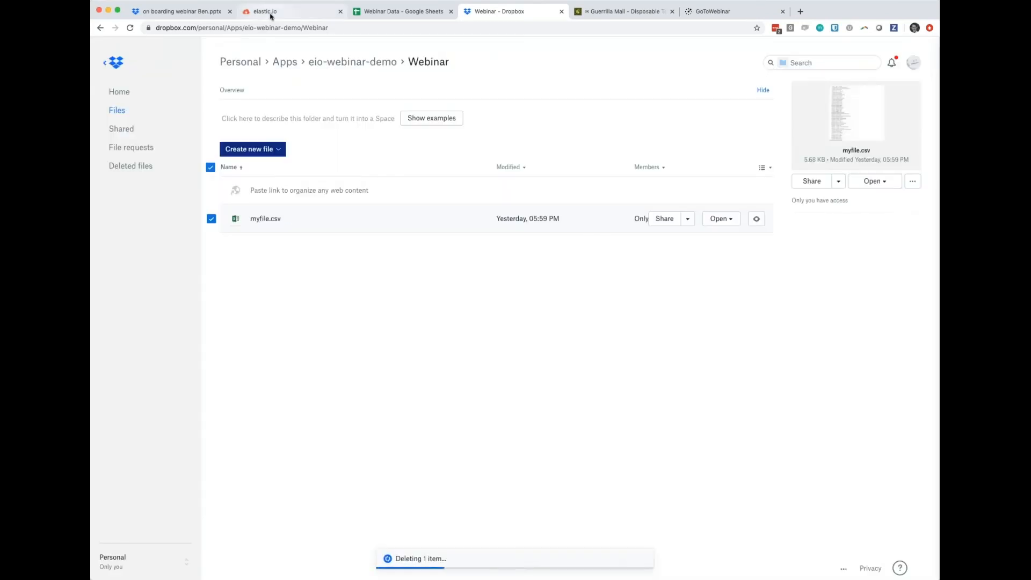
- Retrieve my-demo-file.csv as the Dropbox step's sample and use it
click(268, 11)
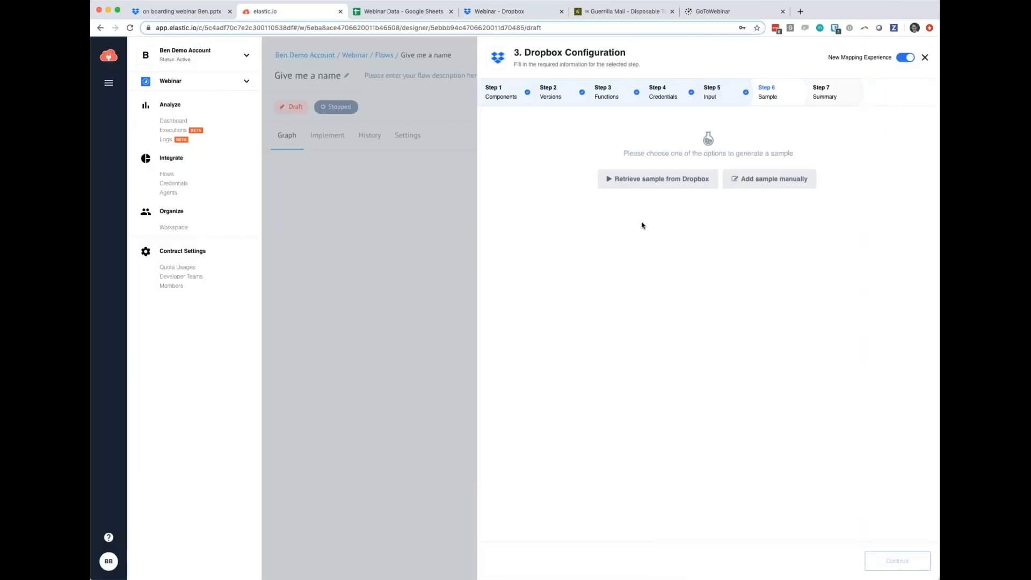
mouse_move(653, 183)
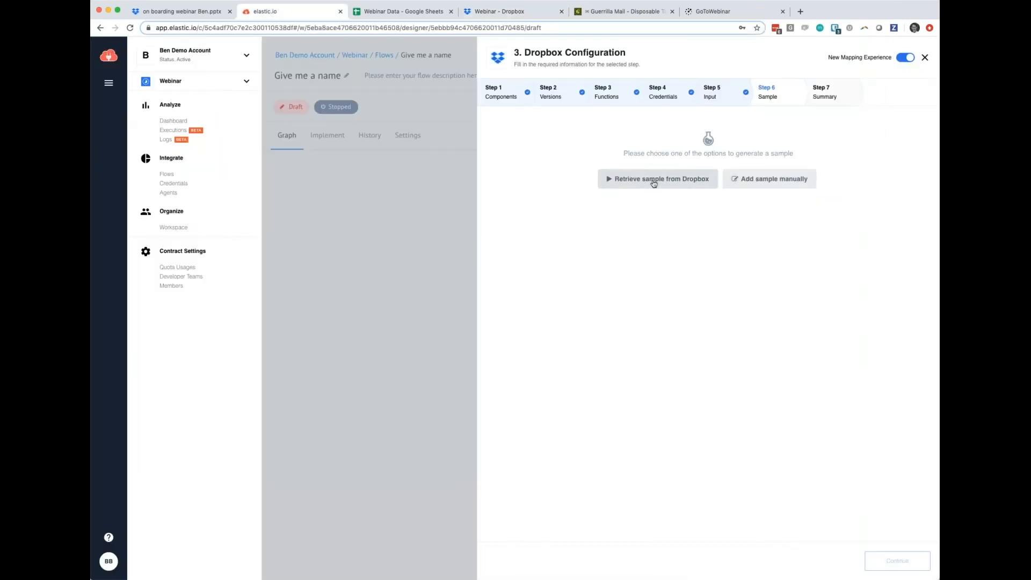
click(658, 179)
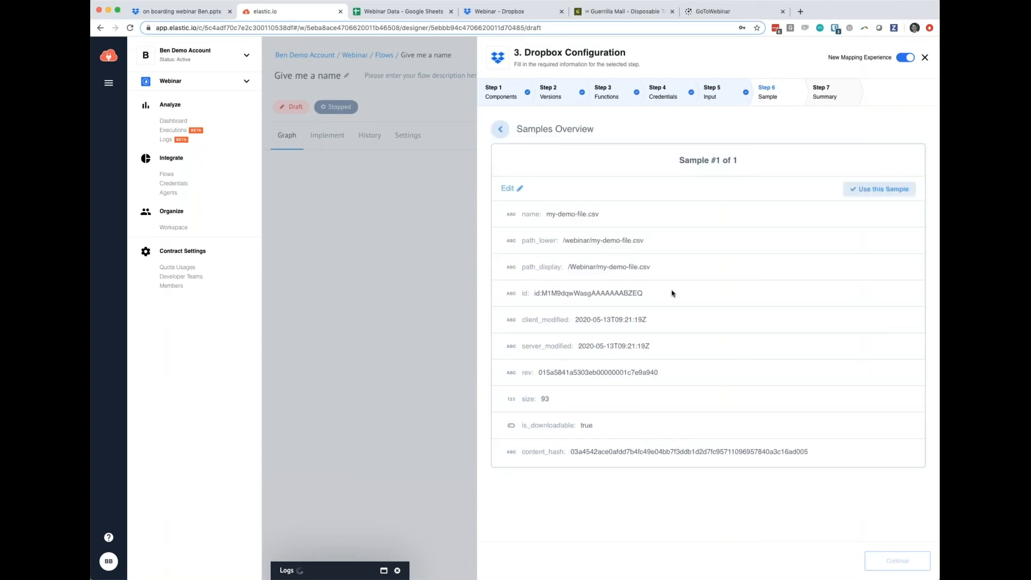
click(879, 189)
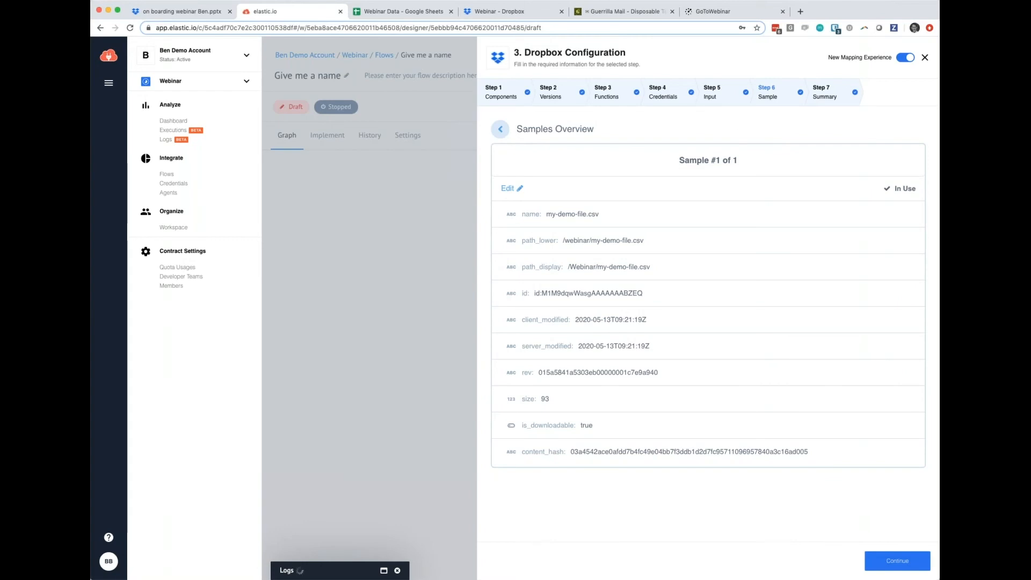
- Select my-demo-file.csv in Dropbox's Webinar folder and confirm its deletion
click(504, 12)
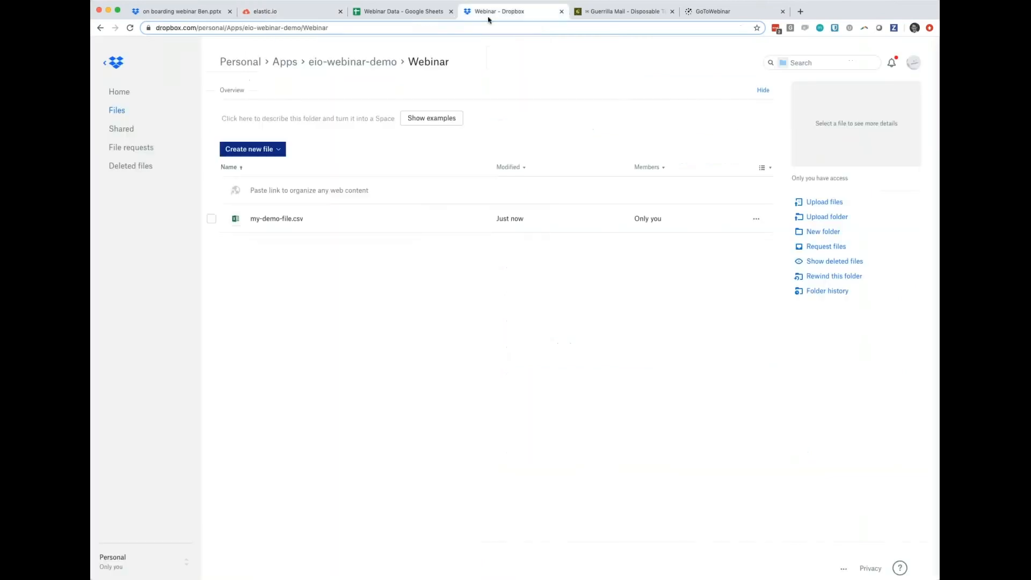
mouse_move(273, 225)
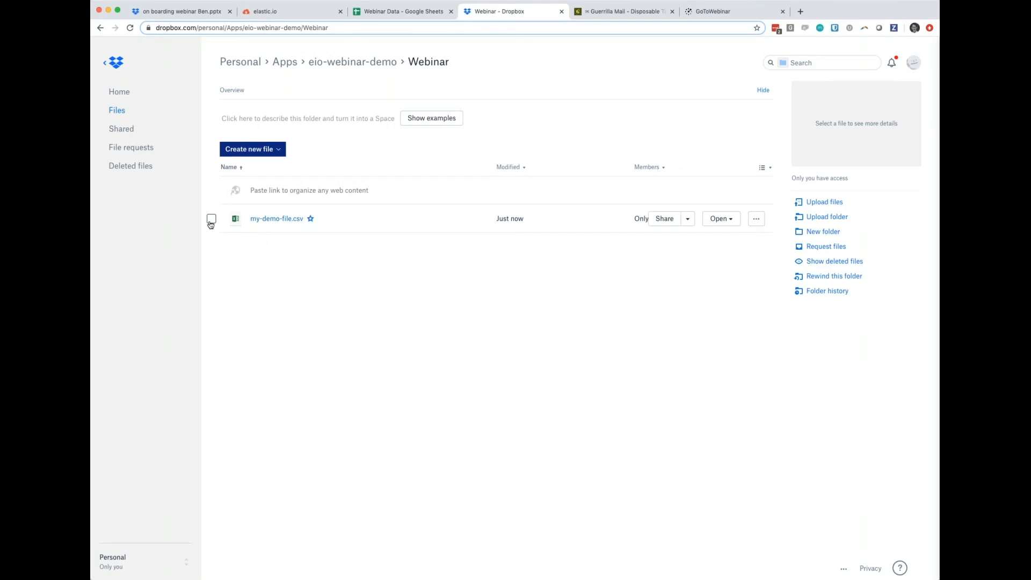
click(211, 218)
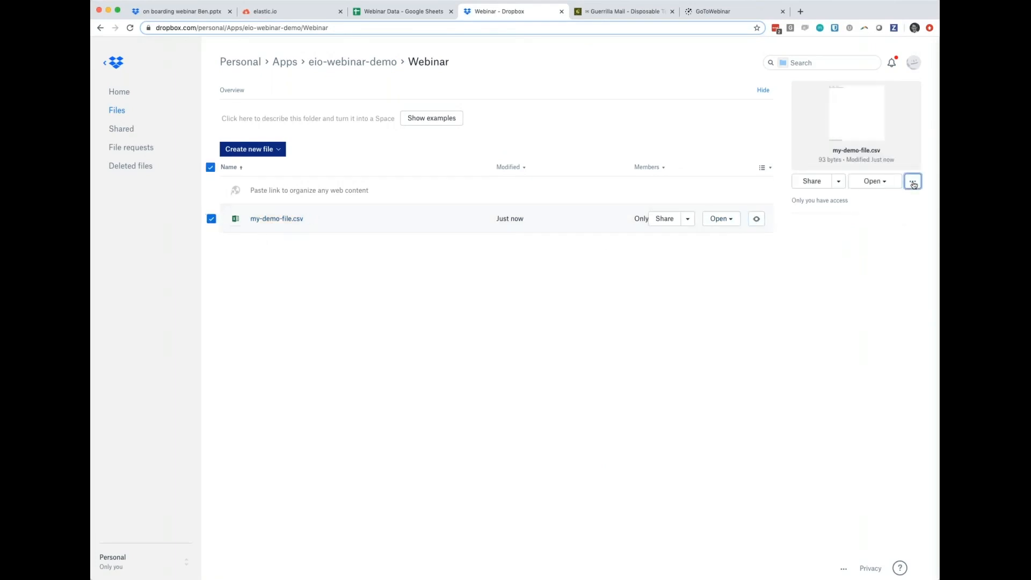
click(913, 181)
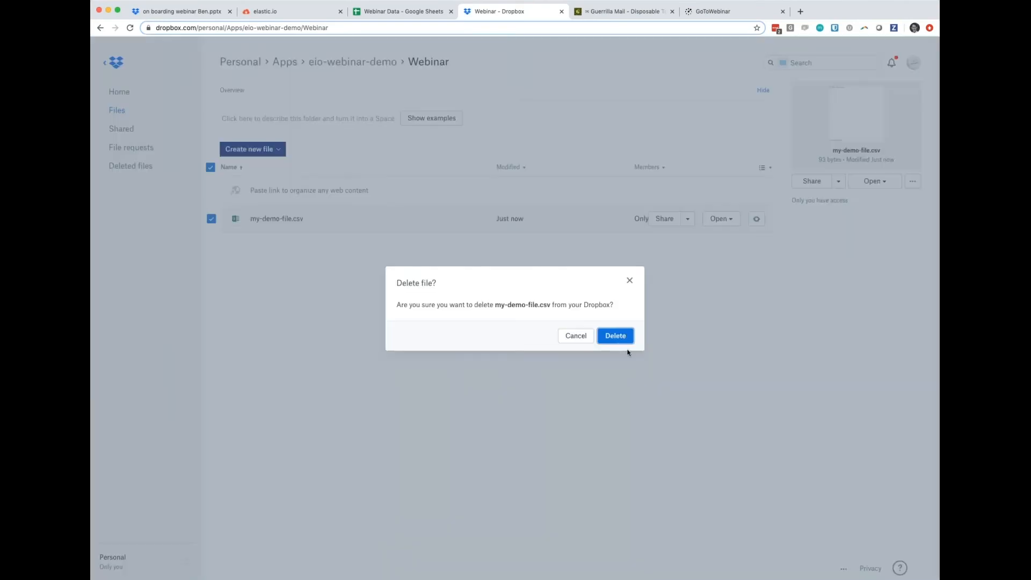
click(616, 336)
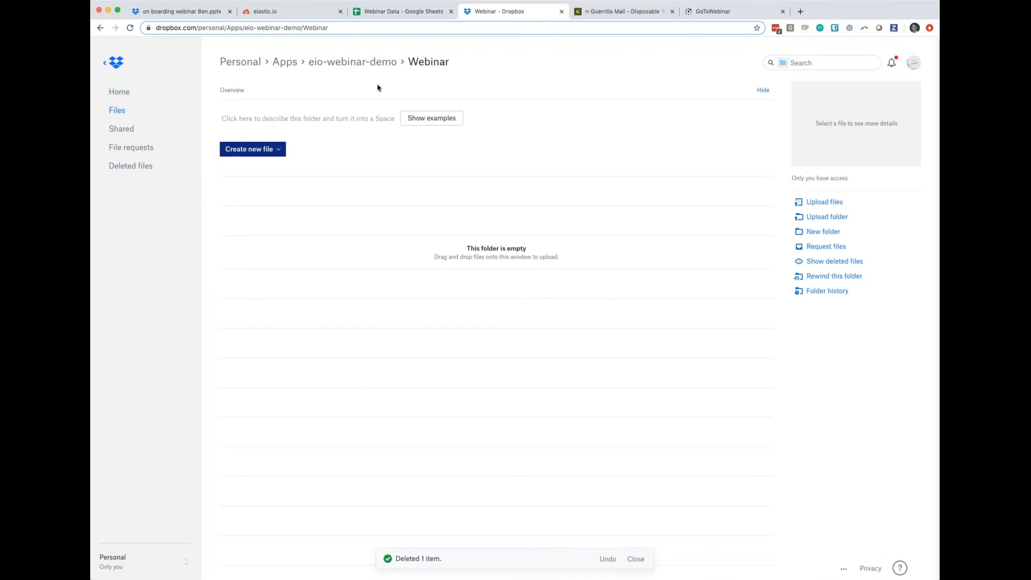
- Finish the Dropbox Upsert File step from its Summary so it sits below the CSV step
click(268, 11)
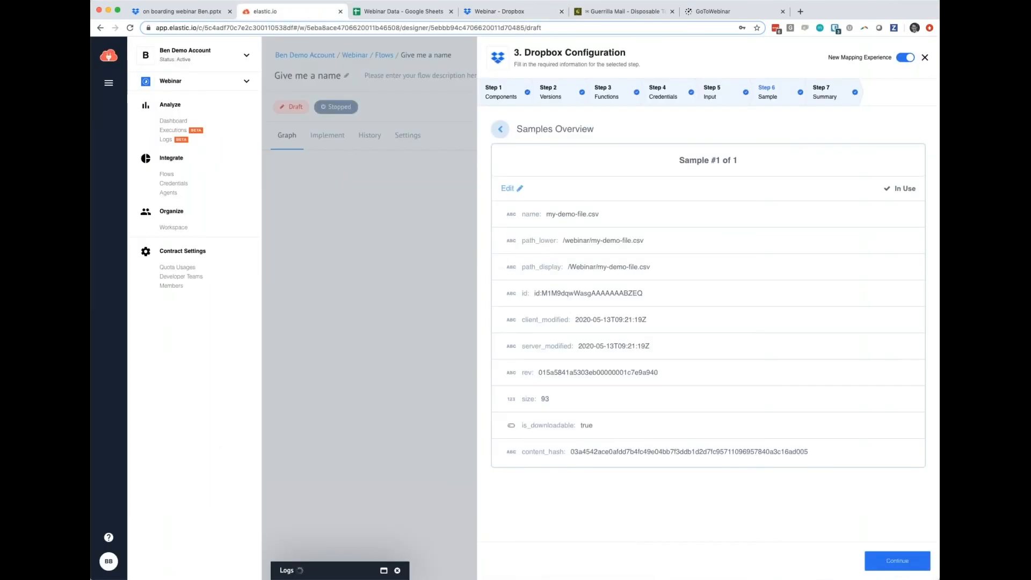
click(897, 559)
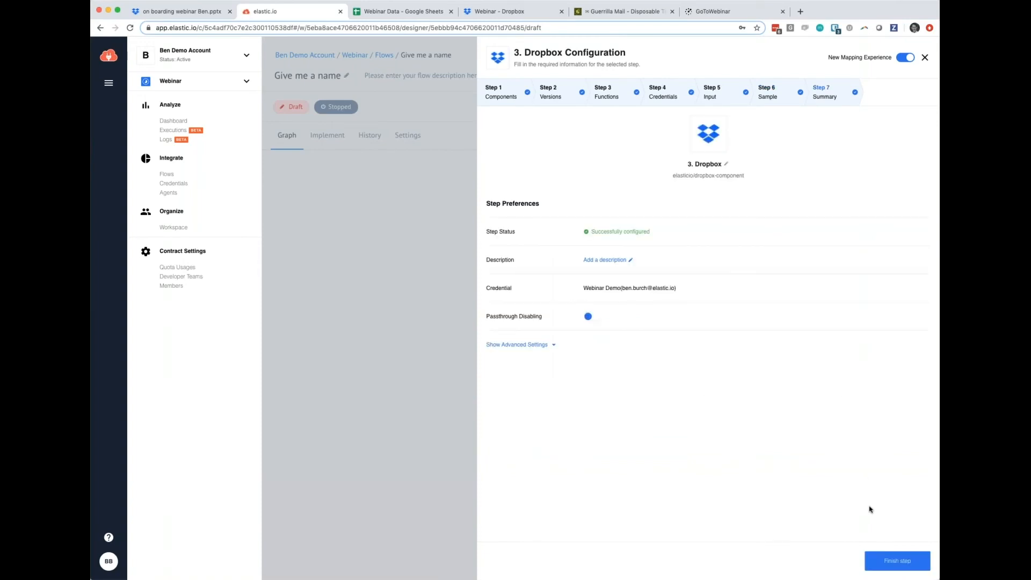
click(897, 576)
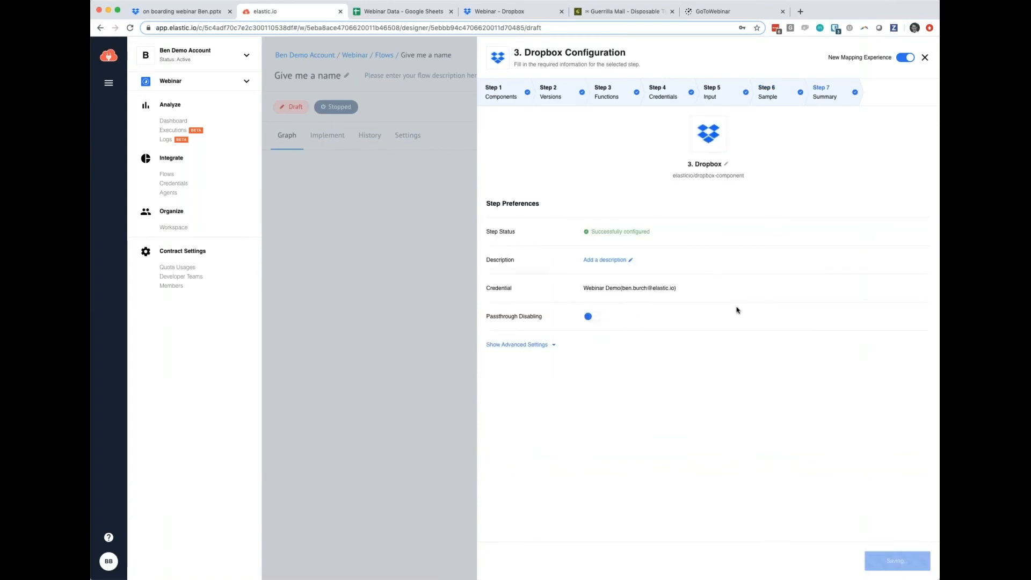
click(925, 57)
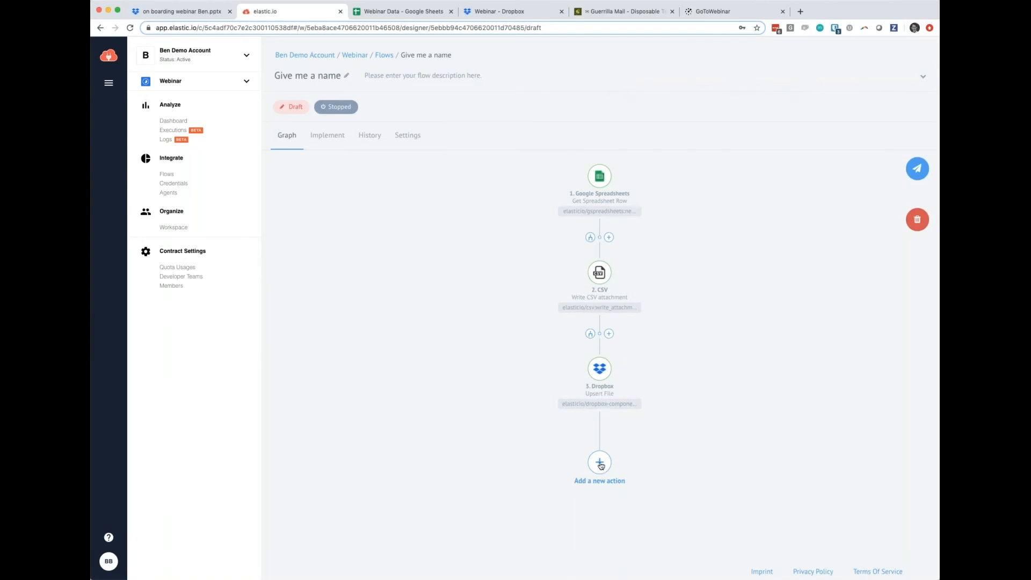
- Add a fourth step at the end of the flow using the E-Mail component
click(599, 462)
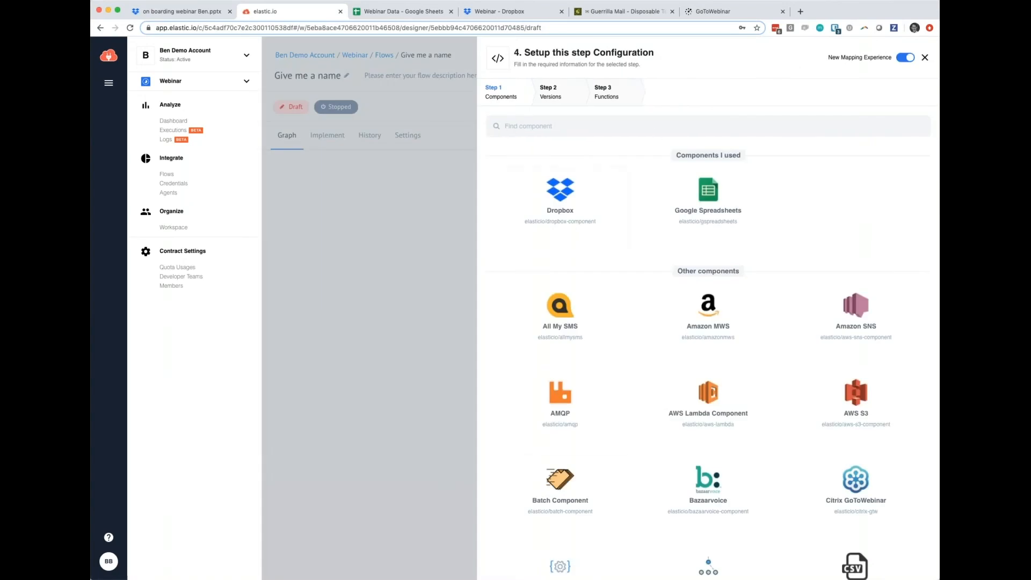
text(email)
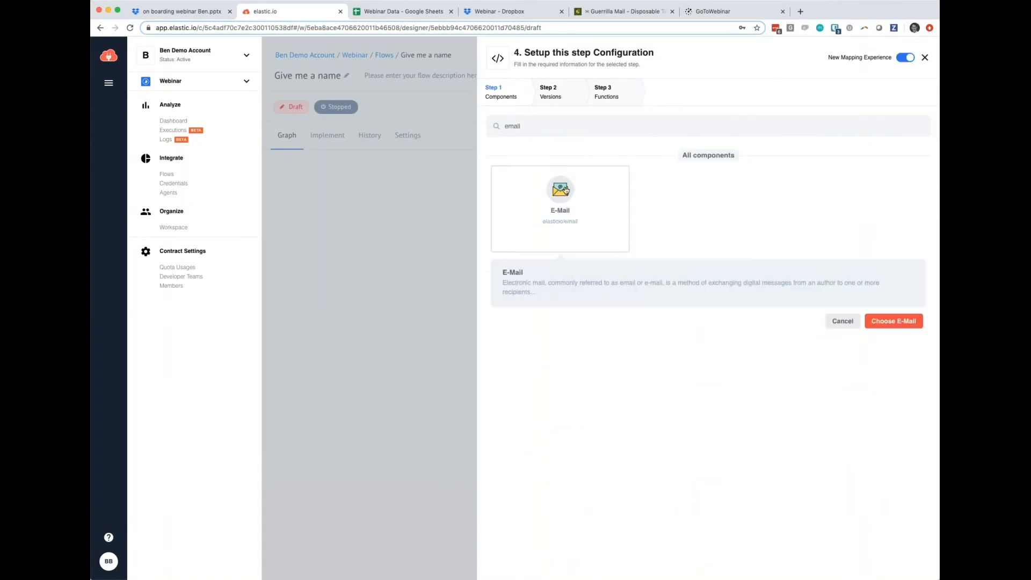
click(894, 321)
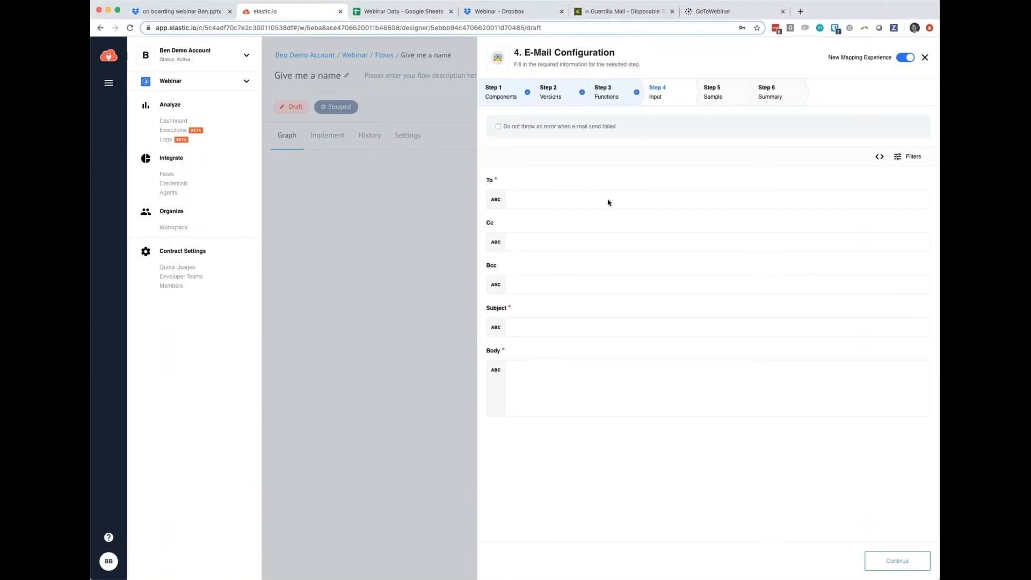
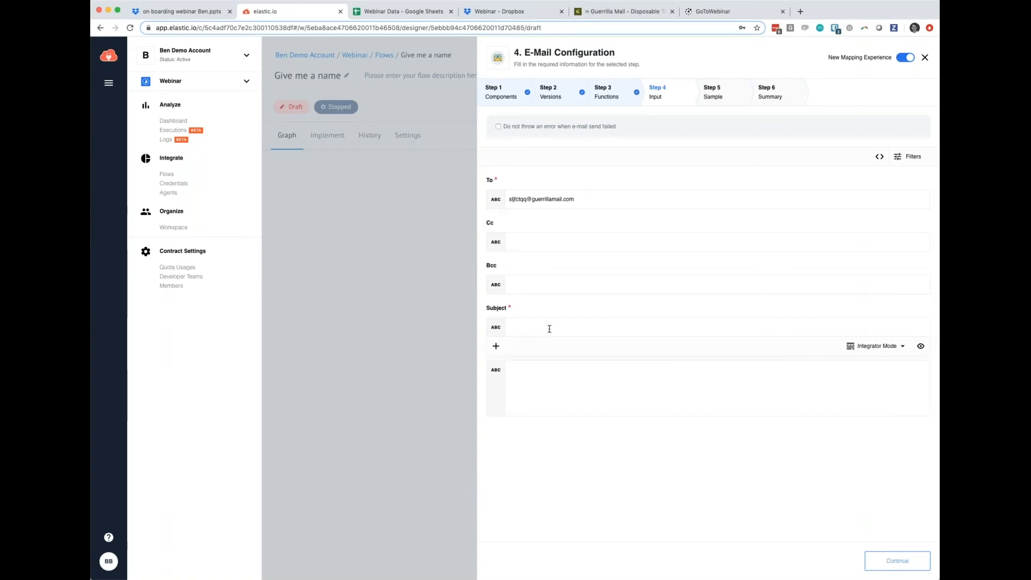
text(Task Complete)
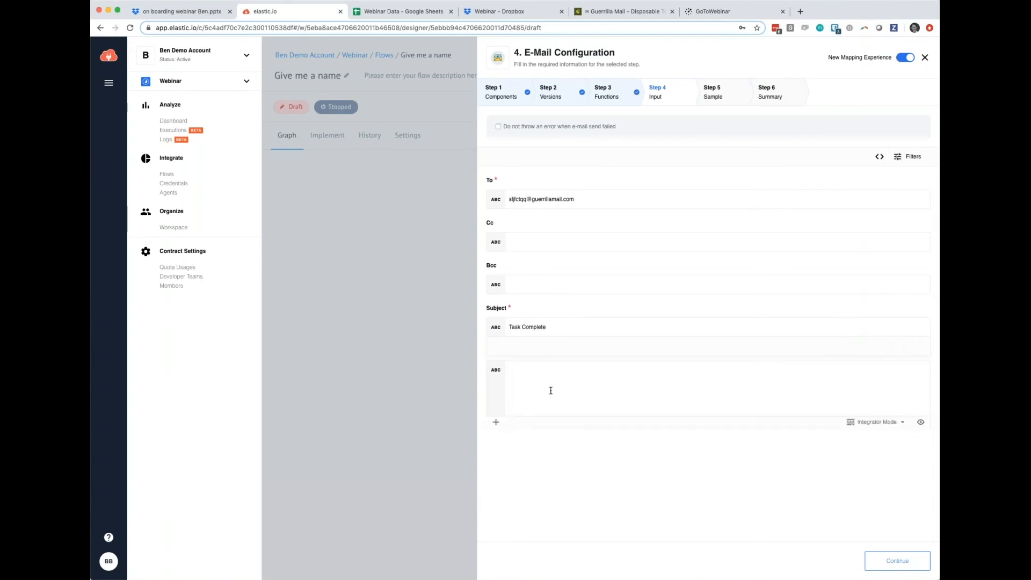
click(543, 390)
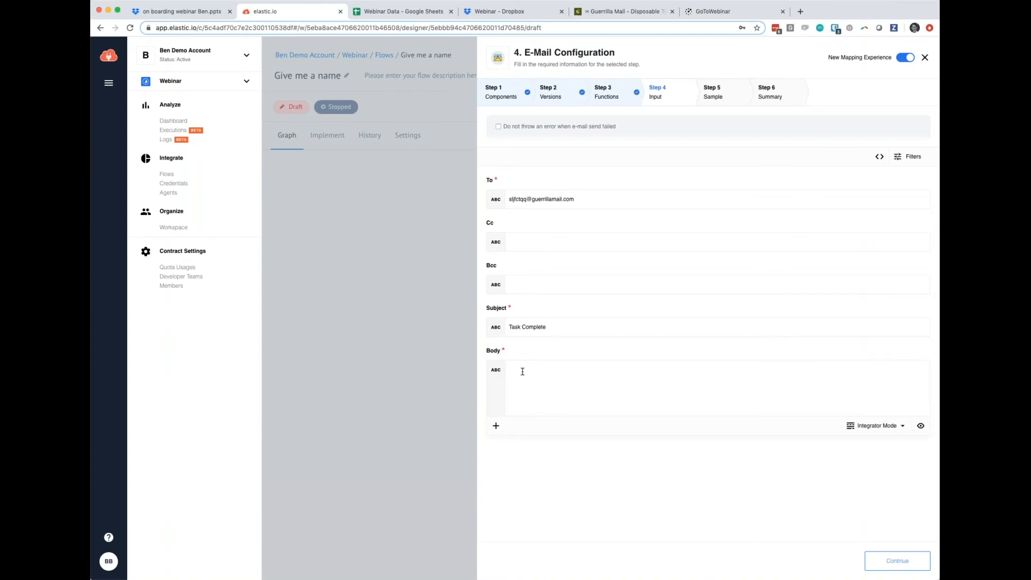
text(Your file have bee)
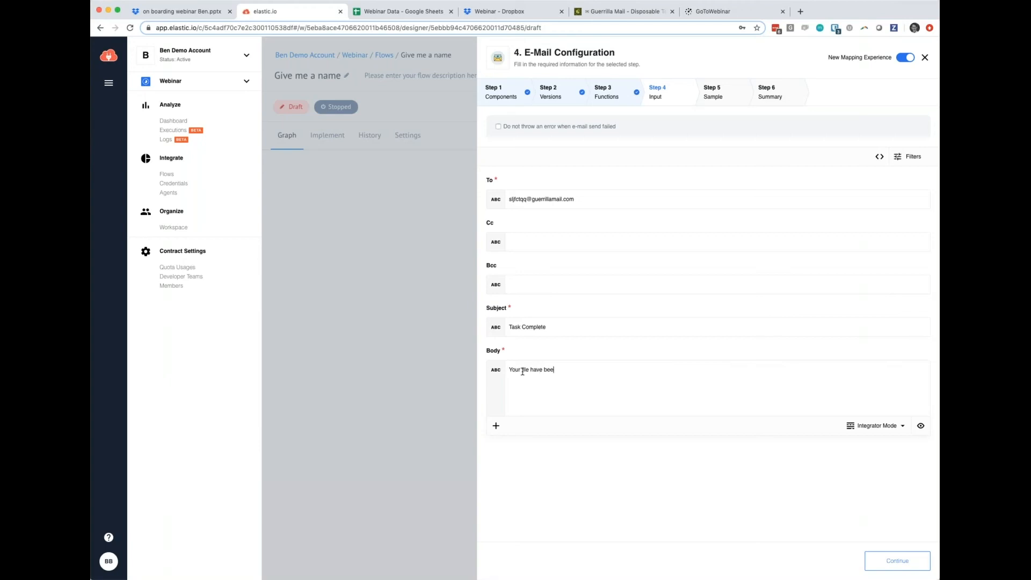
text(n uploaded here:)
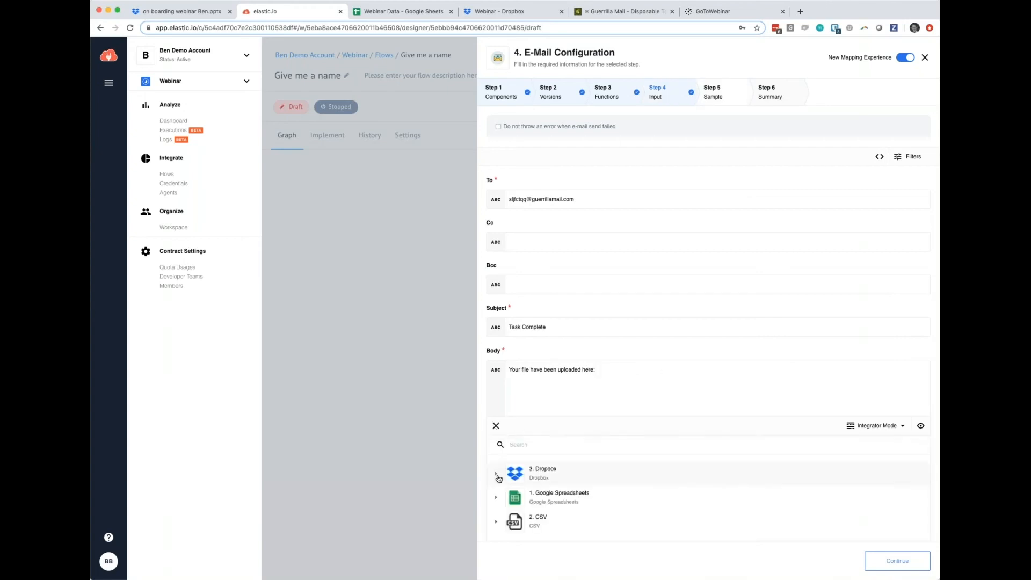
- Map the Dropbox path and client_modified time into the e-mail body, then advance to Sample
click(497, 477)
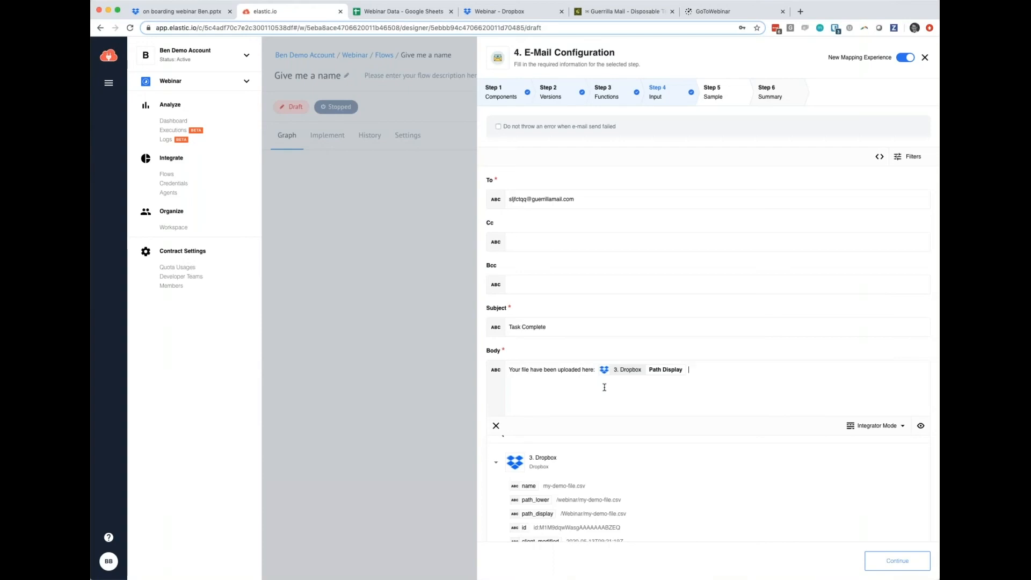
mouse_move(560, 370)
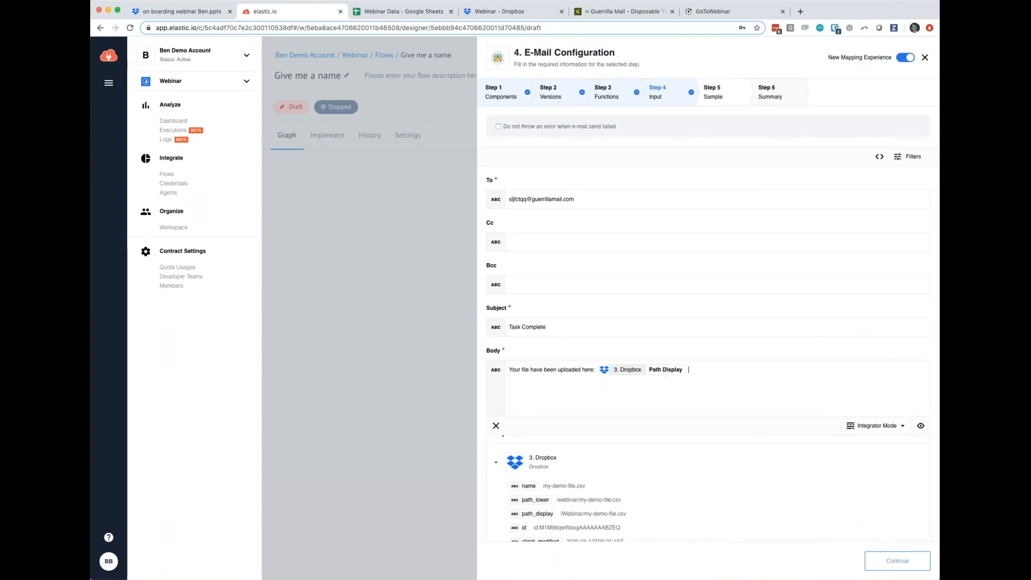
click(570, 199)
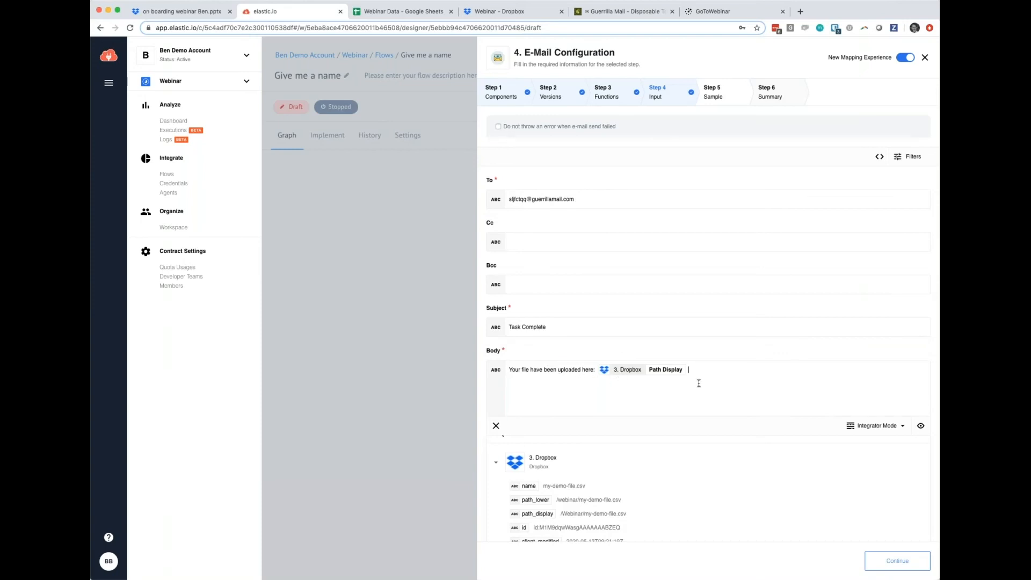
text(and)
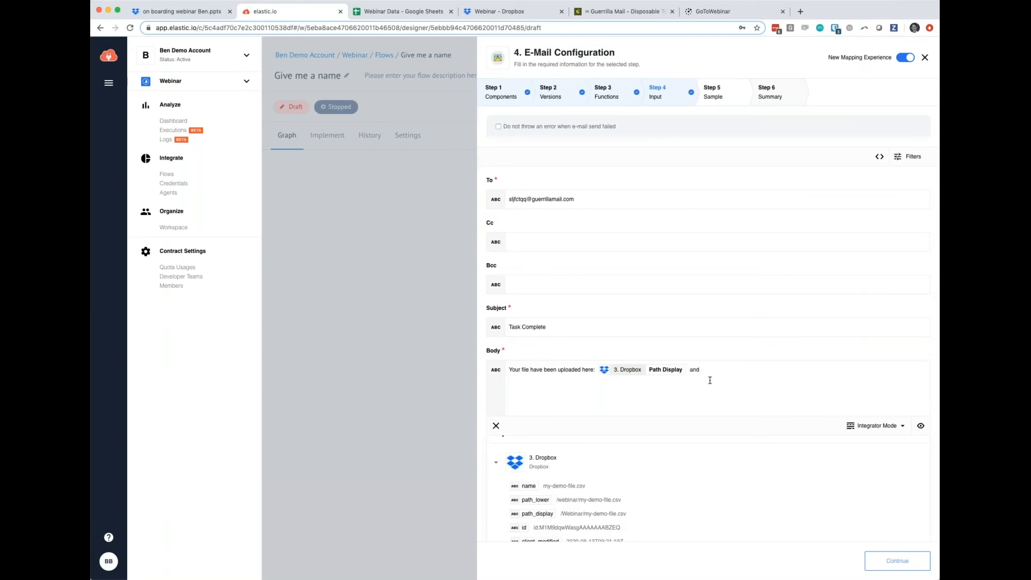
text(it was done)
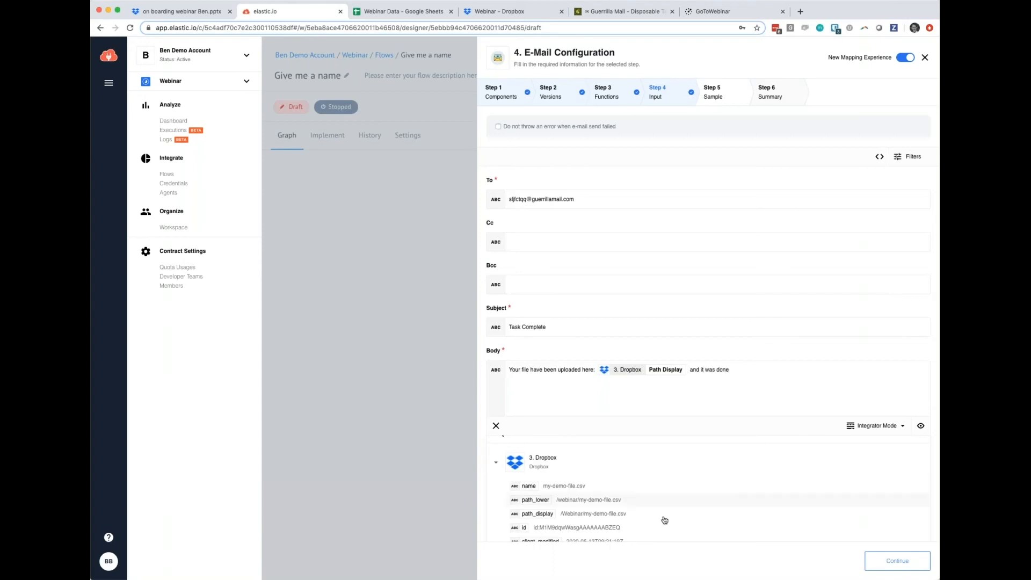
scroll(down, 3)
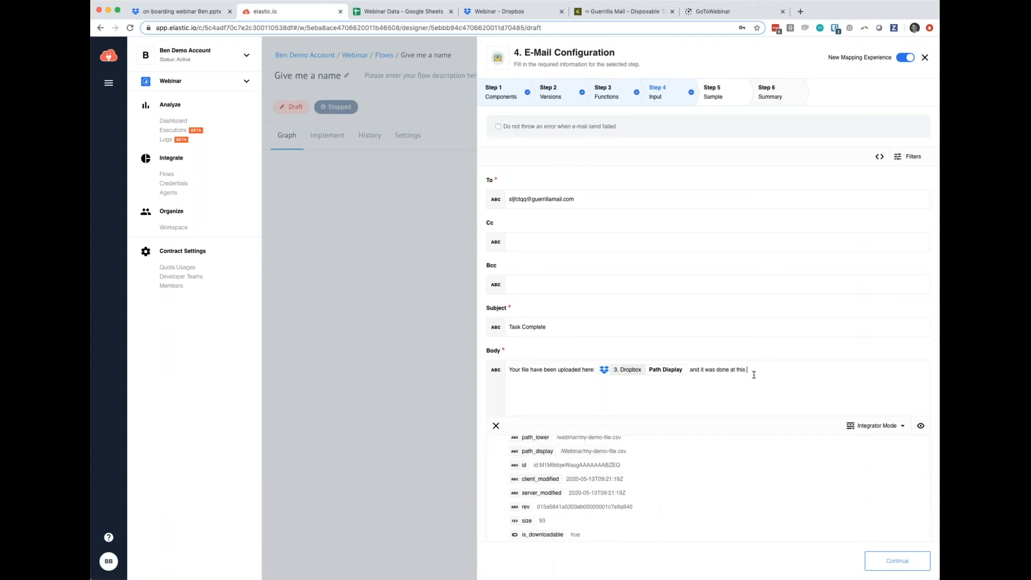
text(time:)
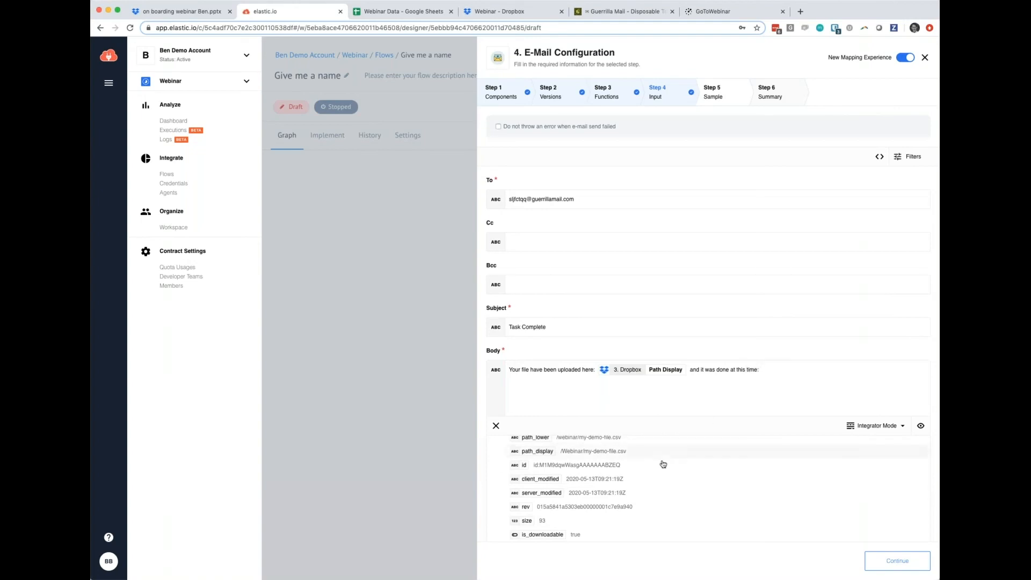
click(539, 479)
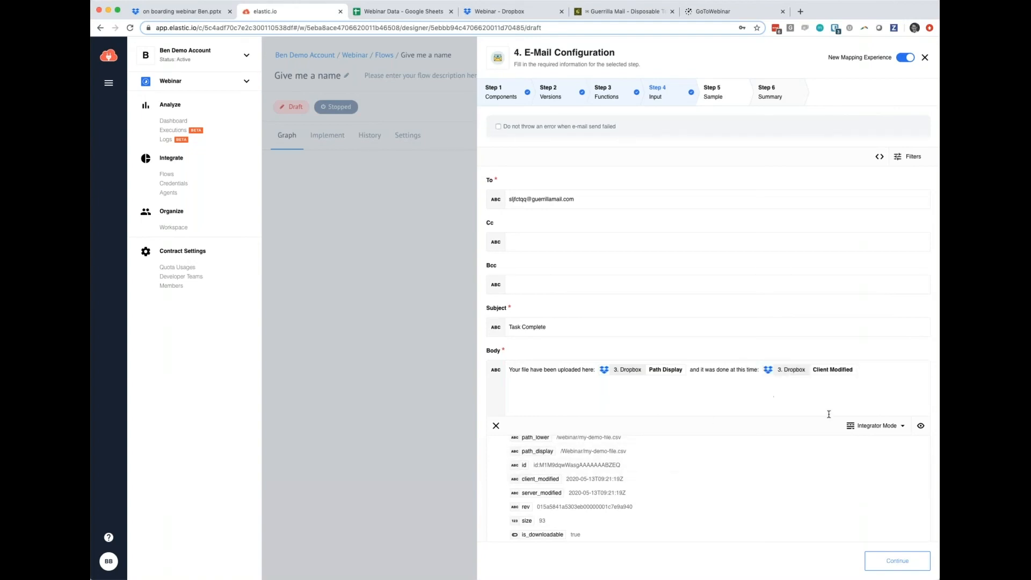
click(897, 576)
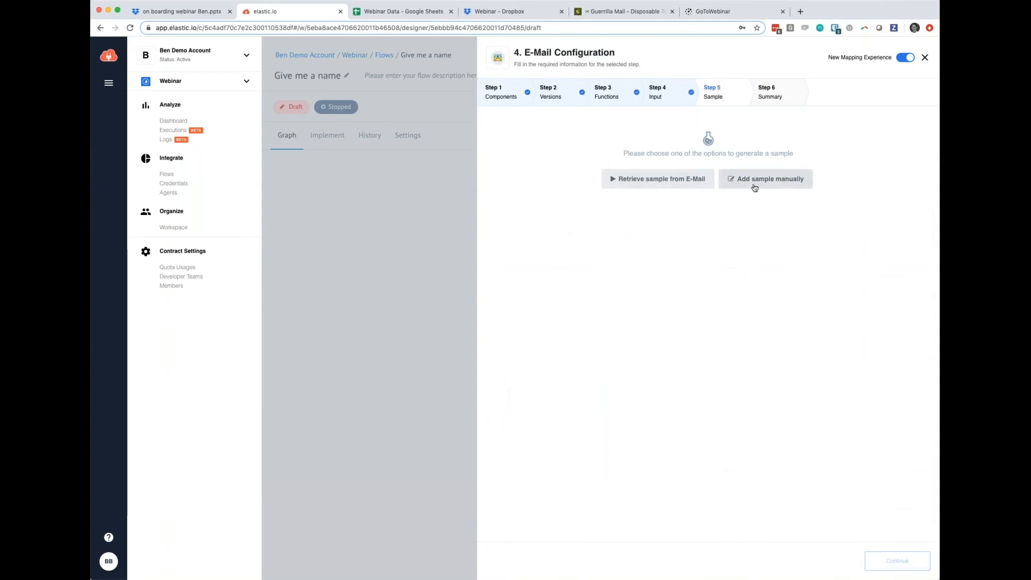
- Generate and save a stub sample for the E-Mail step and continue to its Summary
click(765, 179)
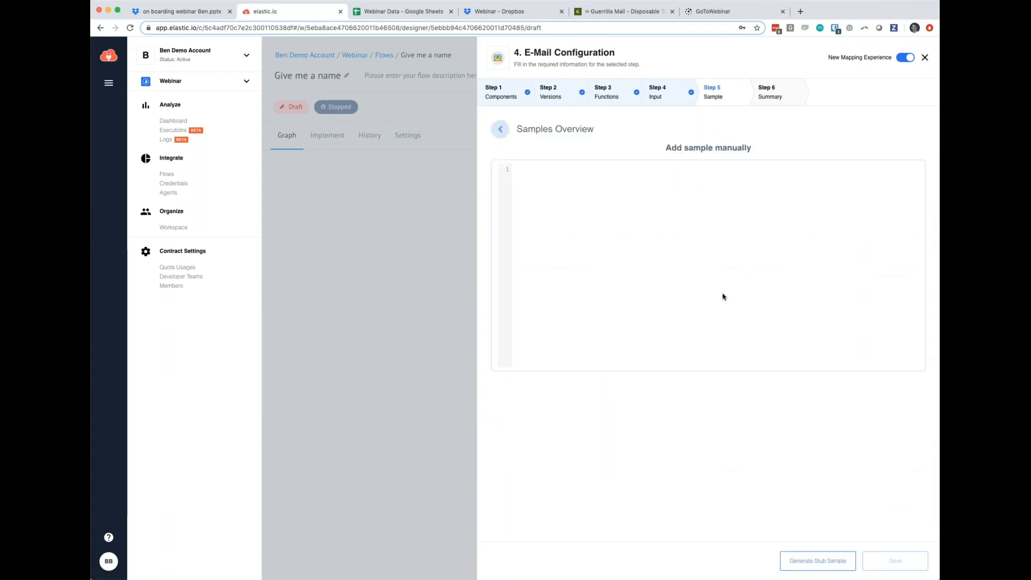
click(817, 560)
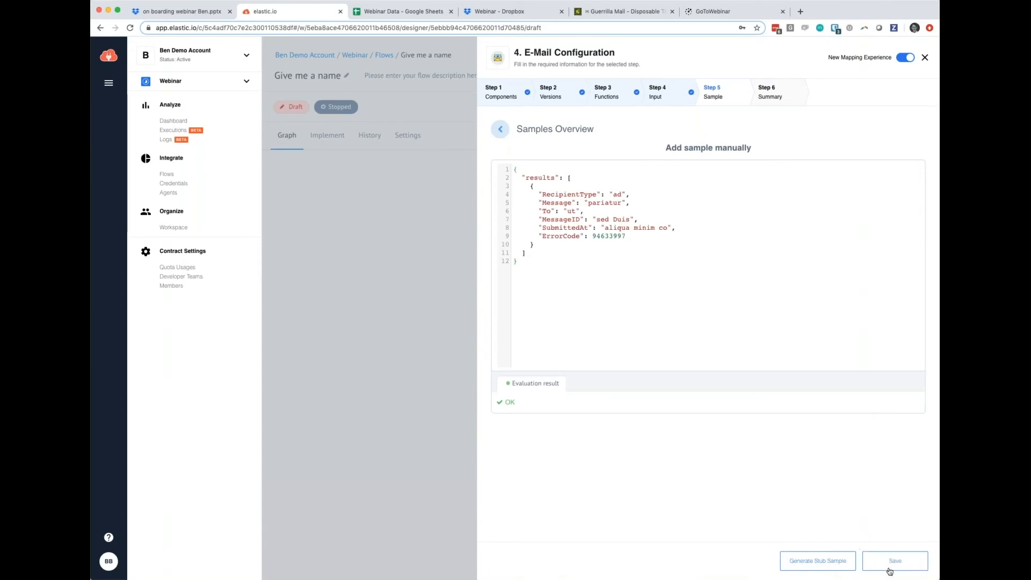
click(892, 565)
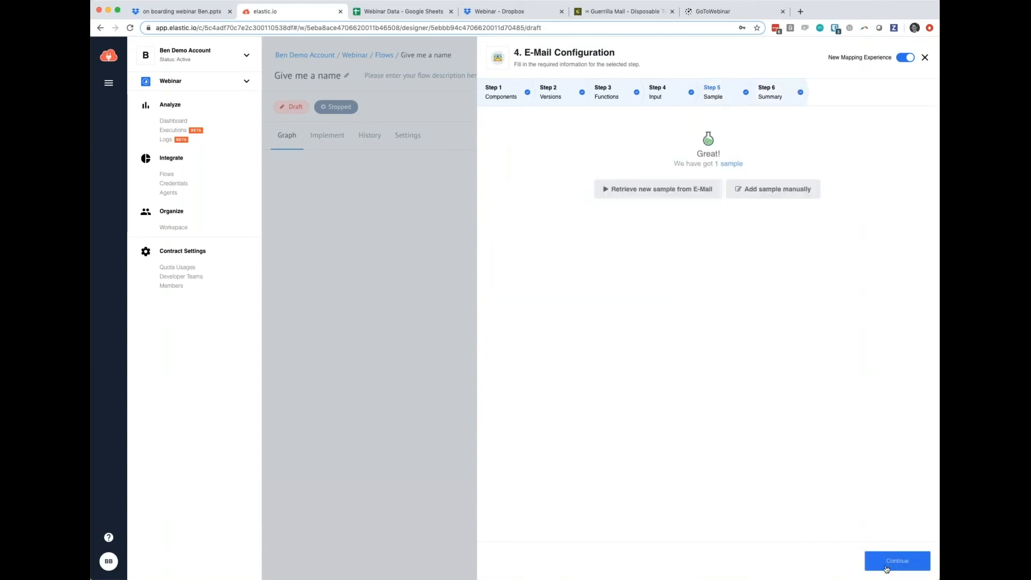
click(898, 575)
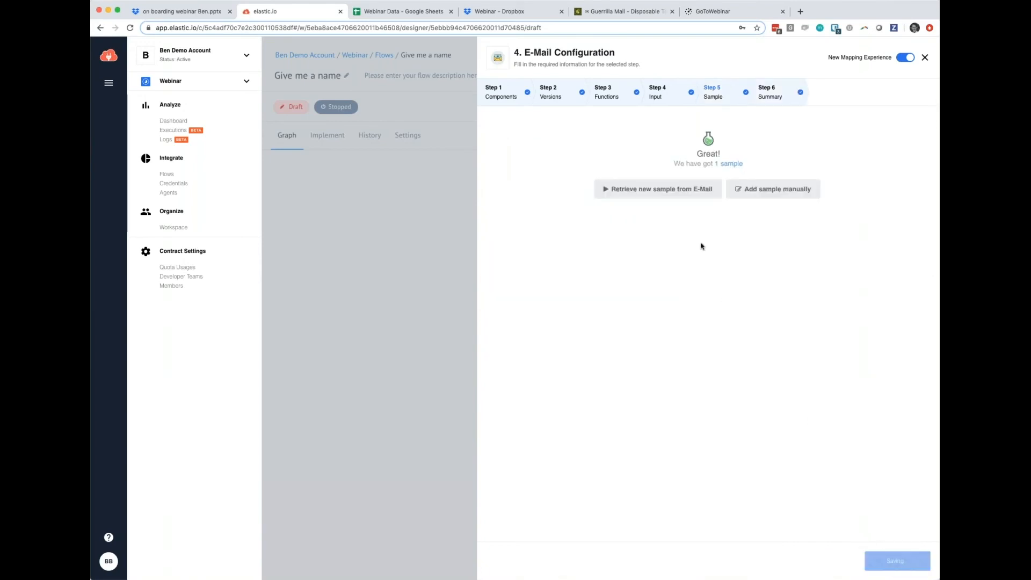
click(771, 92)
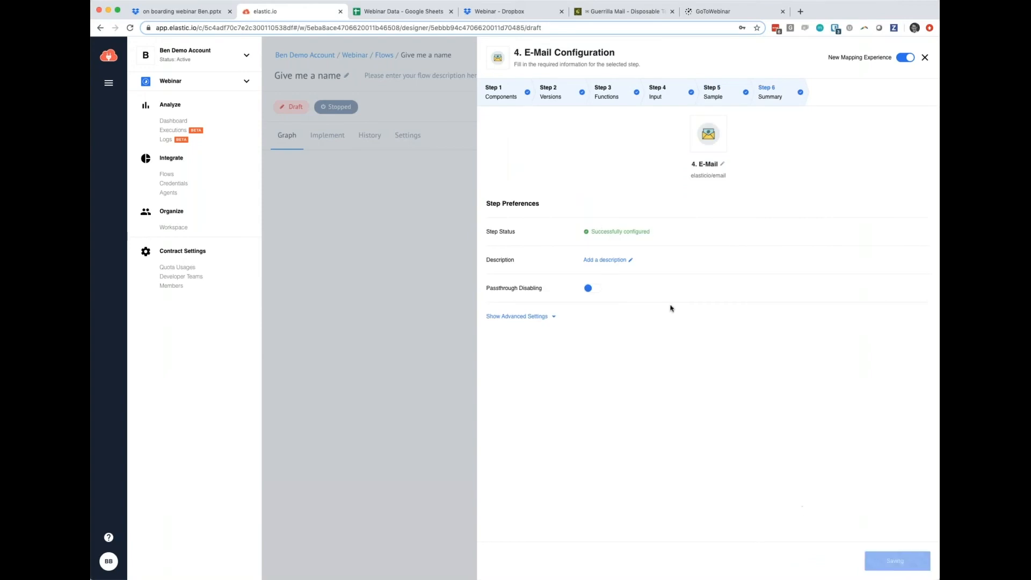
- Close the E-Mail step and rename the flow to 'Google to Dropbox and Email'
click(924, 58)
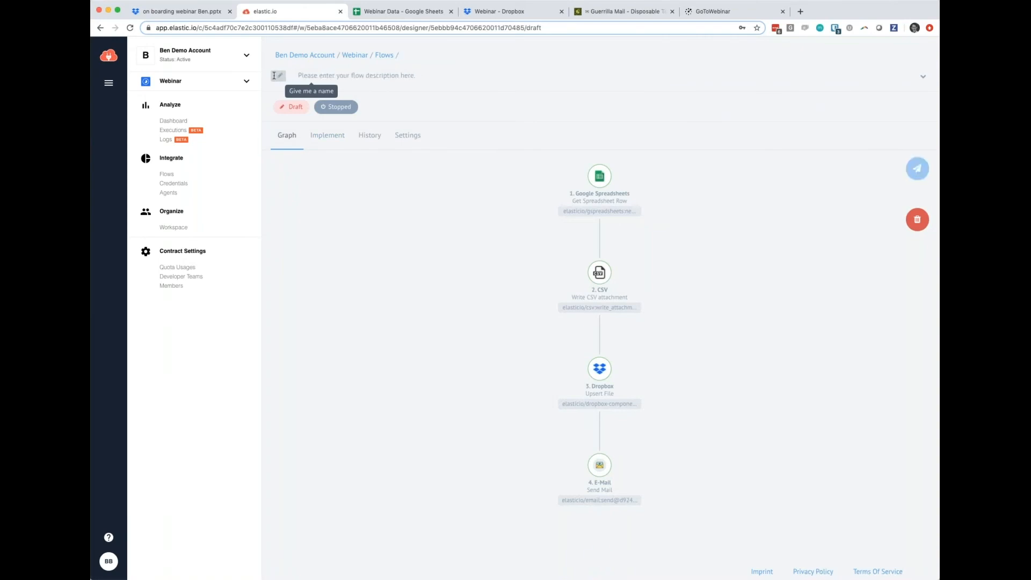
text(Google to Dropbox and Email)
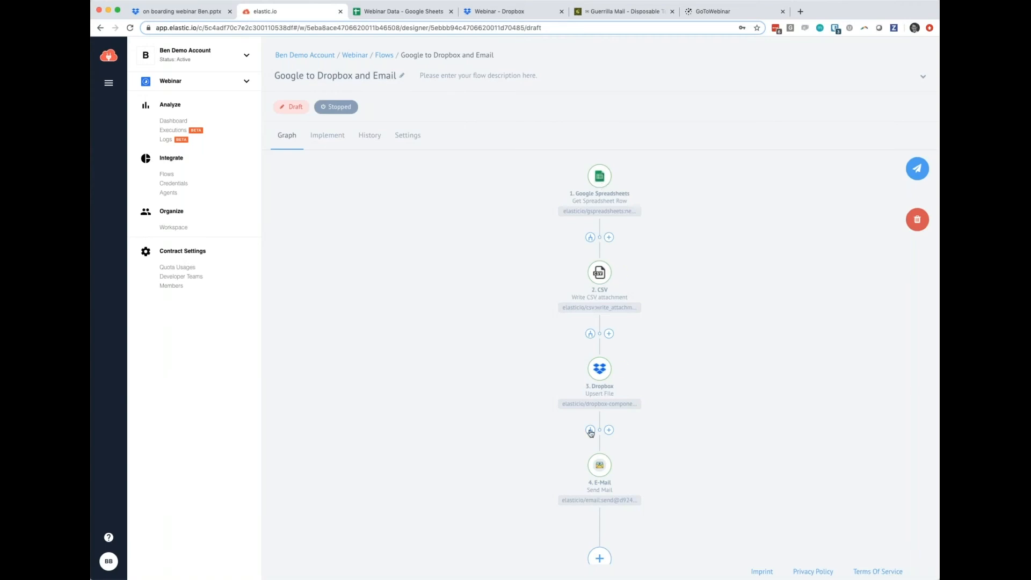
mouse_move(735, 412)
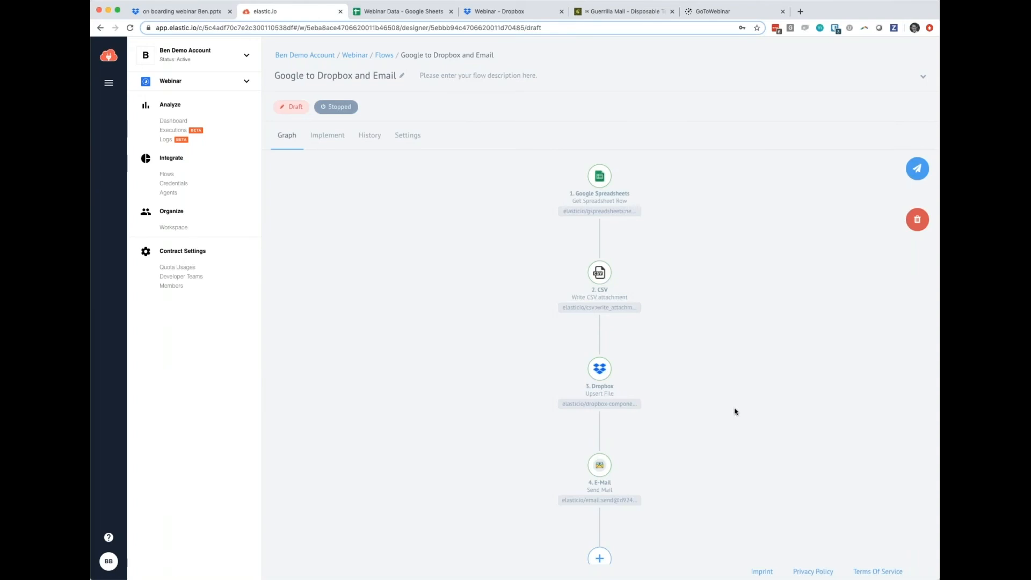
mouse_move(918, 168)
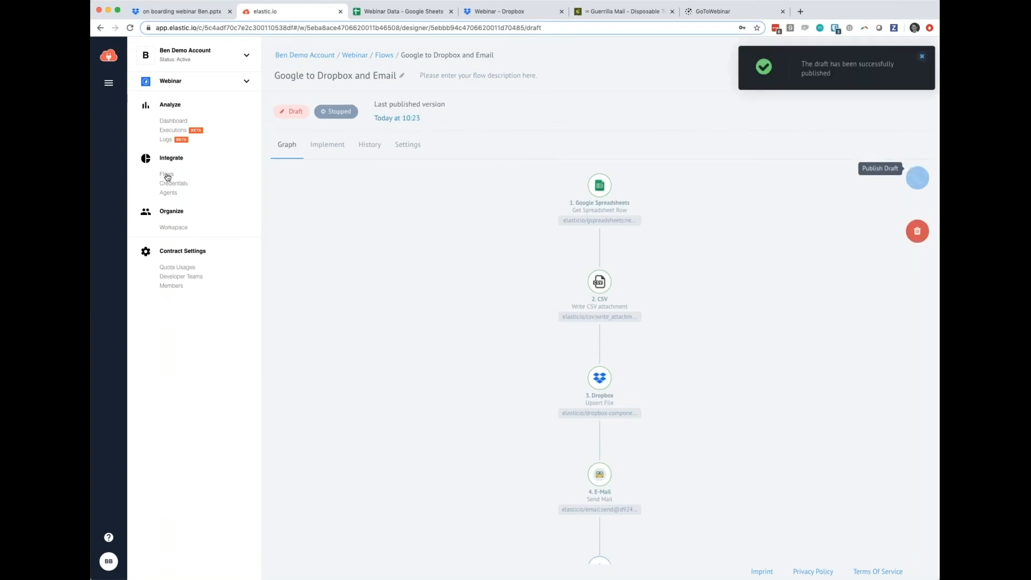
- Open the Flows list, confirm the Guerrilla Mail inbox and Dropbox folder are empty, then return
click(167, 174)
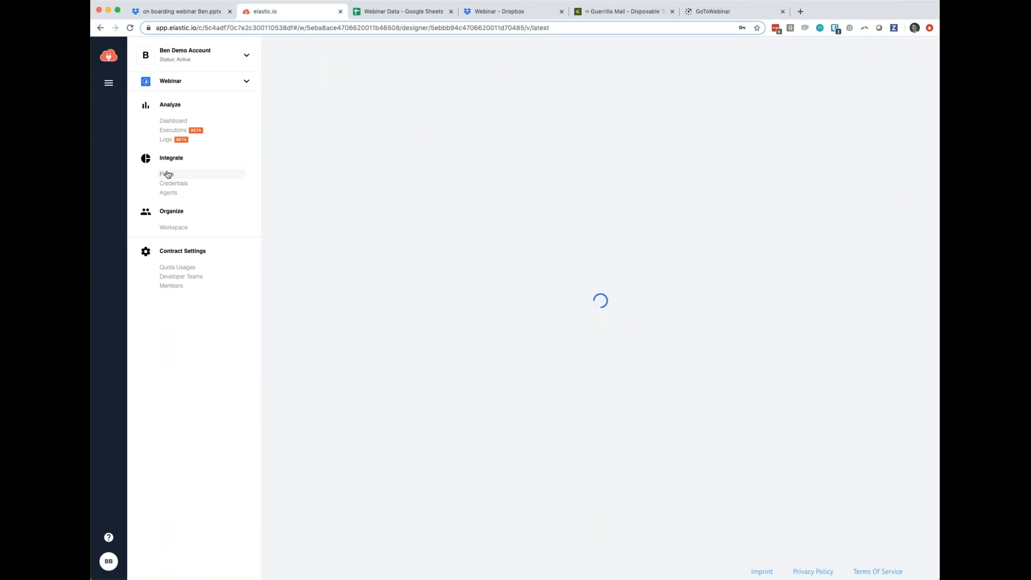
click(167, 173)
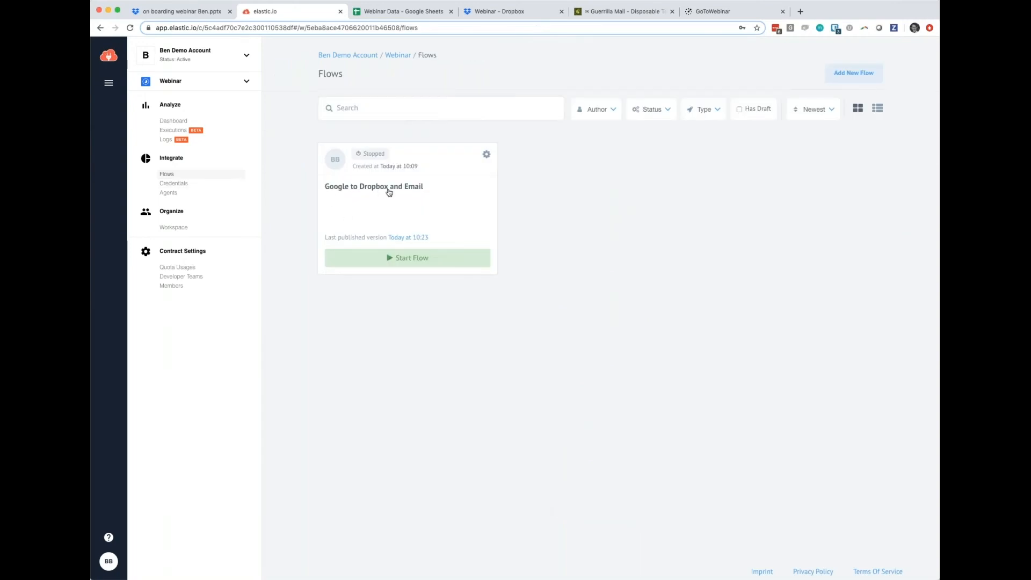
mouse_move(419, 222)
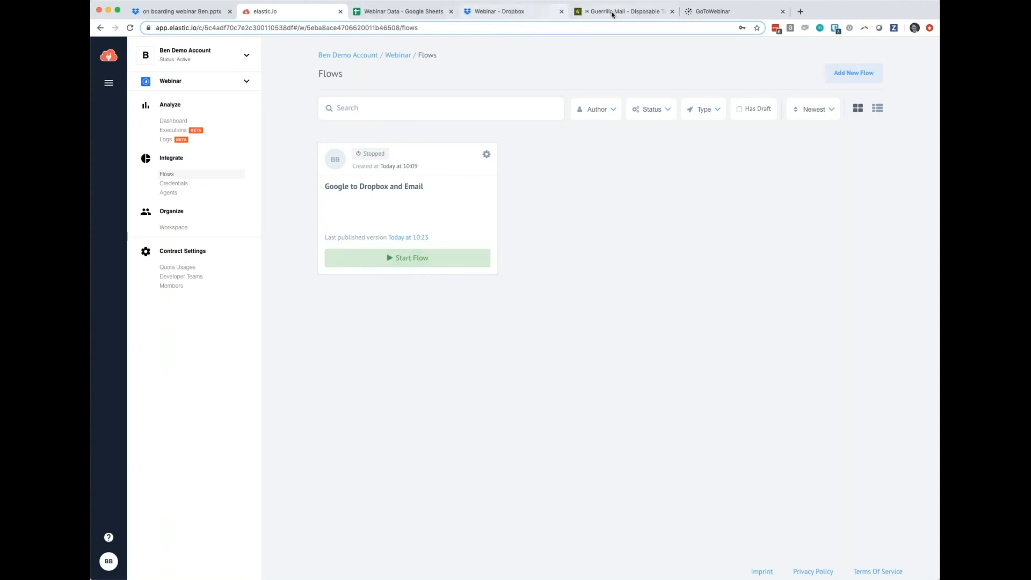
click(627, 11)
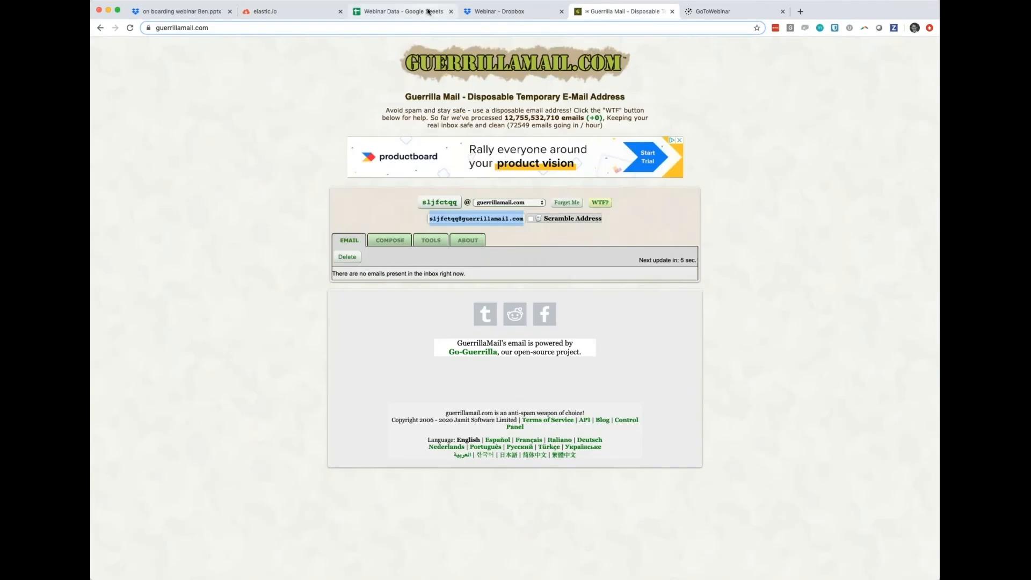
click(502, 10)
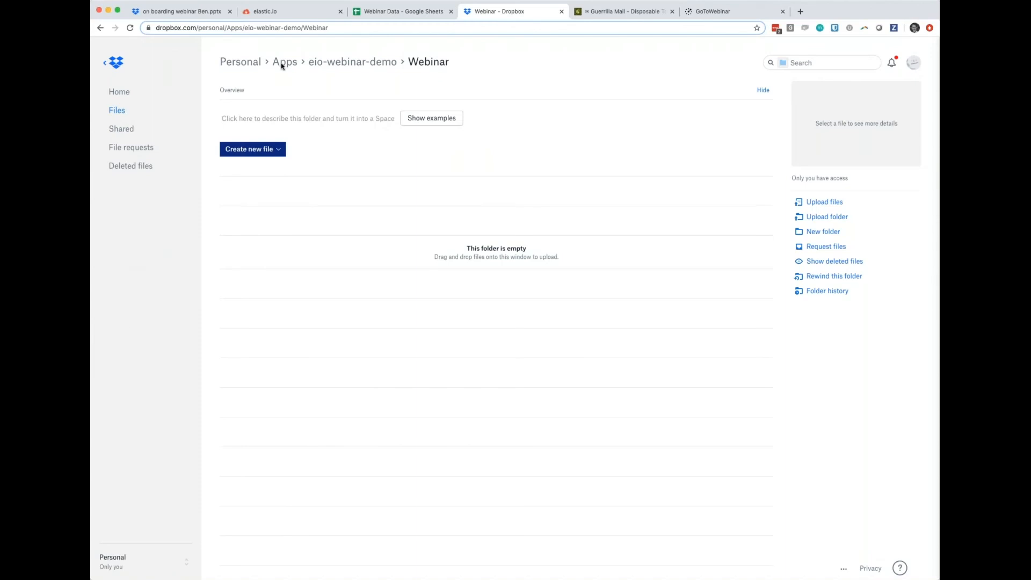
click(270, 11)
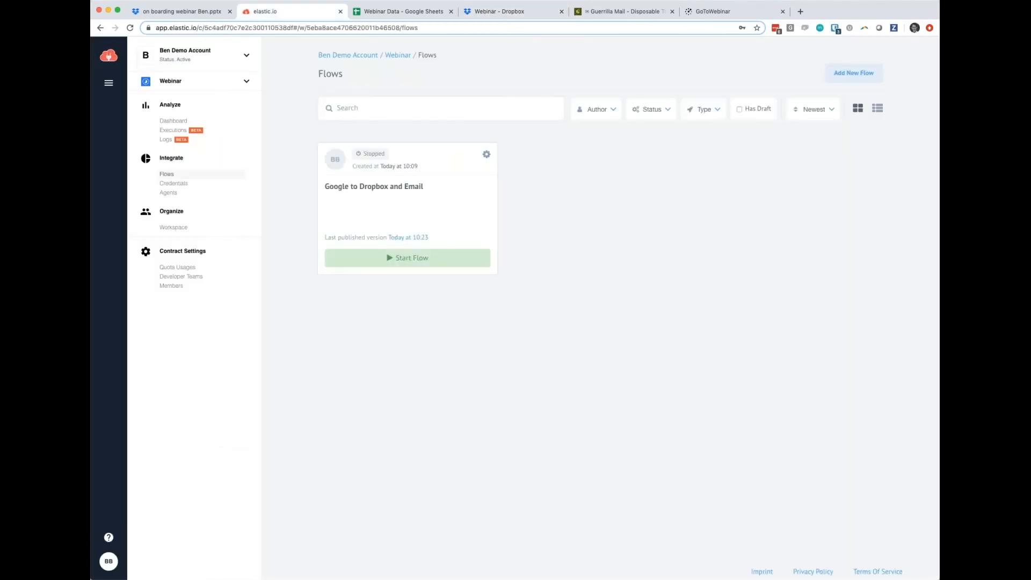
- Start the flow and open its latest 'Google to Dropbox and Email' run from the Dashboard Runlog
click(407, 258)
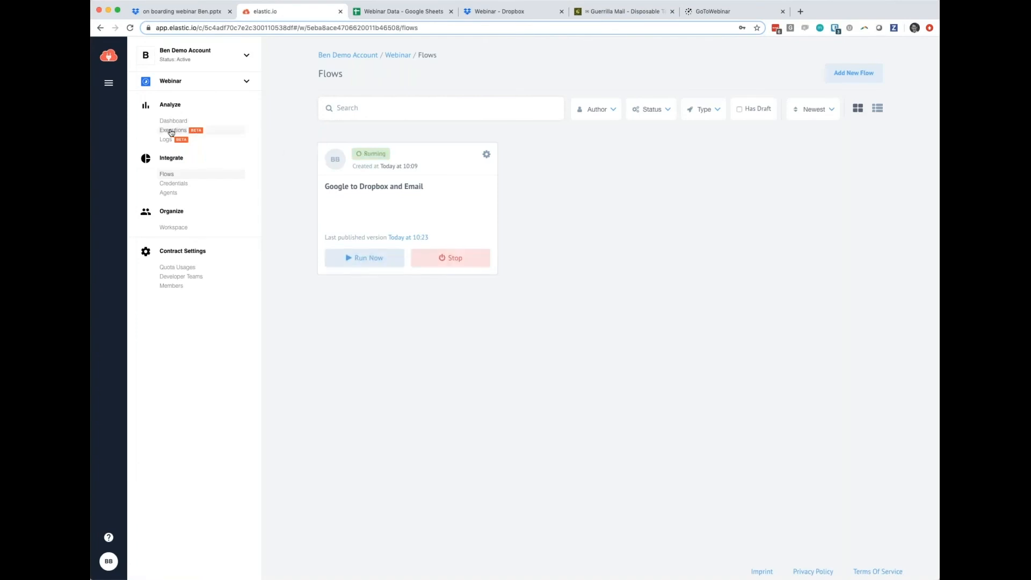
click(173, 120)
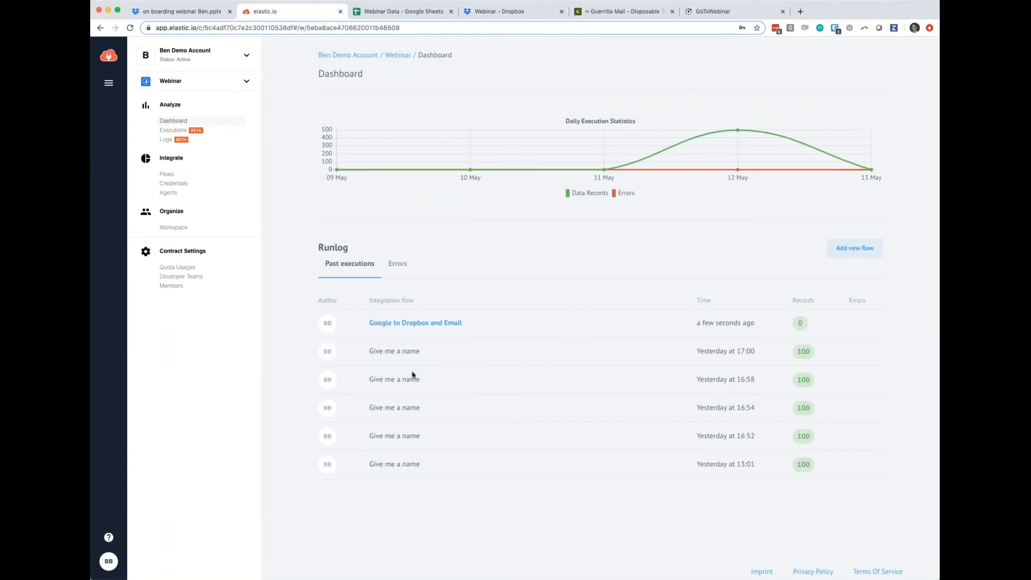
mouse_move(400, 326)
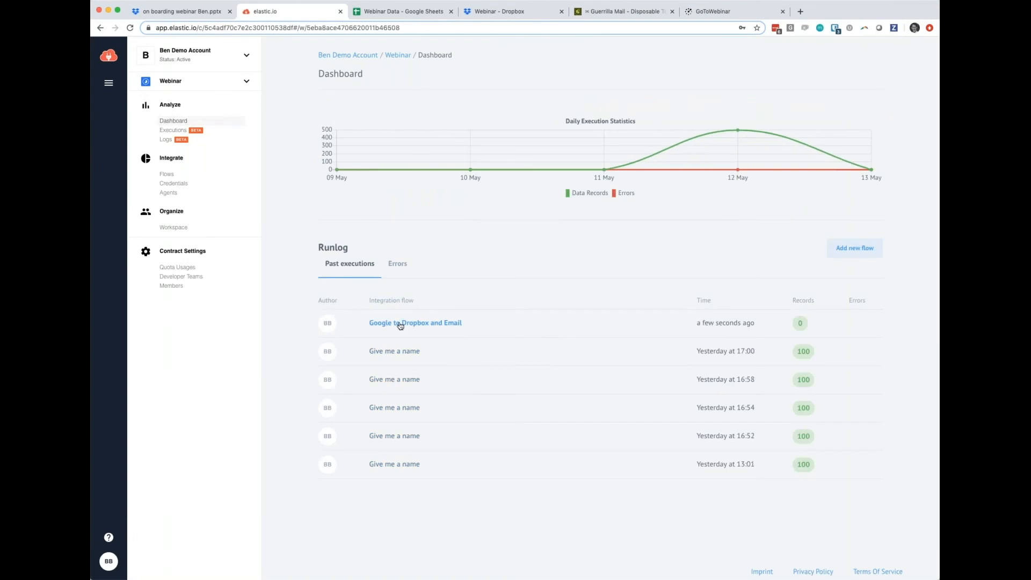
click(416, 323)
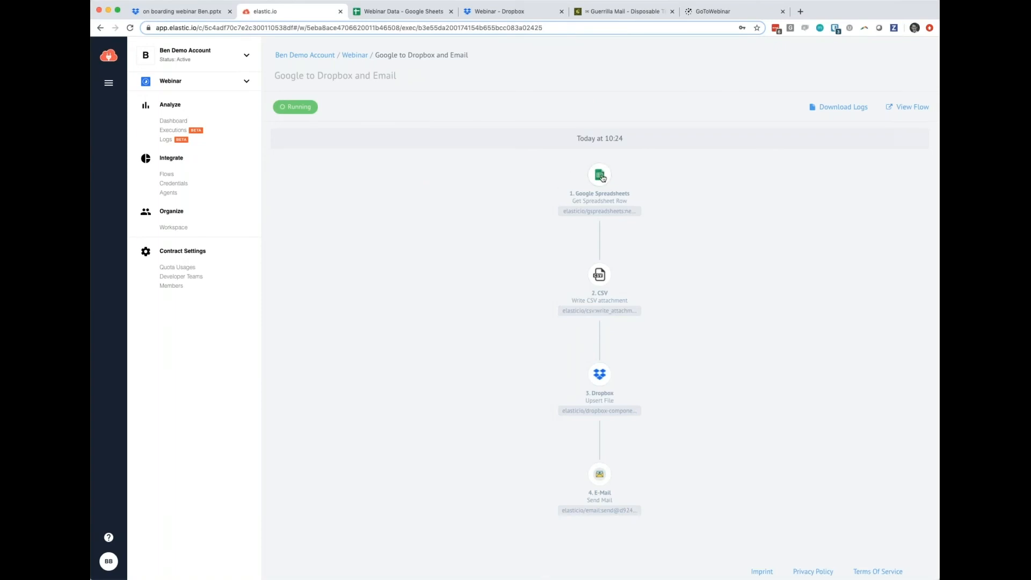
click(599, 174)
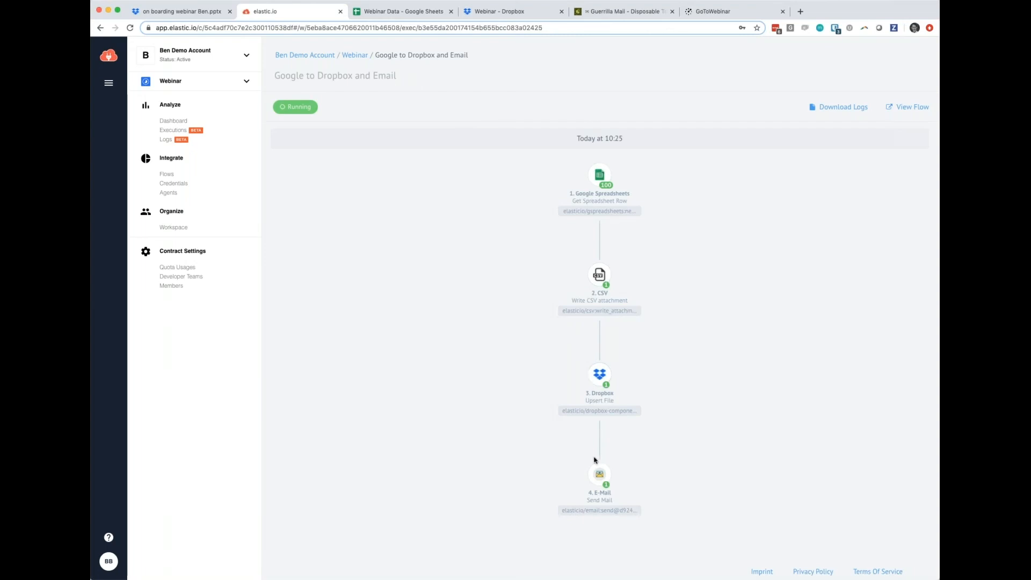
mouse_move(428, 143)
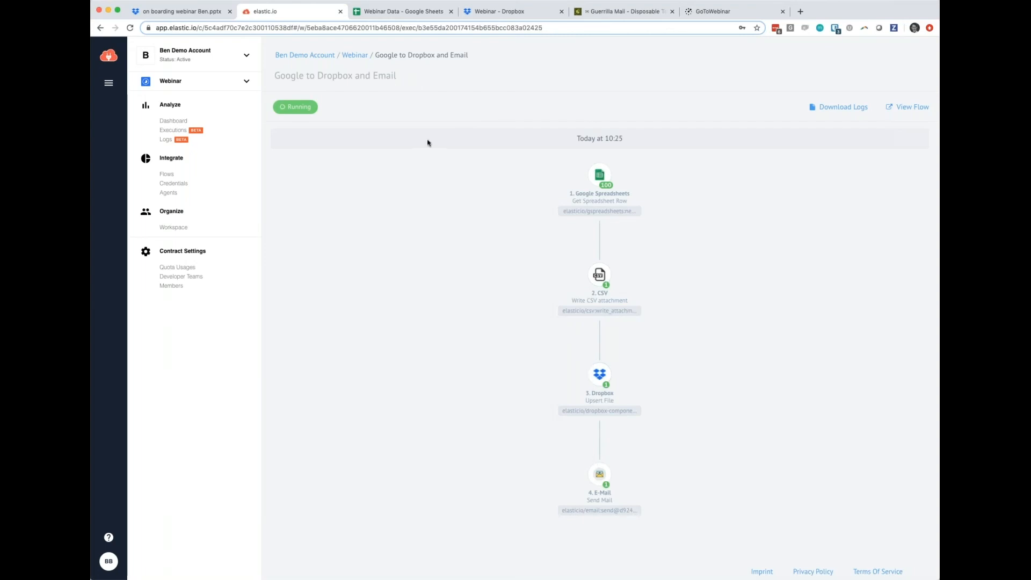
- Check the Webinar Data spreadsheet, view the uploaded my-demo-file.csv in Dropbox, then visit the inbox
click(400, 11)
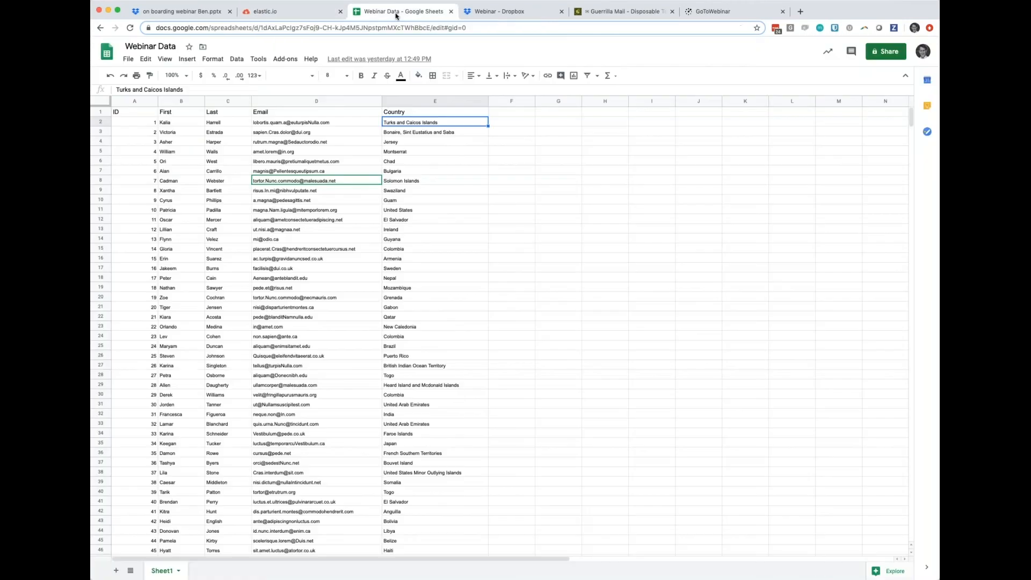
click(500, 11)
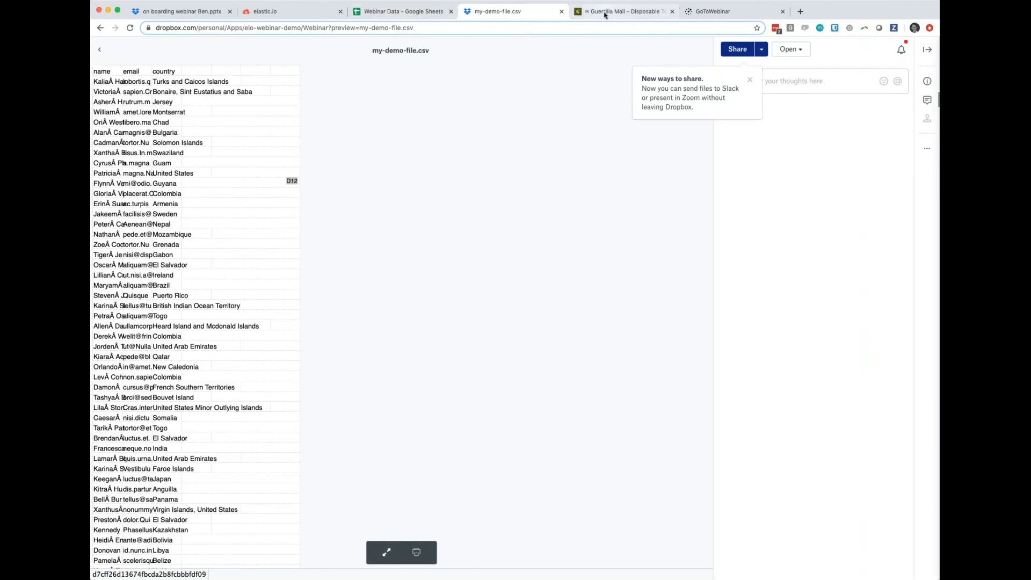
click(626, 11)
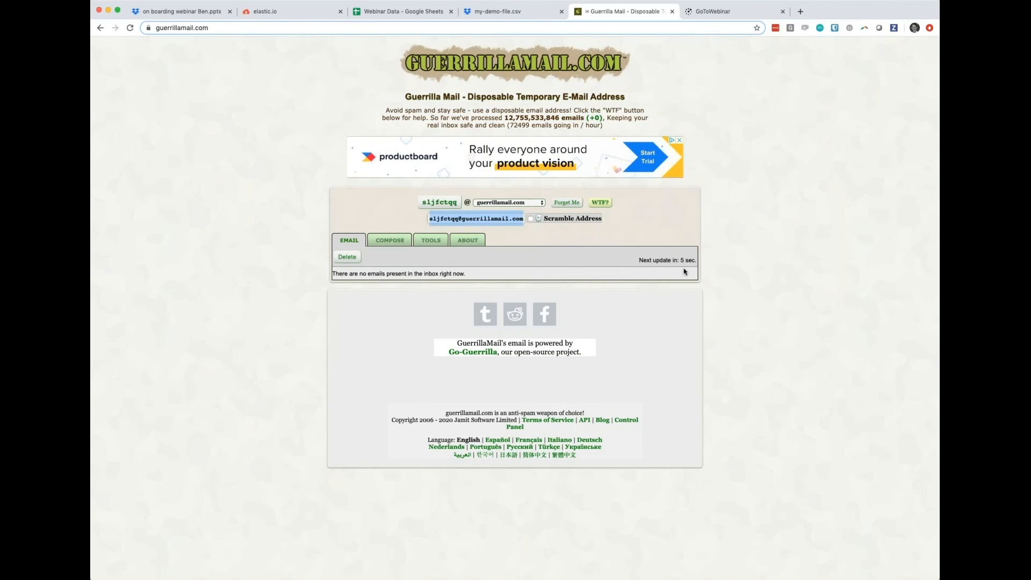
mouse_move(682, 260)
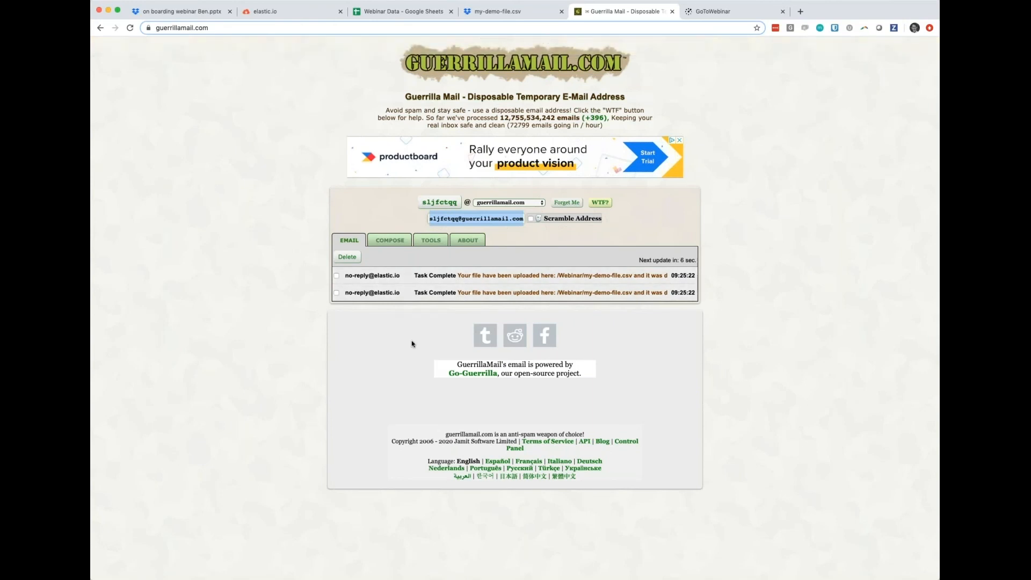
- Switch to the Guerrilla Mail tab to see the Task Complete emails about my-demo-file.csv
click(262, 11)
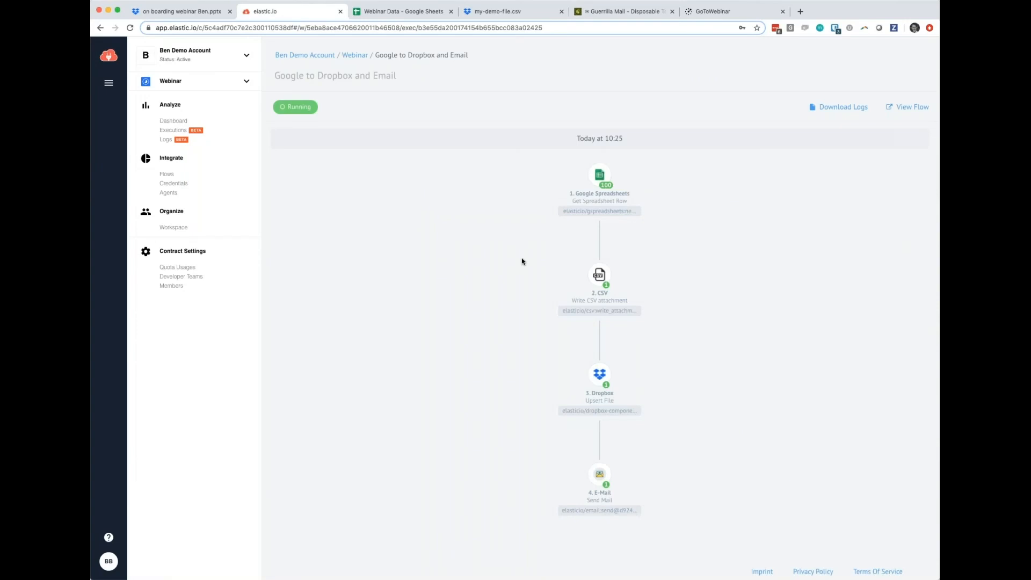
mouse_move(600, 169)
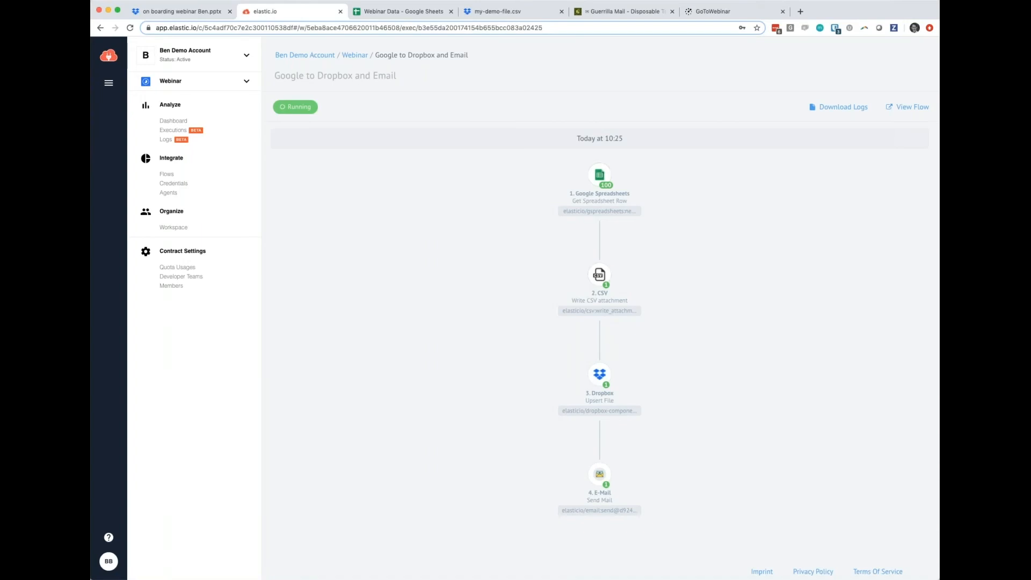
mouse_move(605, 487)
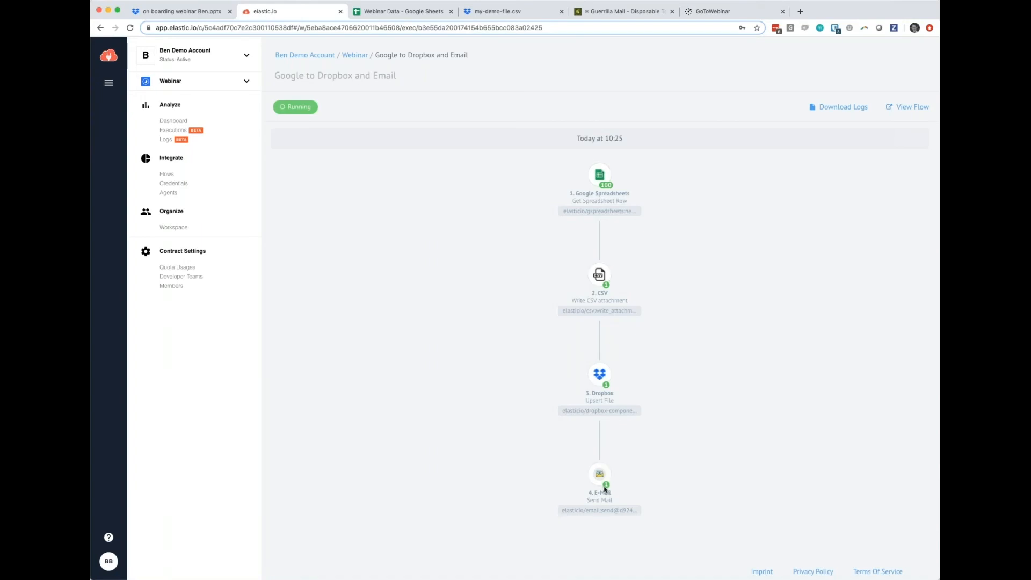
mouse_move(432, 315)
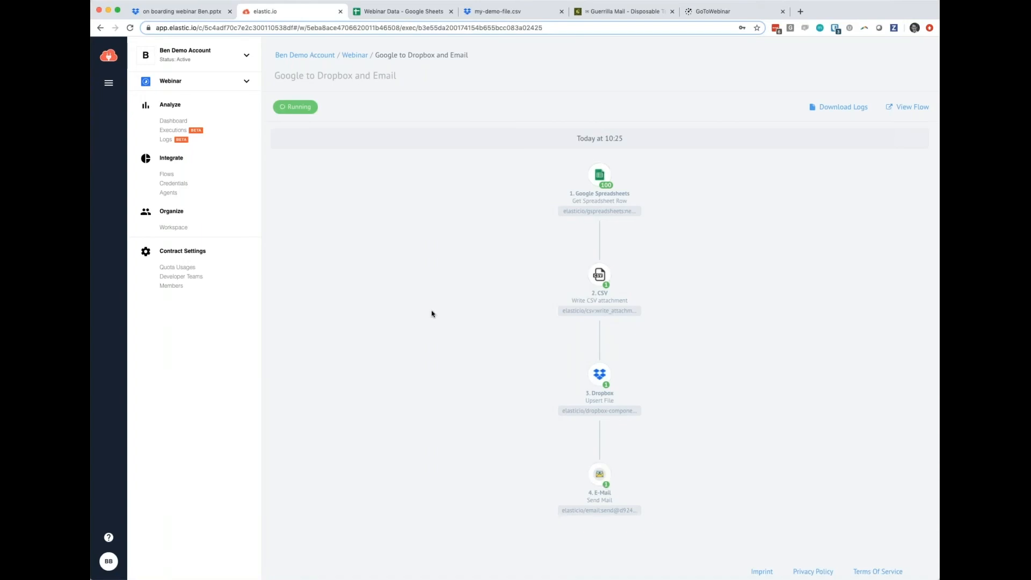
mouse_move(380, 224)
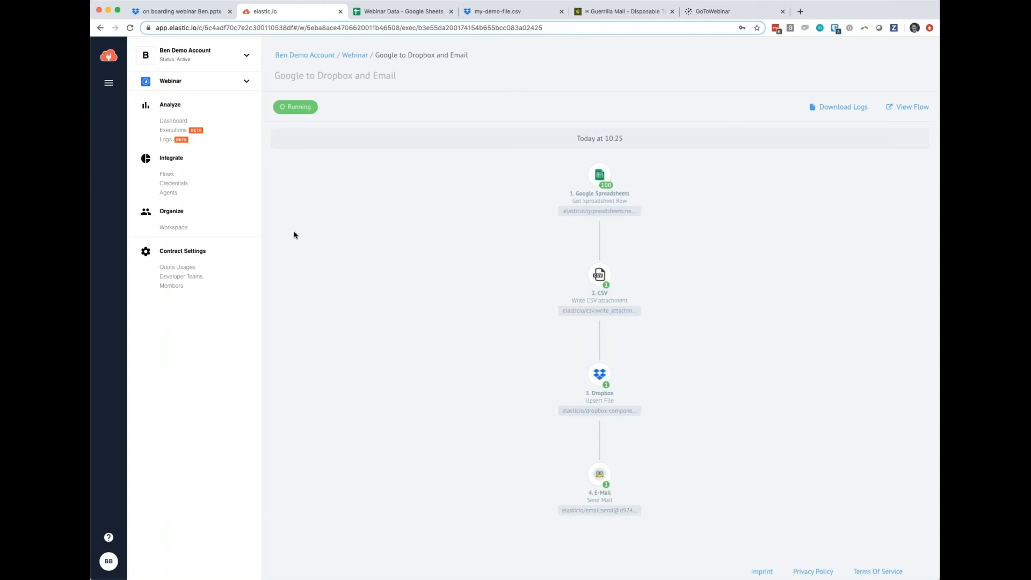
mouse_move(261, 301)
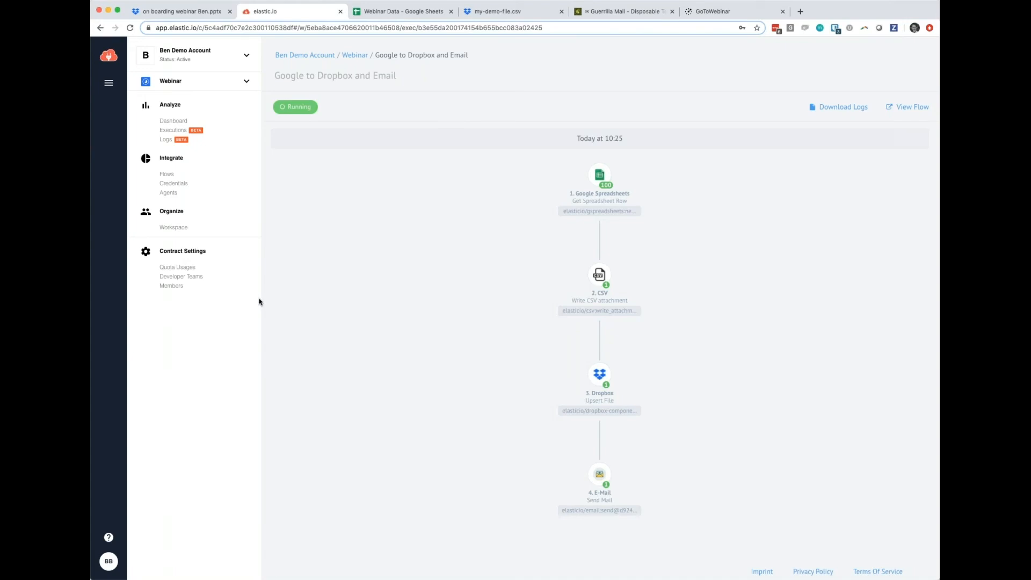
mouse_move(168, 177)
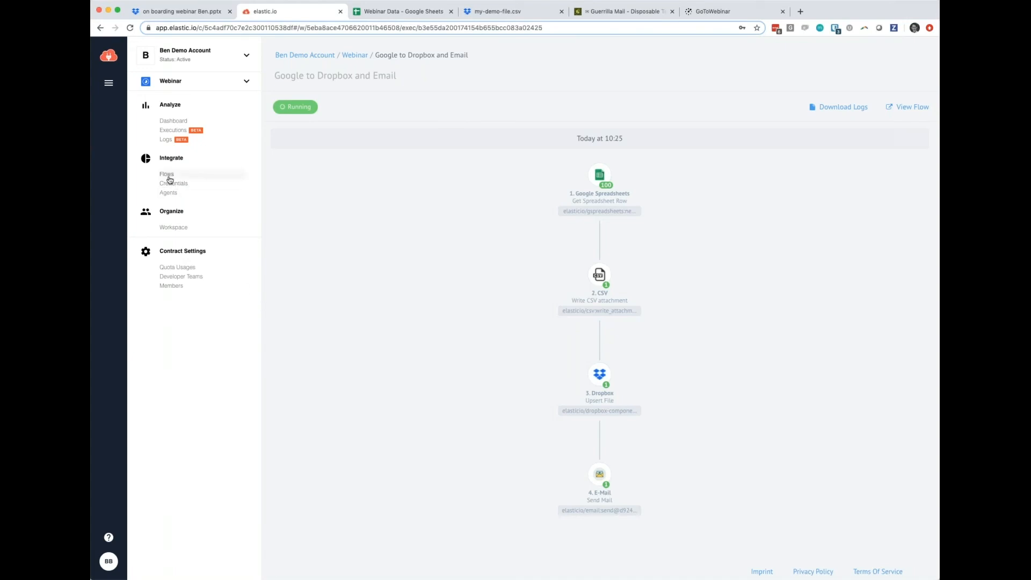
- Go from the running flow's execution graph to the Flows list
click(167, 173)
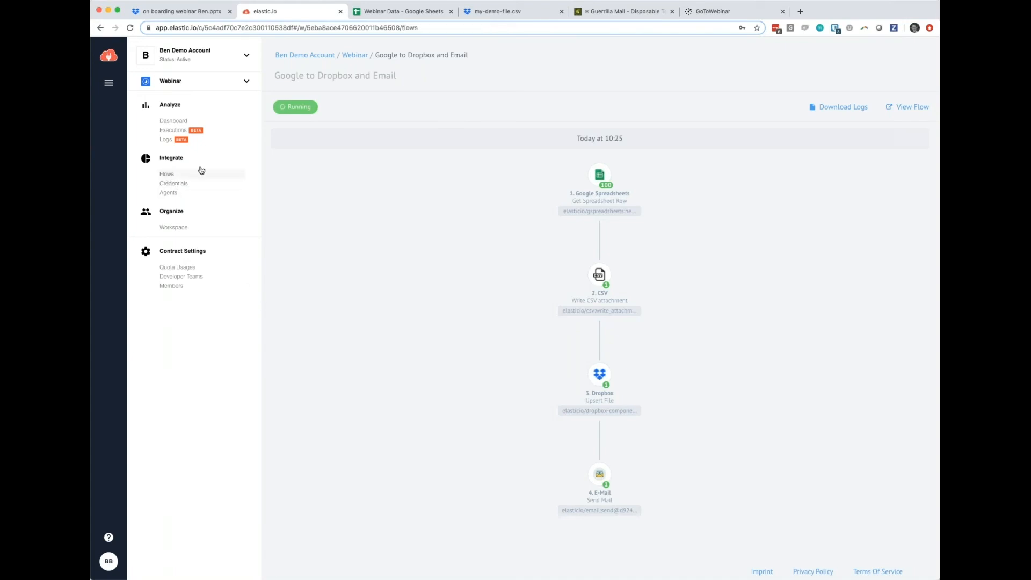
- Open 'Copy of Google to Dropbox and Email' from the Flows list and create an editable draft
click(167, 173)
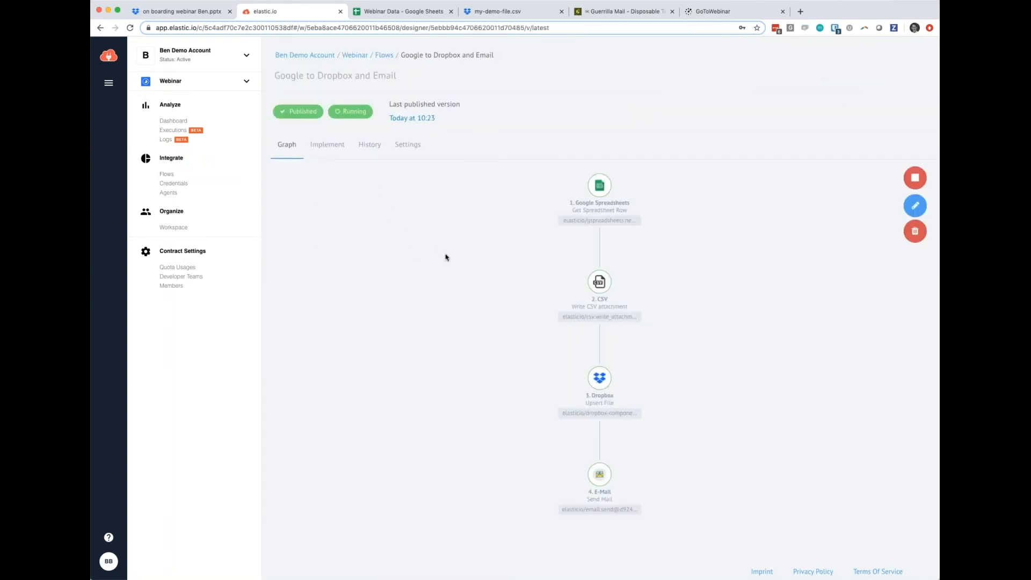
click(167, 174)
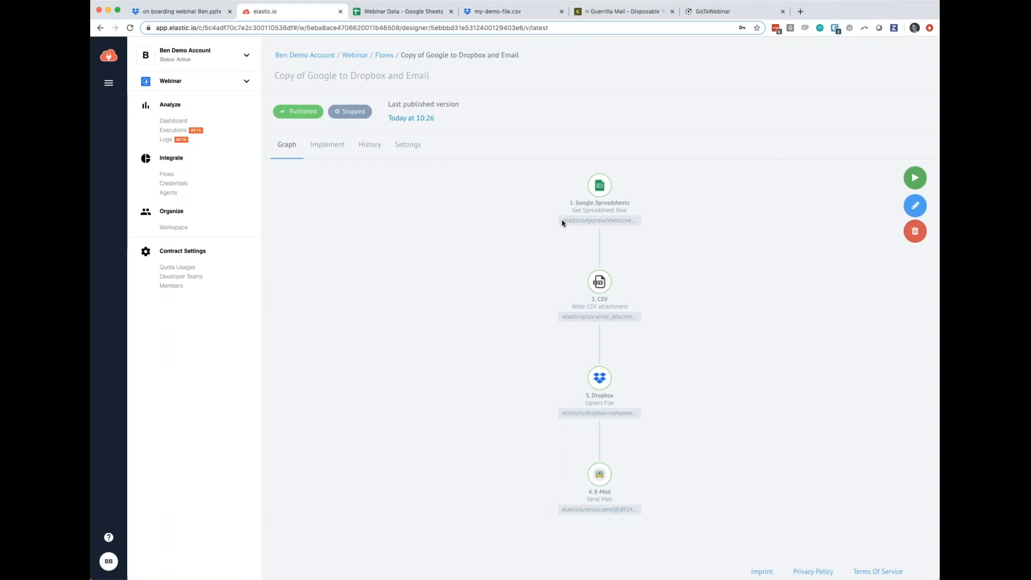
mouse_move(317, 315)
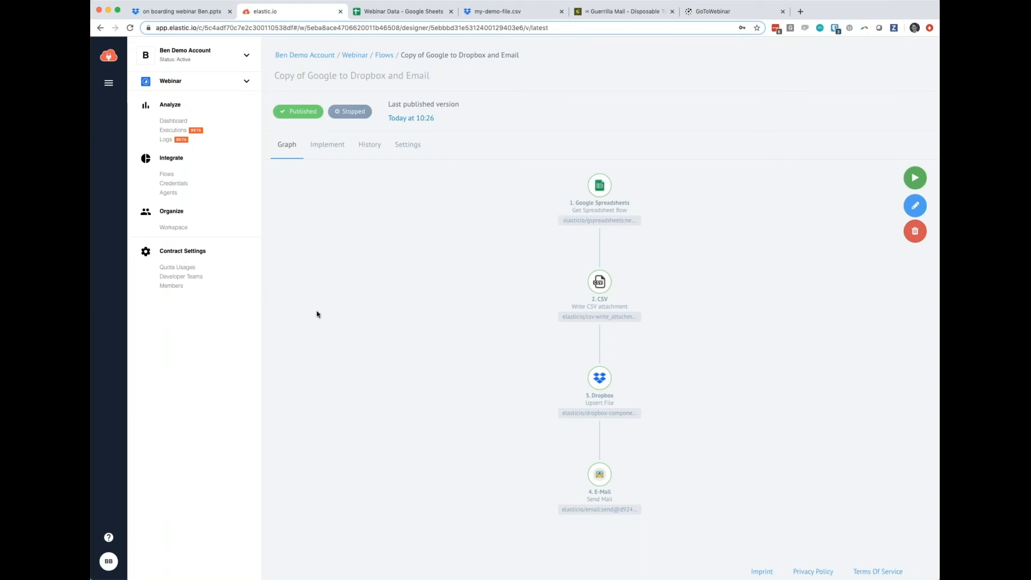
mouse_move(176, 176)
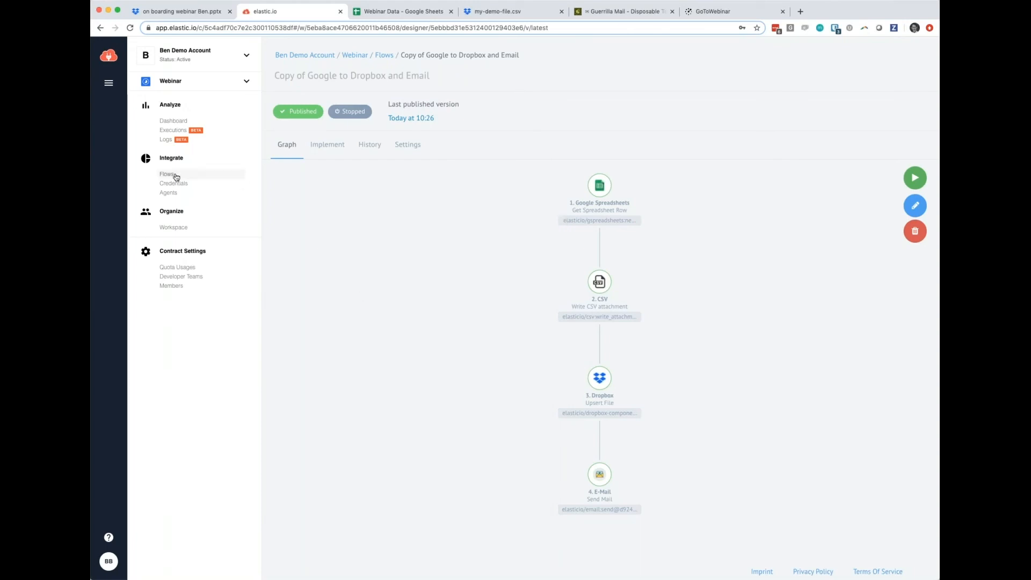
click(166, 175)
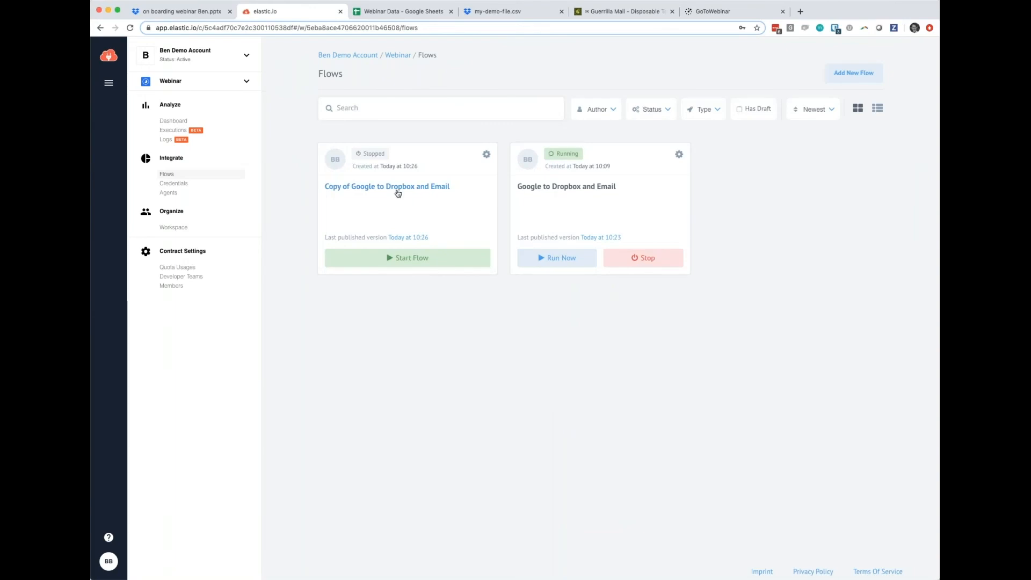
click(387, 186)
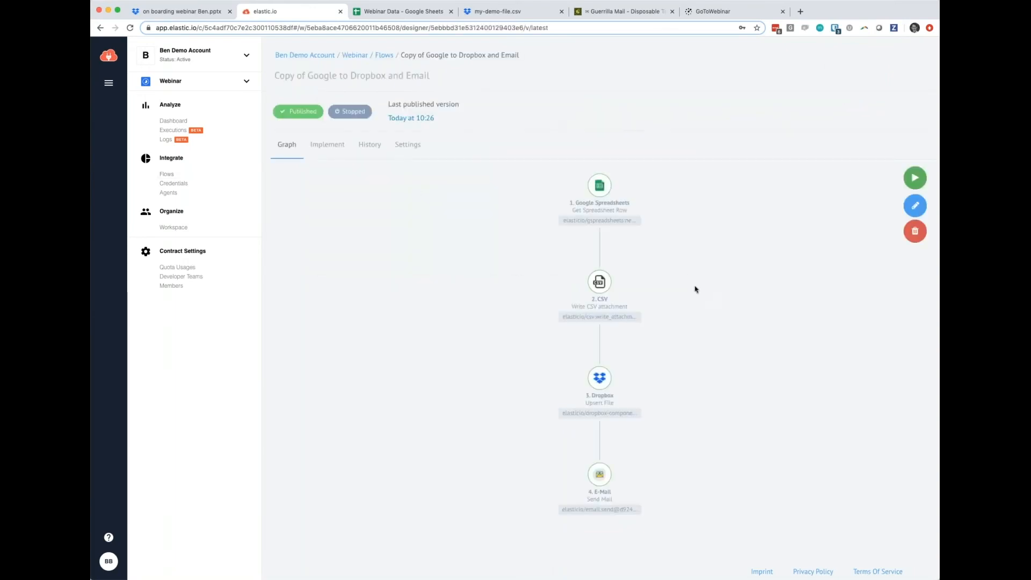
click(915, 205)
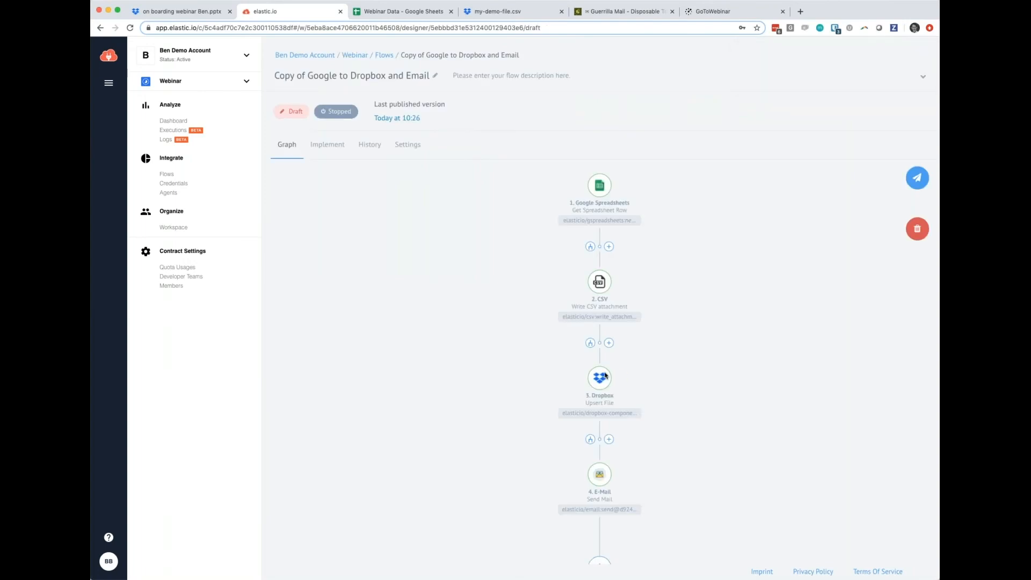
- Add an empty parallel step after Dropbox, closing the component picker without choosing
scroll(down, 3)
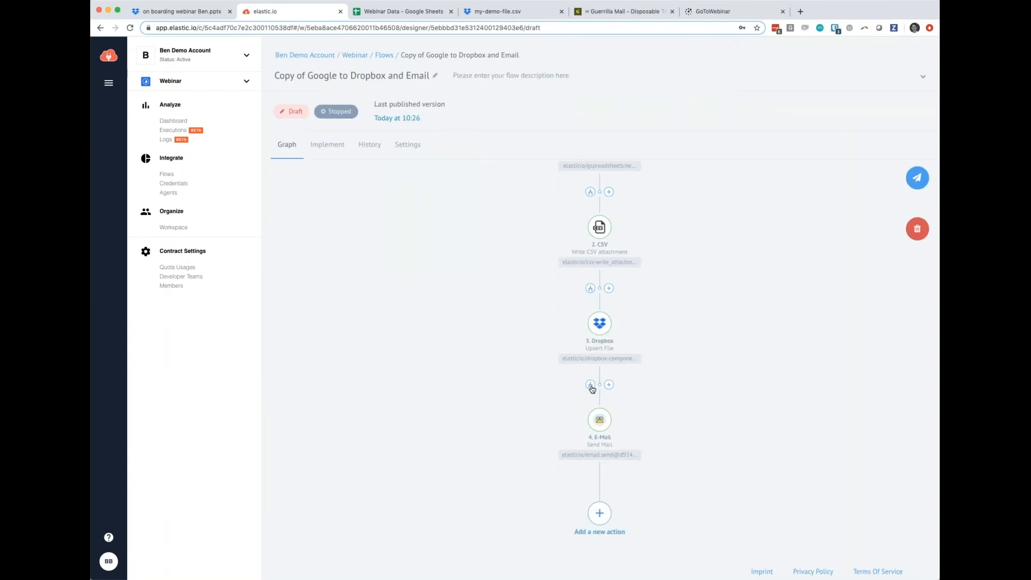
click(590, 384)
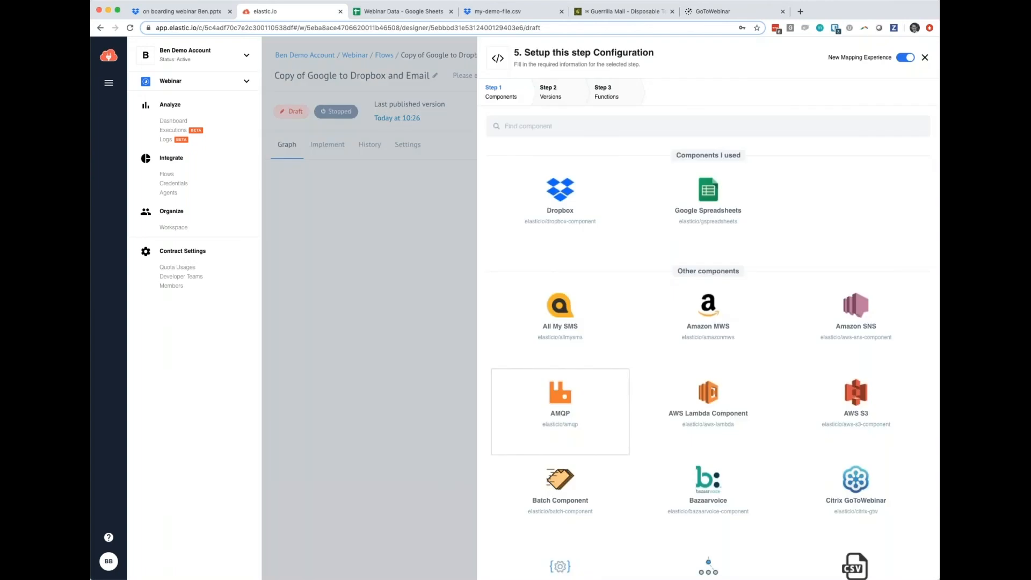
click(925, 57)
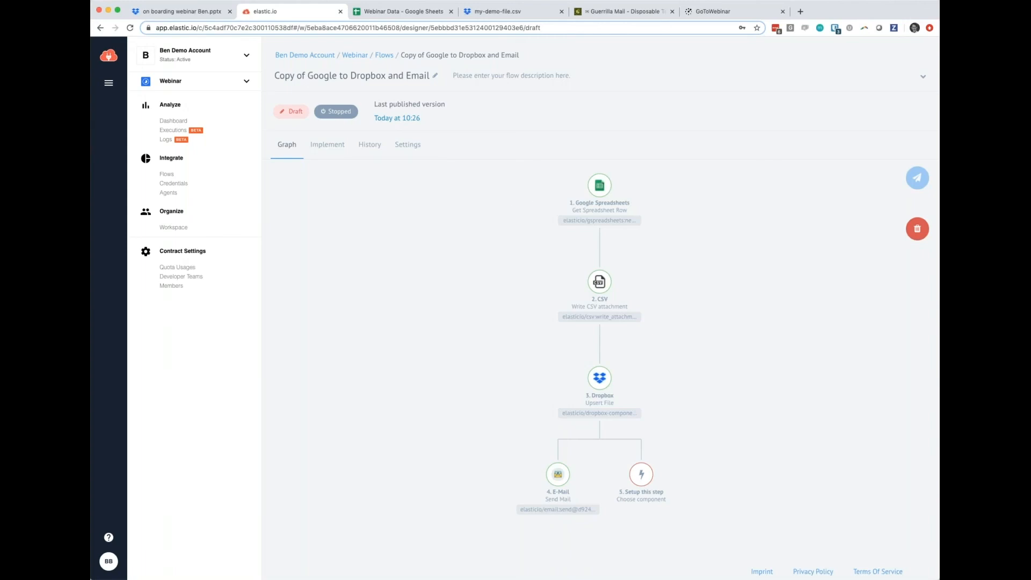
mouse_move(852, 323)
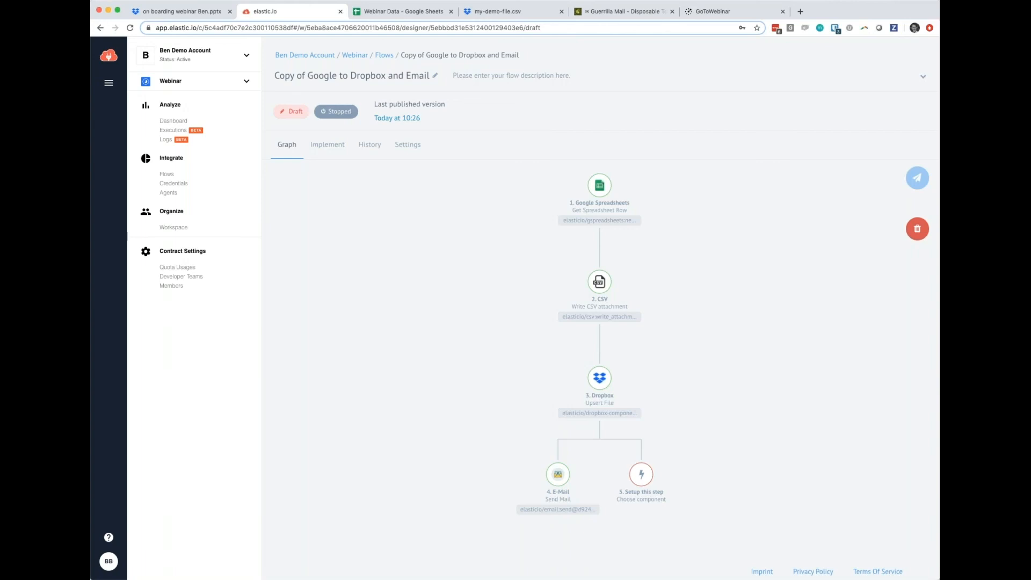
mouse_move(808, 208)
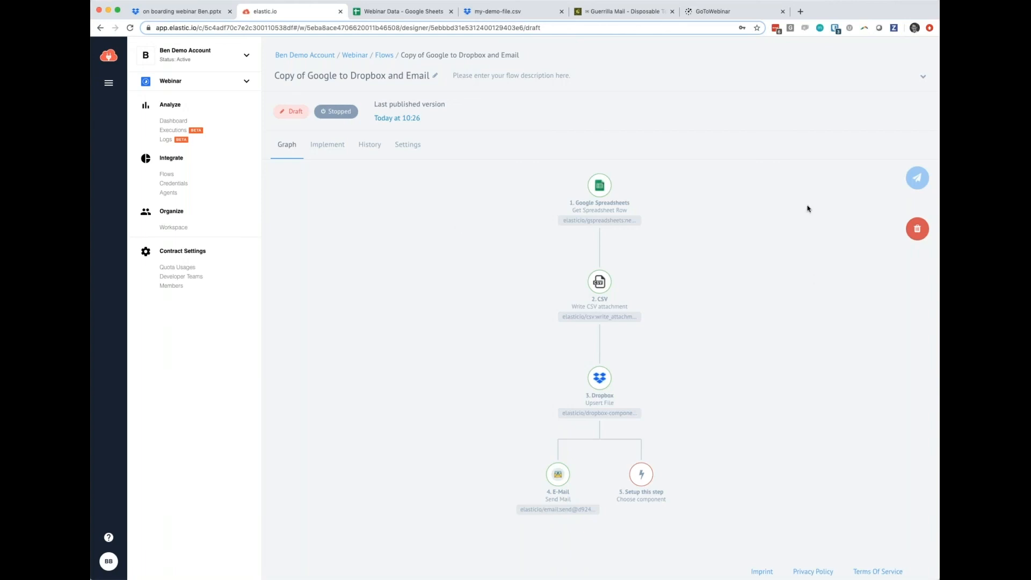
click(166, 173)
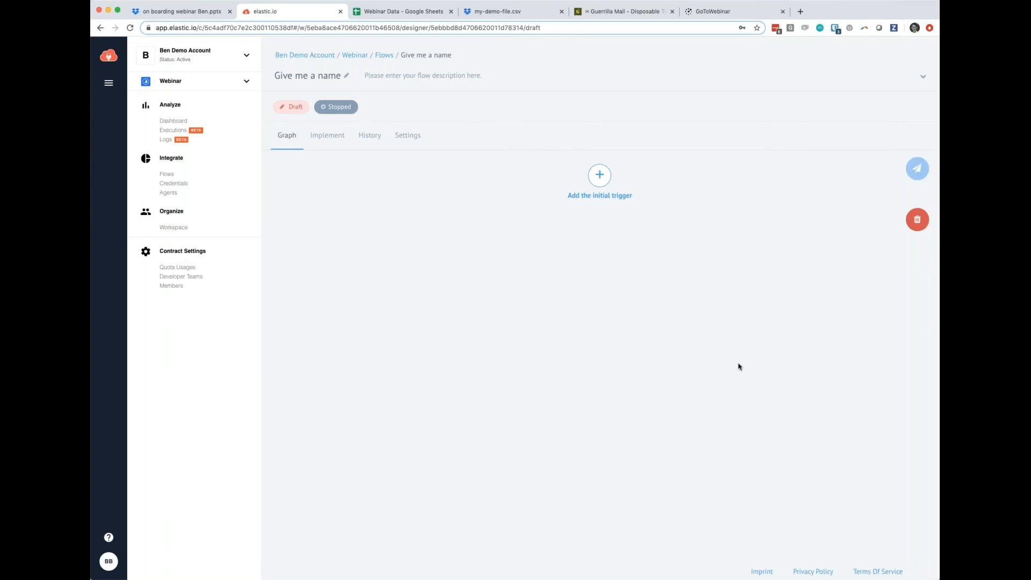
- Open the initial trigger picker and try searching components with 'res' and 'soa'
click(600, 175)
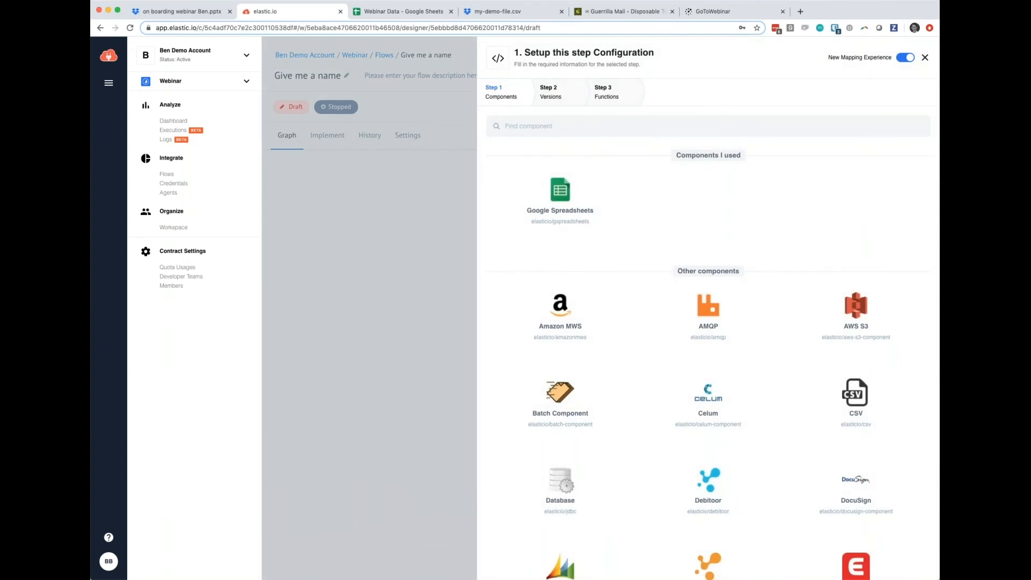
text(res)
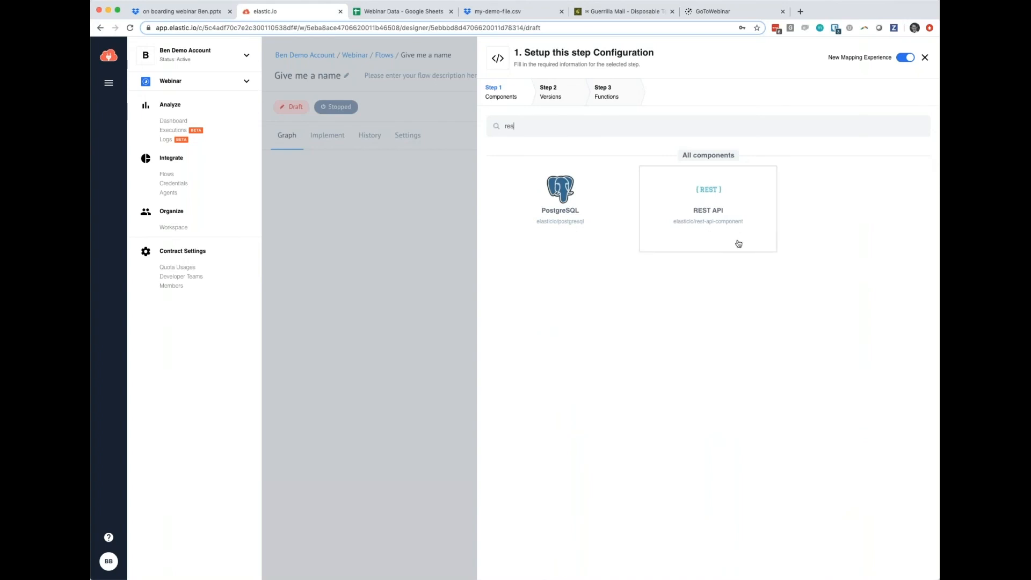
mouse_move(677, 209)
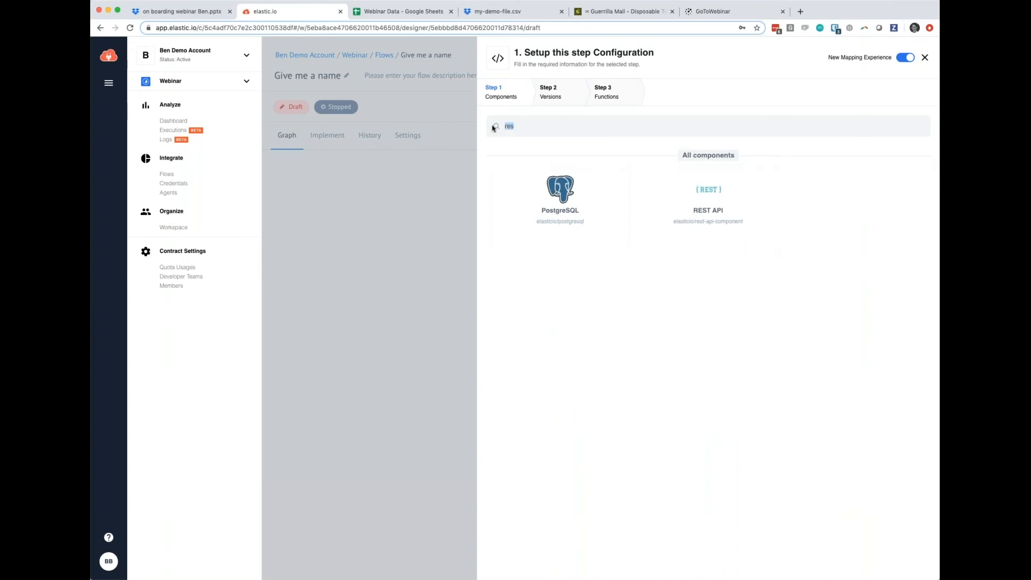
text(soa)
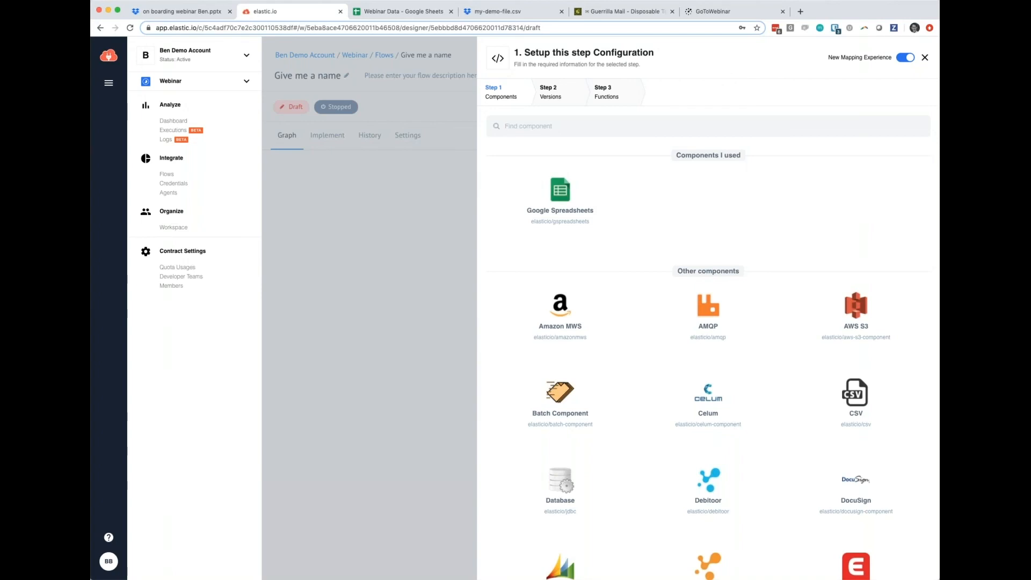
mouse_move(361, 292)
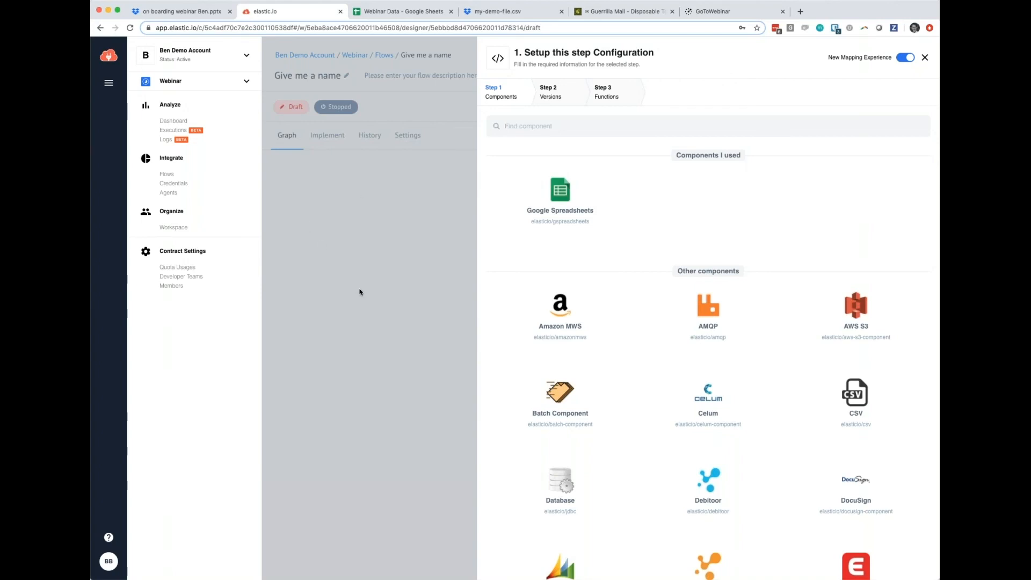
- Close the trigger picker unconfigured and return to the Flows list
click(924, 57)
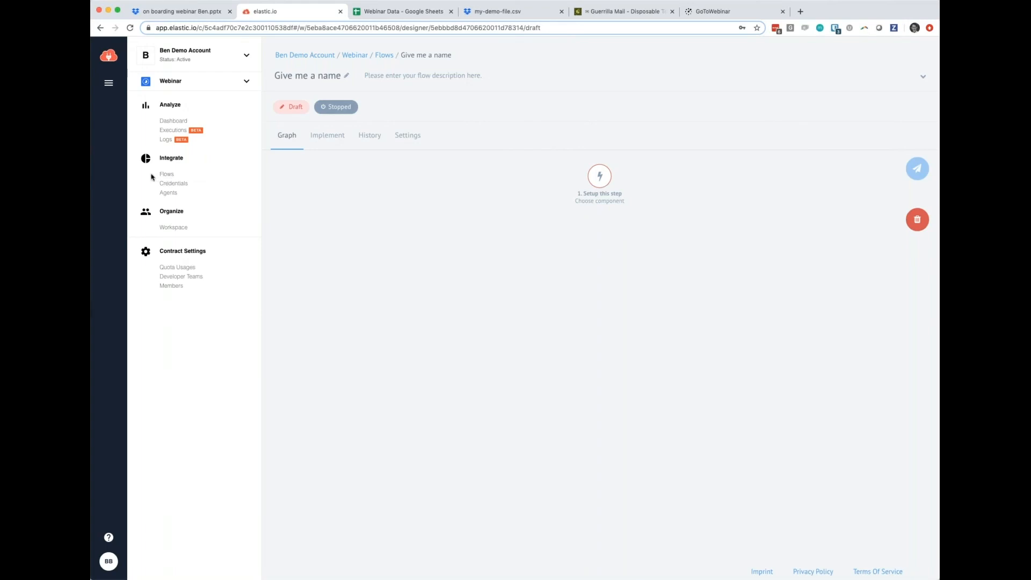
click(166, 173)
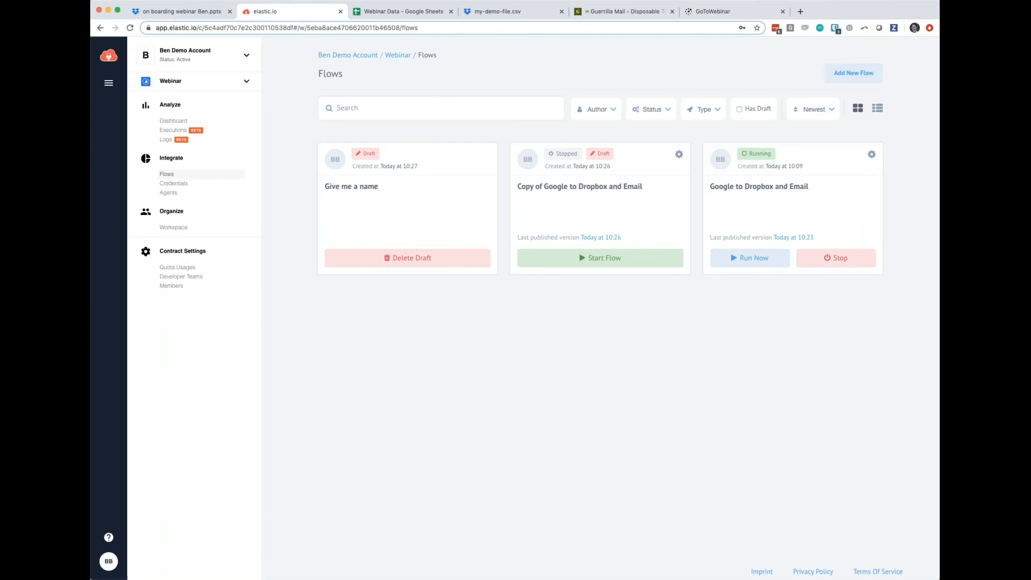
mouse_move(618, 191)
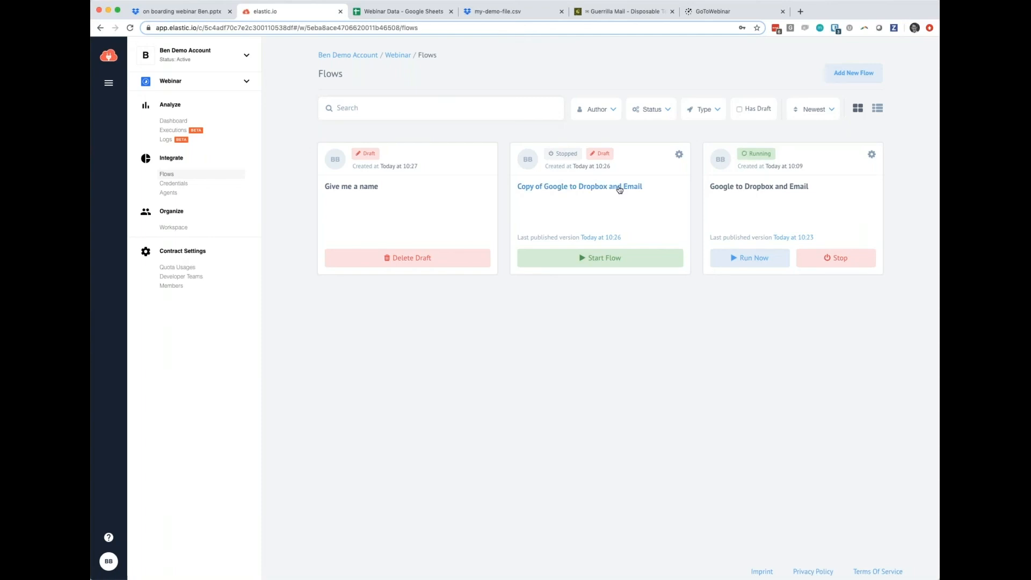
- Open the 'Copy of Google to Dropbox and Email' flow's graph
click(580, 186)
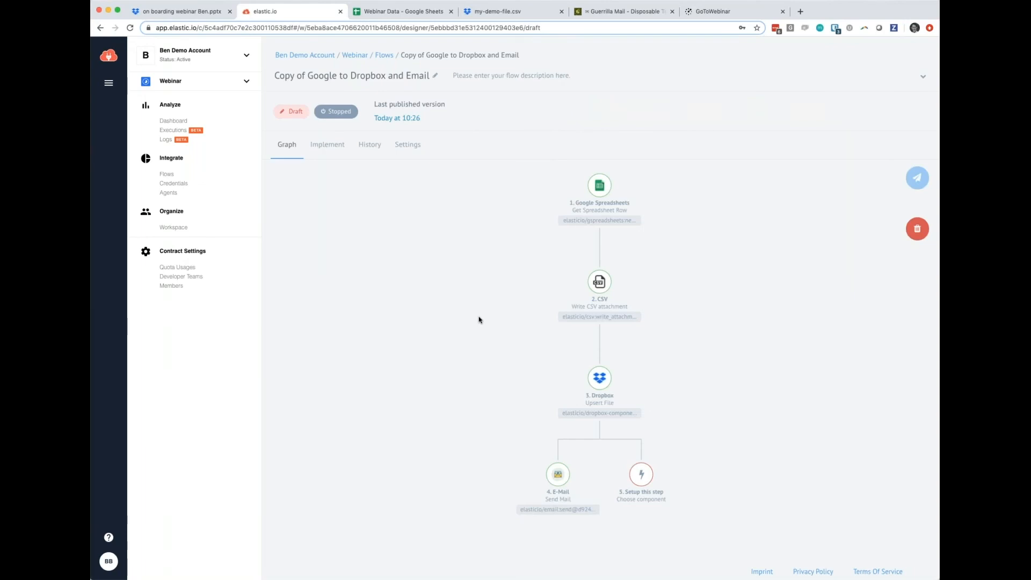
mouse_move(552, 463)
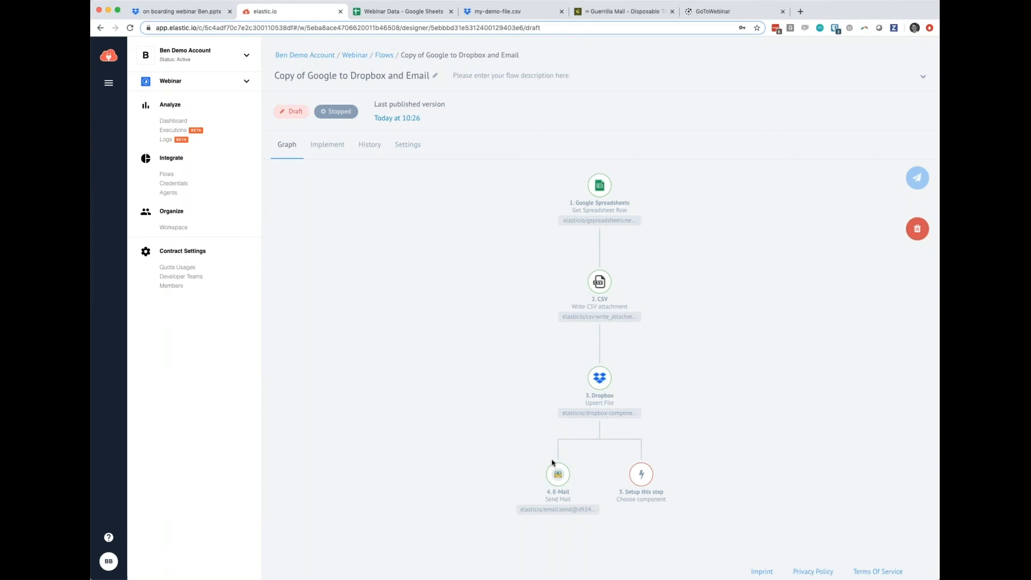
mouse_move(647, 303)
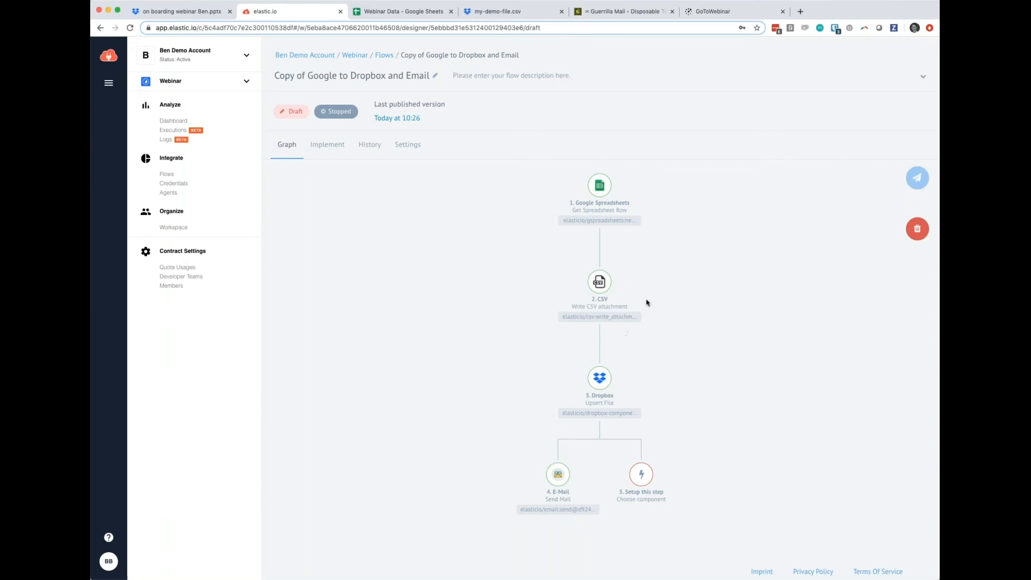
mouse_move(614, 364)
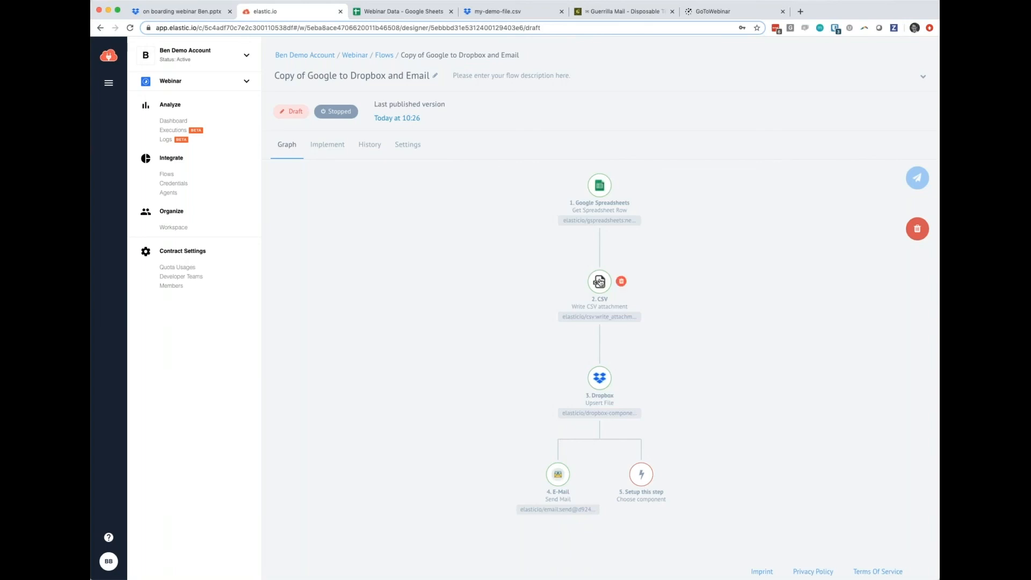
- Switch the CSV step's writer name mapping to JSONata Mode in Step 4 Input
click(599, 281)
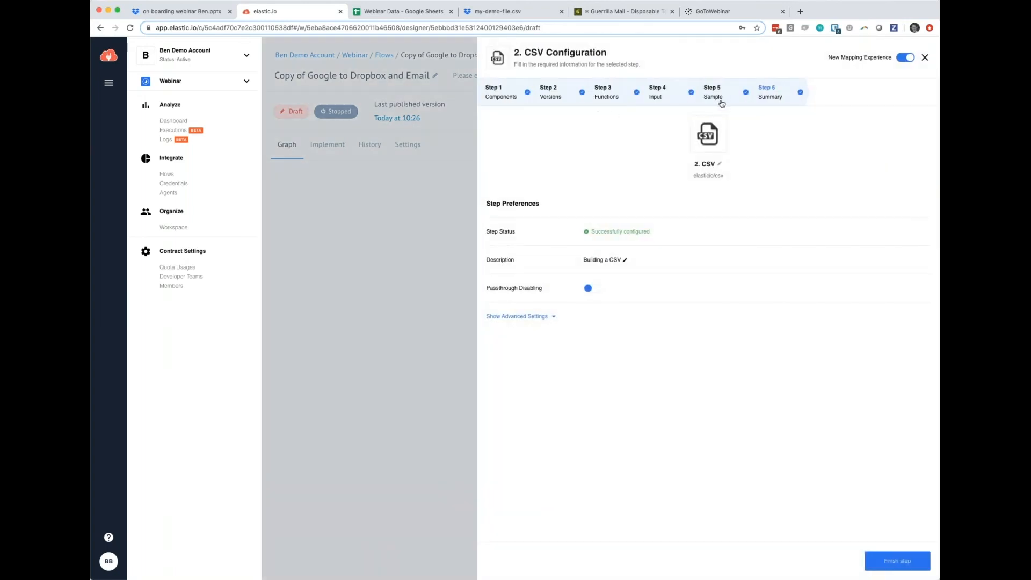
click(657, 92)
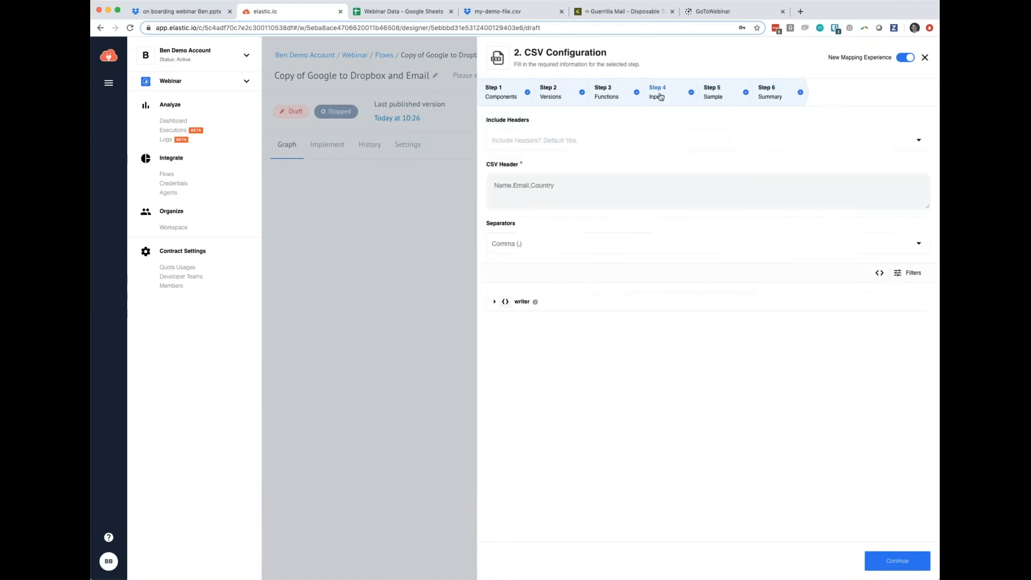
click(495, 302)
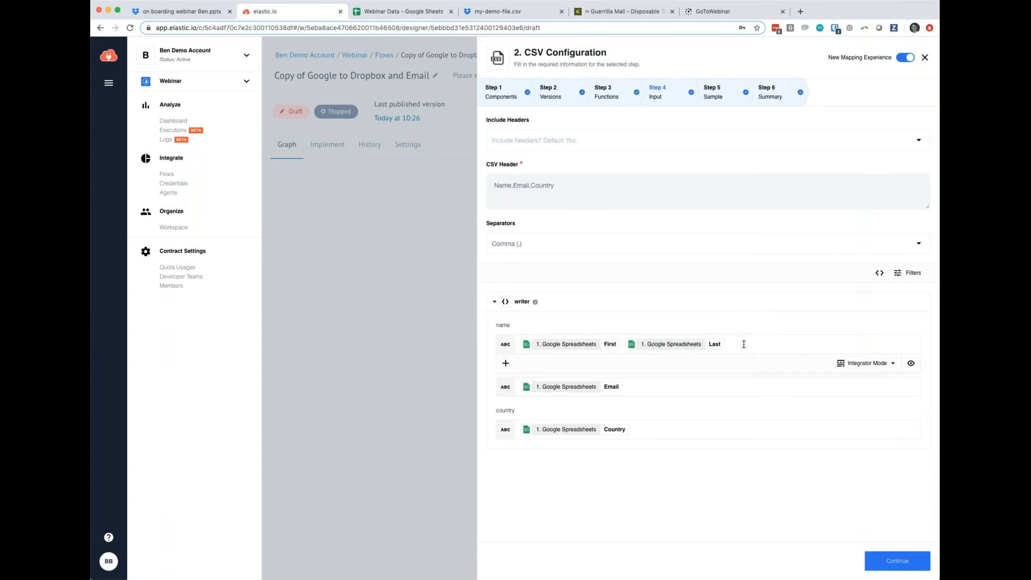
click(877, 363)
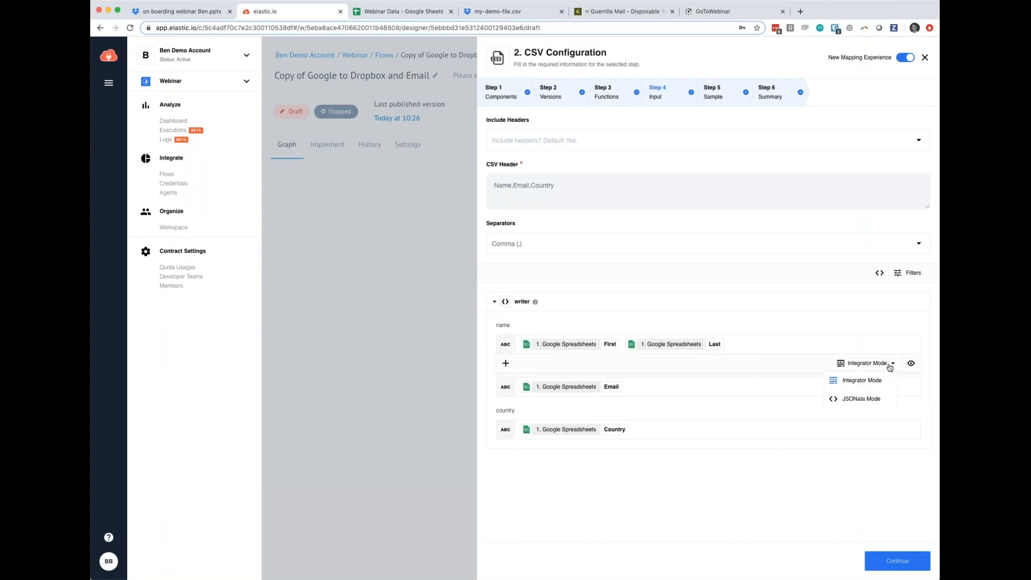
click(859, 398)
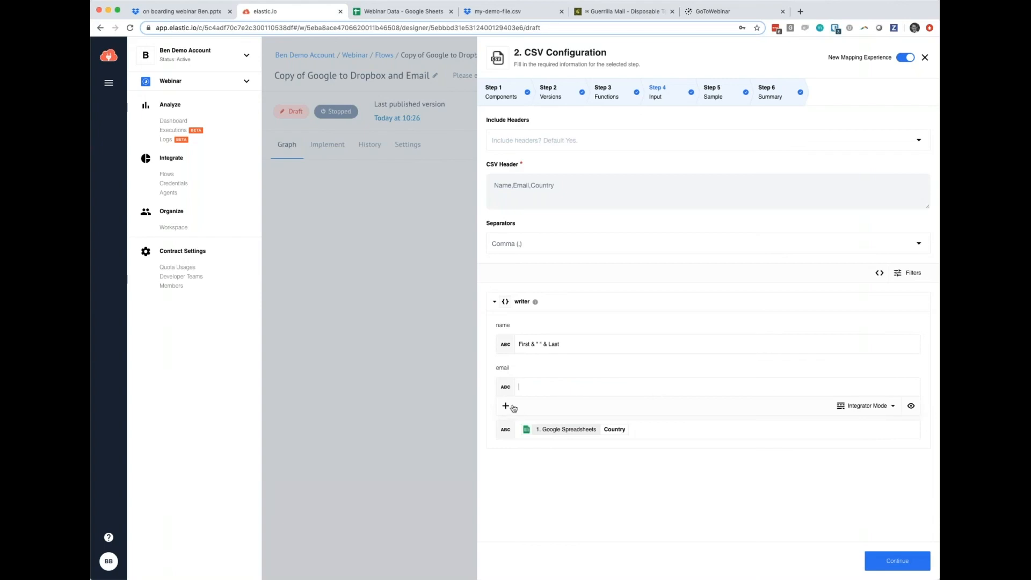
- Switch the email mapping to JSONata and insert $uppercase from String functions
click(866, 405)
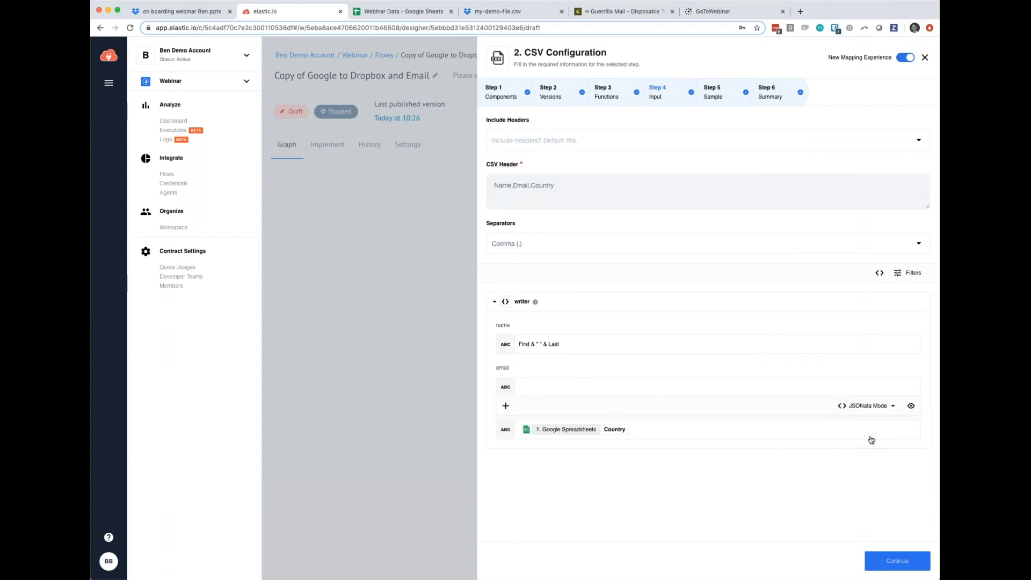
click(505, 405)
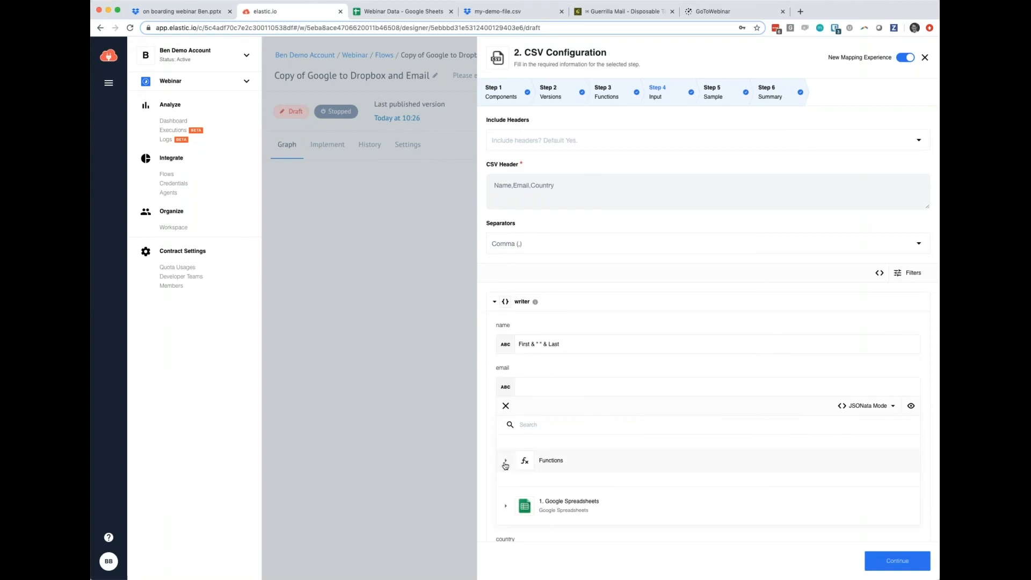
click(505, 462)
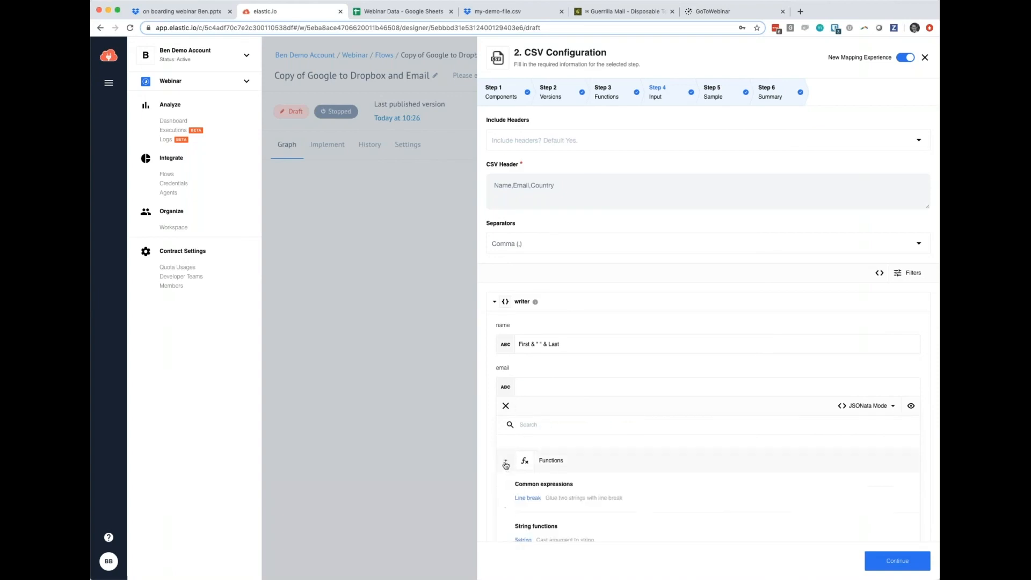
scroll(down, 3)
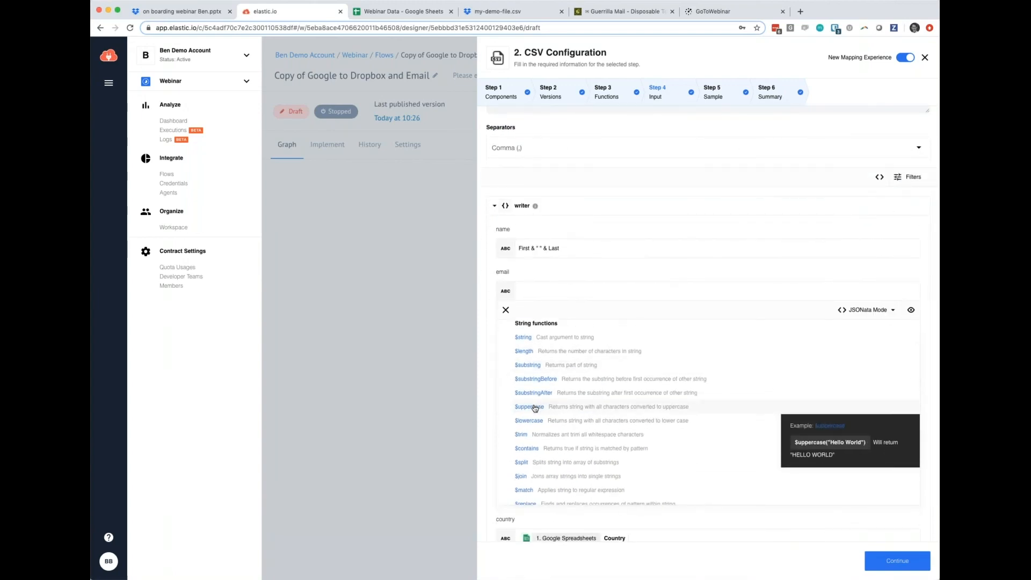
mouse_move(531, 448)
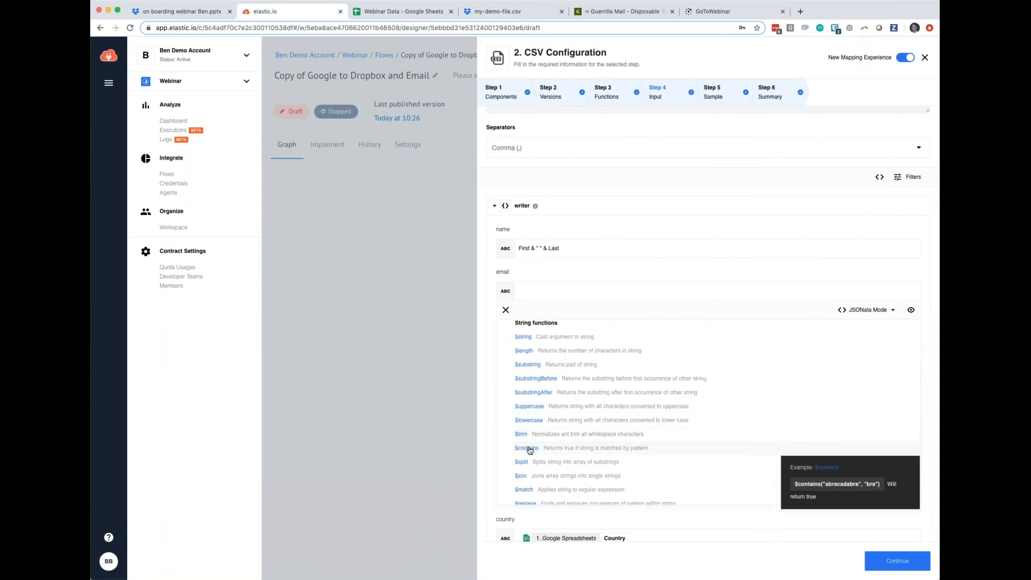
scroll(down, 3)
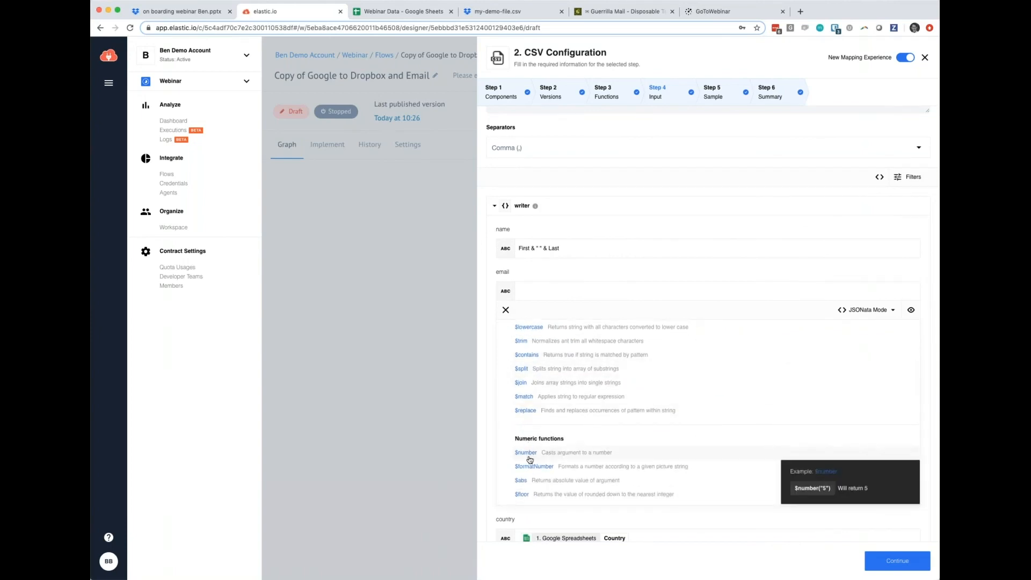
scroll(down, 3)
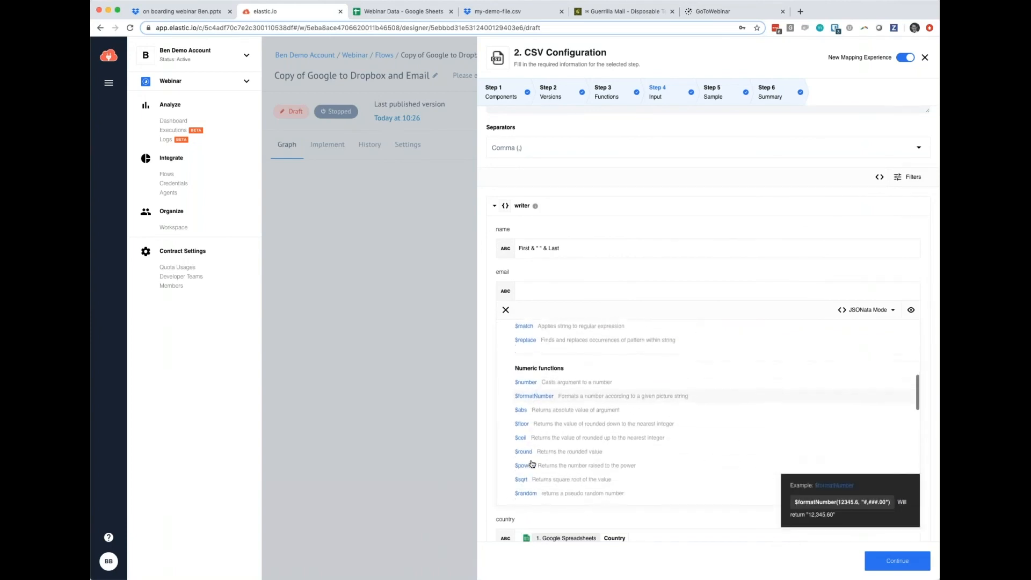
scroll(down, 3)
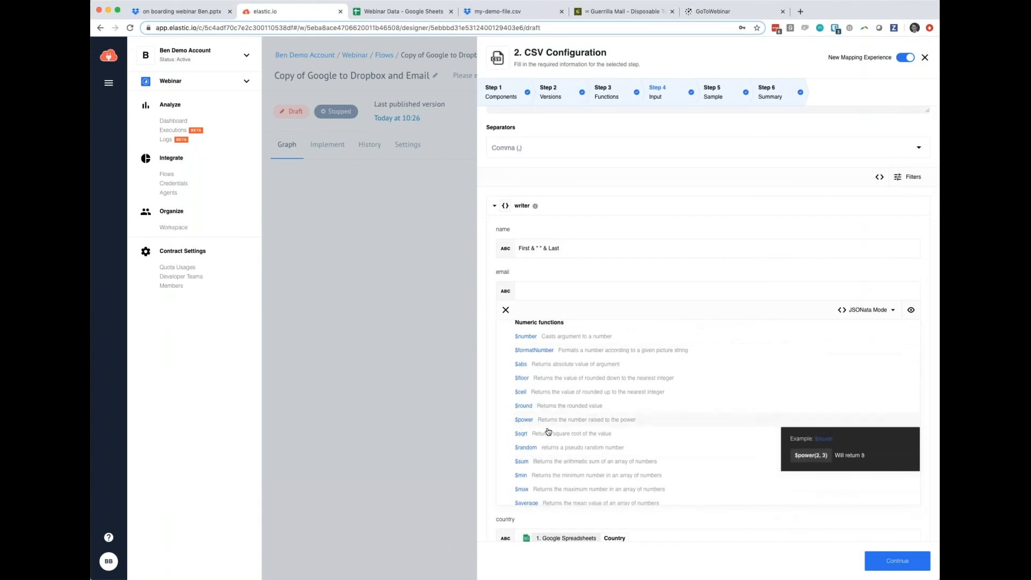
scroll(down, 3)
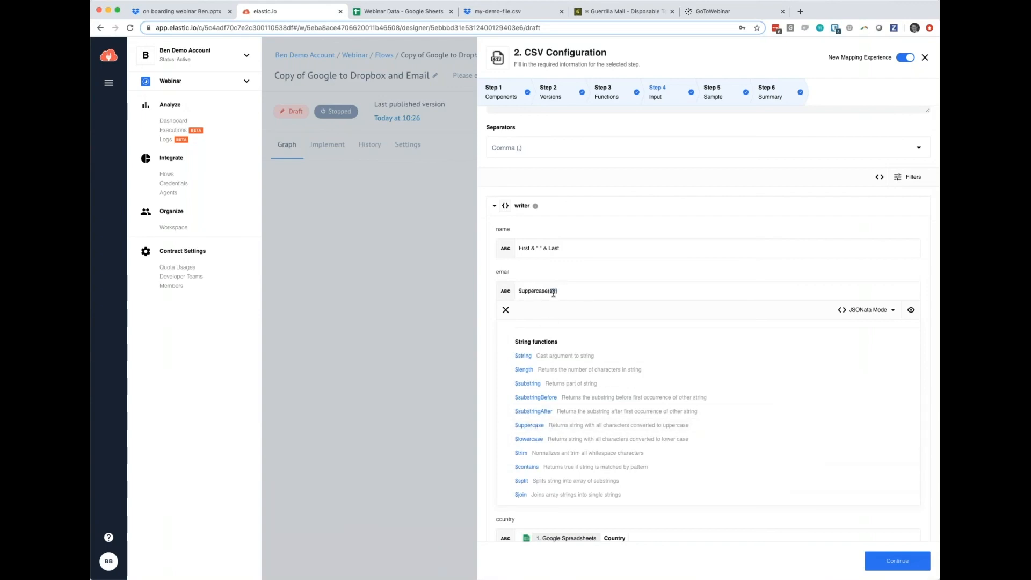
- Make the email mapping $uppercase(First) and preview it evaluating to KALIA
text(First)
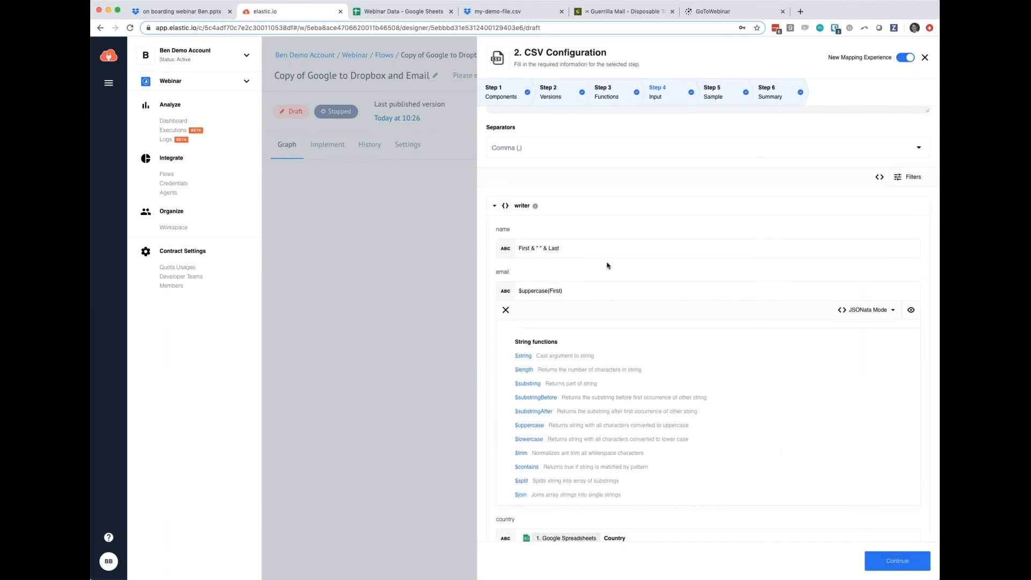
click(505, 310)
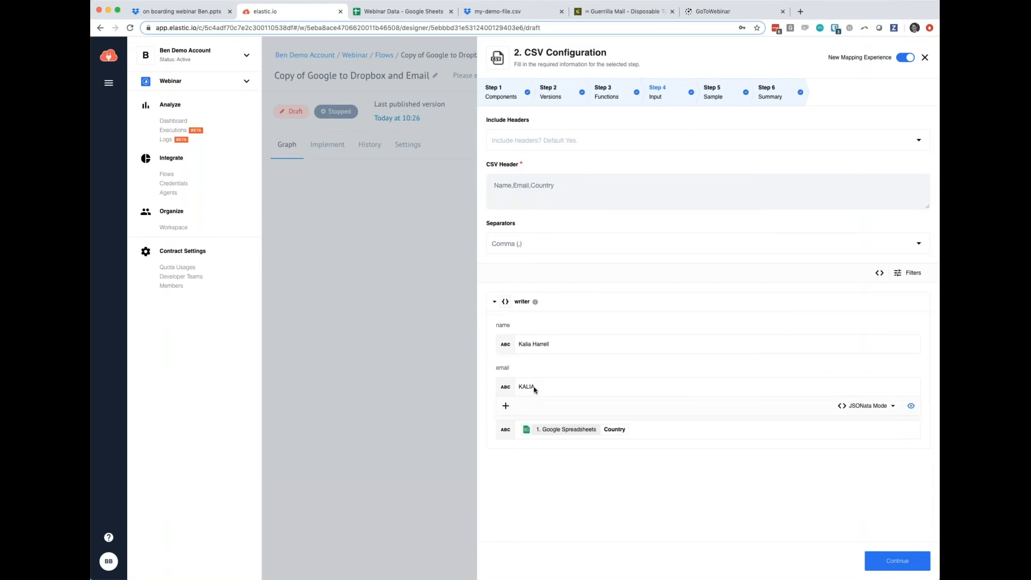
mouse_move(579, 396)
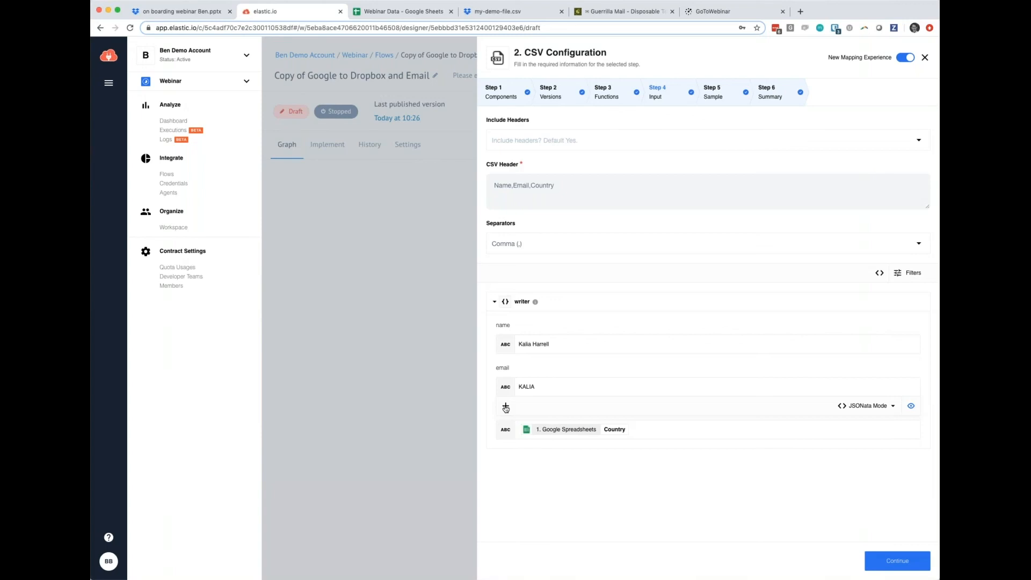
- Reopen the email field's function list and scroll down to the date functions and operators
click(505, 407)
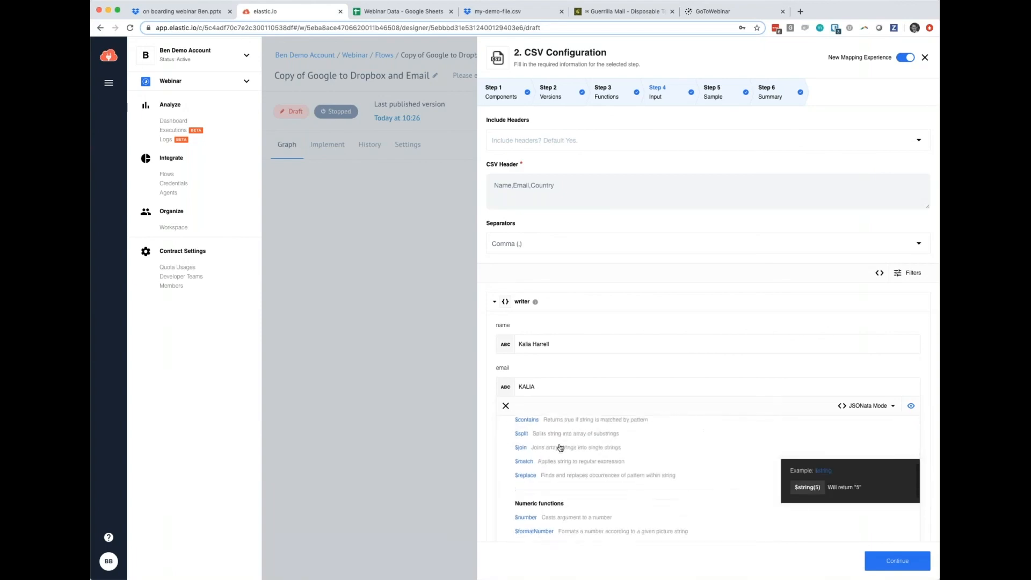
scroll(down, 3)
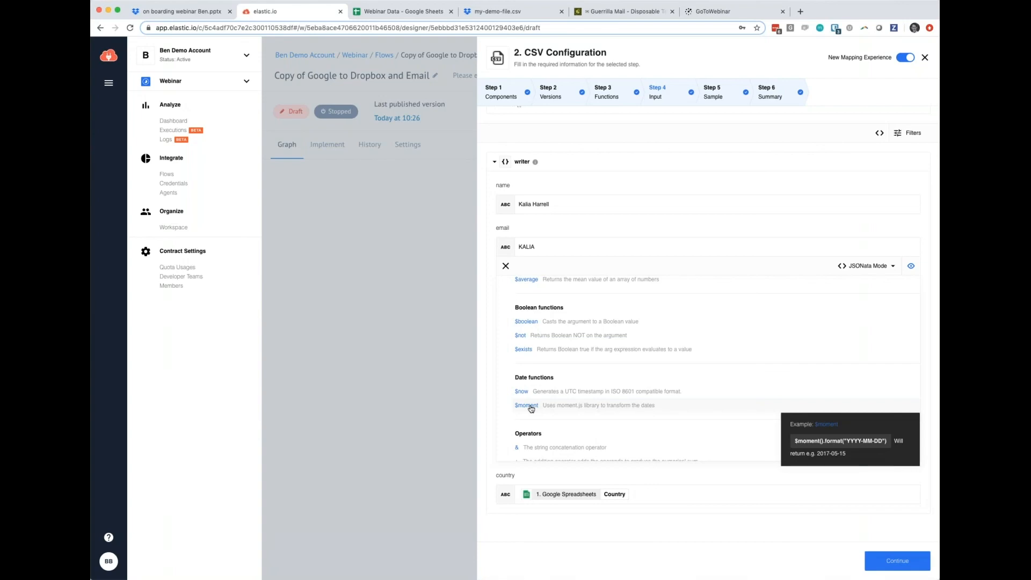
mouse_move(166, 195)
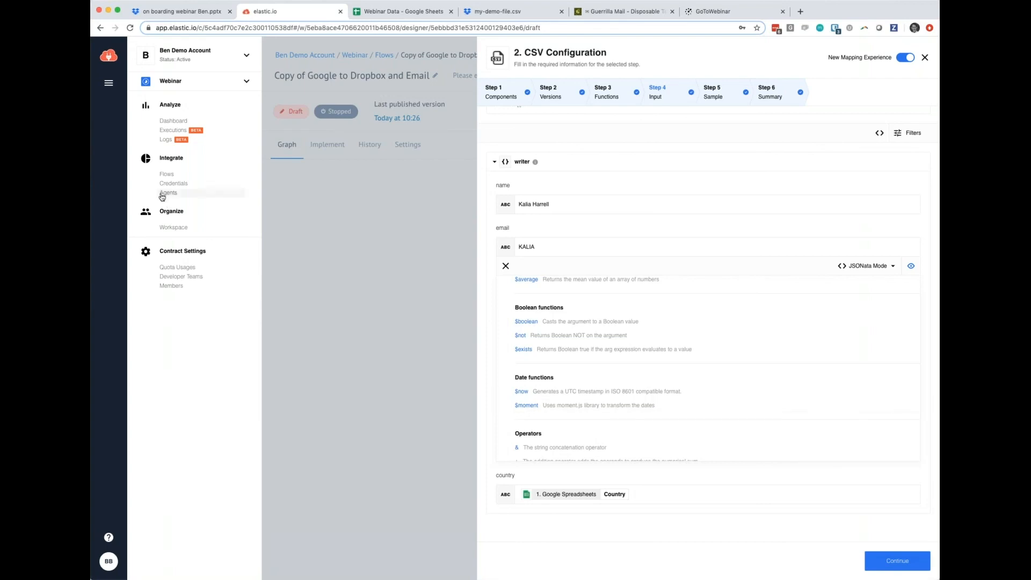
mouse_move(167, 196)
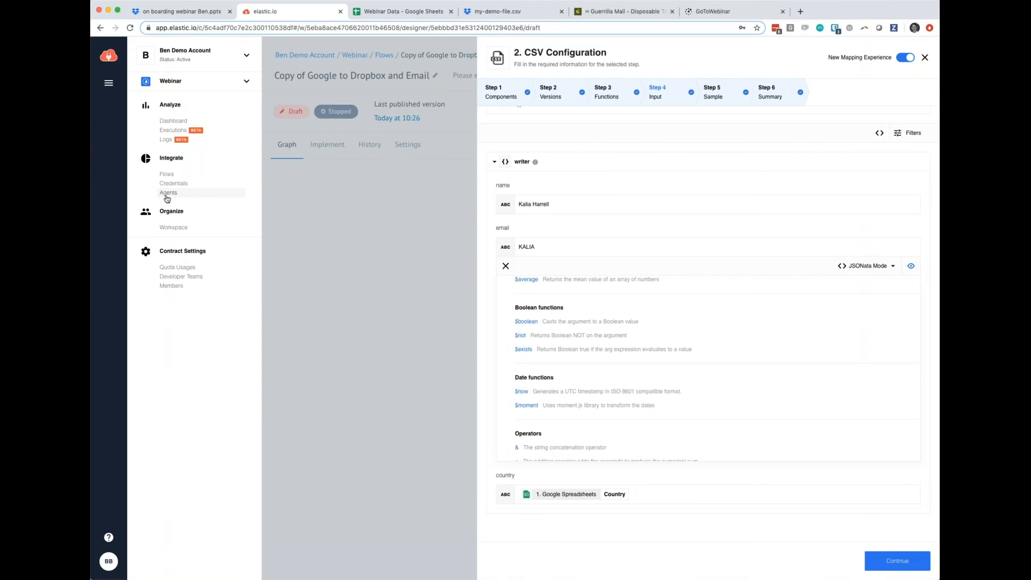
- Close the CSV Configuration panel to return to the copied flow's four-step graph
click(925, 57)
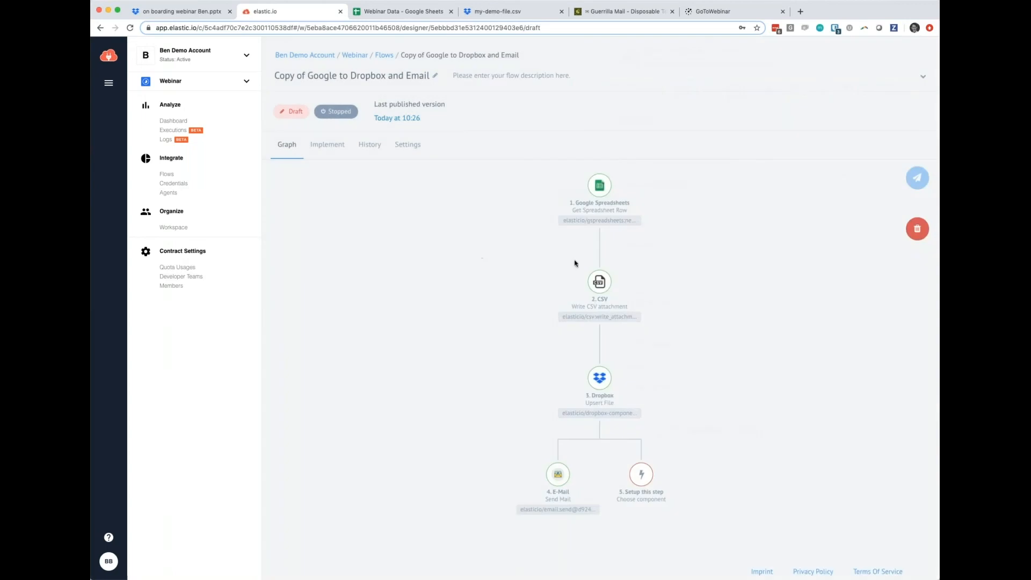
mouse_move(600, 185)
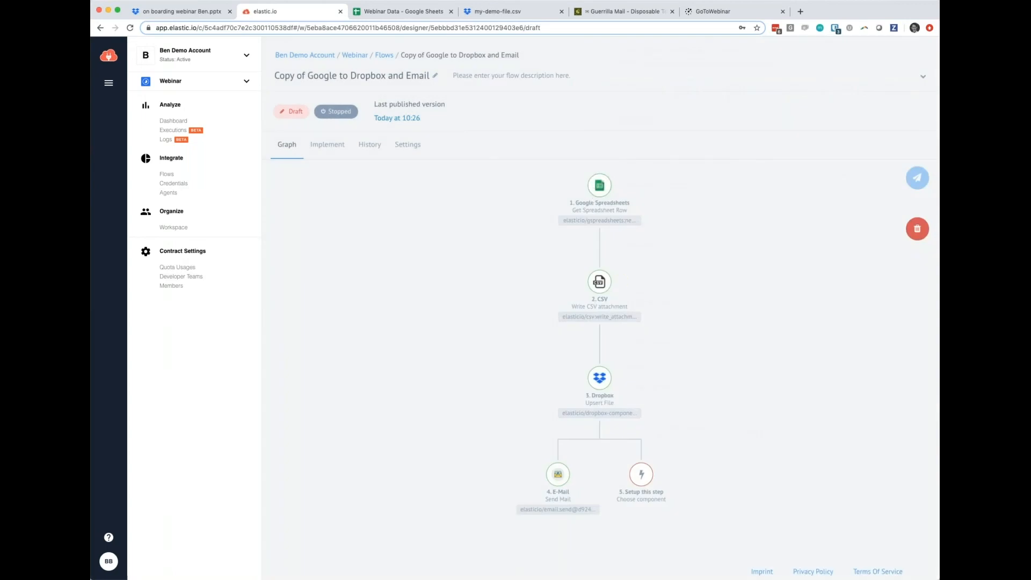
mouse_move(599, 283)
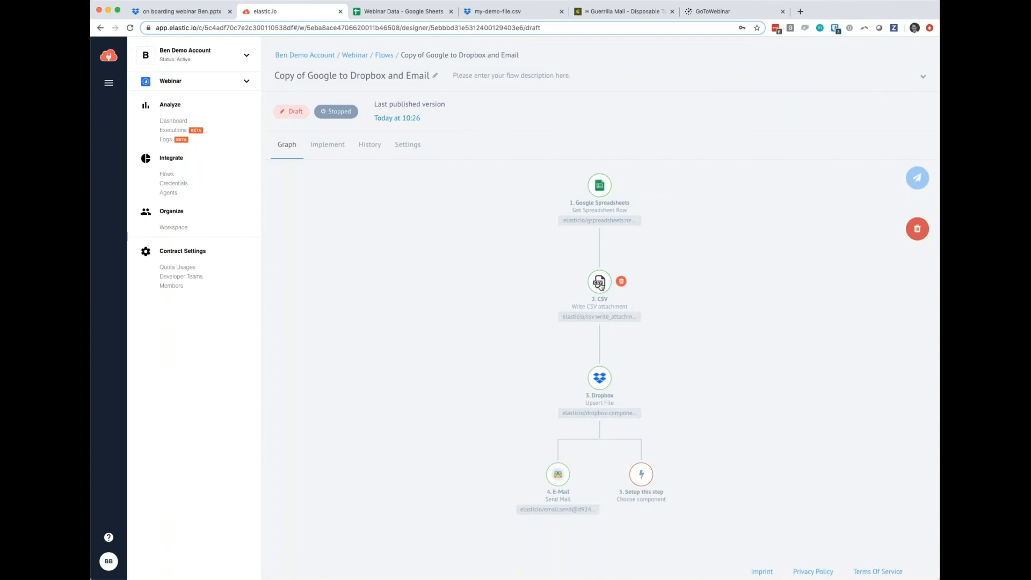
mouse_move(283, 304)
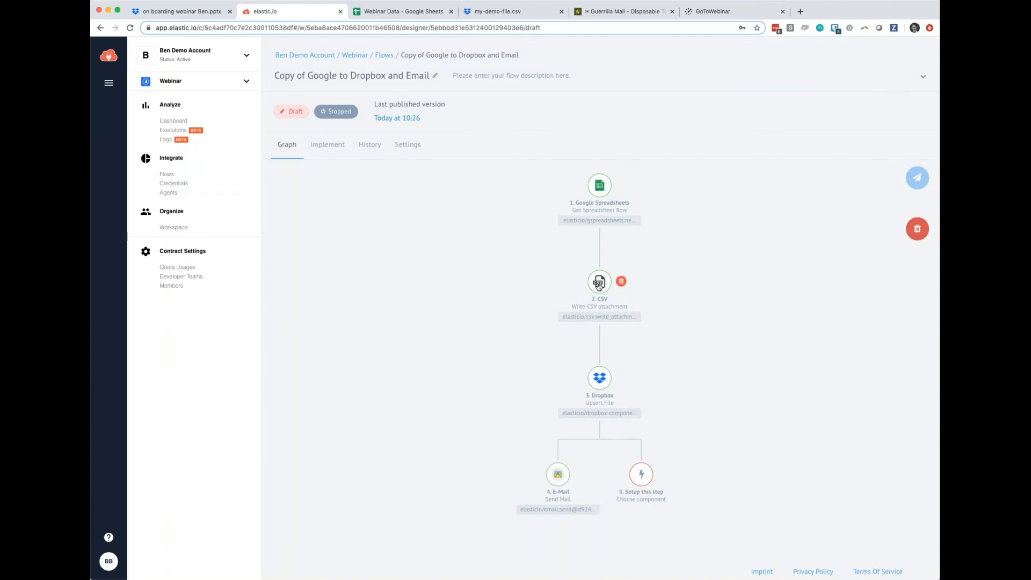
click(598, 281)
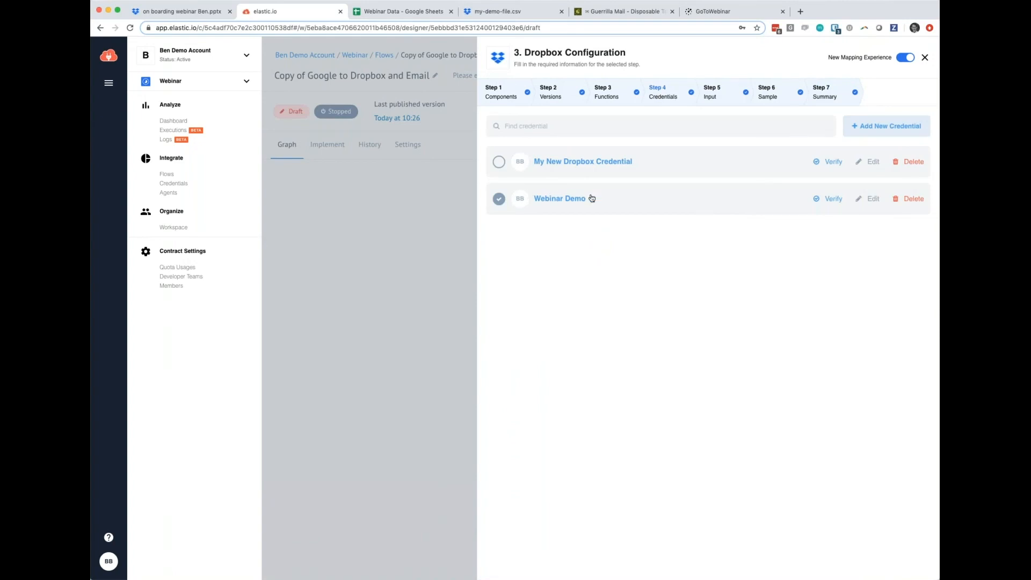
click(925, 57)
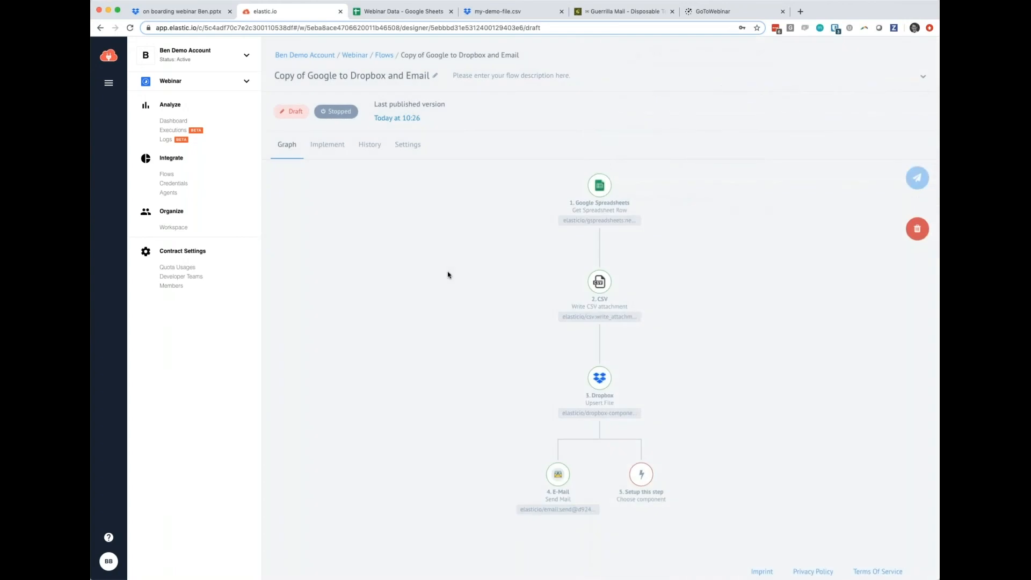